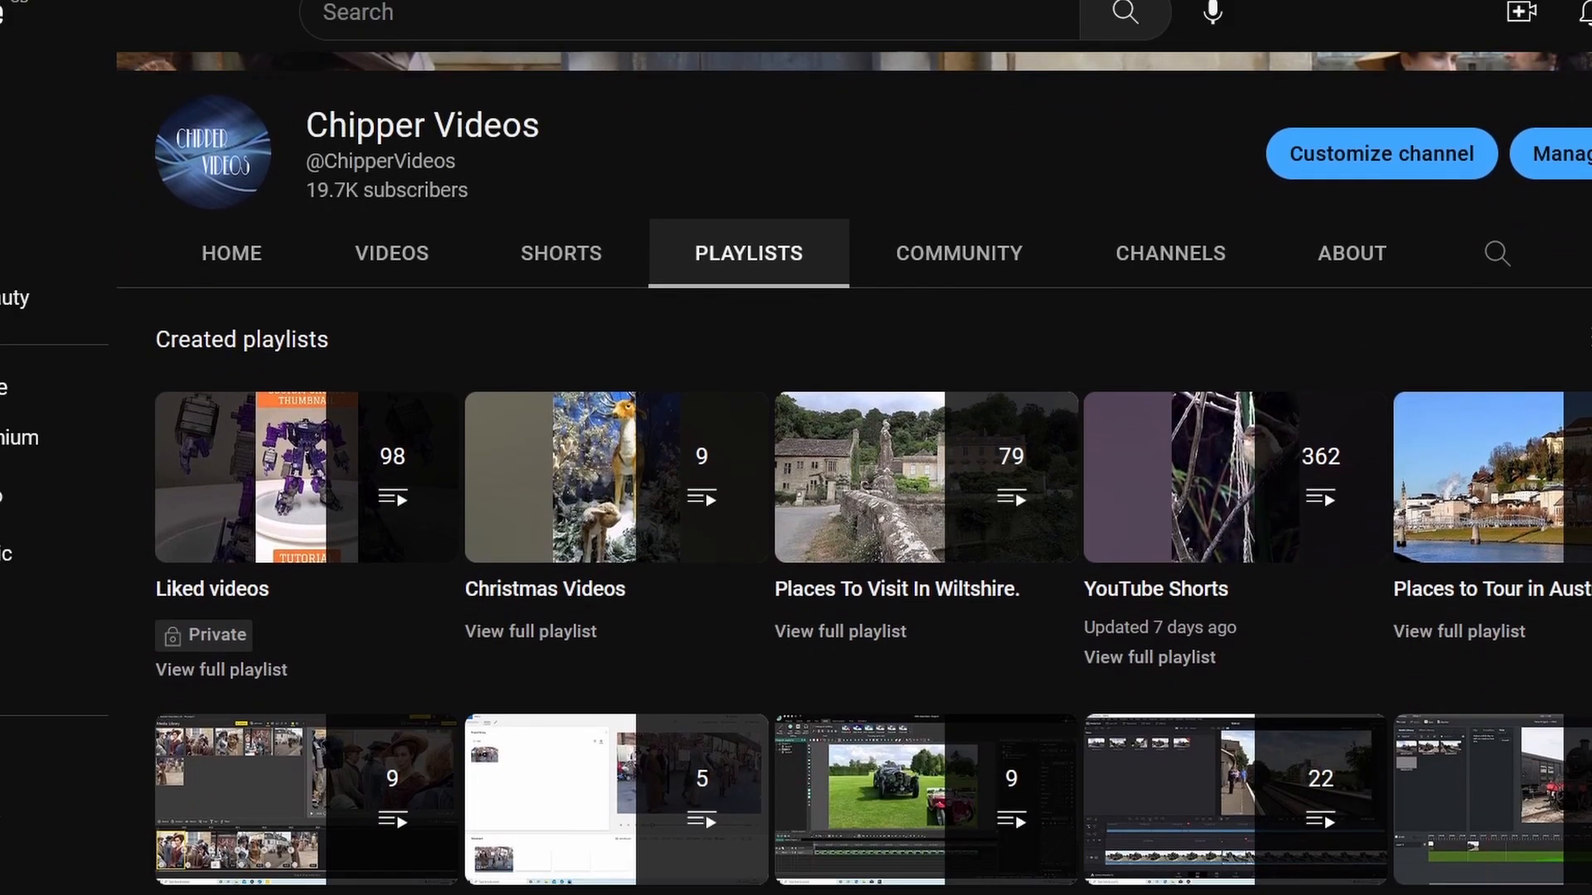
# Step: Scroll the channel's playlists down to the Blender Beginners Tutorials playlist and select it
pyautogui.scroll(-3)
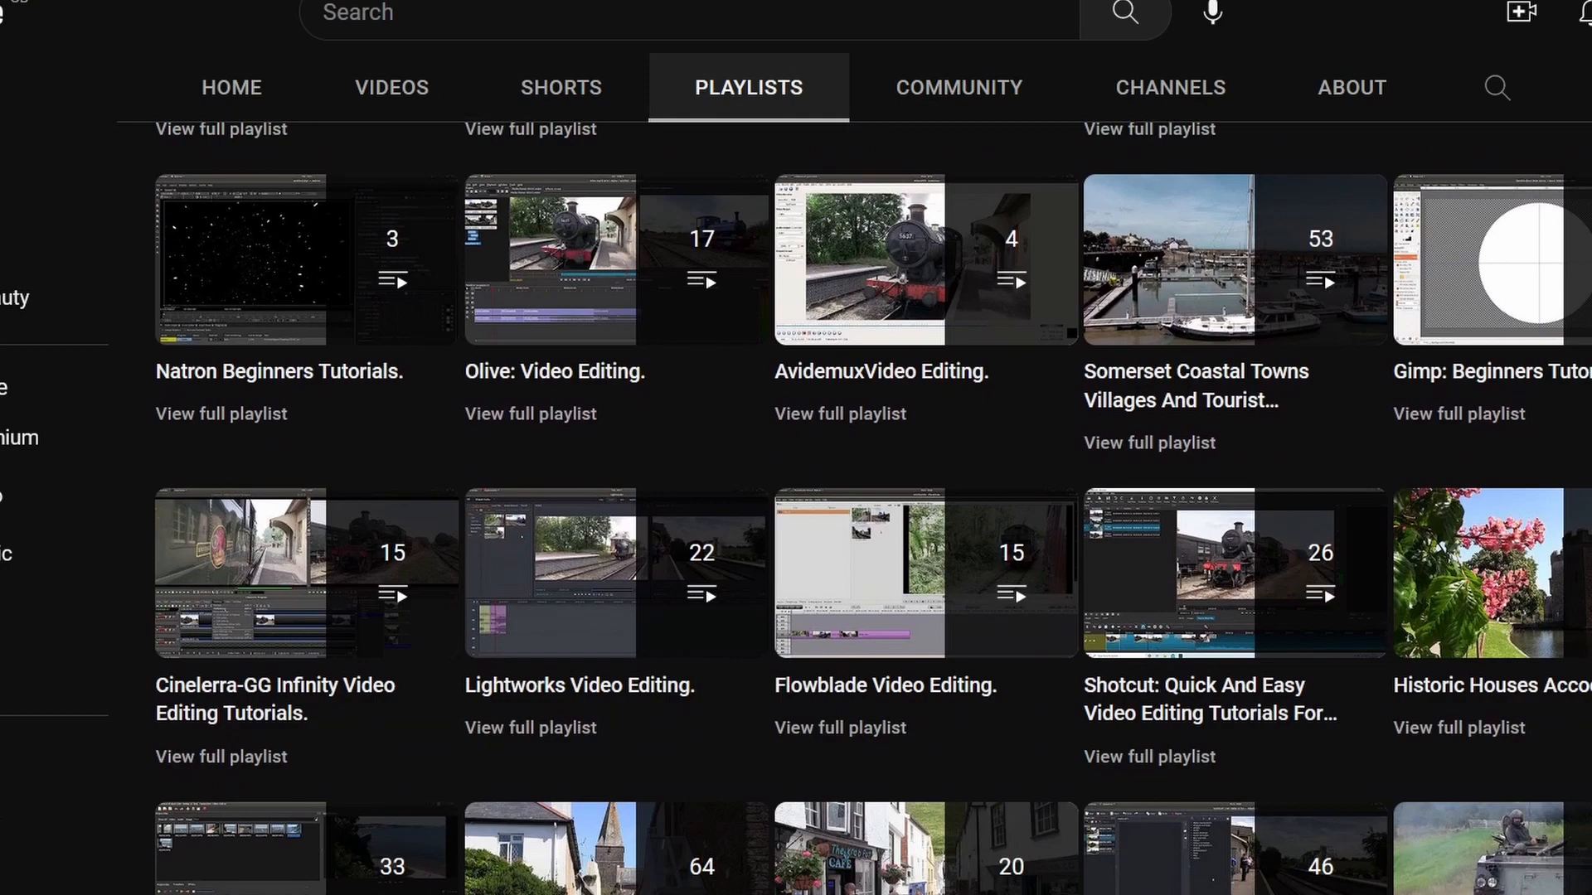
pyautogui.scroll(-3)
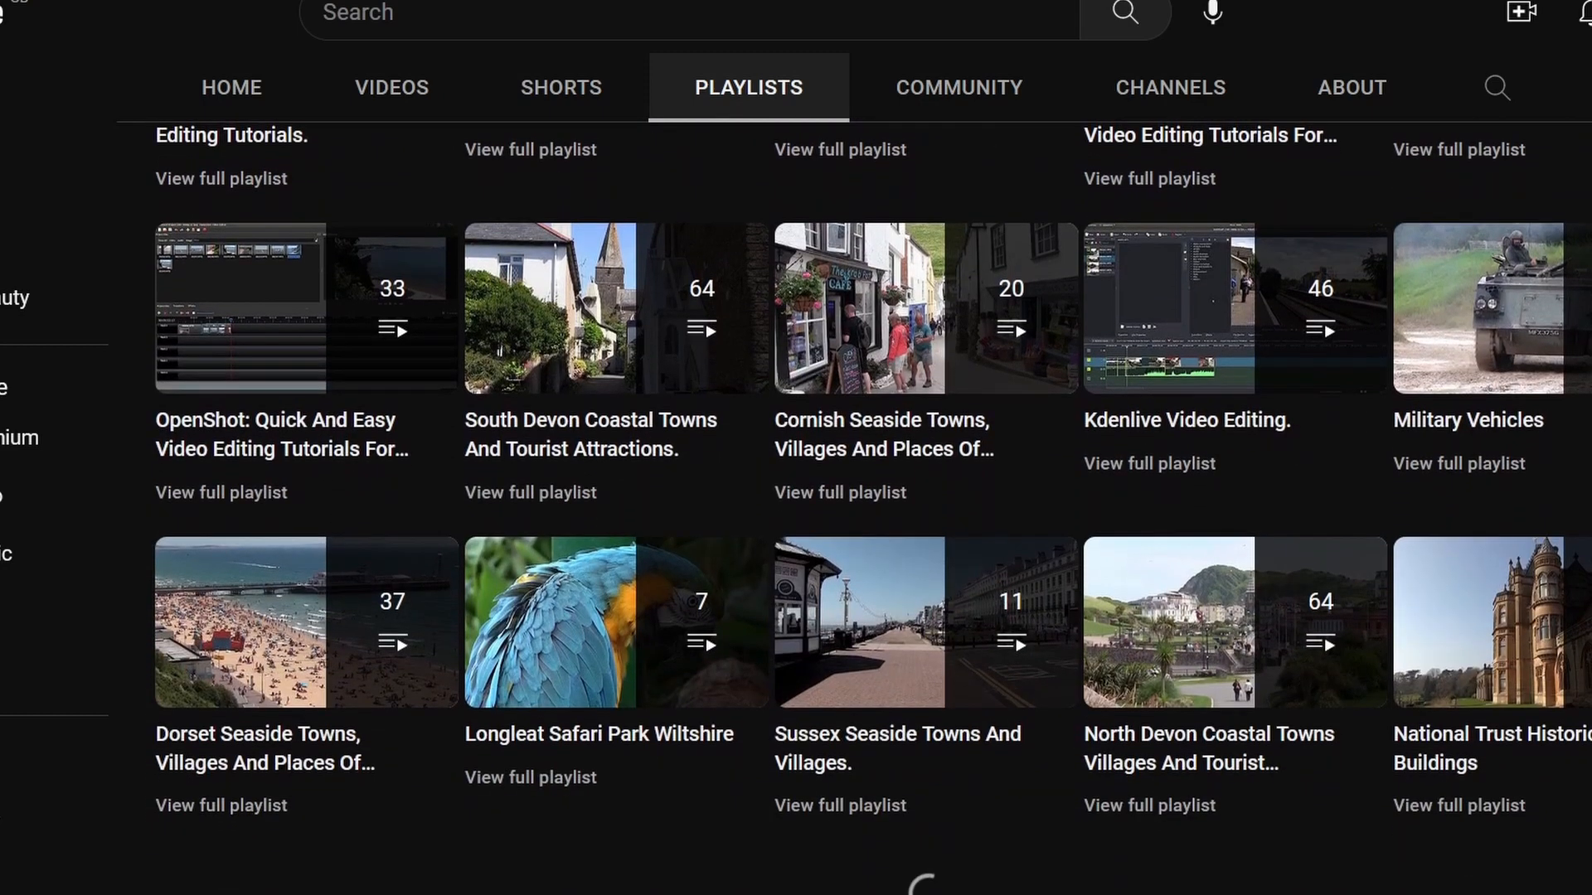
pyautogui.scroll(-3)
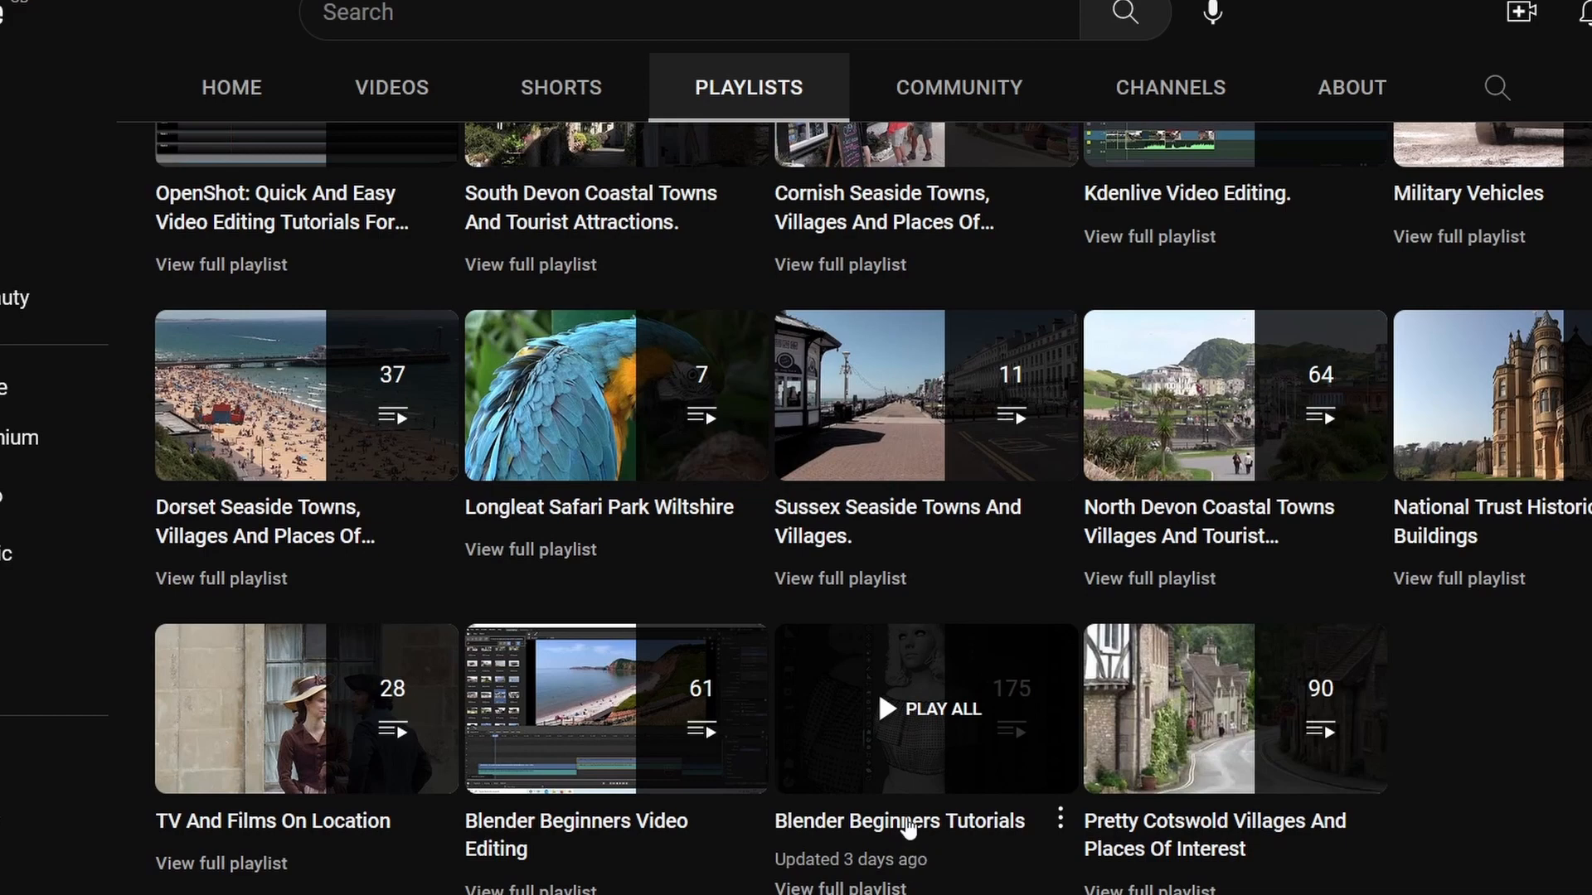
pyautogui.click(926, 708)
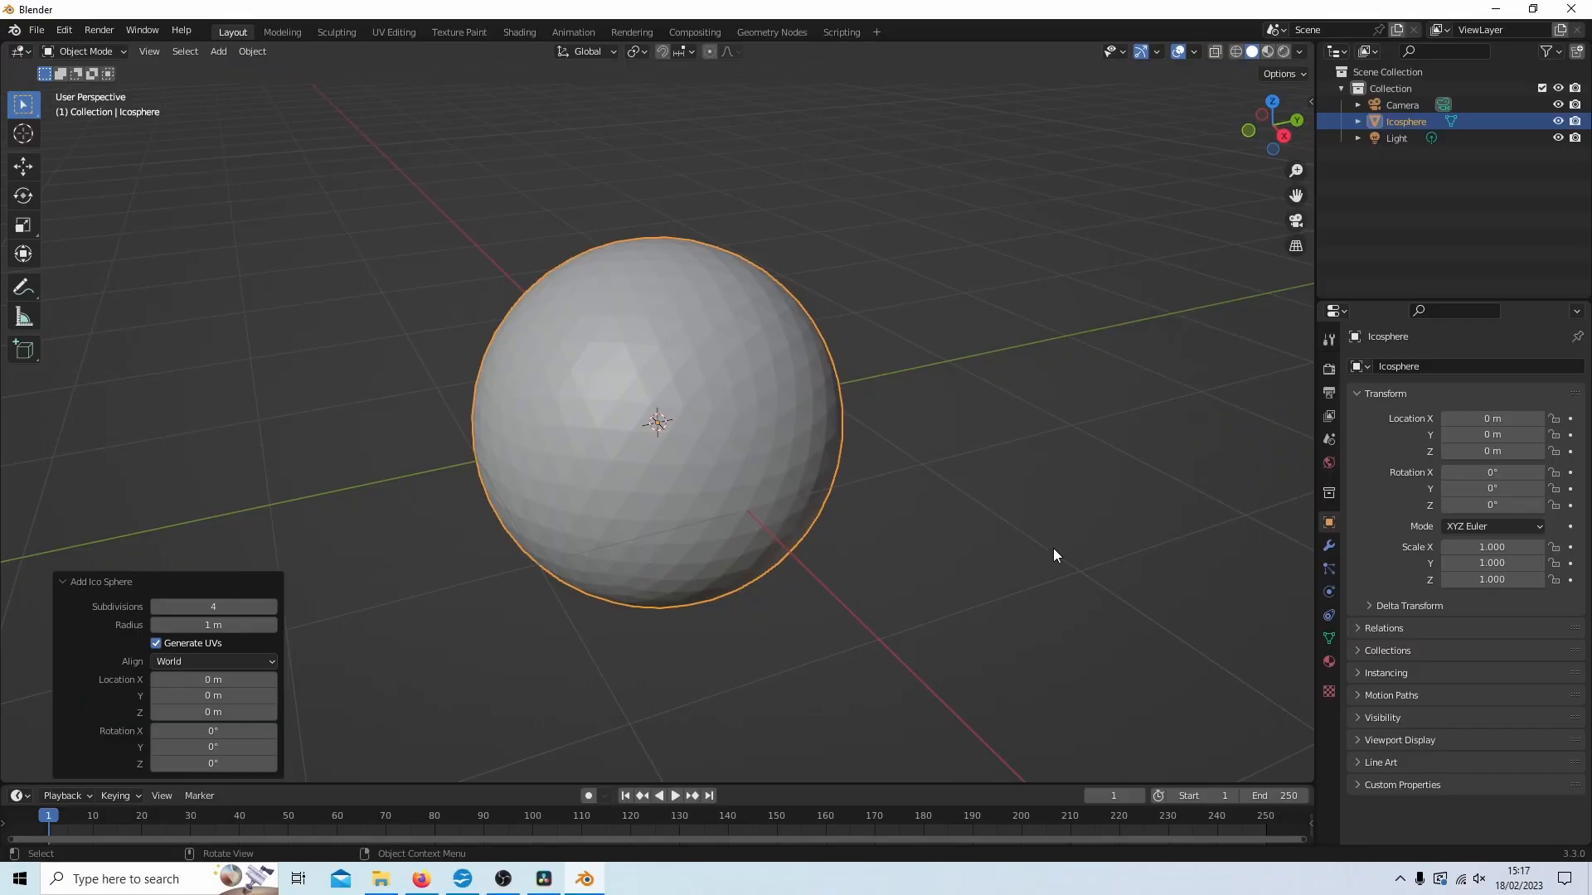
pyautogui.moveTo(1056, 554)
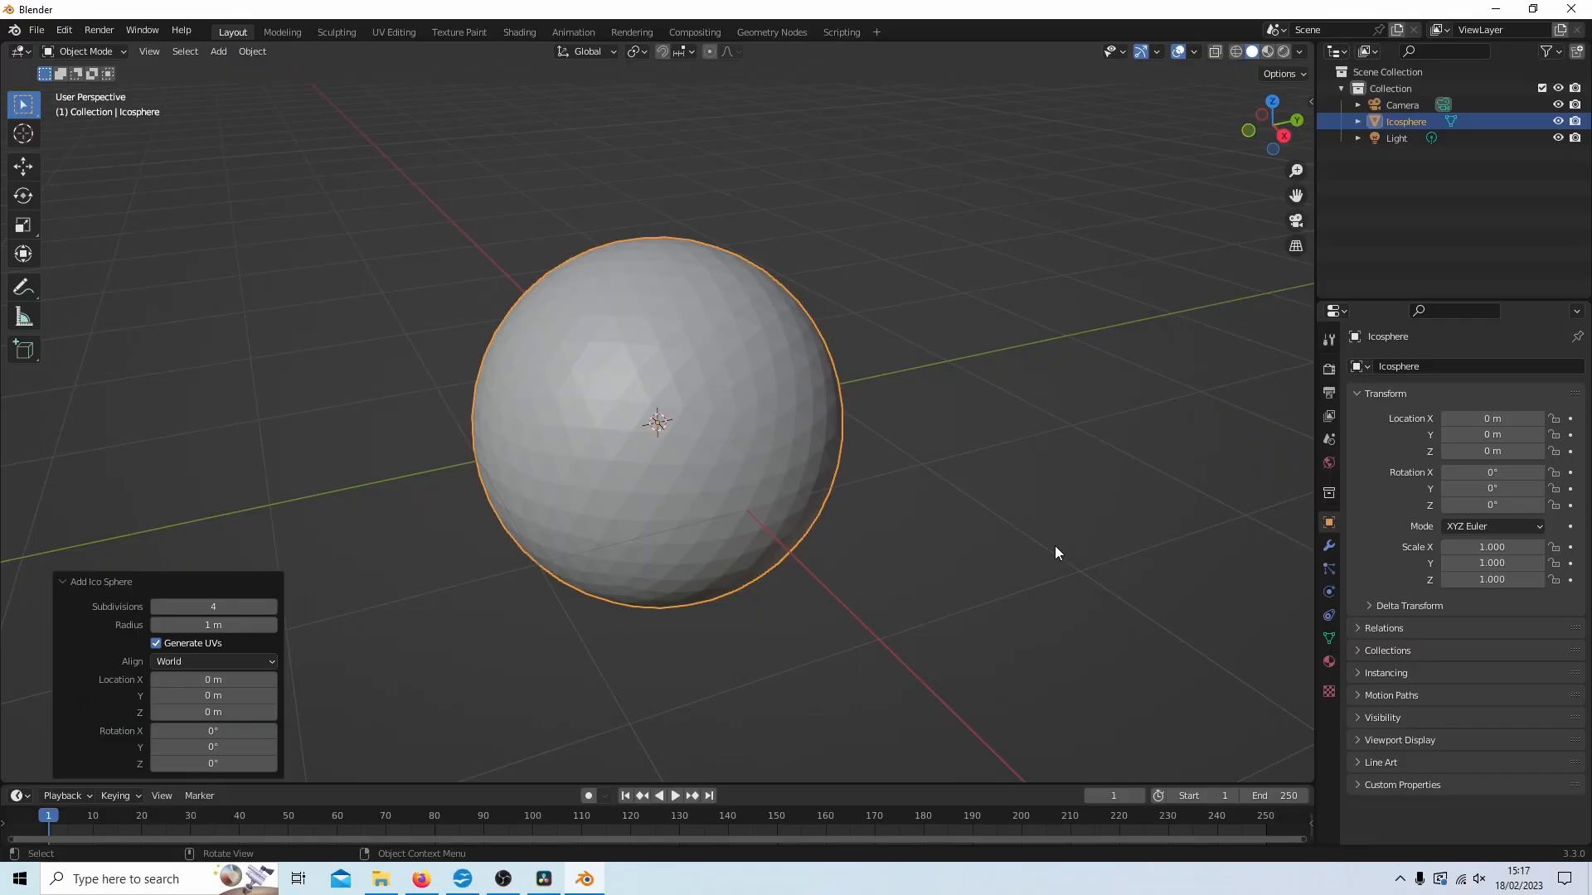
pyautogui.moveTo(540, 420)
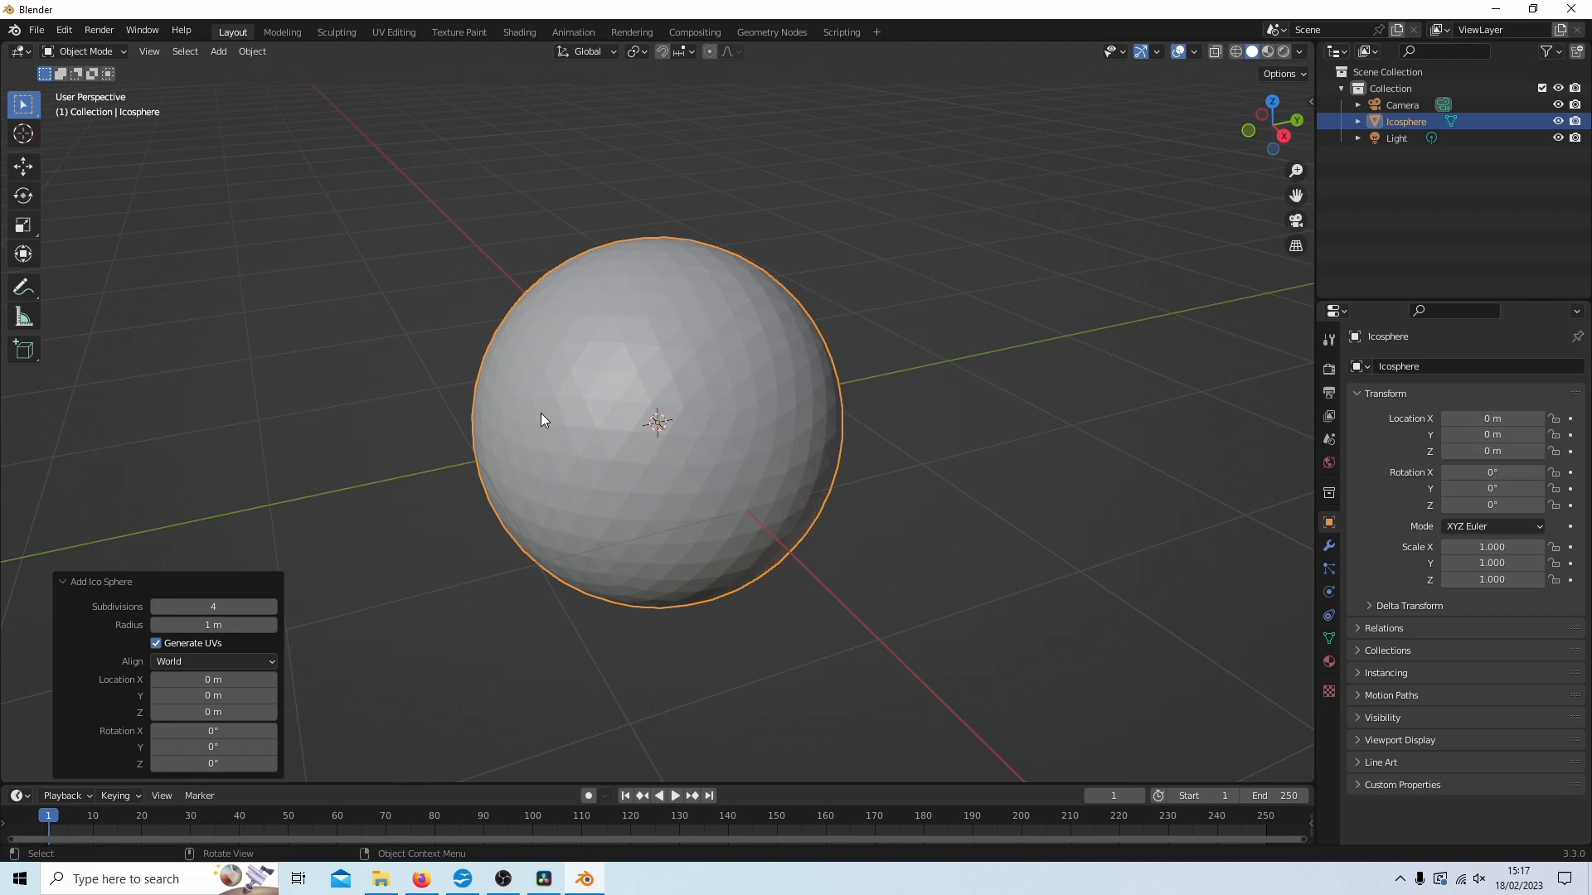
pyautogui.moveTo(130, 617)
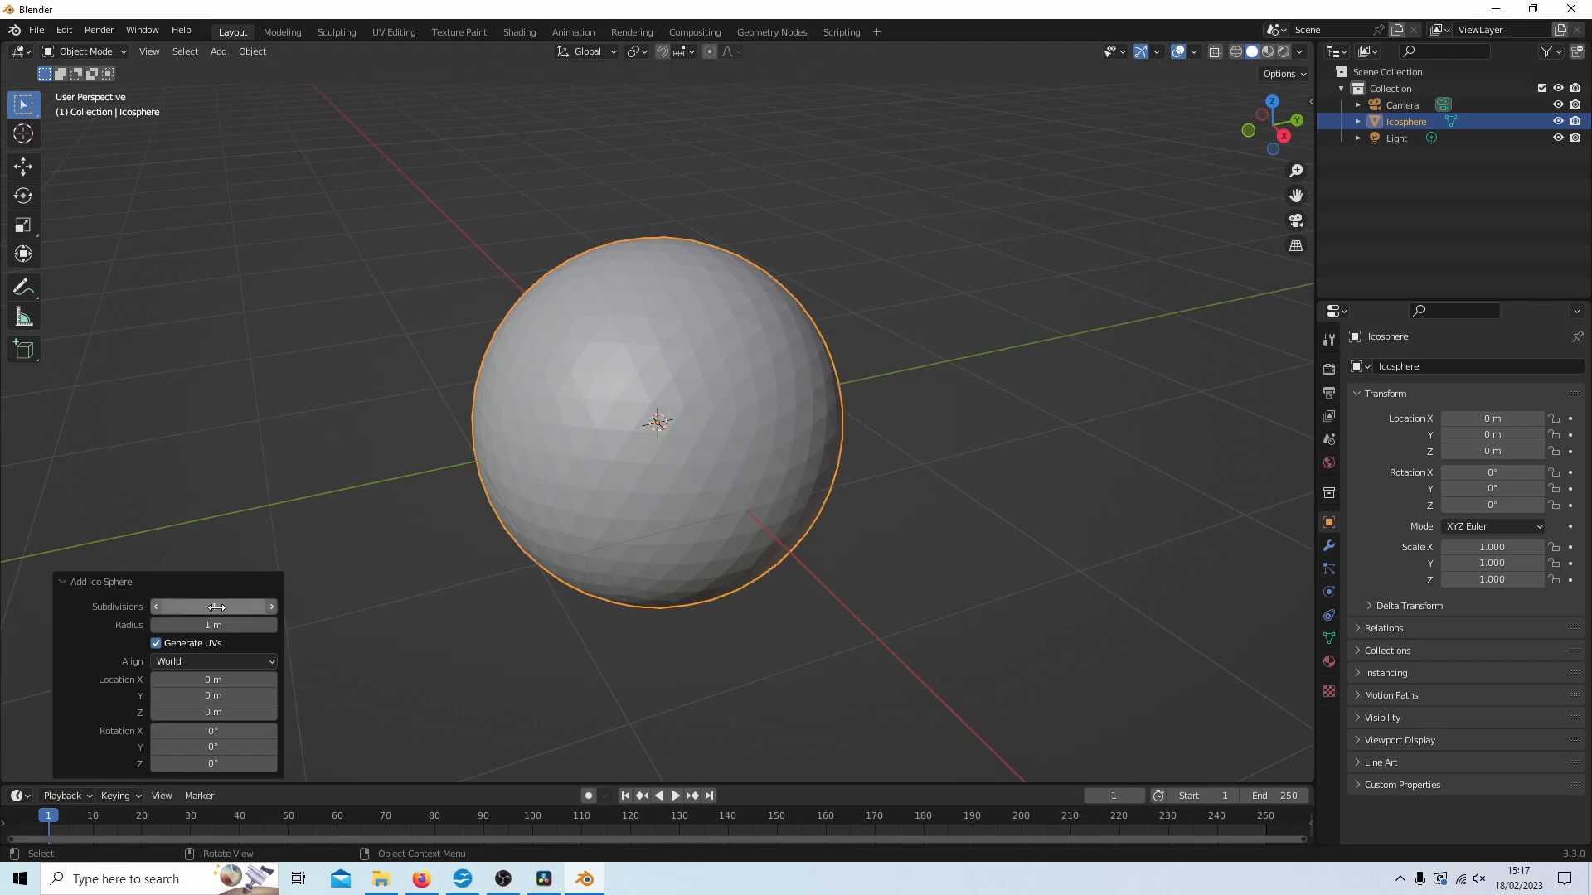
pyautogui.click(213, 607)
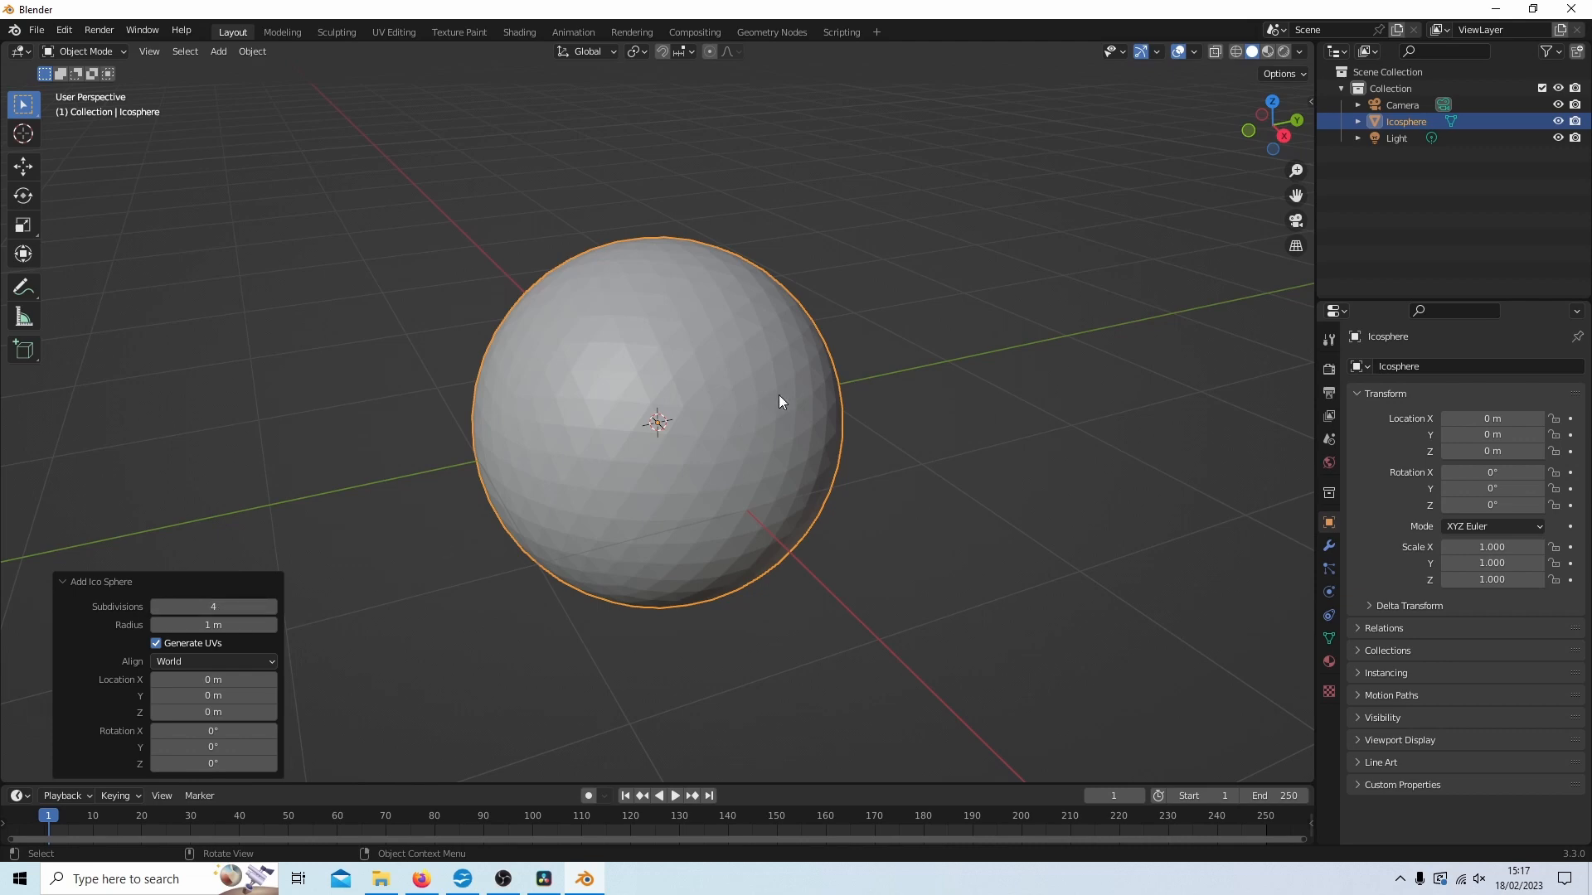
pyautogui.moveTo(556, 512)
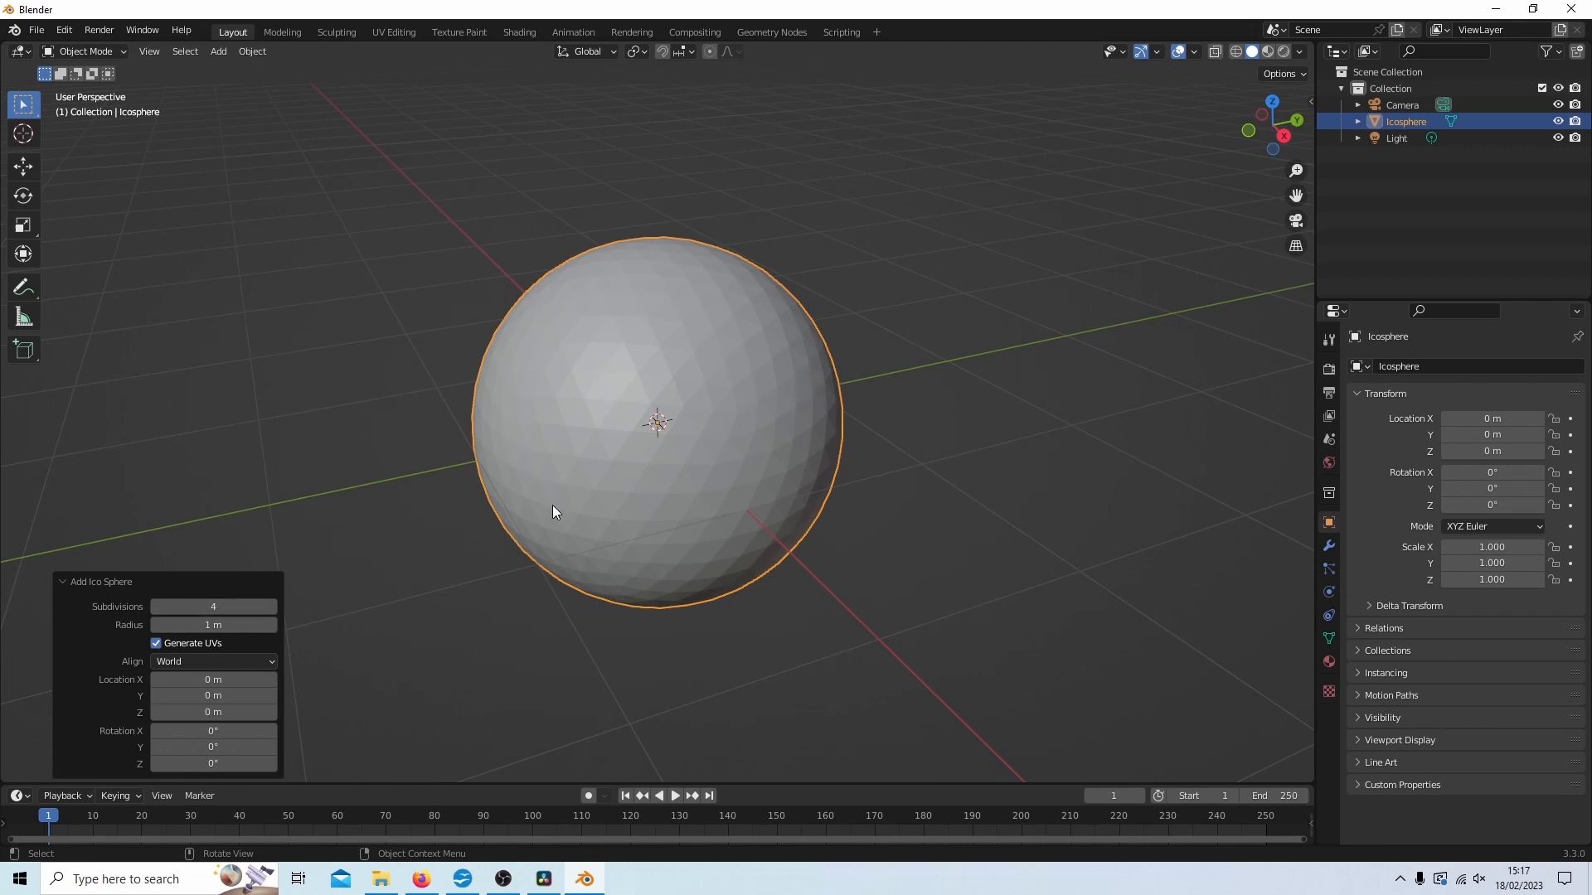
pyautogui.moveTo(880, 434)
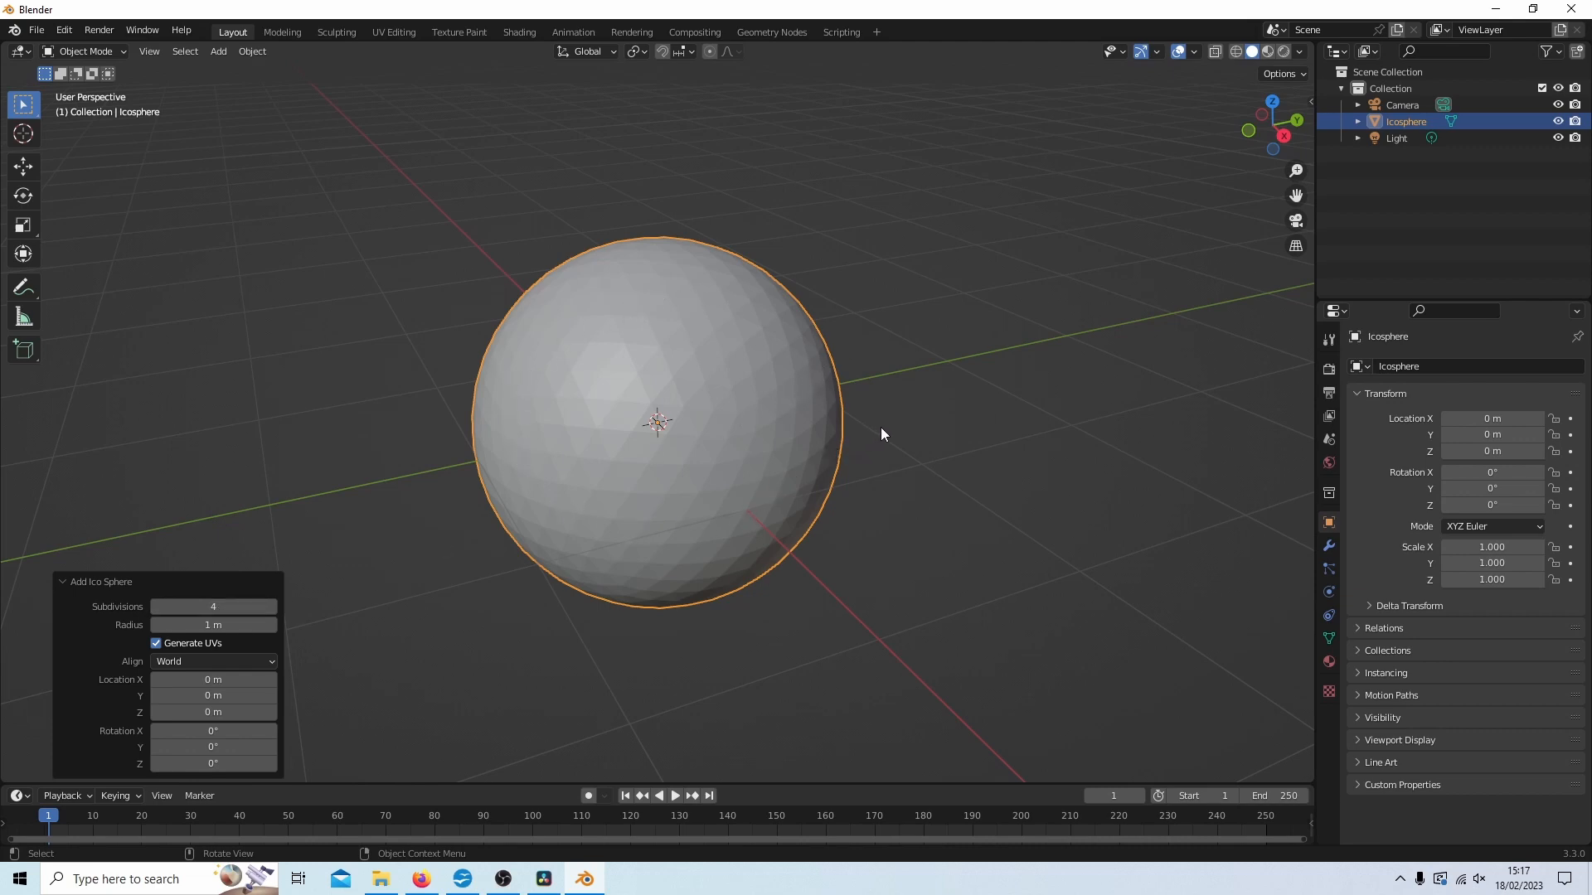
pyautogui.moveTo(444, 388)
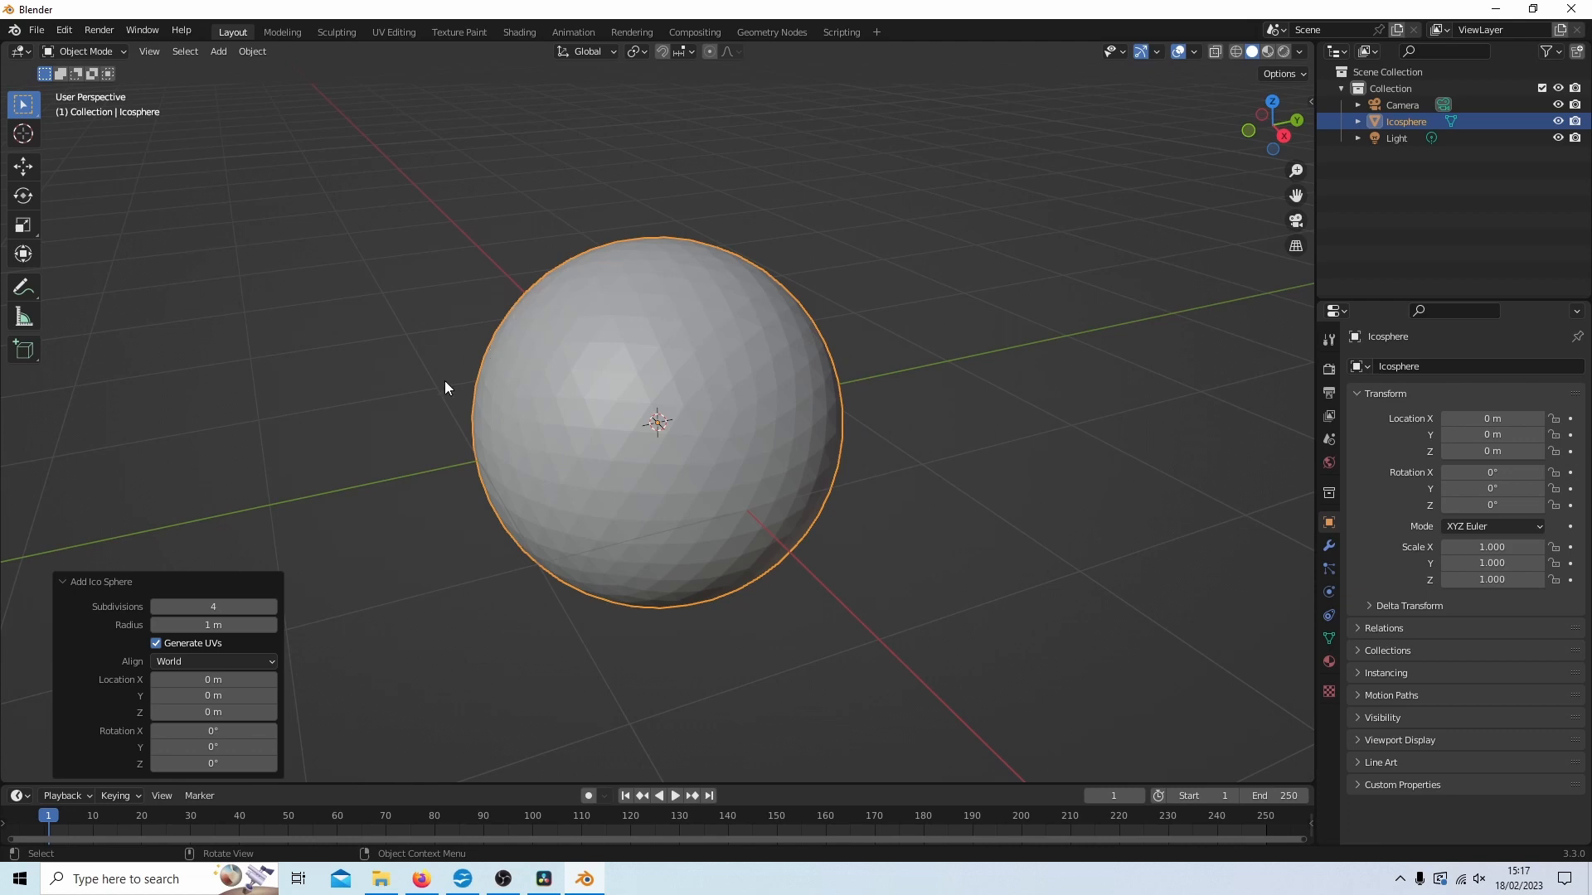
pyautogui.moveTo(721, 507)
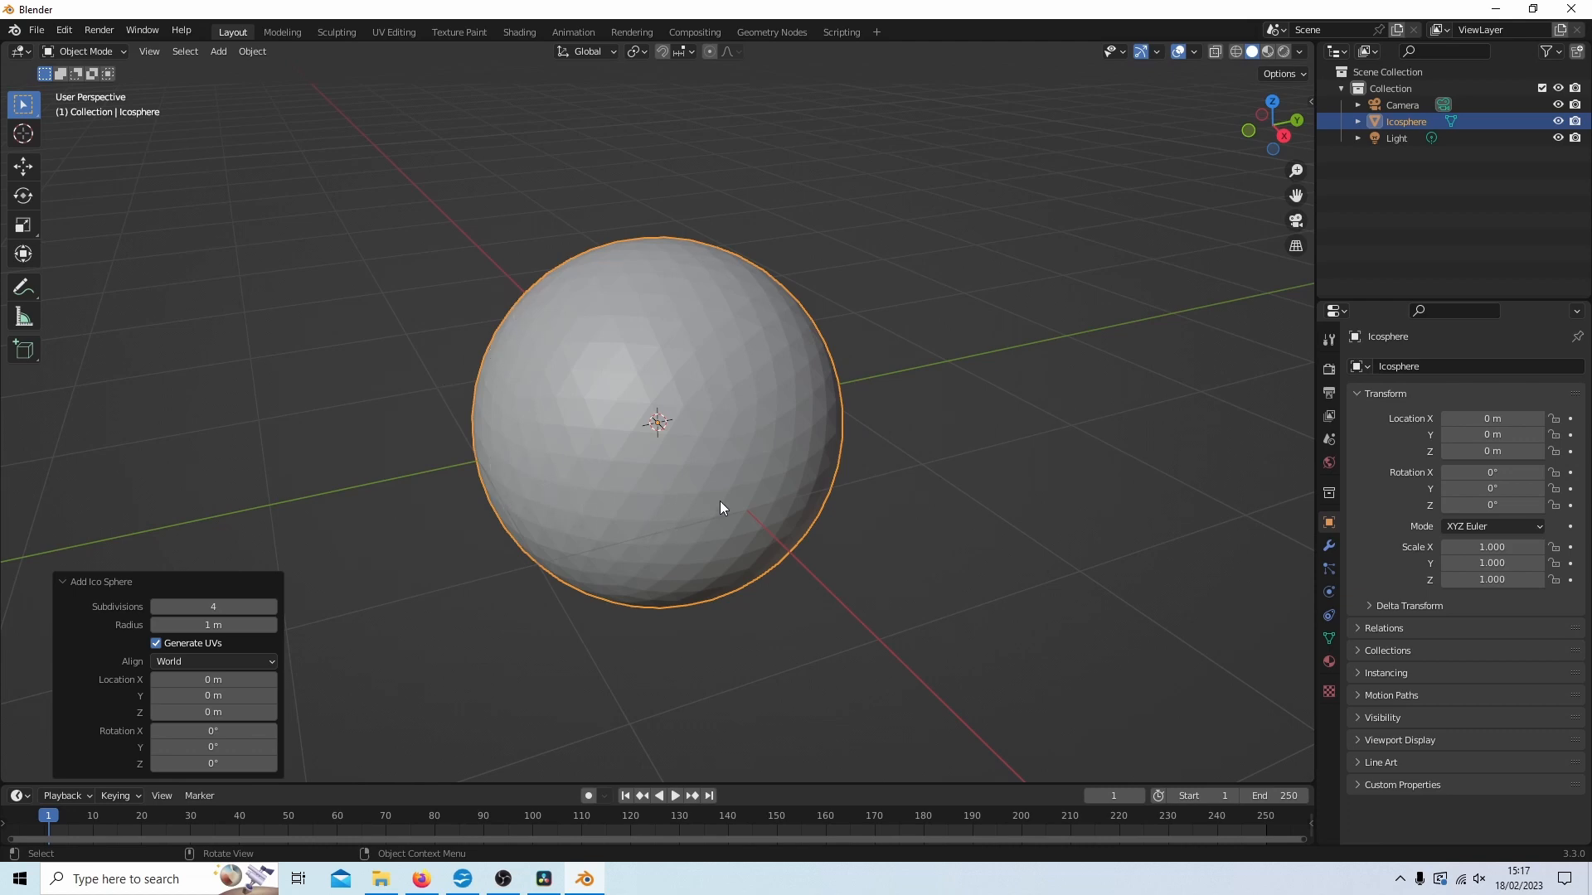
pyautogui.moveTo(735, 373)
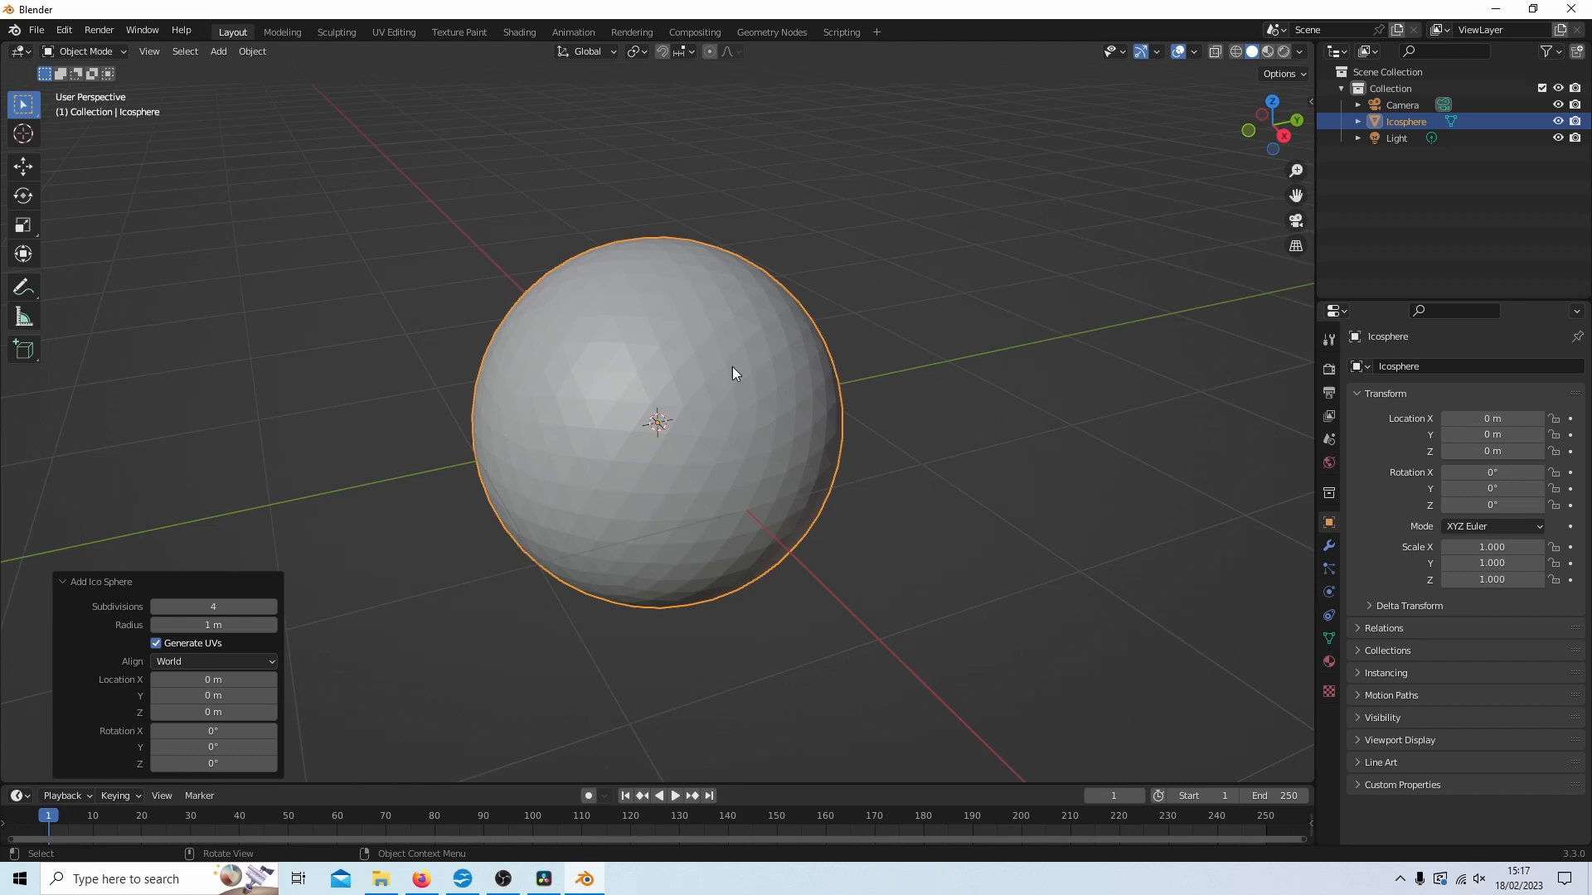
pyautogui.moveTo(622, 476)
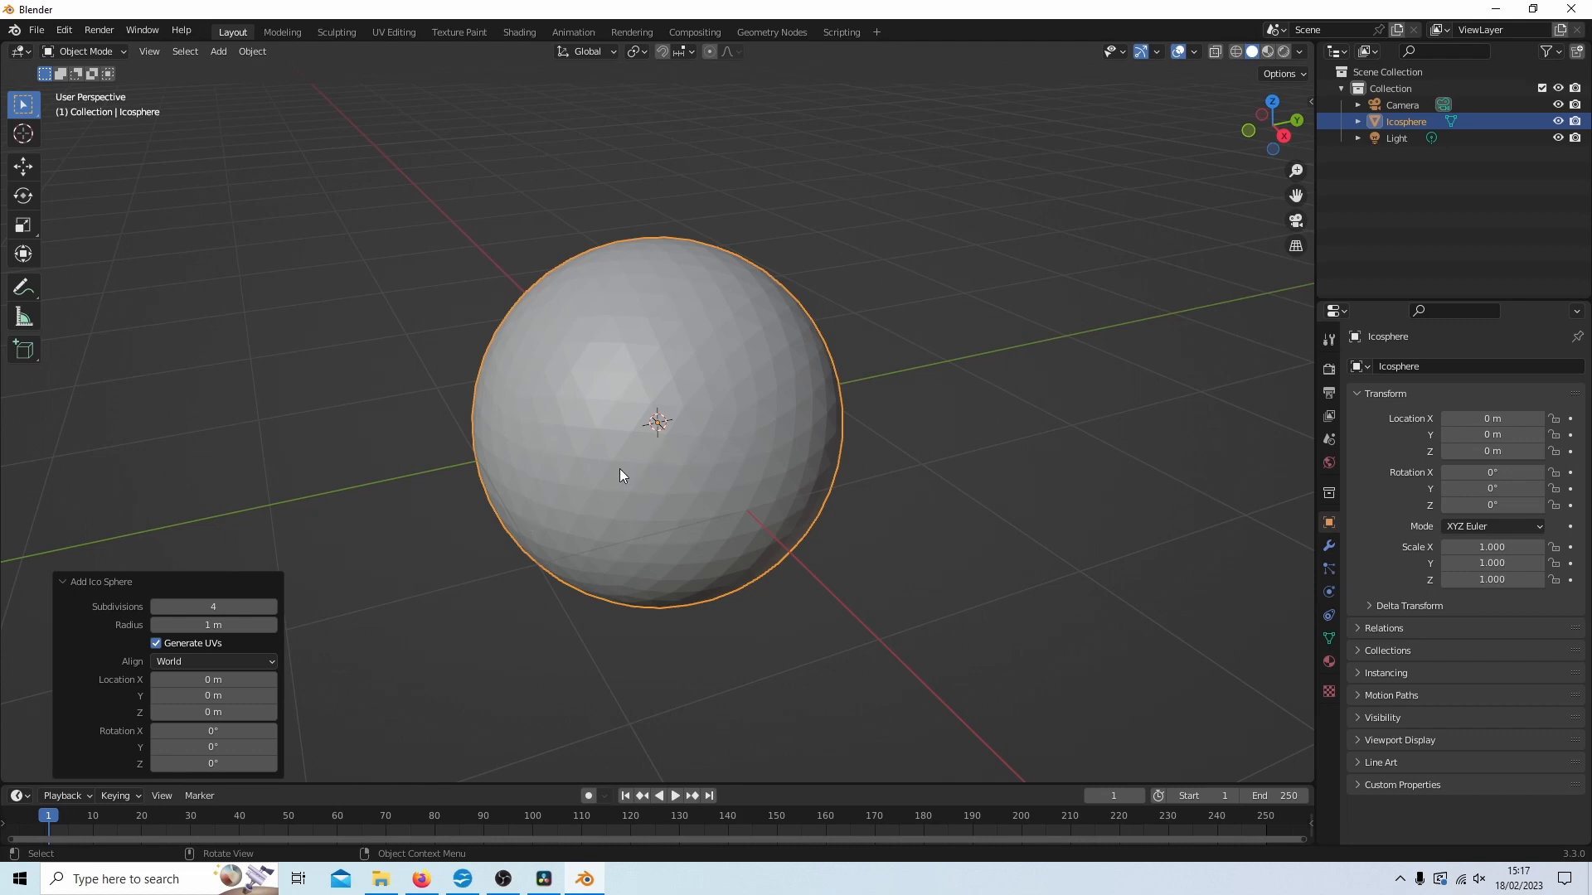
pyautogui.moveTo(670, 401)
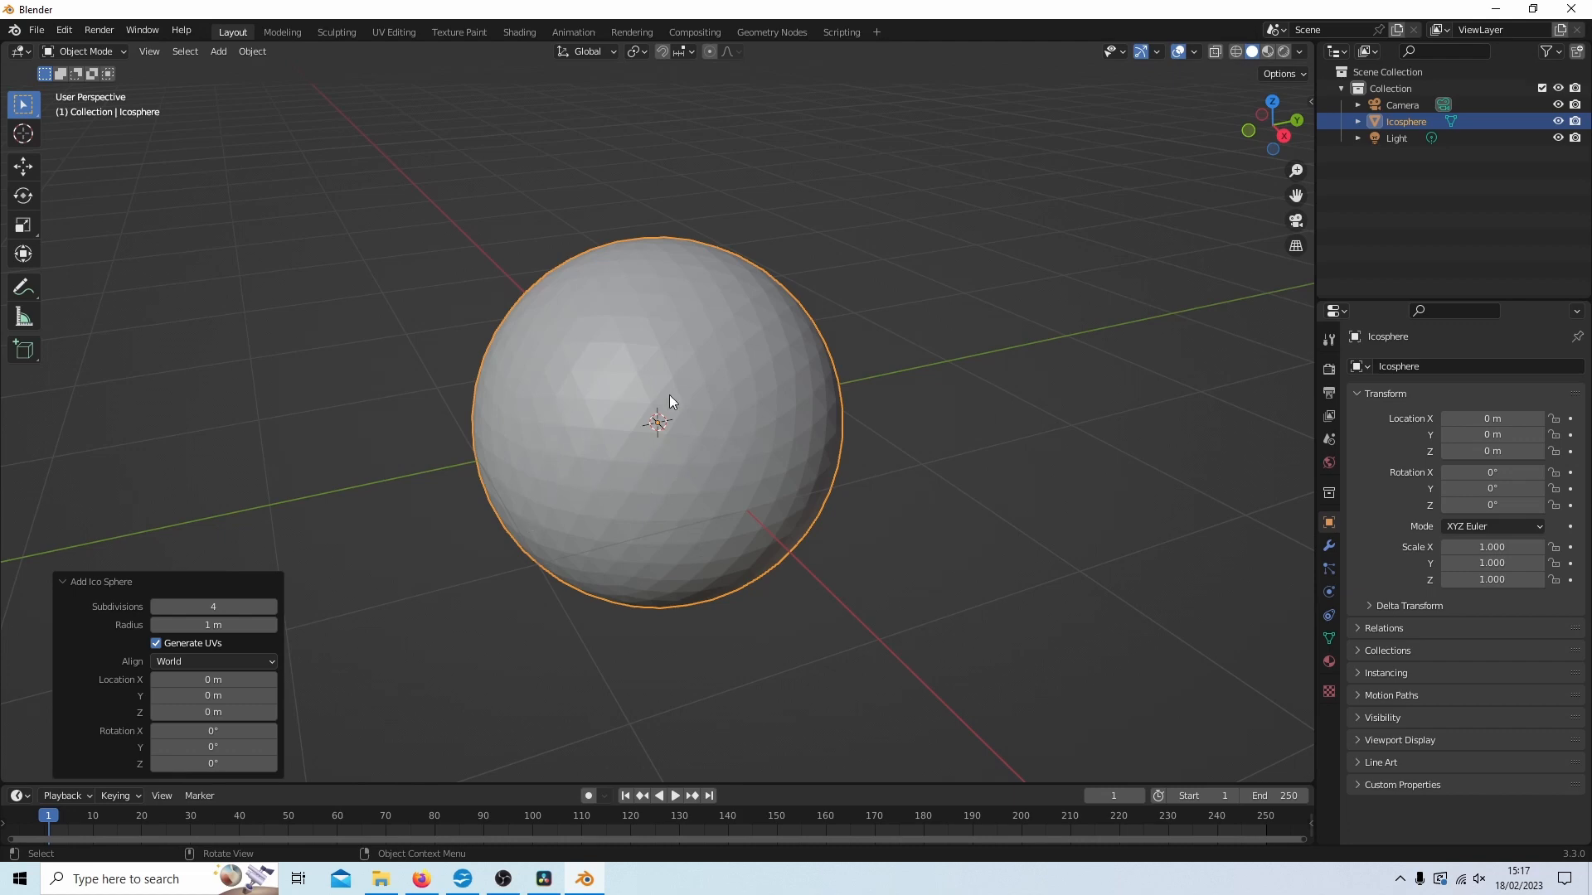
pyautogui.moveTo(698, 320)
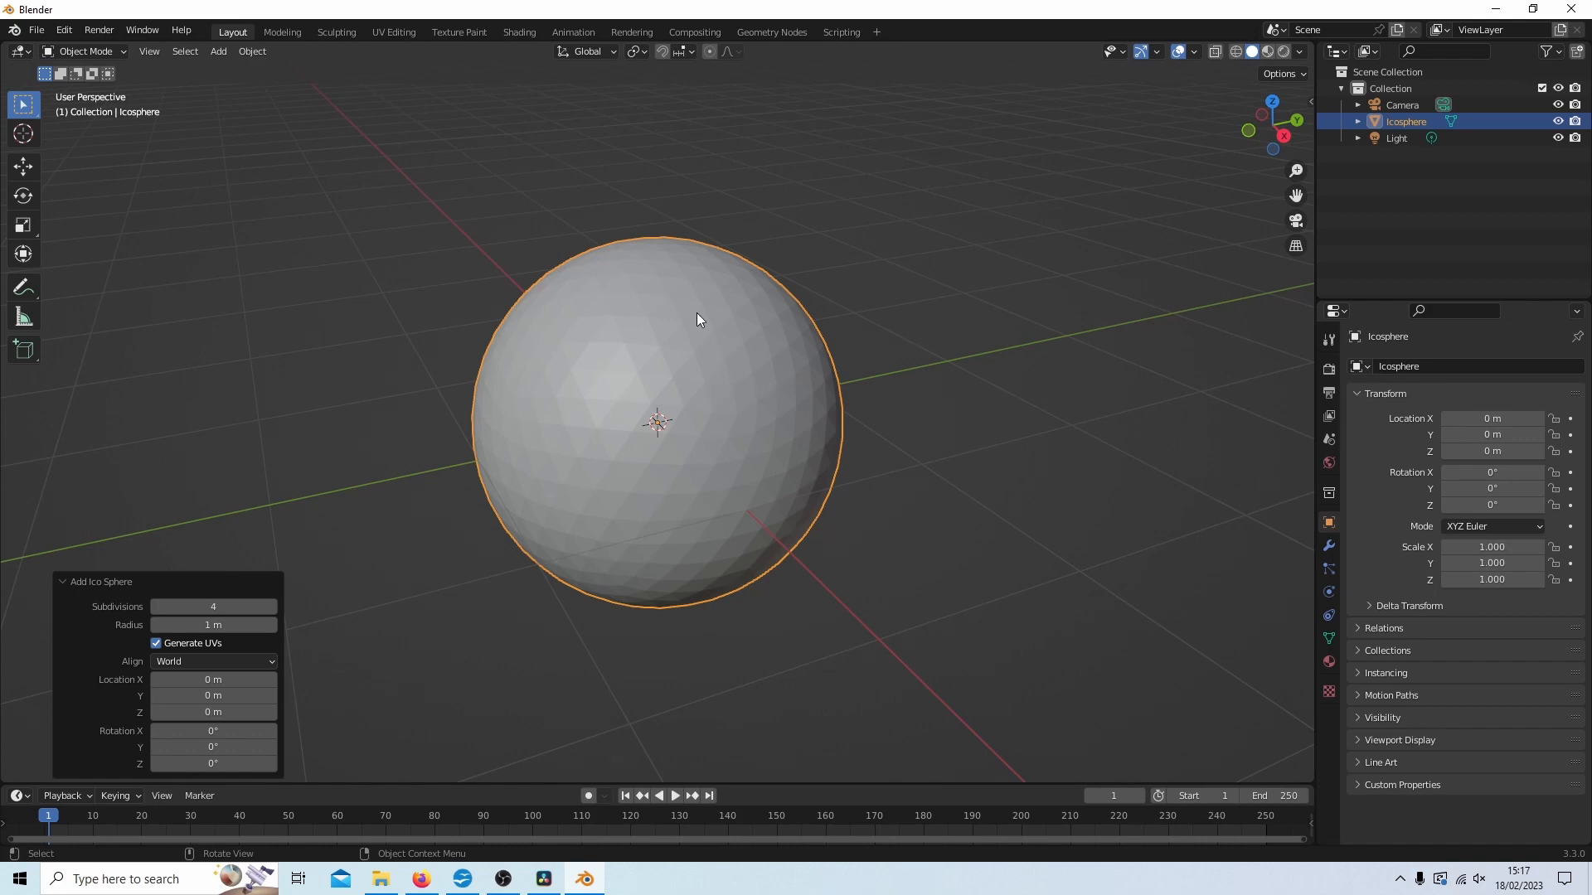
pyautogui.moveTo(781, 339)
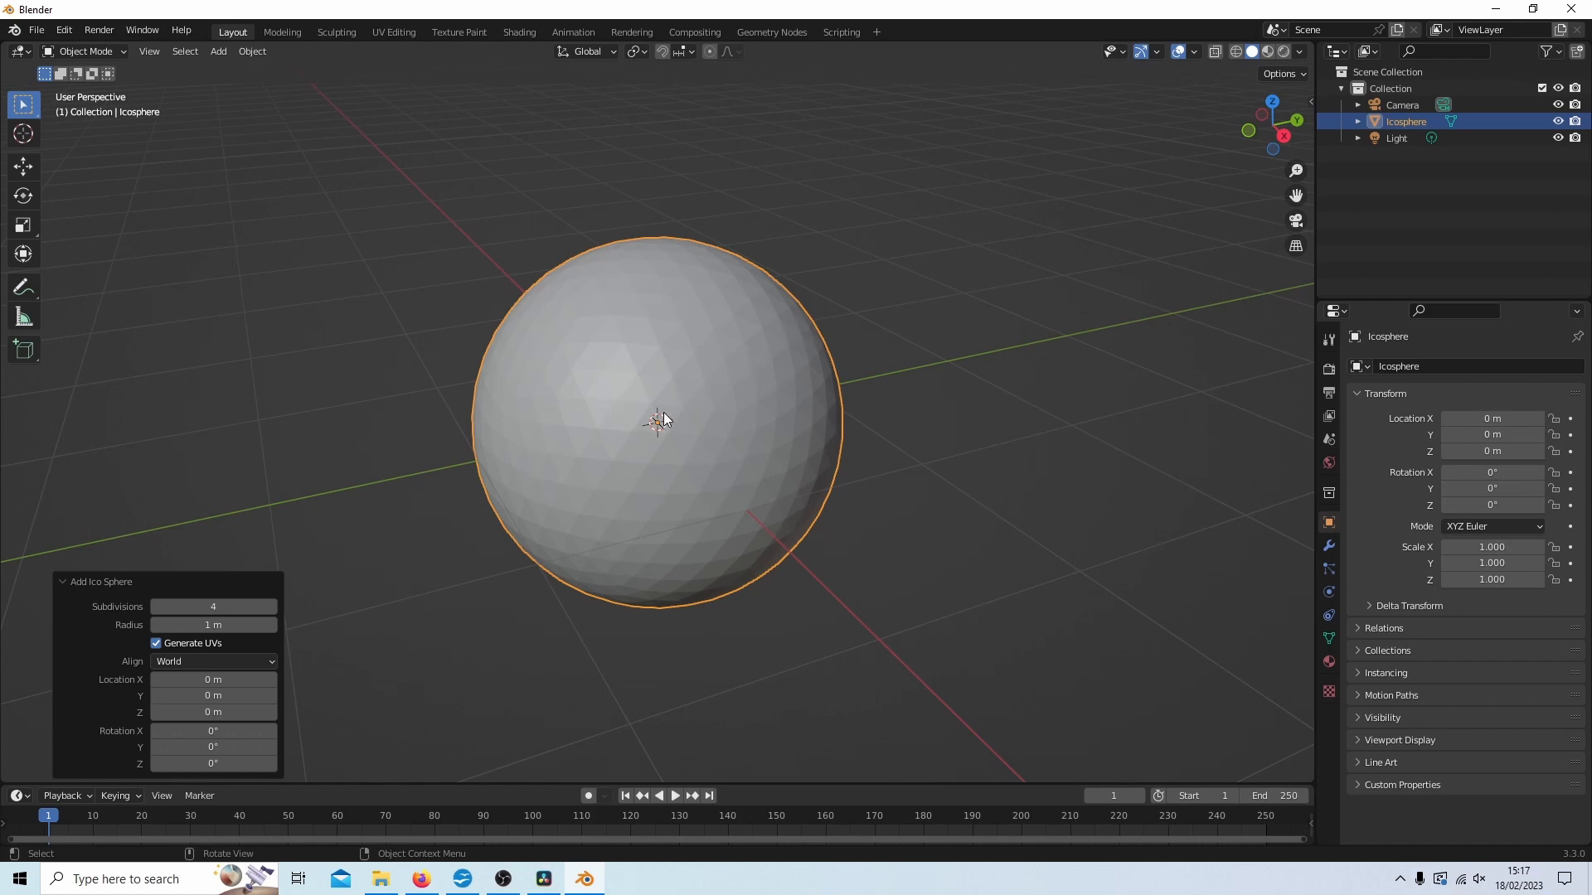
pyautogui.moveTo(678, 421)
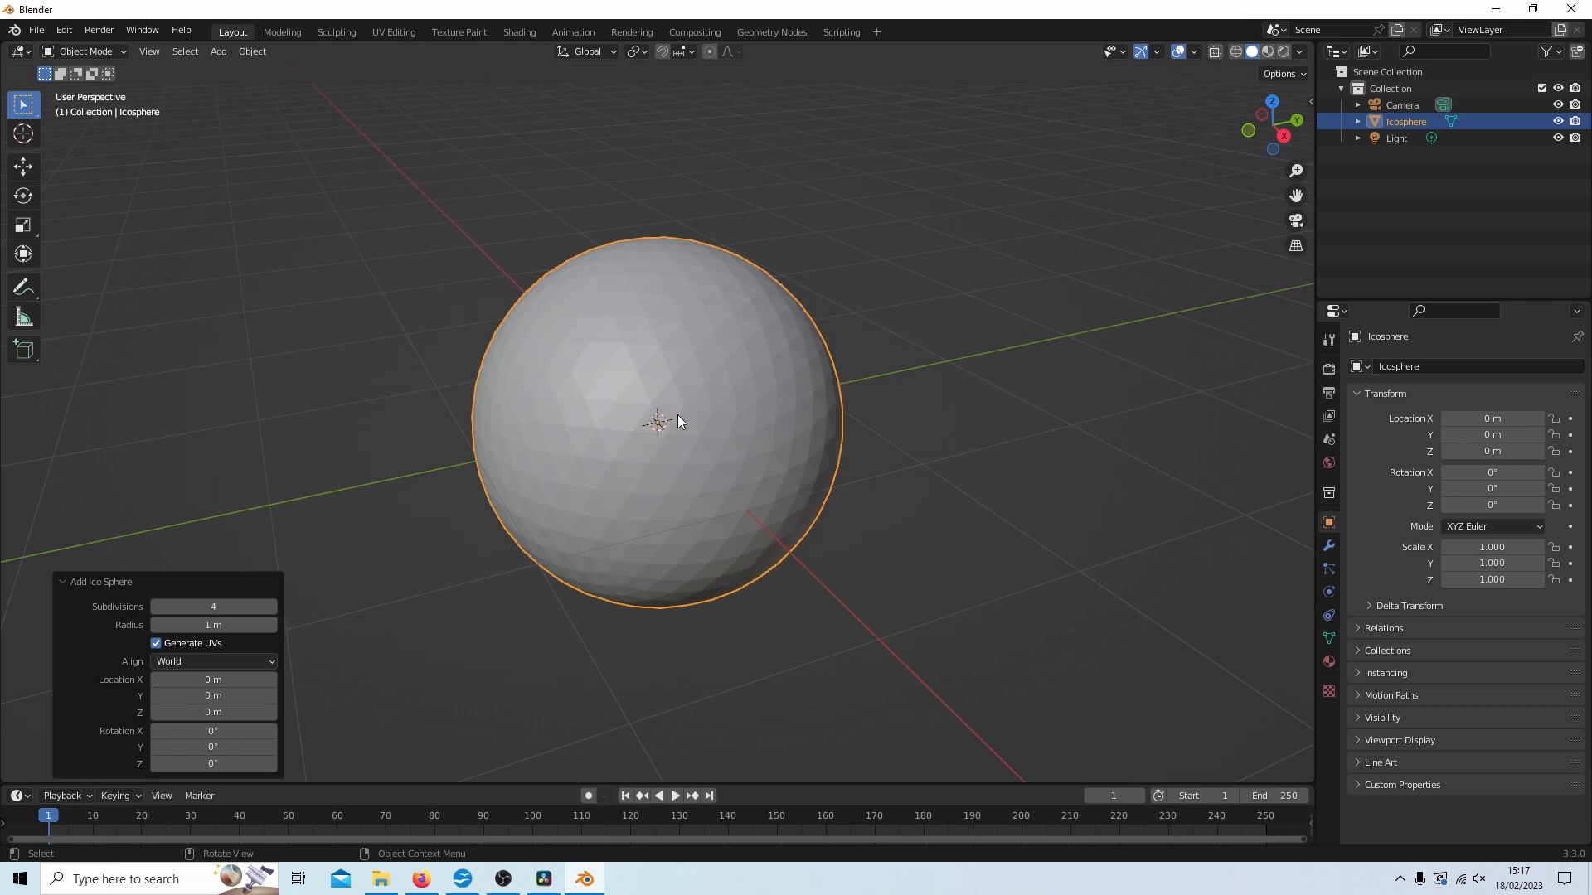
pyautogui.press('shift')
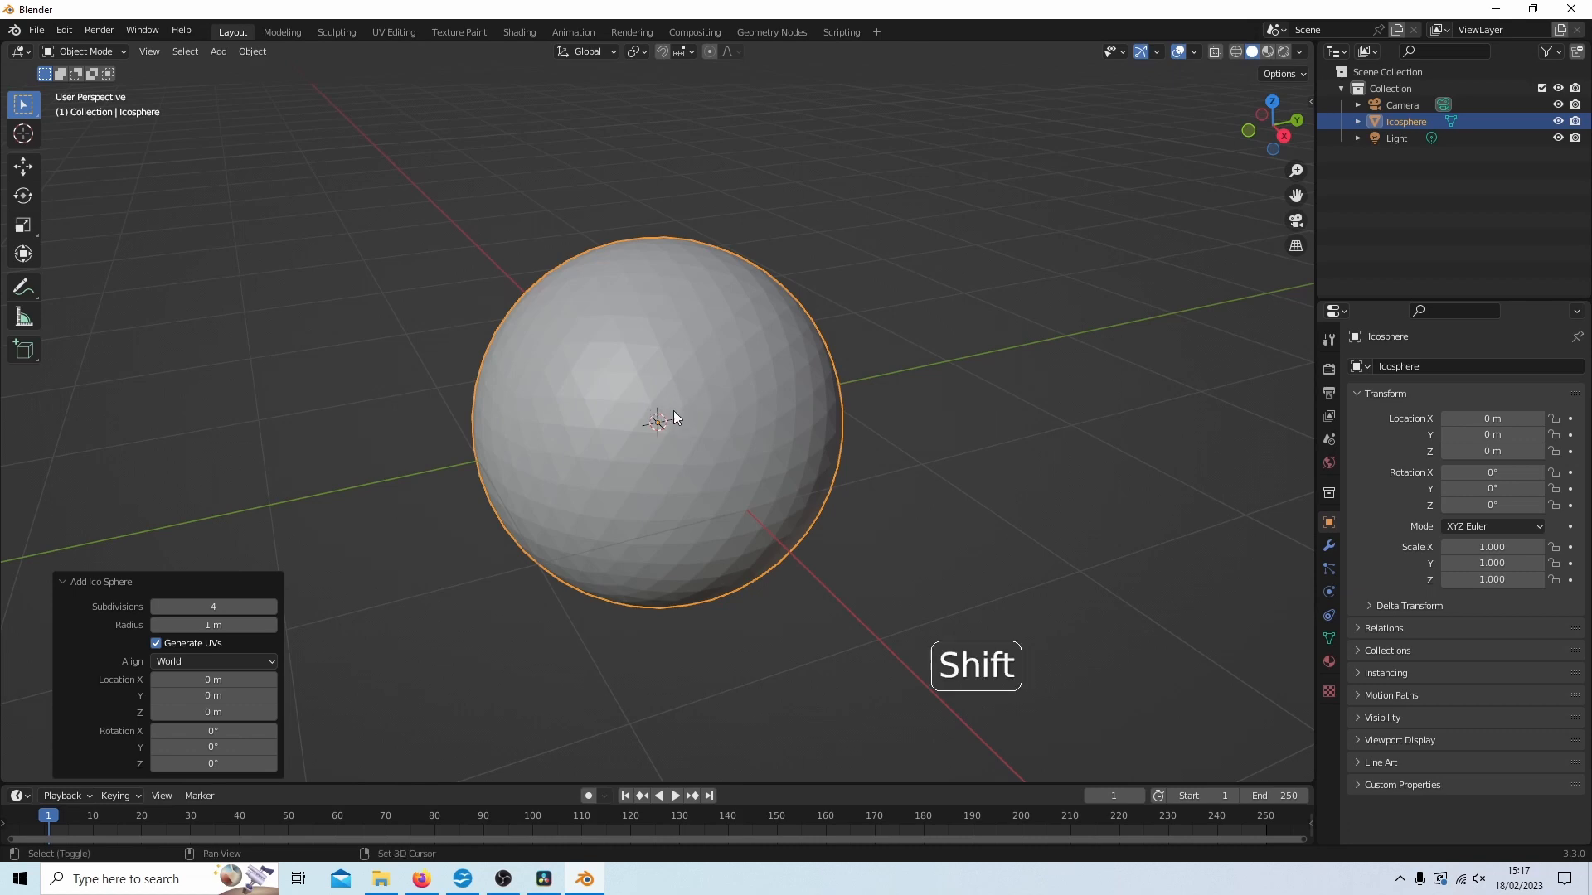
# Step: Add a Bezier circle curve at the origin around the icosphere's middle
pyautogui.press('shift+a')
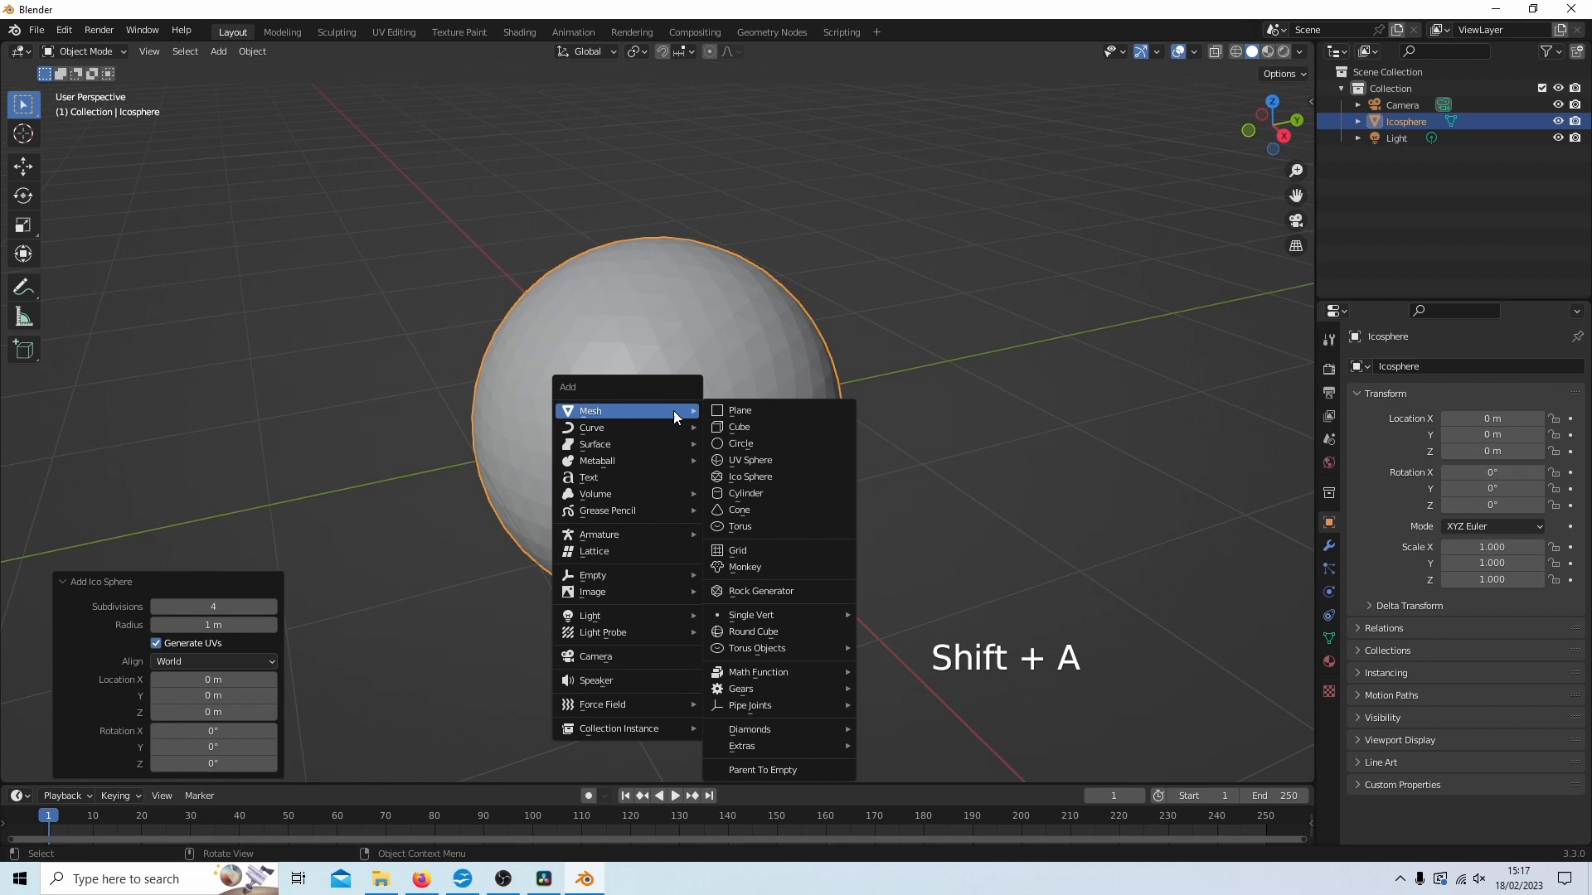
pyautogui.moveTo(592, 428)
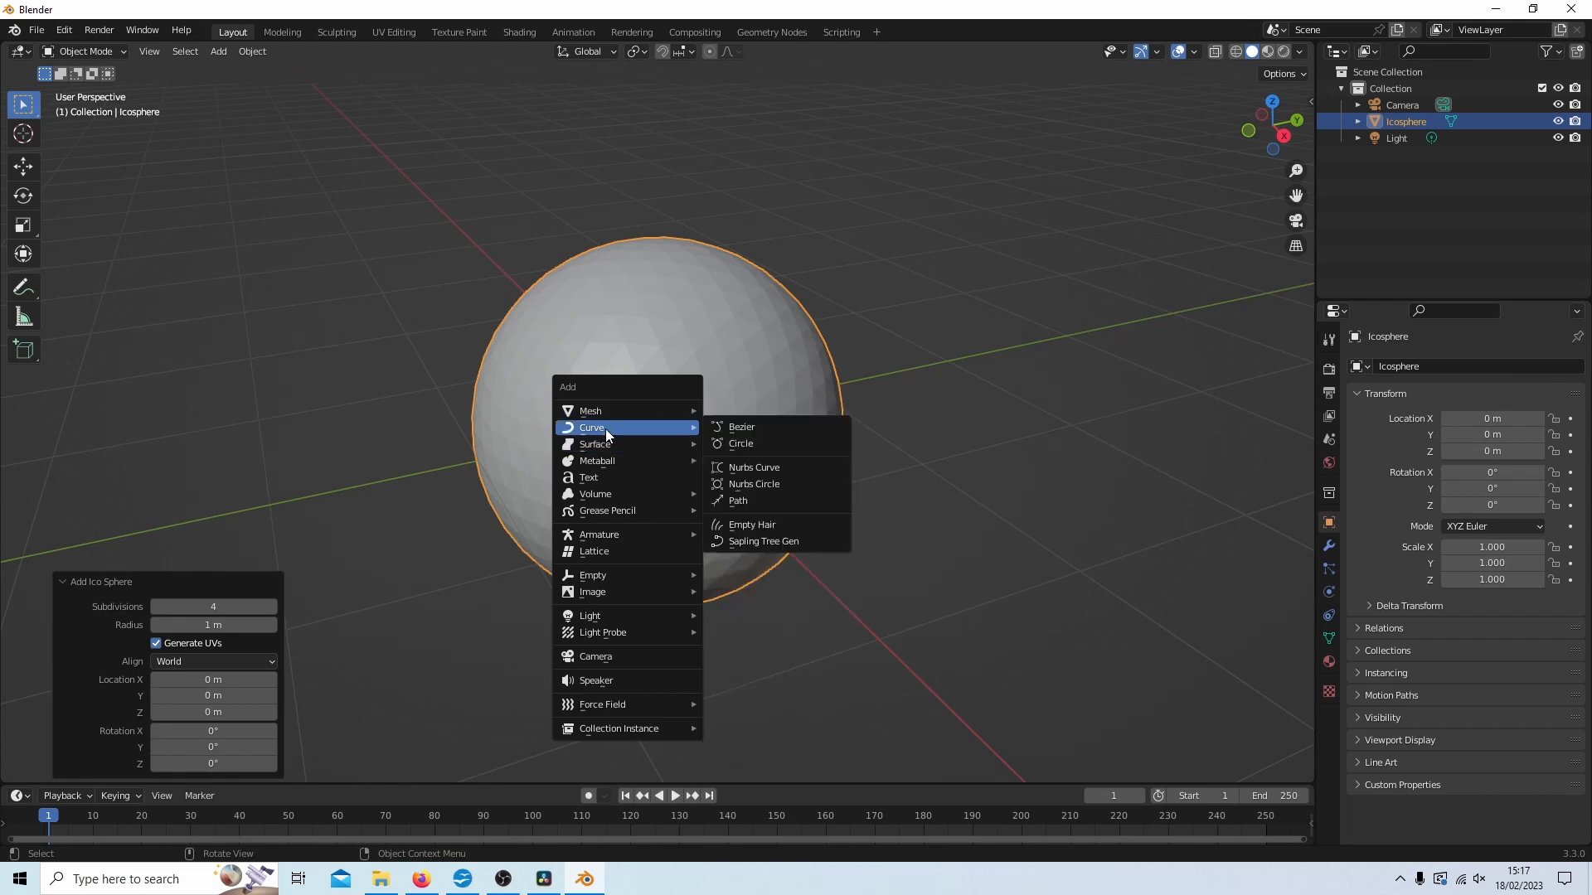
pyautogui.moveTo(741, 445)
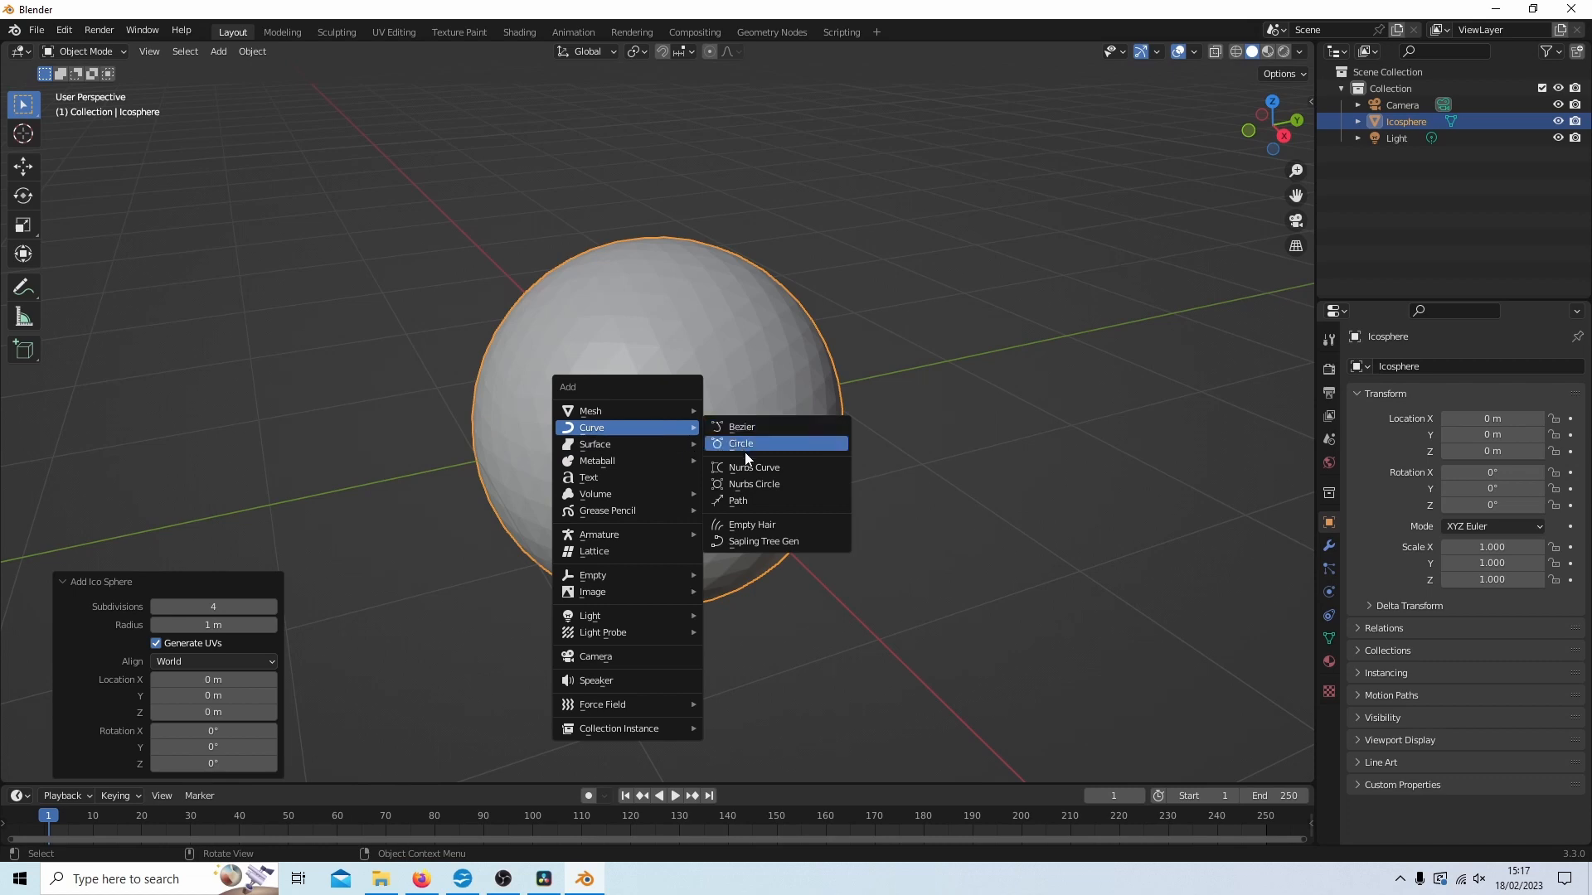
pyautogui.click(739, 443)
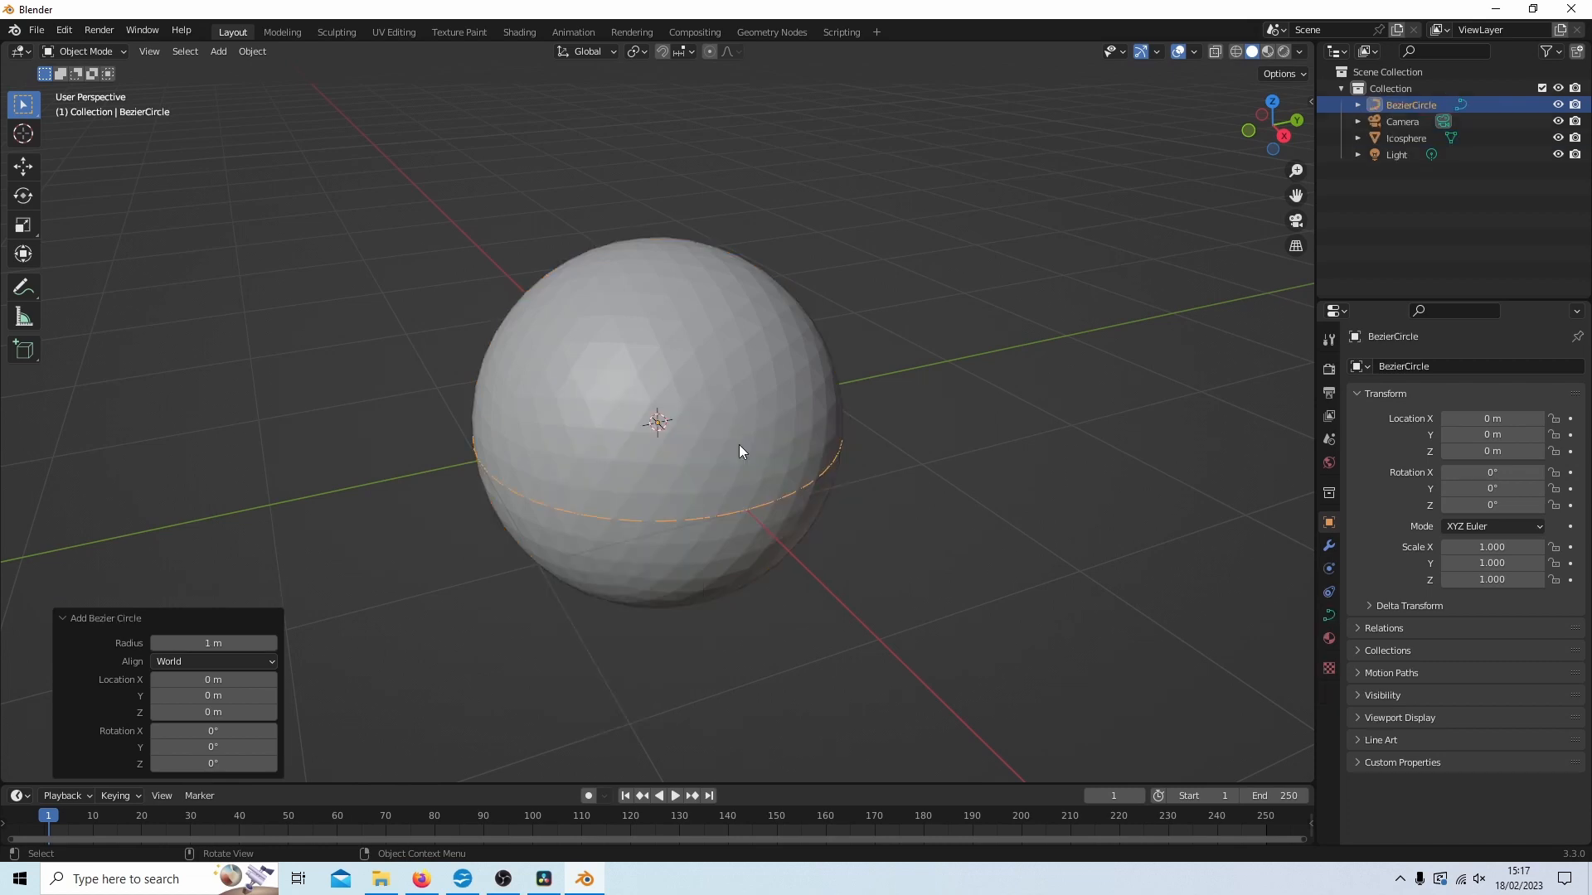
# Step: Scale the Bezier circle up by about 1.112 in edit mode so it rings just outside the sphere
pyautogui.press('Tab')
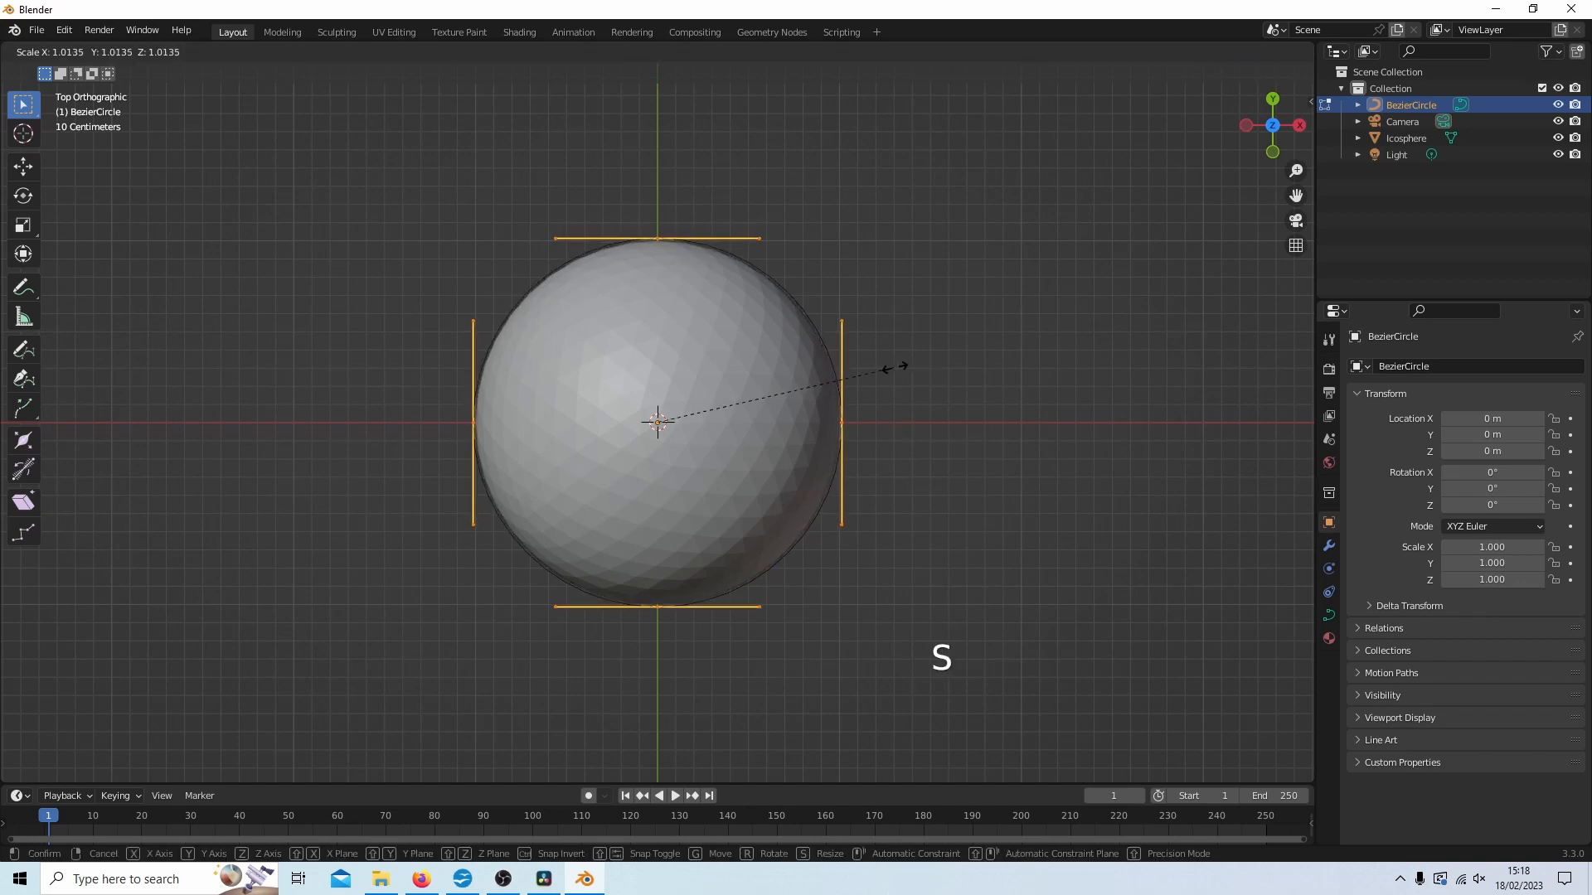
pyautogui.moveTo(909, 365)
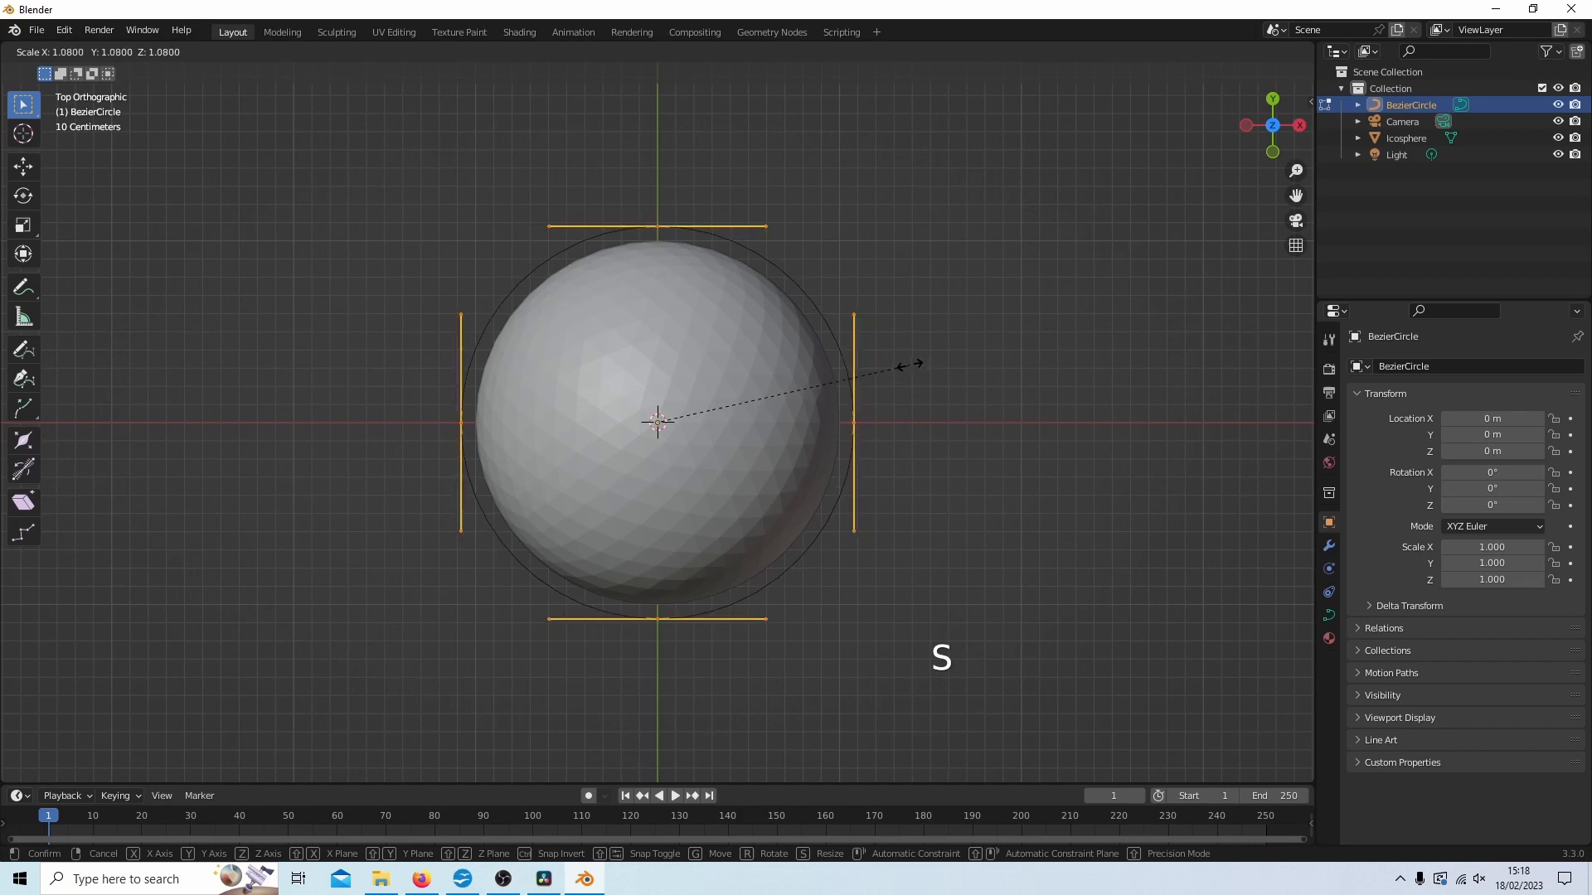
pyautogui.click(680, 229)
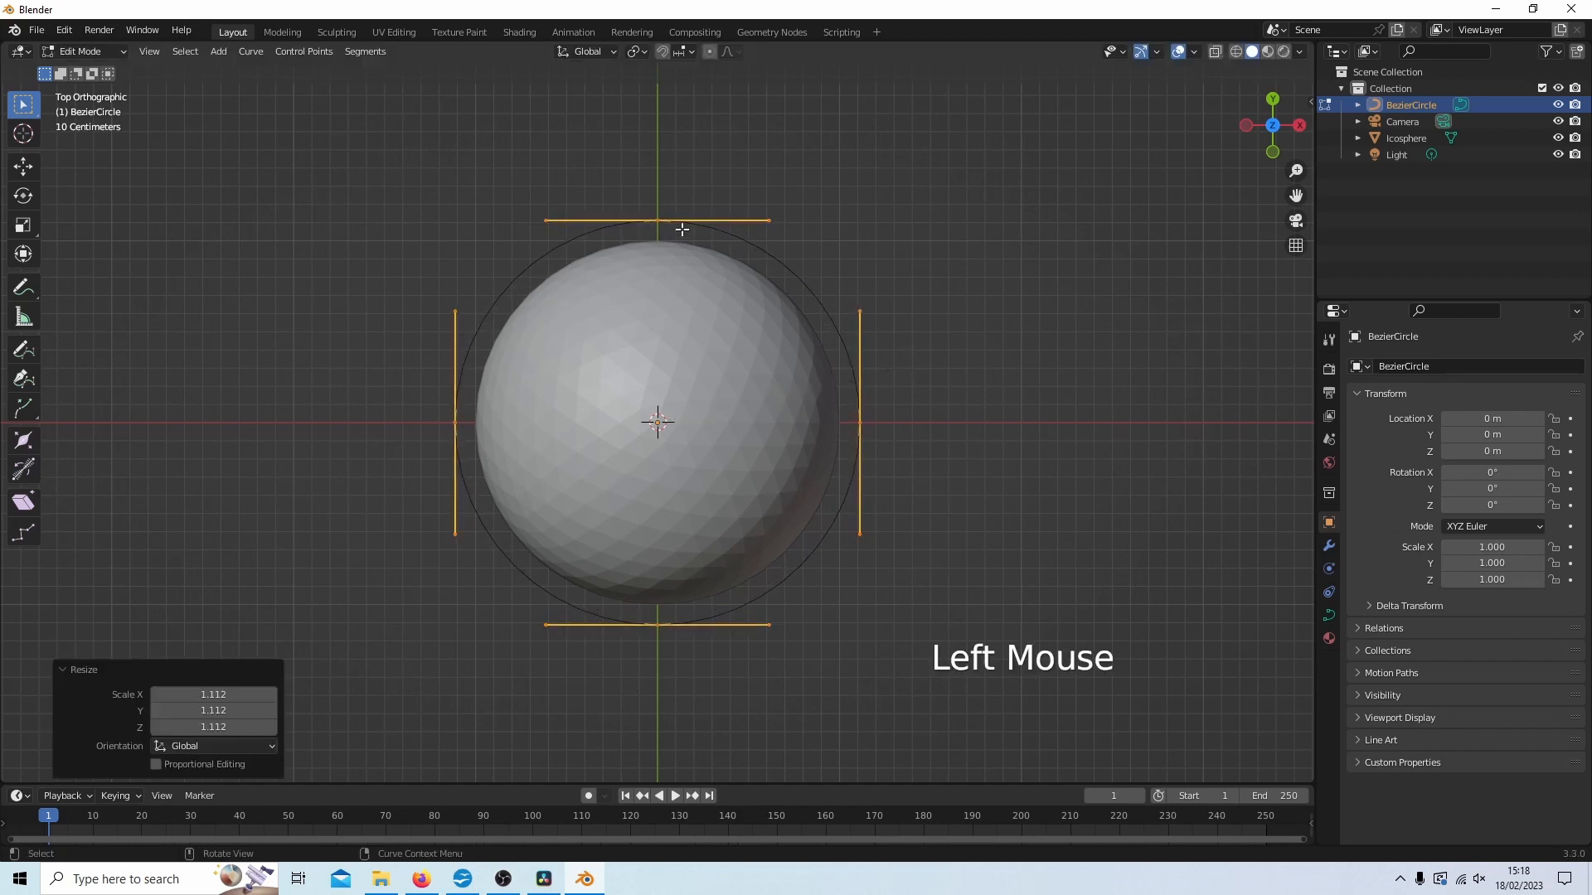
pyautogui.moveTo(756, 226)
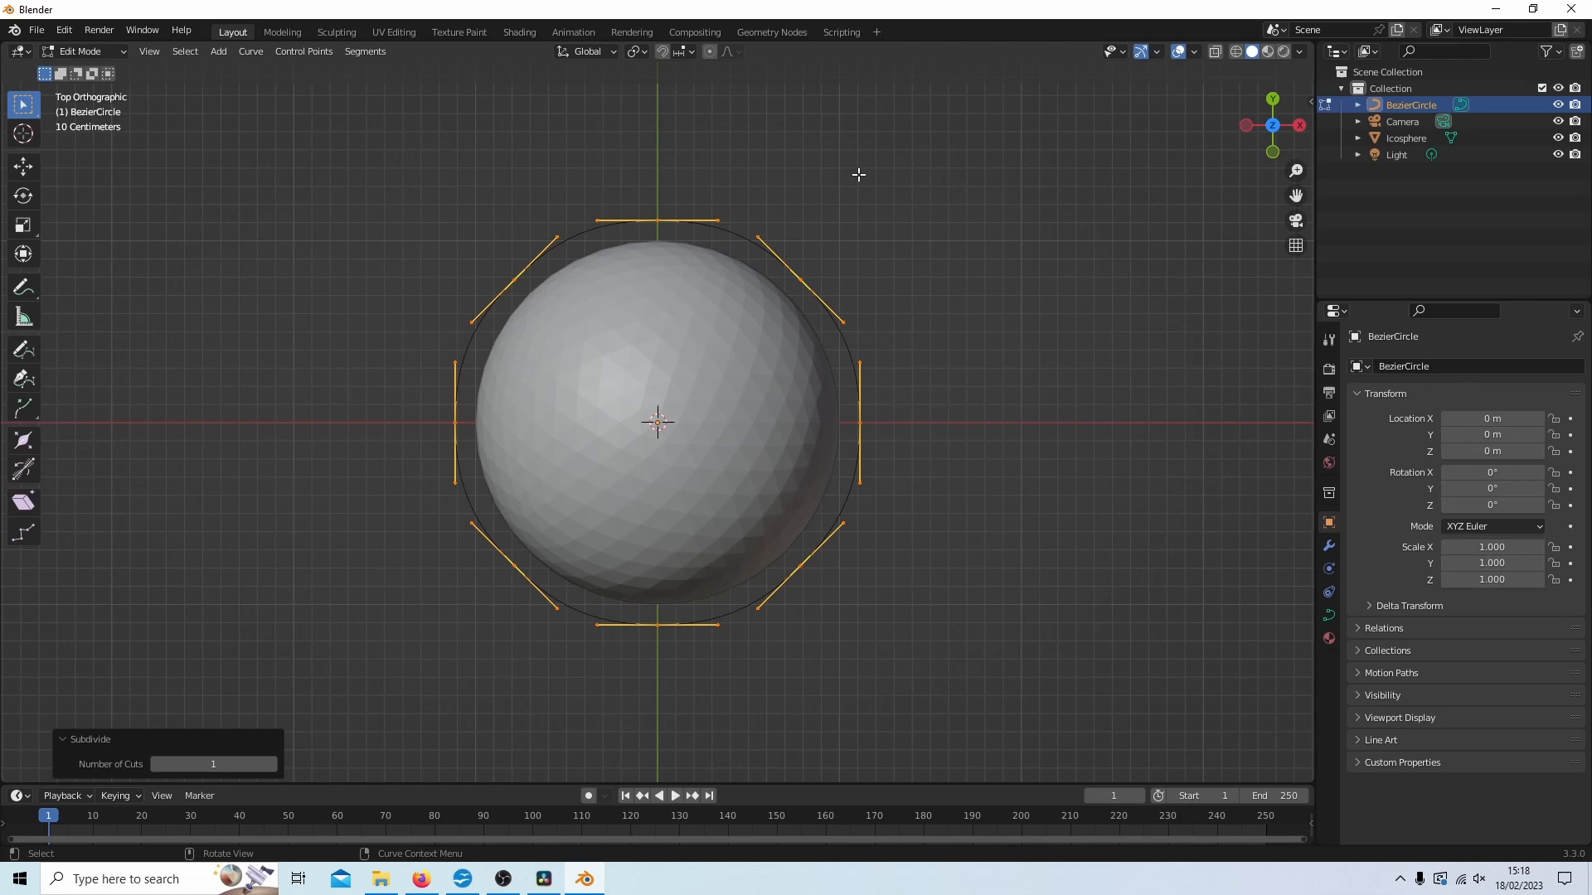
# Step: Select the circle's top, right, bottom and left control points only
pyautogui.click(661, 221)
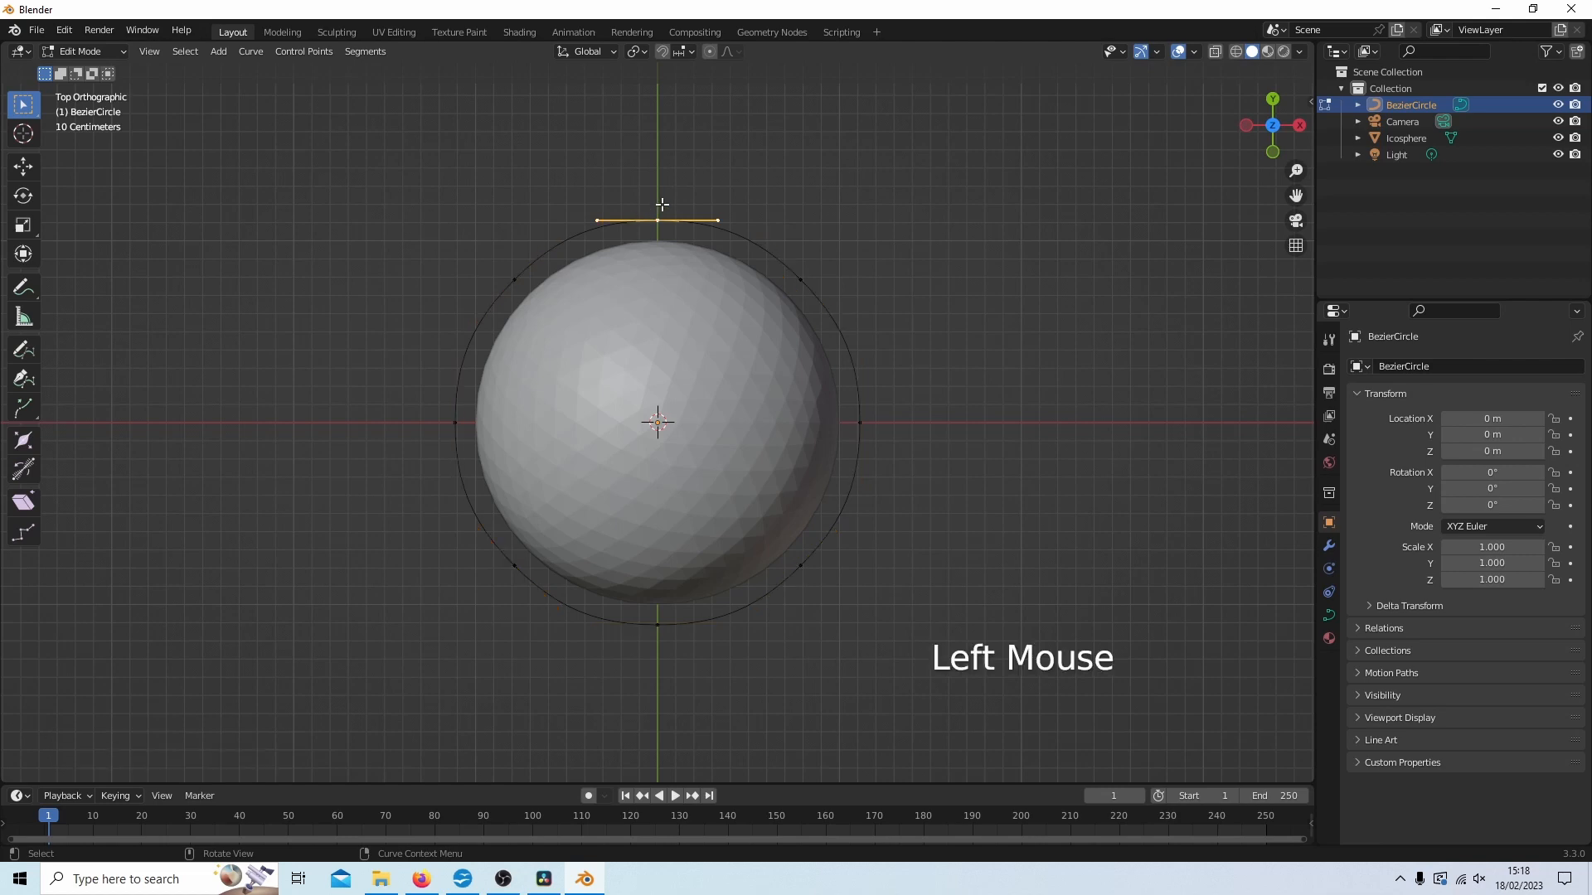
pyautogui.moveTo(677, 216)
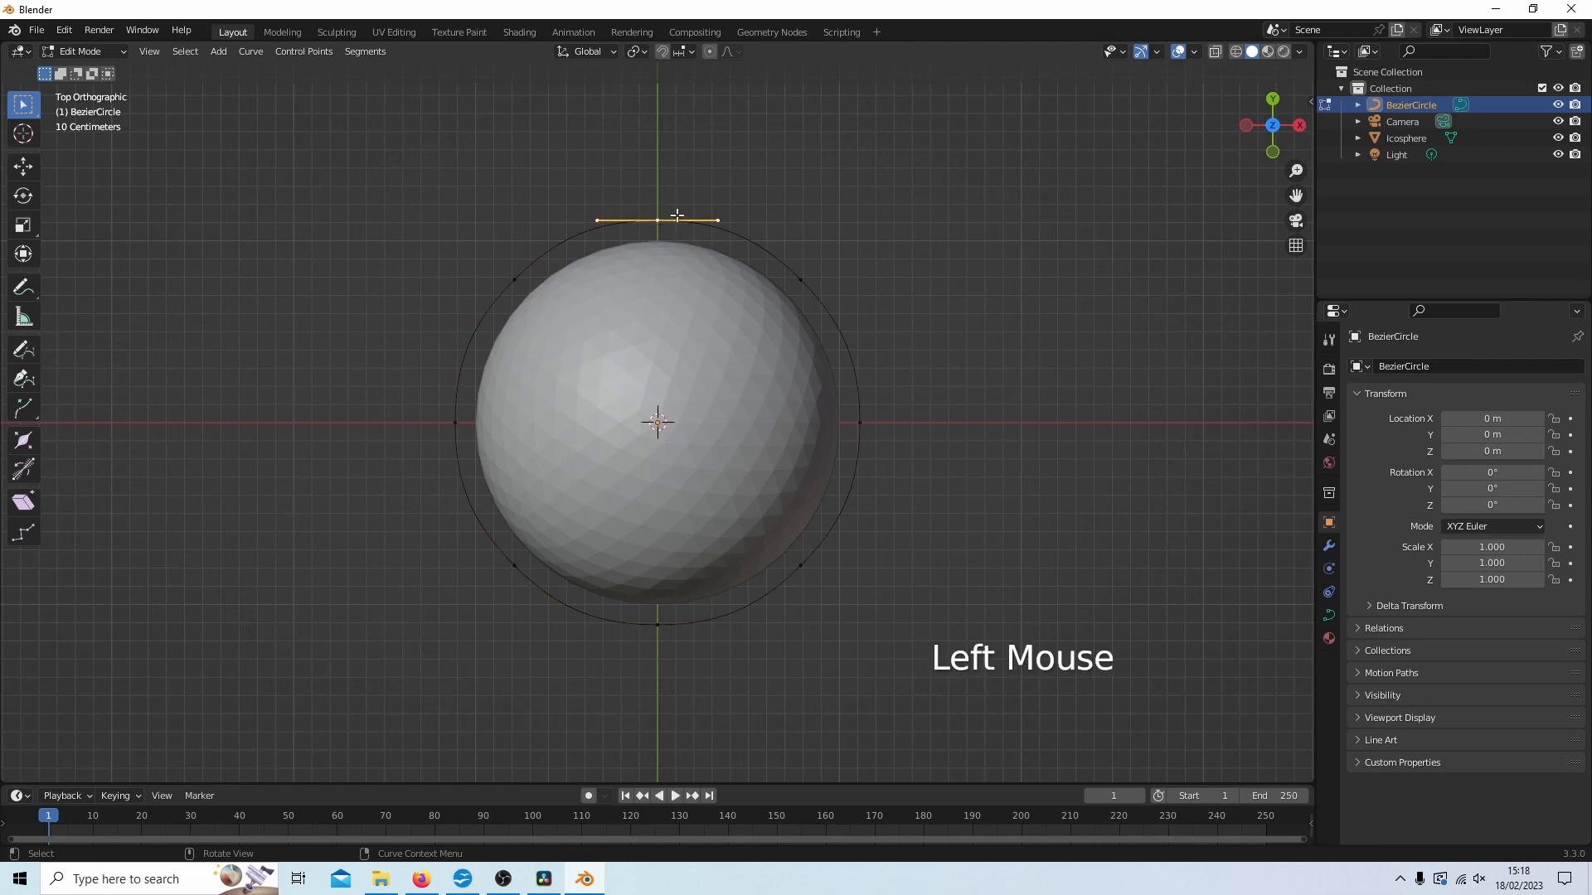
pyautogui.click(859, 421)
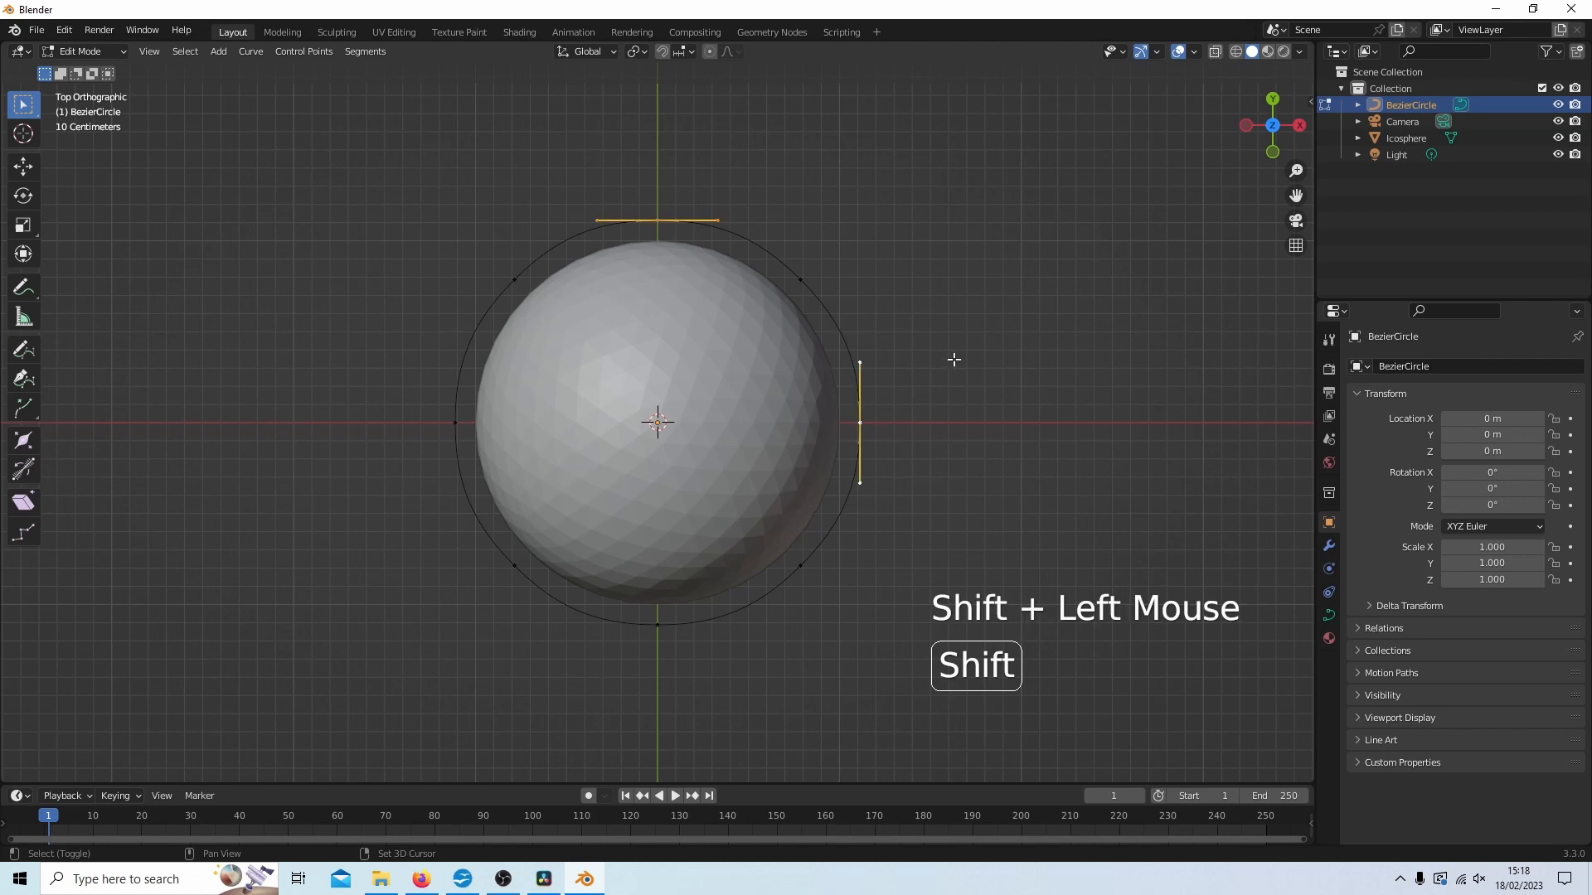
pyautogui.click(656, 624)
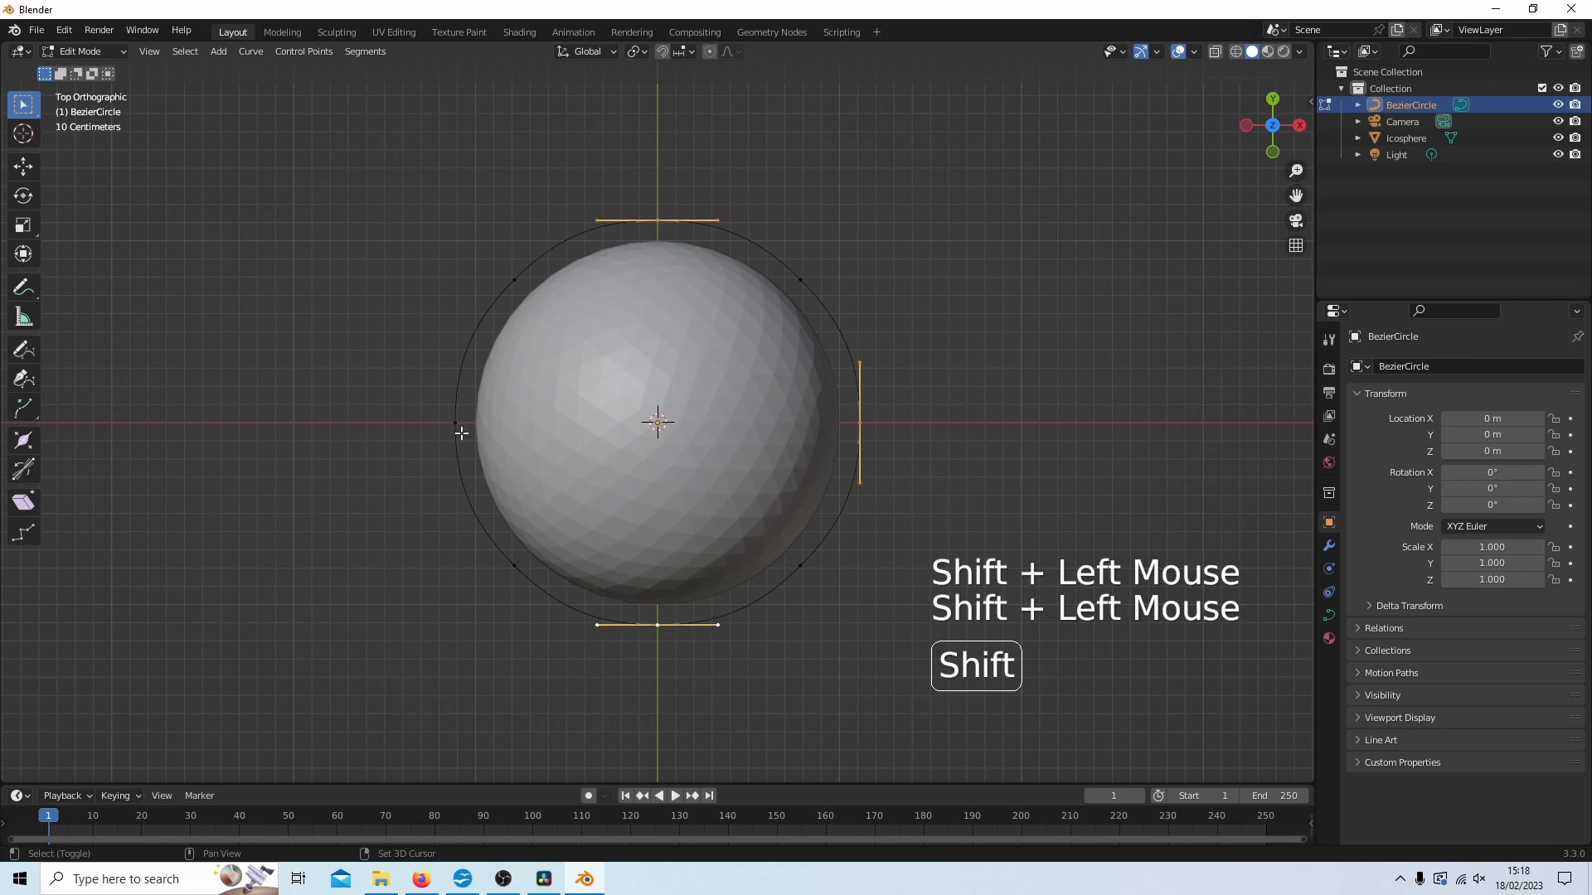
pyautogui.click(454, 421)
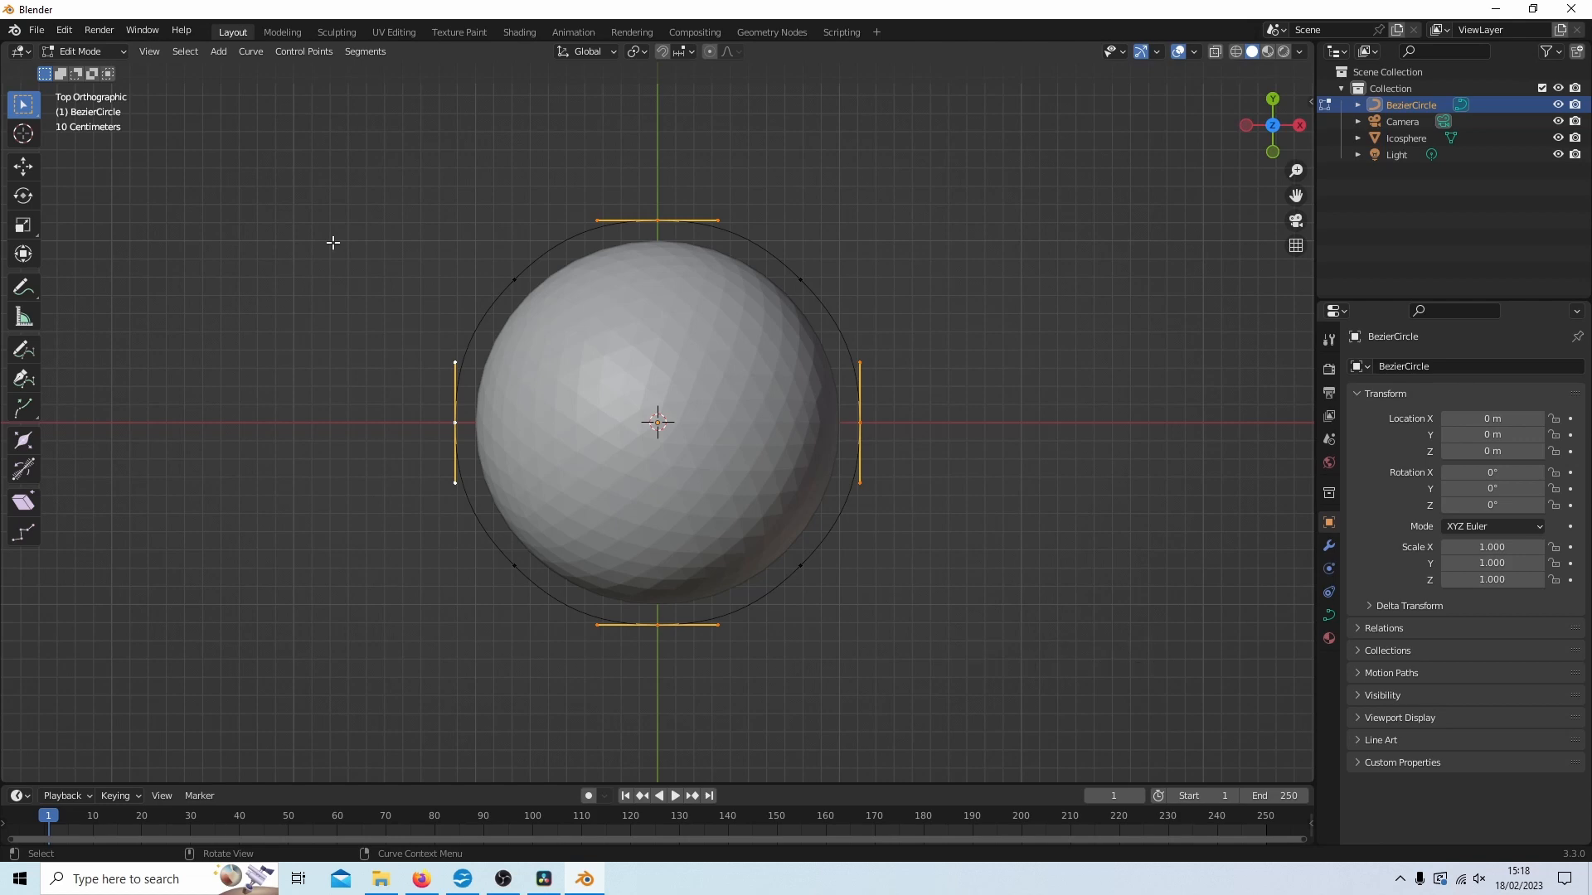
# Step: From front view, move the selected points along Z into a wave and leave edit mode
pyautogui.press('KP_1')
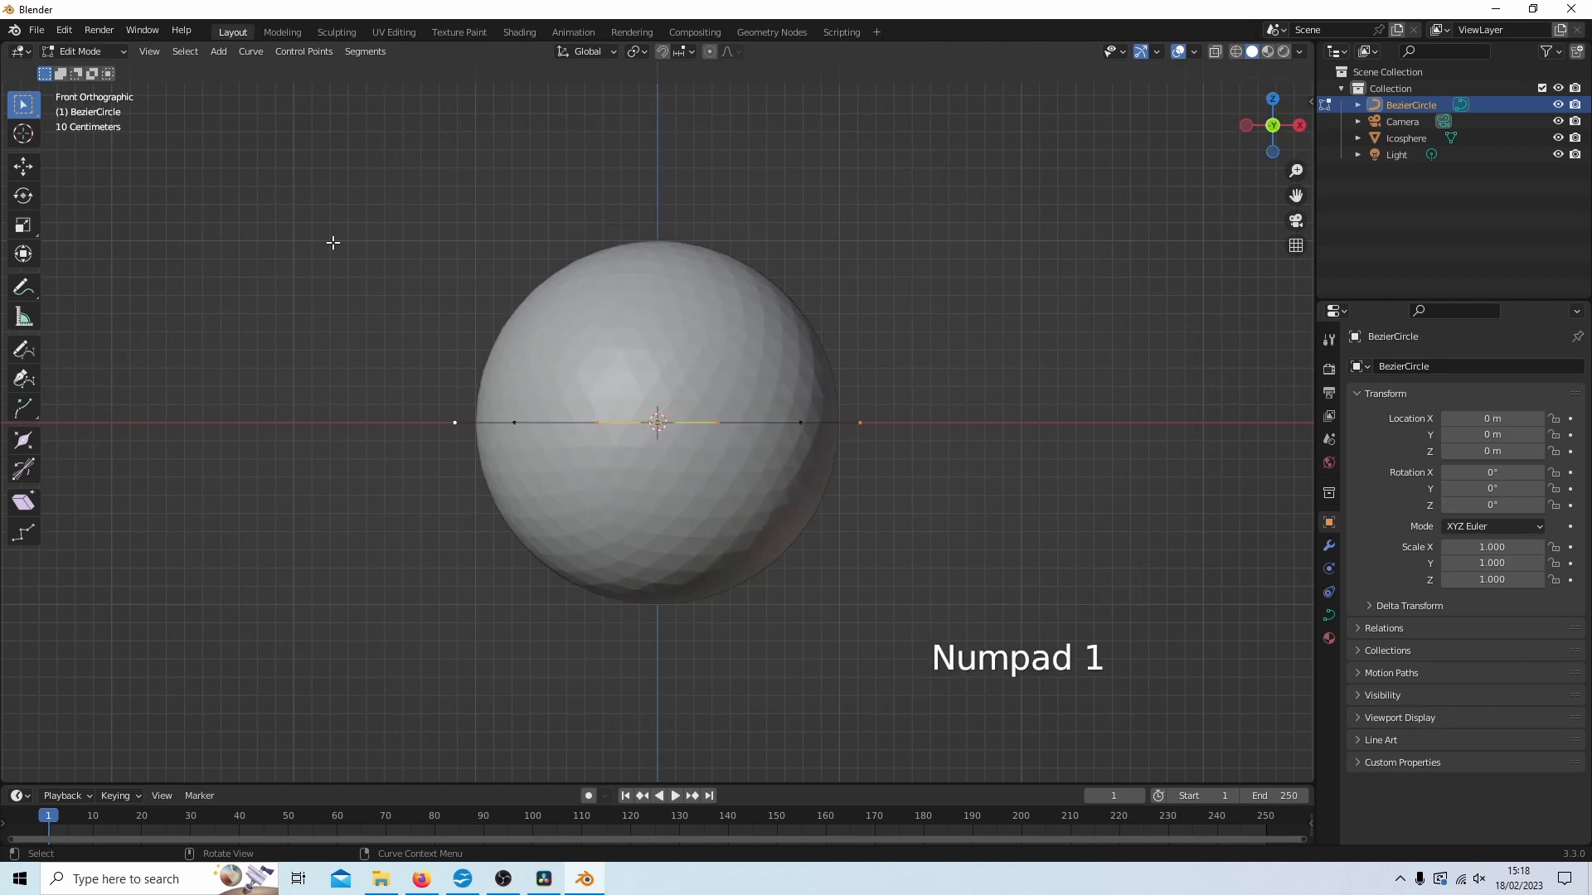
pyautogui.moveTo(21, 165)
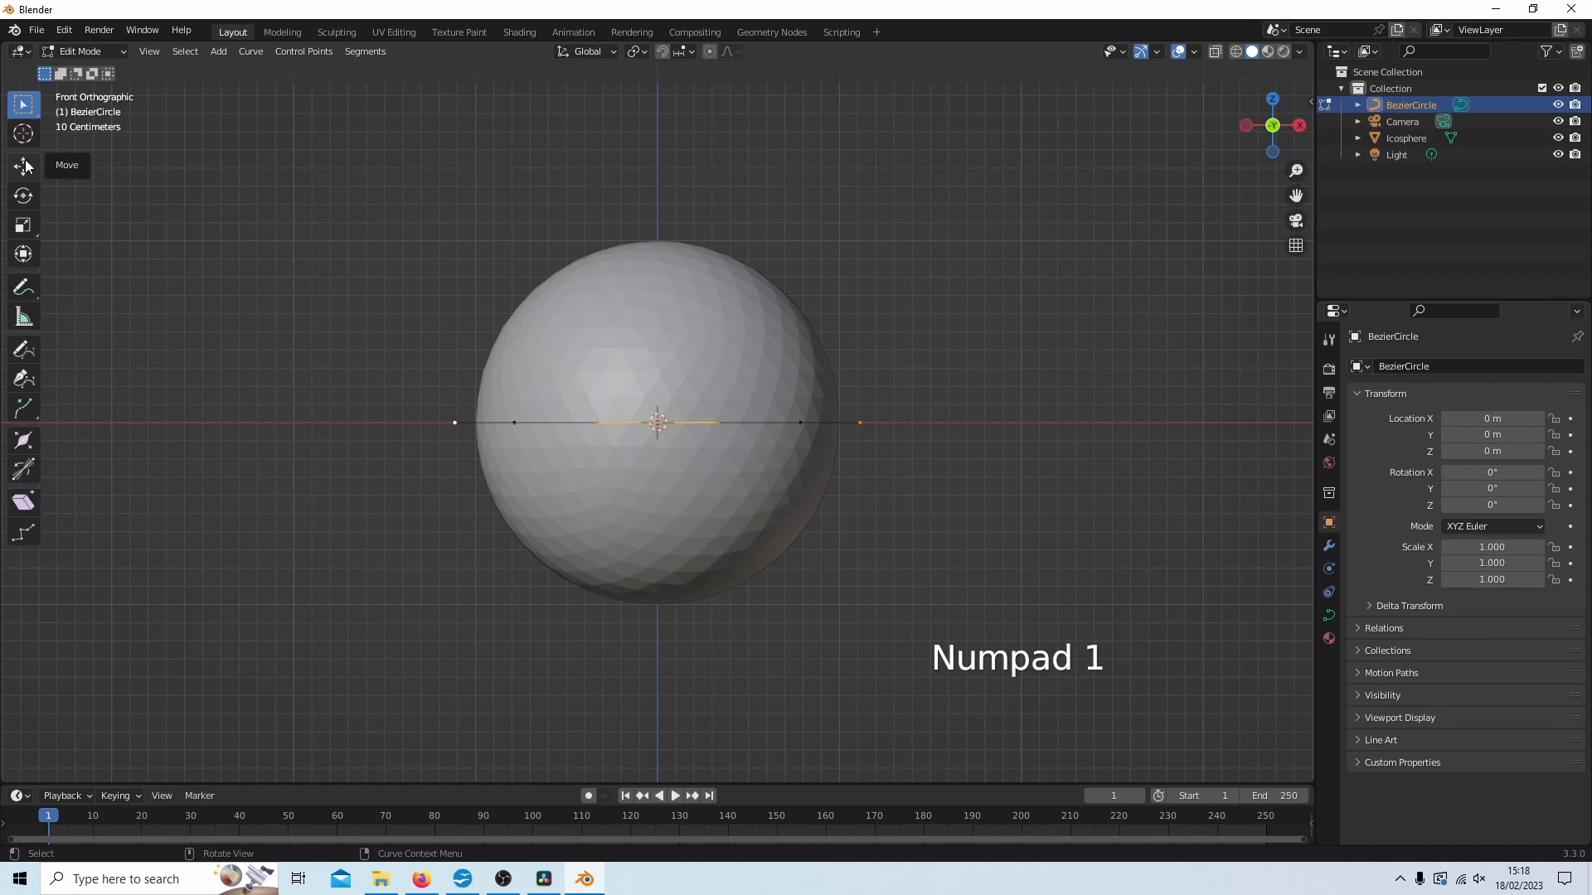
pyautogui.click(22, 166)
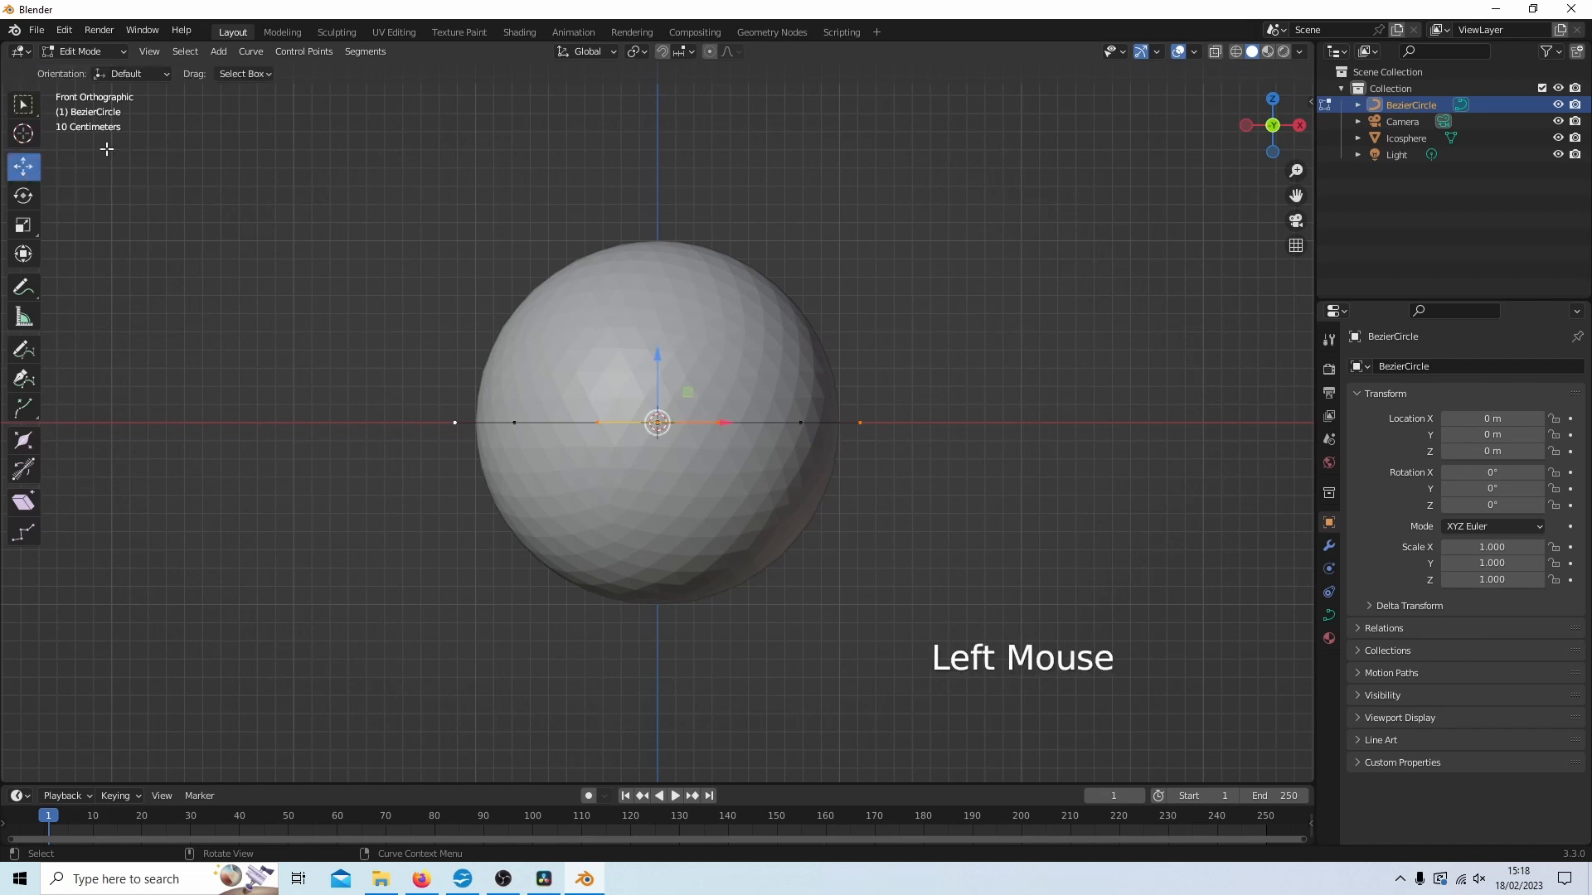
pyautogui.moveTo(656, 355)
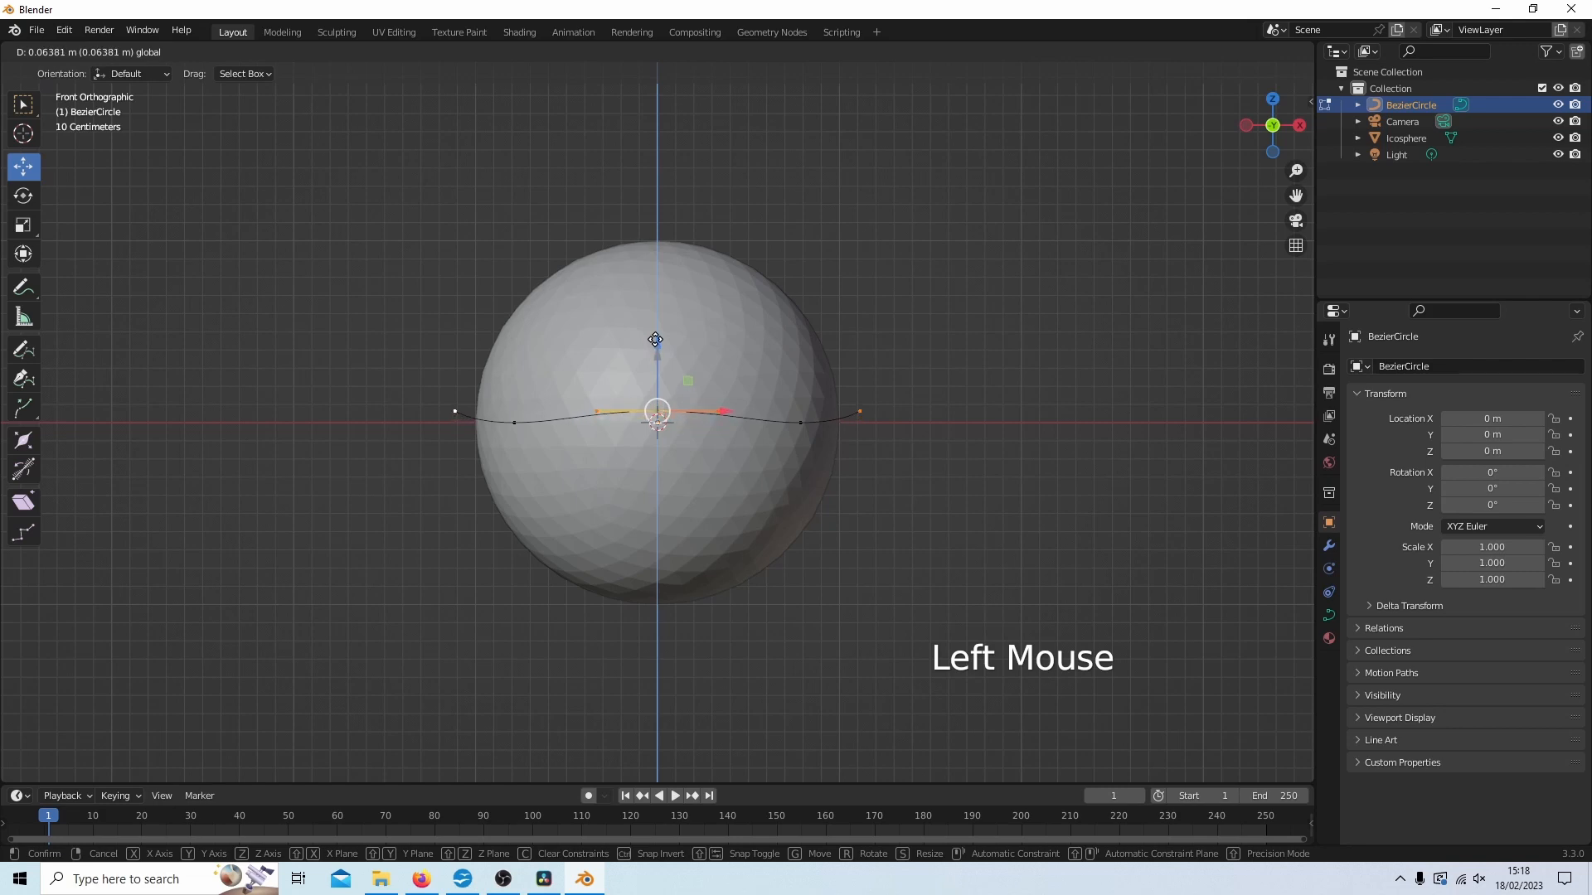
pyautogui.moveTo(655, 411); pyautogui.dragTo(655, 363)
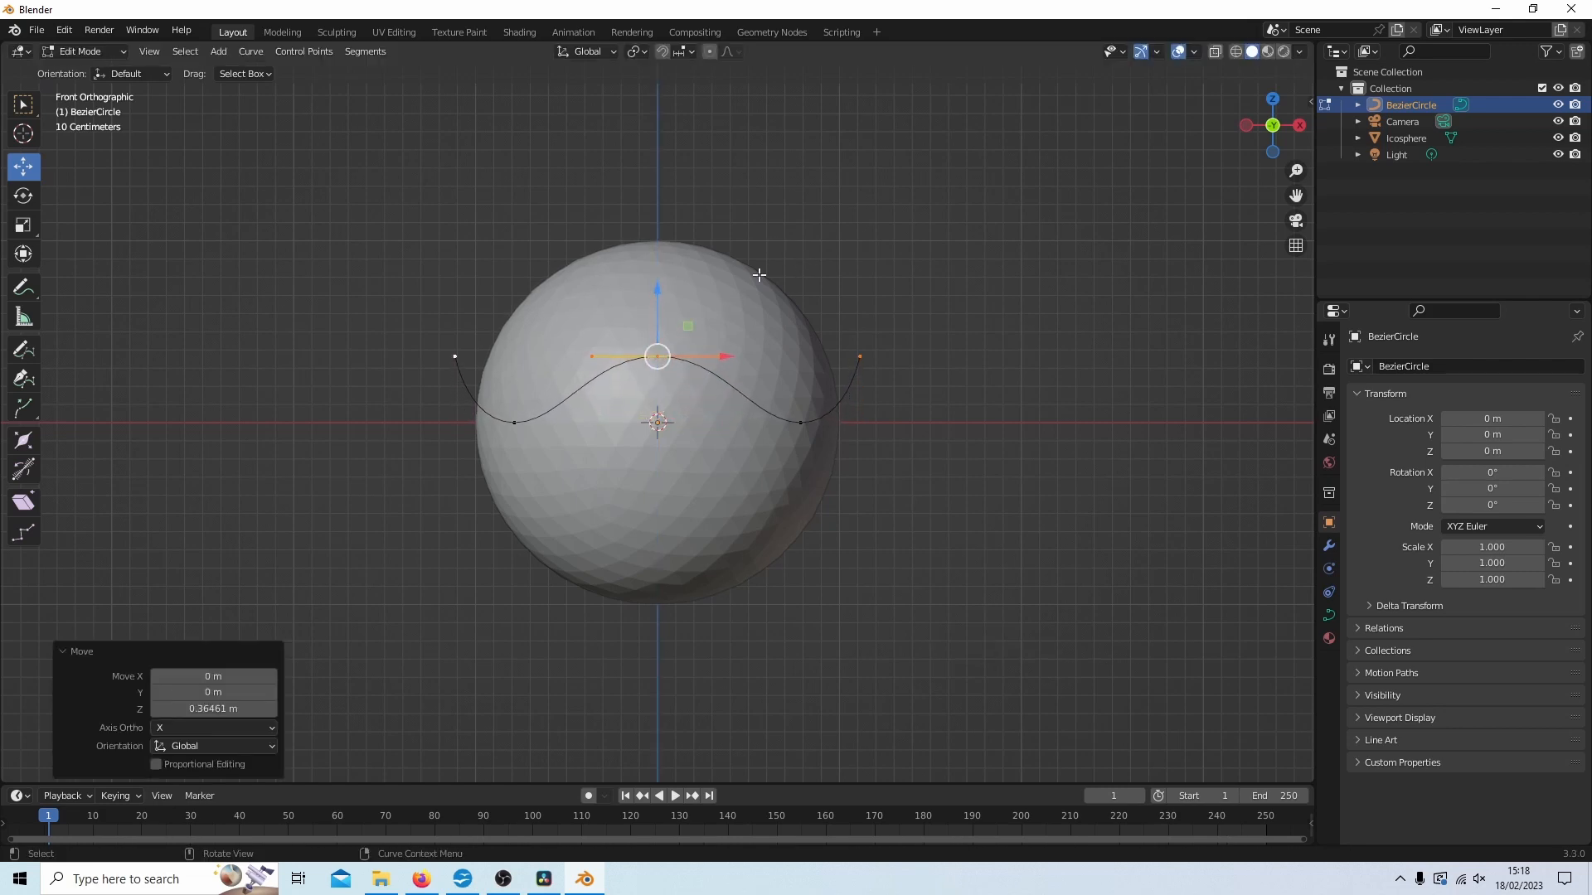
pyautogui.moveTo(712, 247)
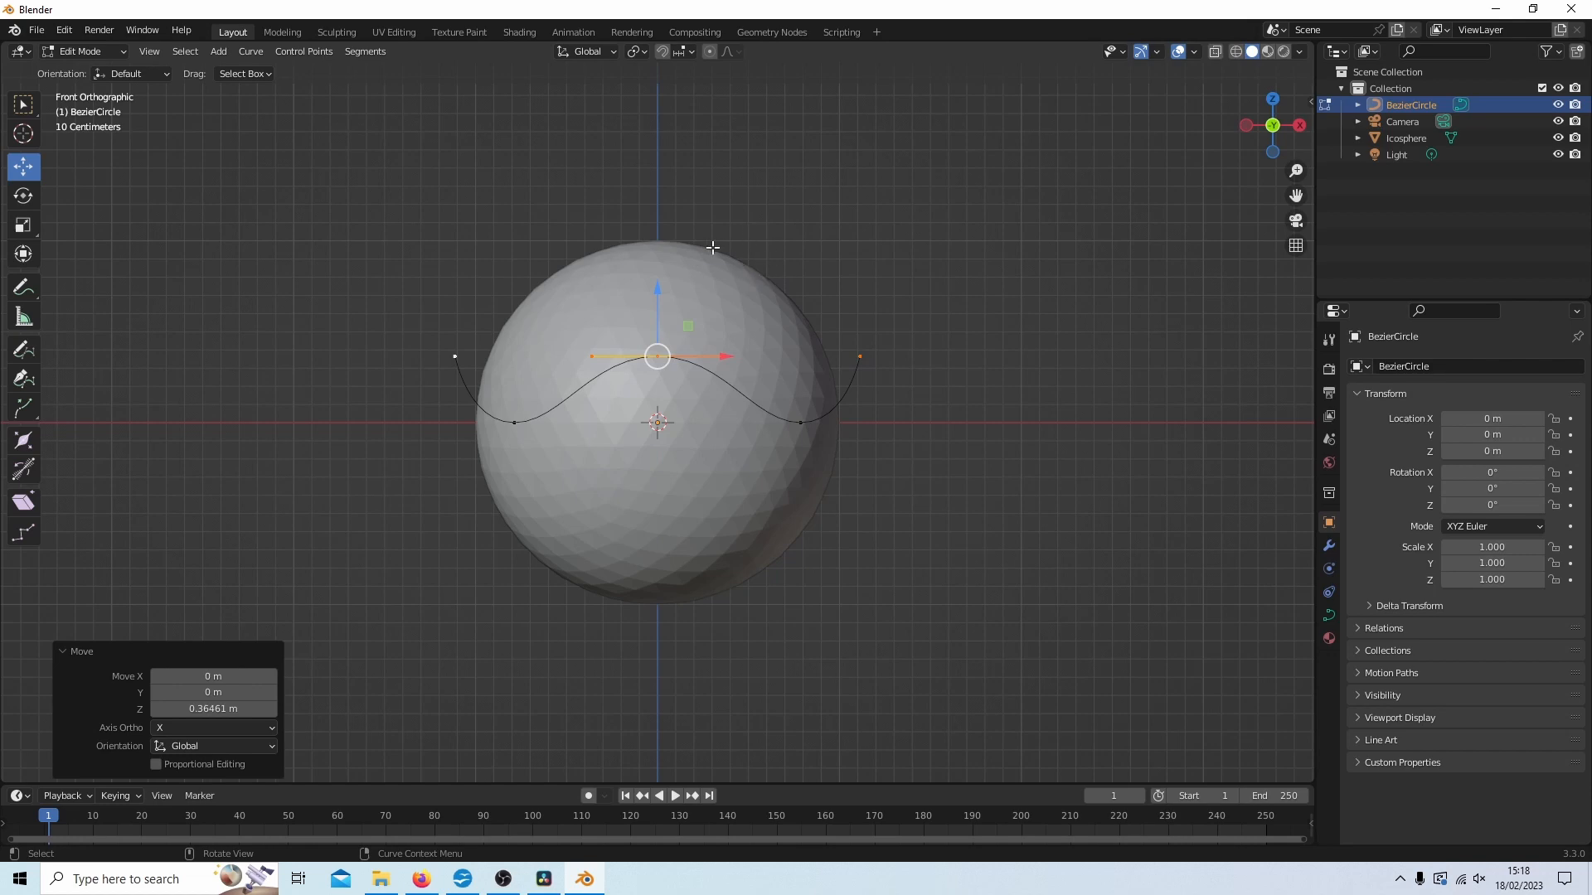
pyautogui.press('a')
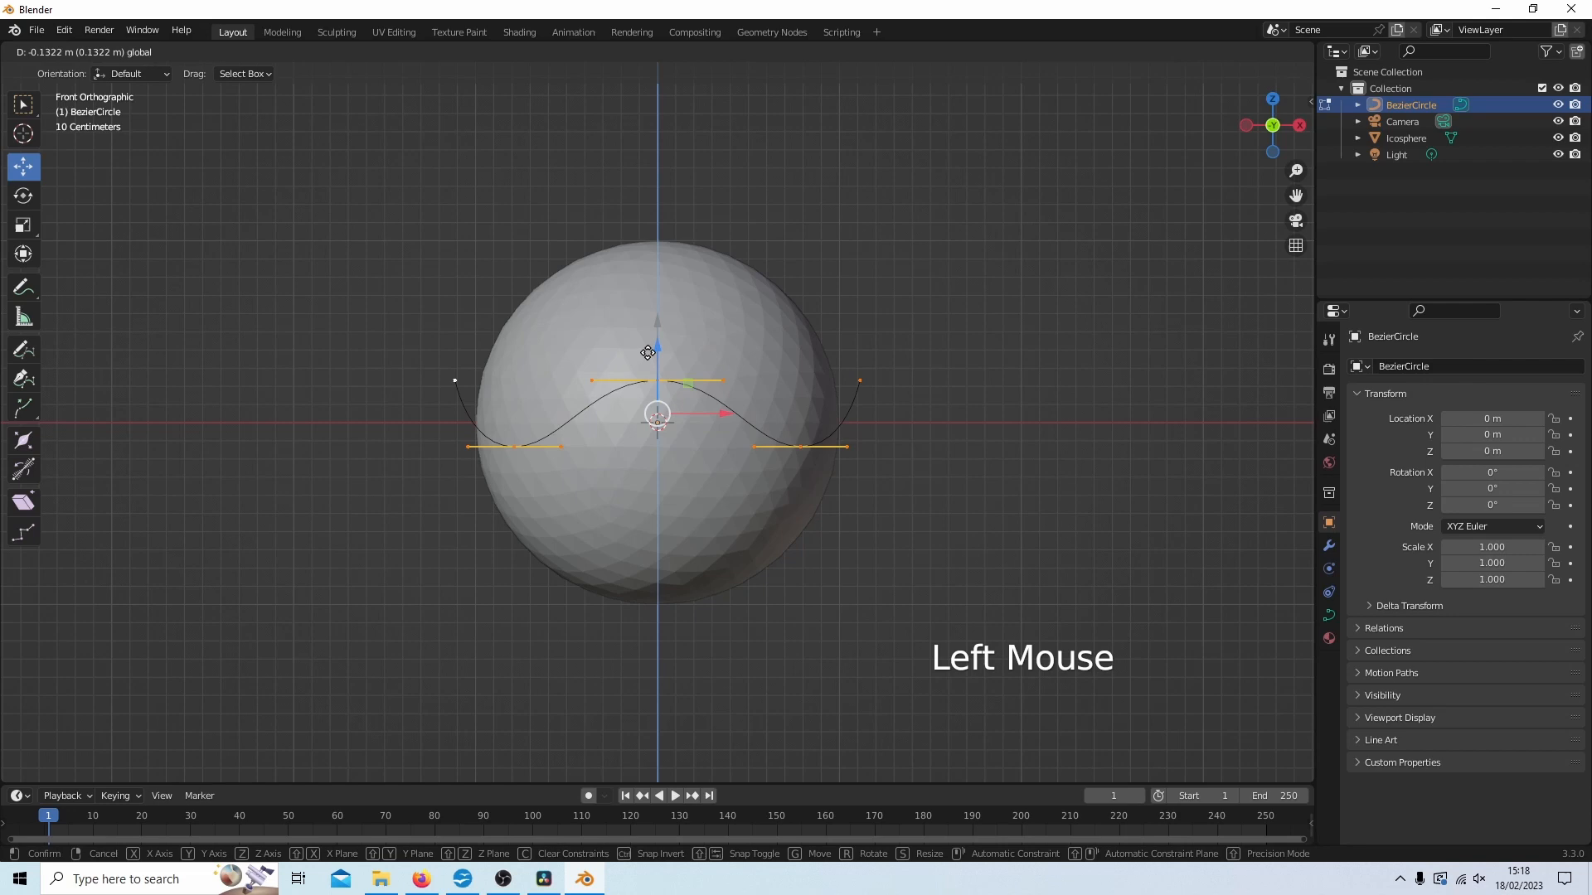
pyautogui.scroll(3)
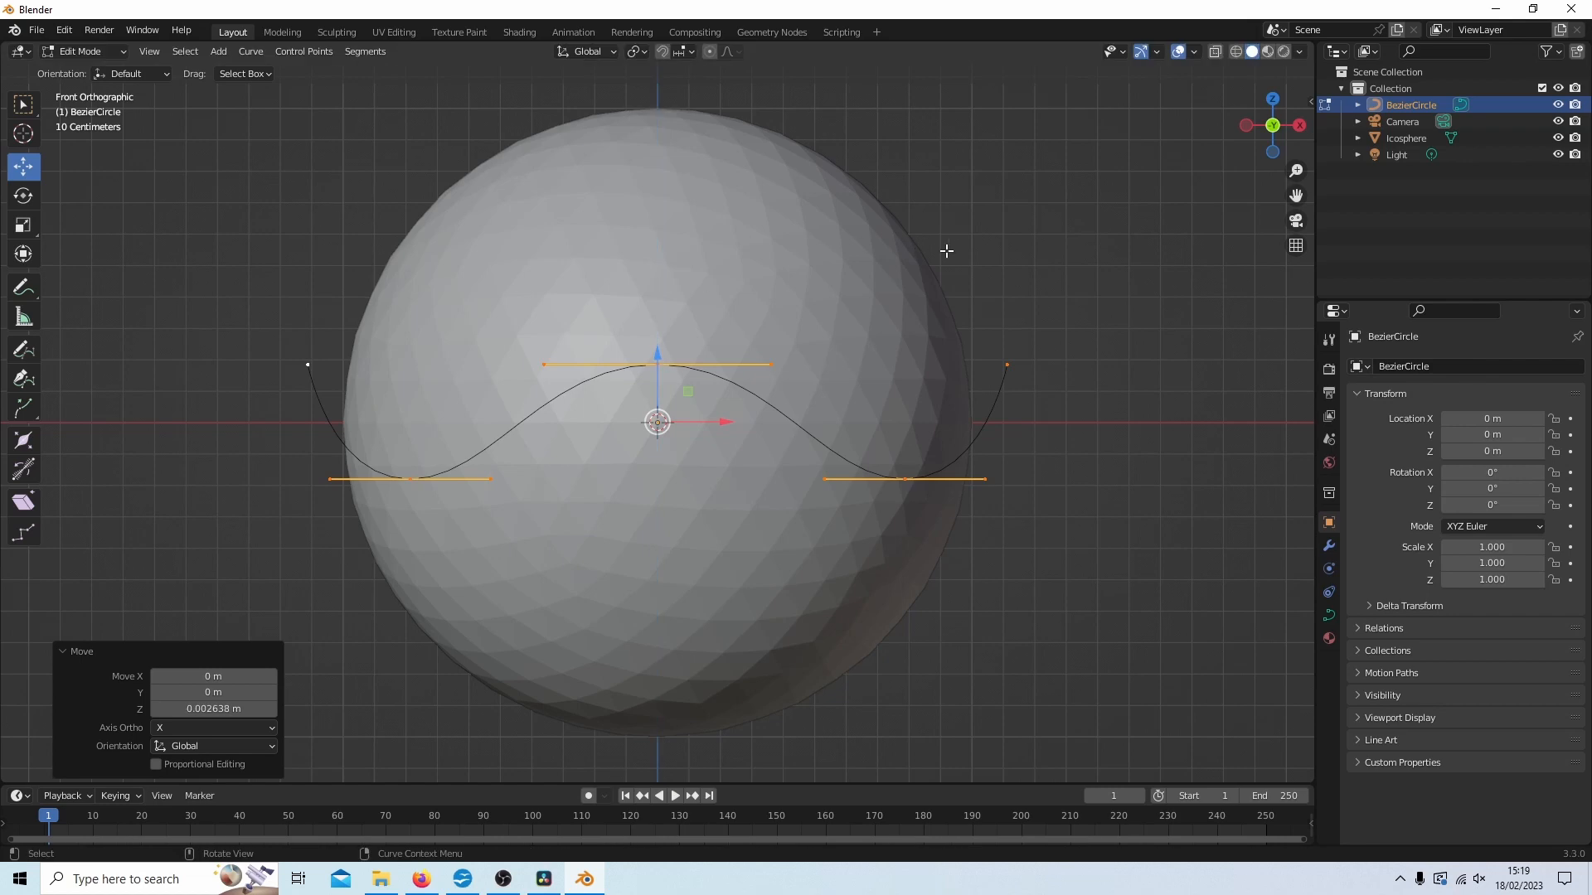
pyautogui.moveTo(628, 378)
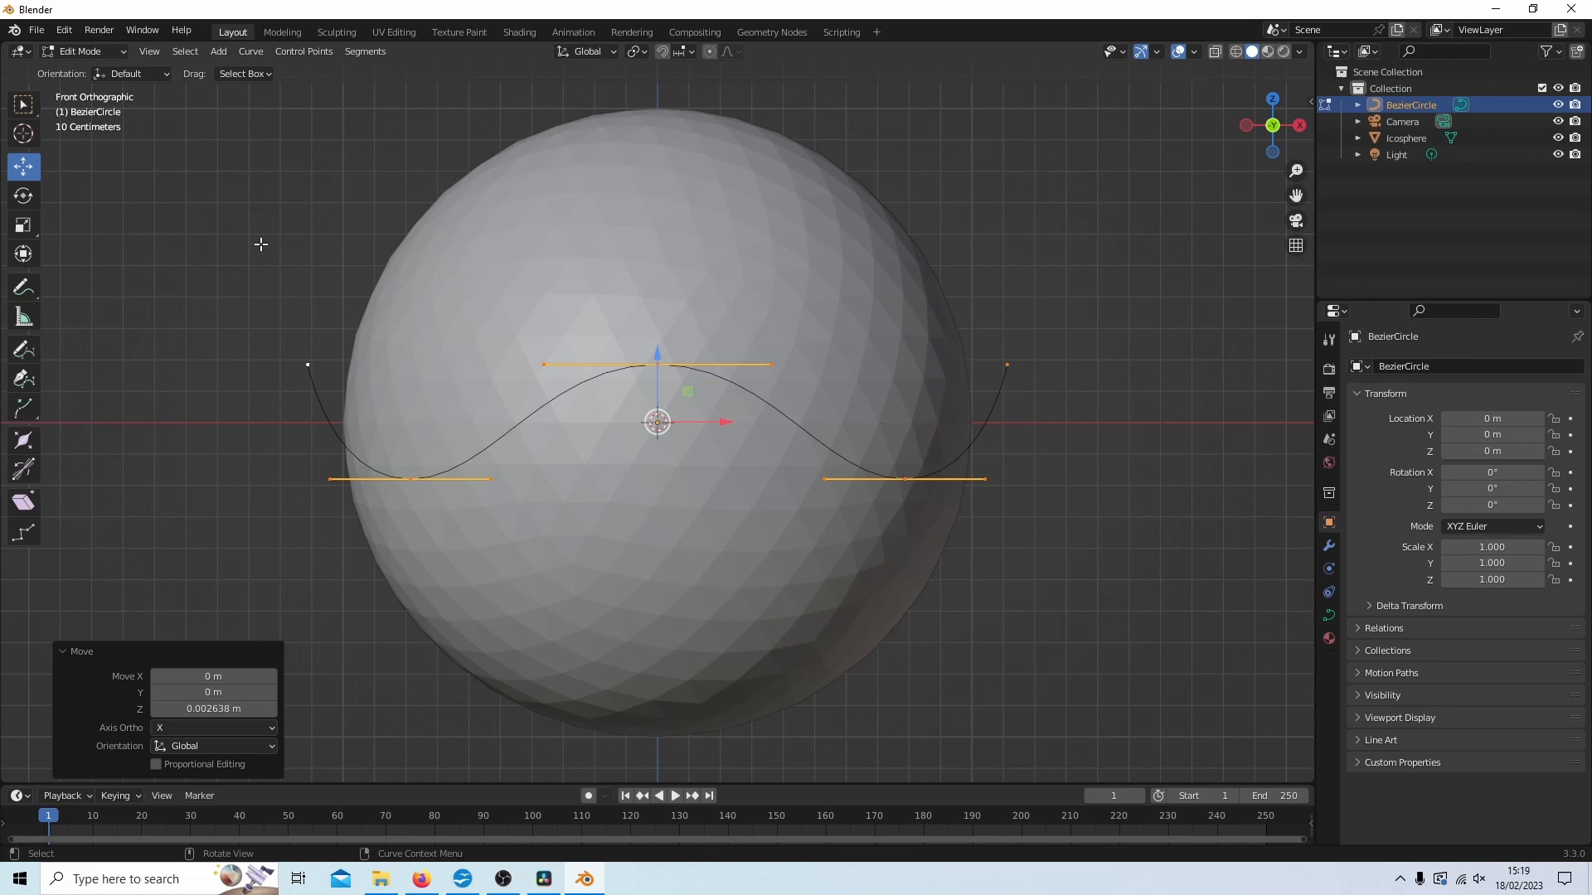
pyautogui.press('Tab')
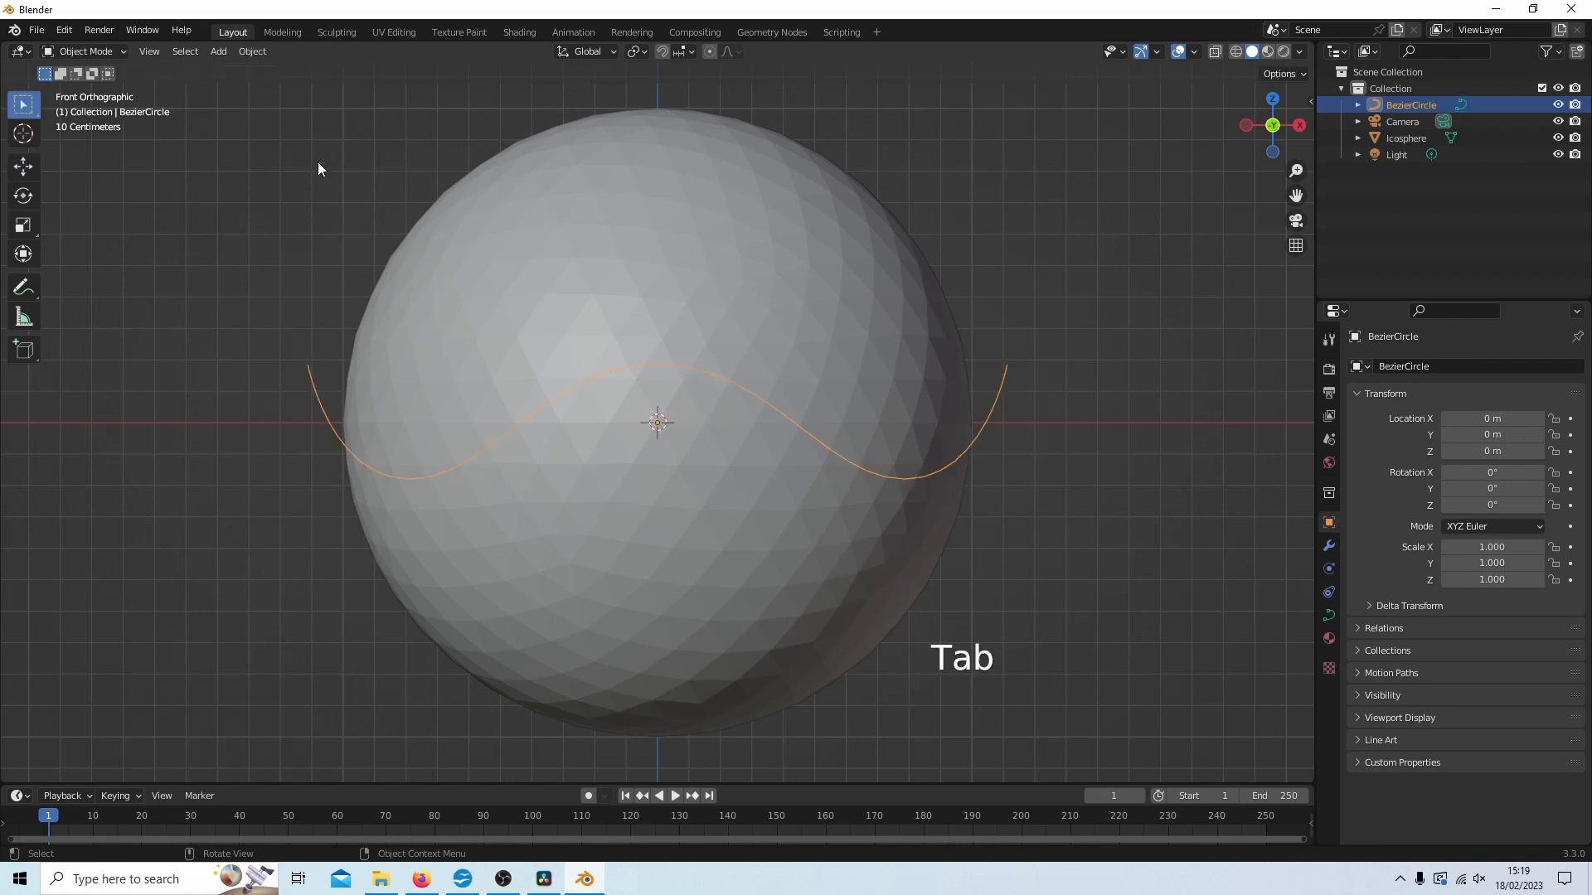
pyautogui.moveTo(252, 51)
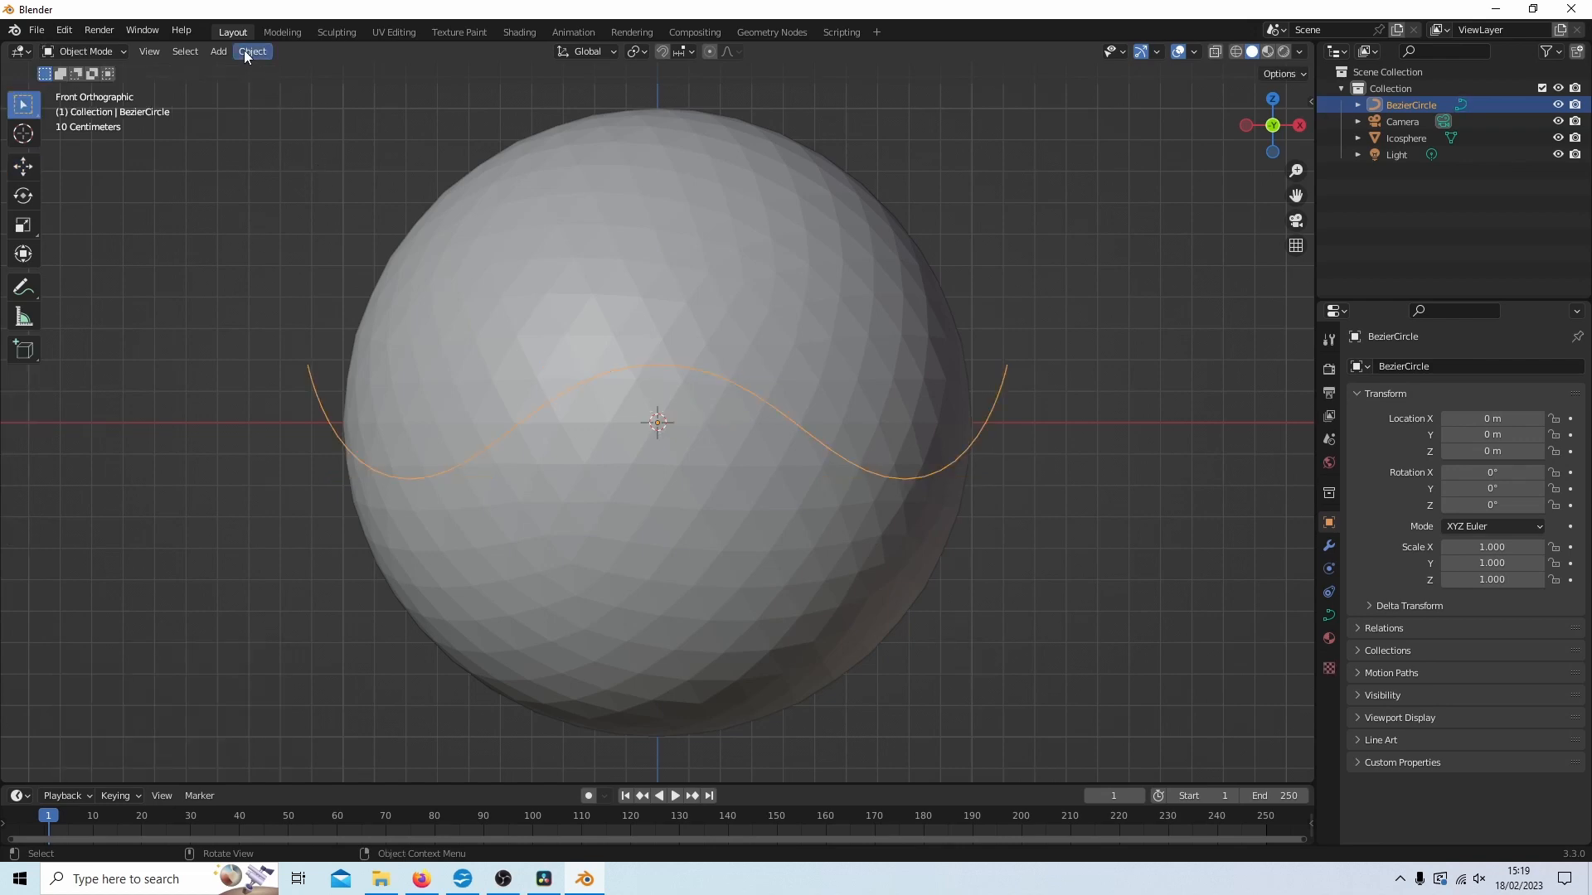
# Step: Convert the wavy Bezier circle into a mesh via Object > Convert > Mesh
pyautogui.click(252, 51)
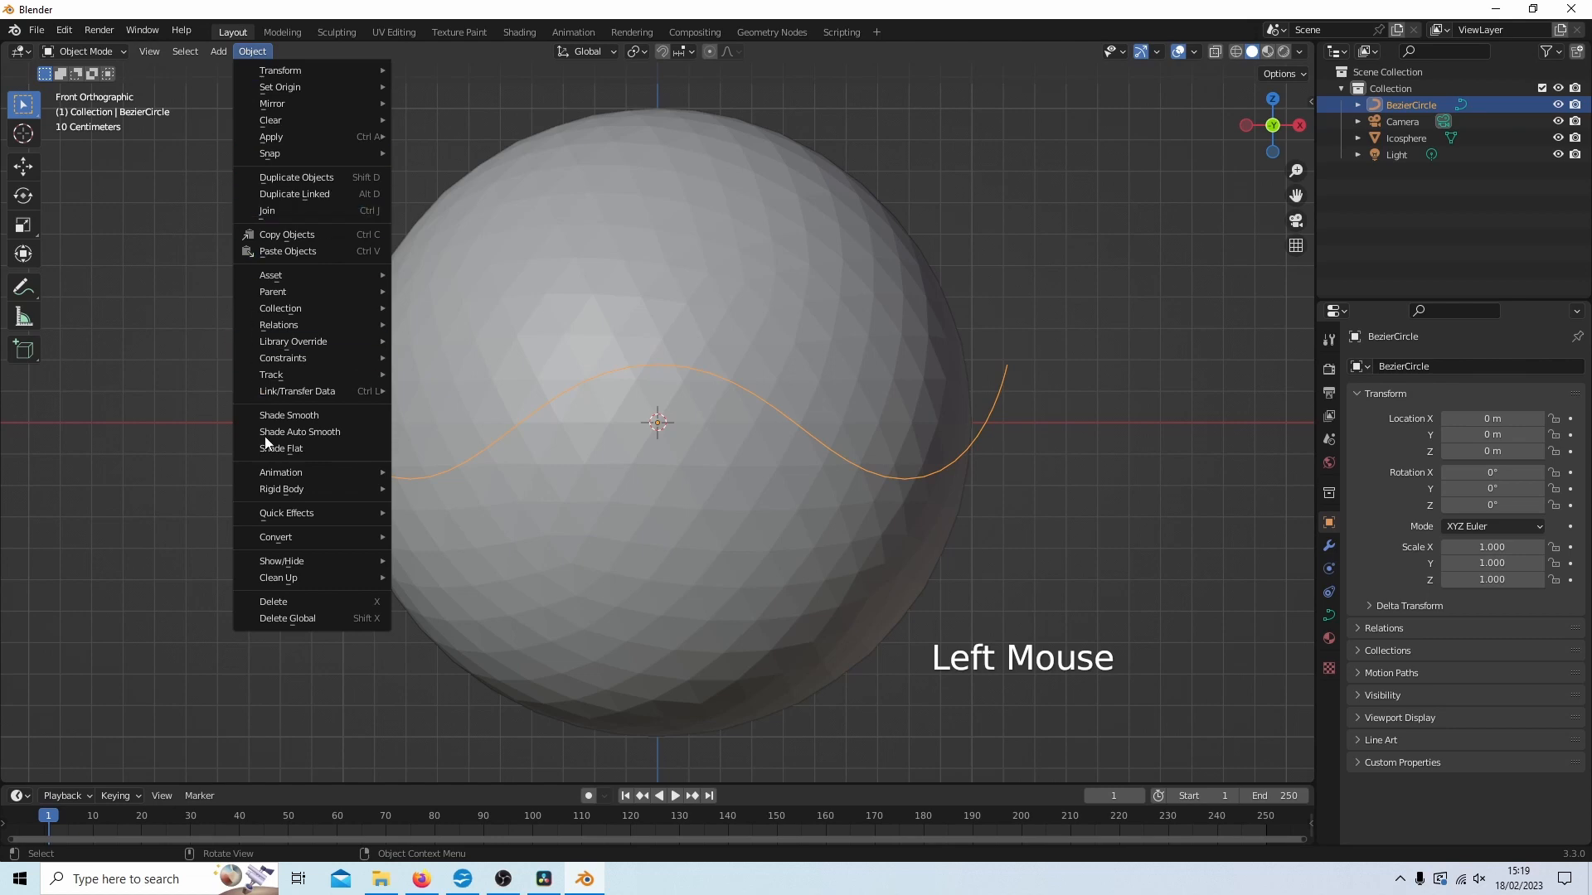
pyautogui.moveTo(275, 538)
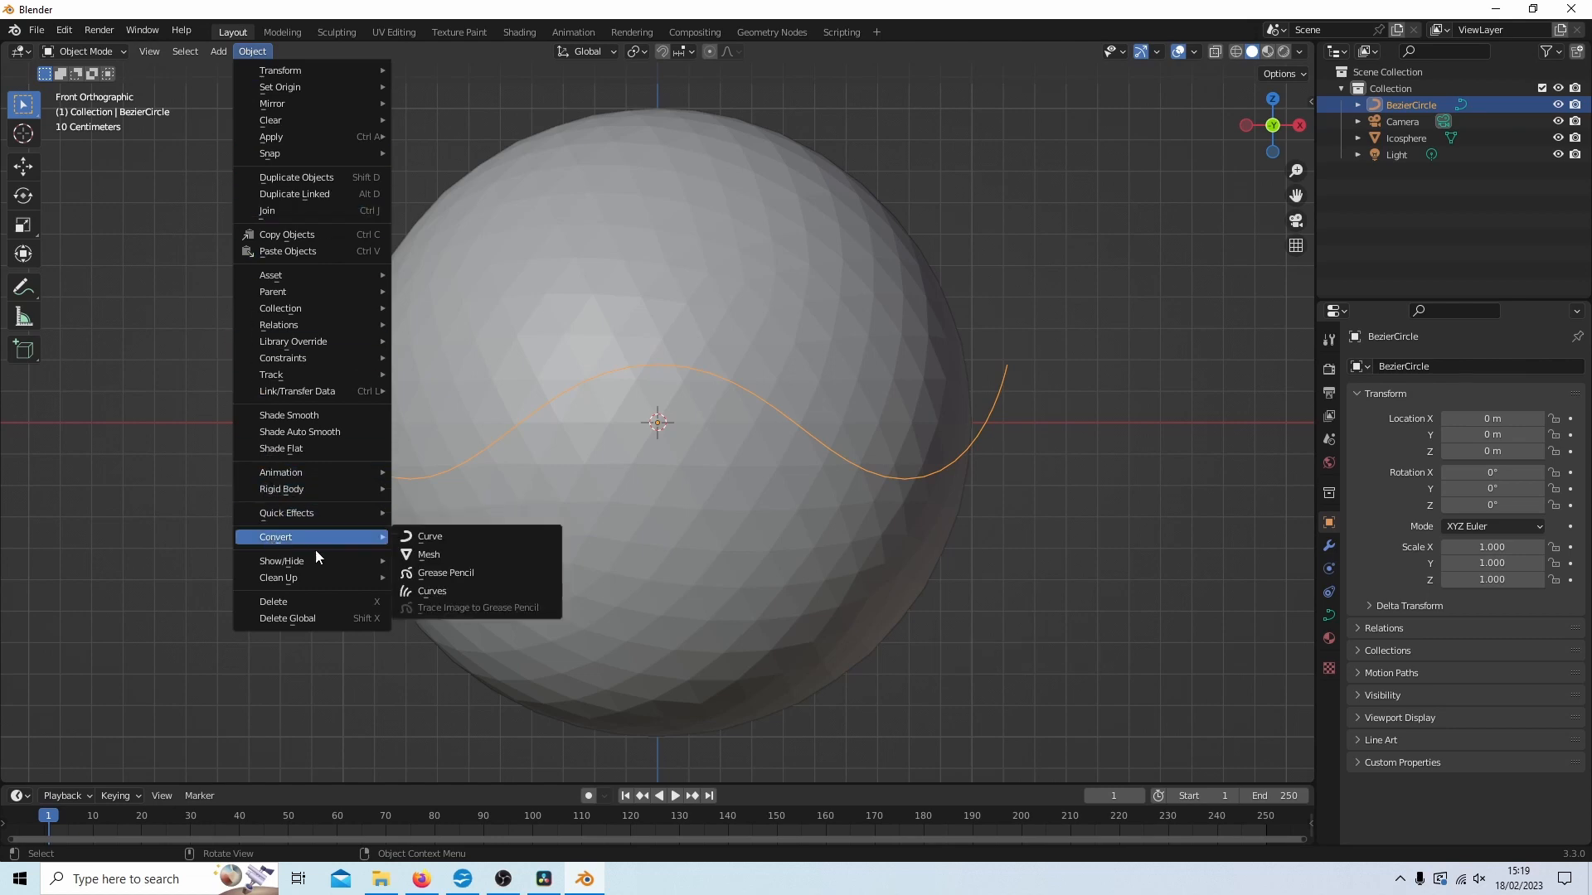
pyautogui.click(428, 554)
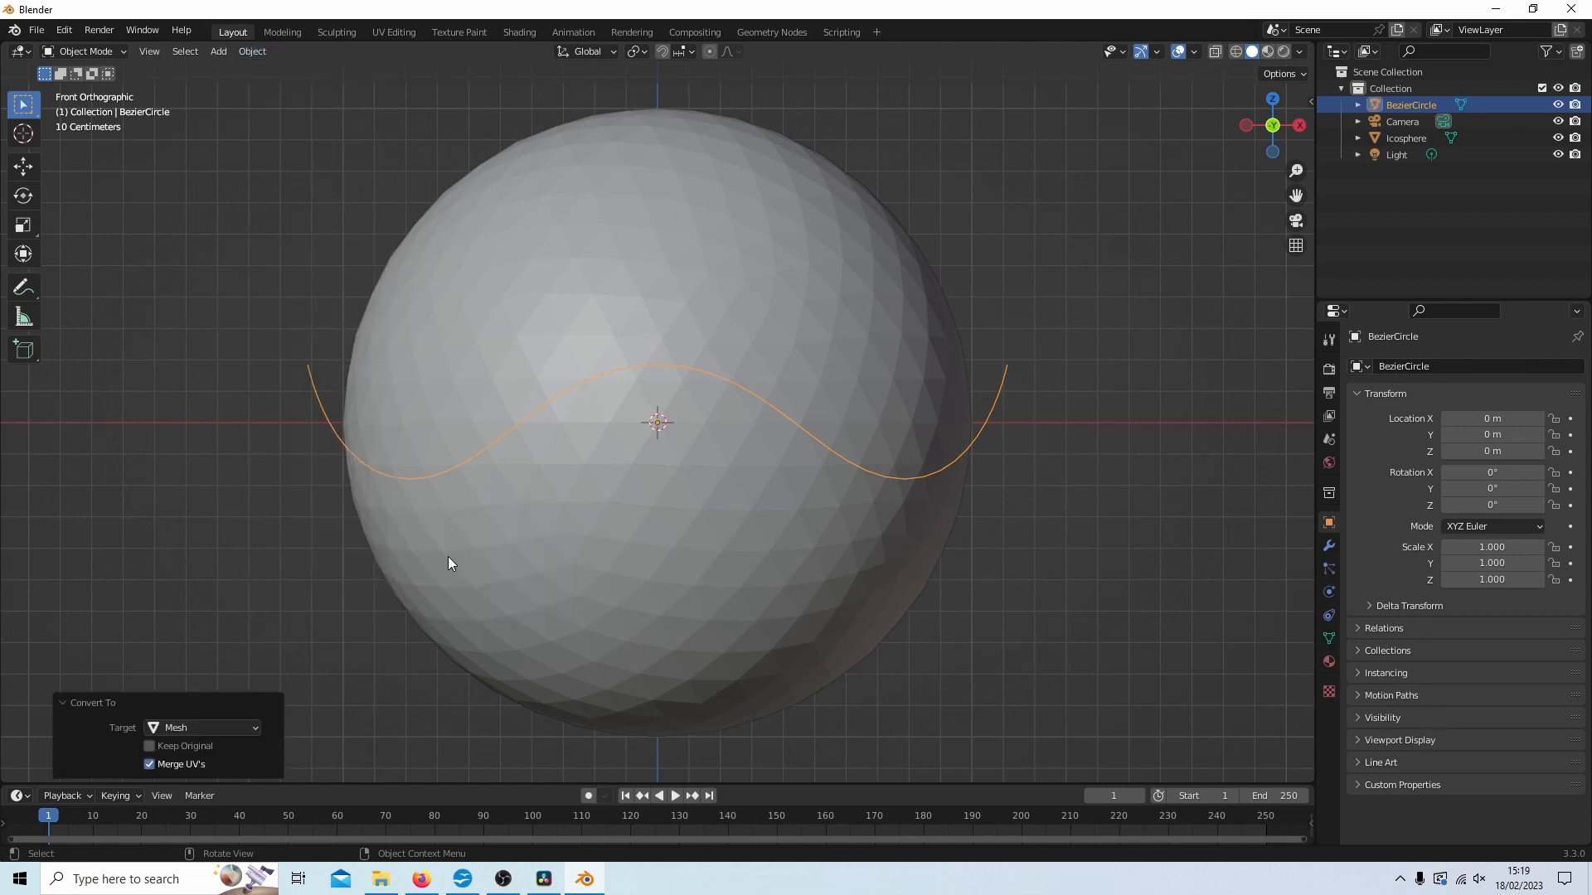
pyautogui.moveTo(676, 313)
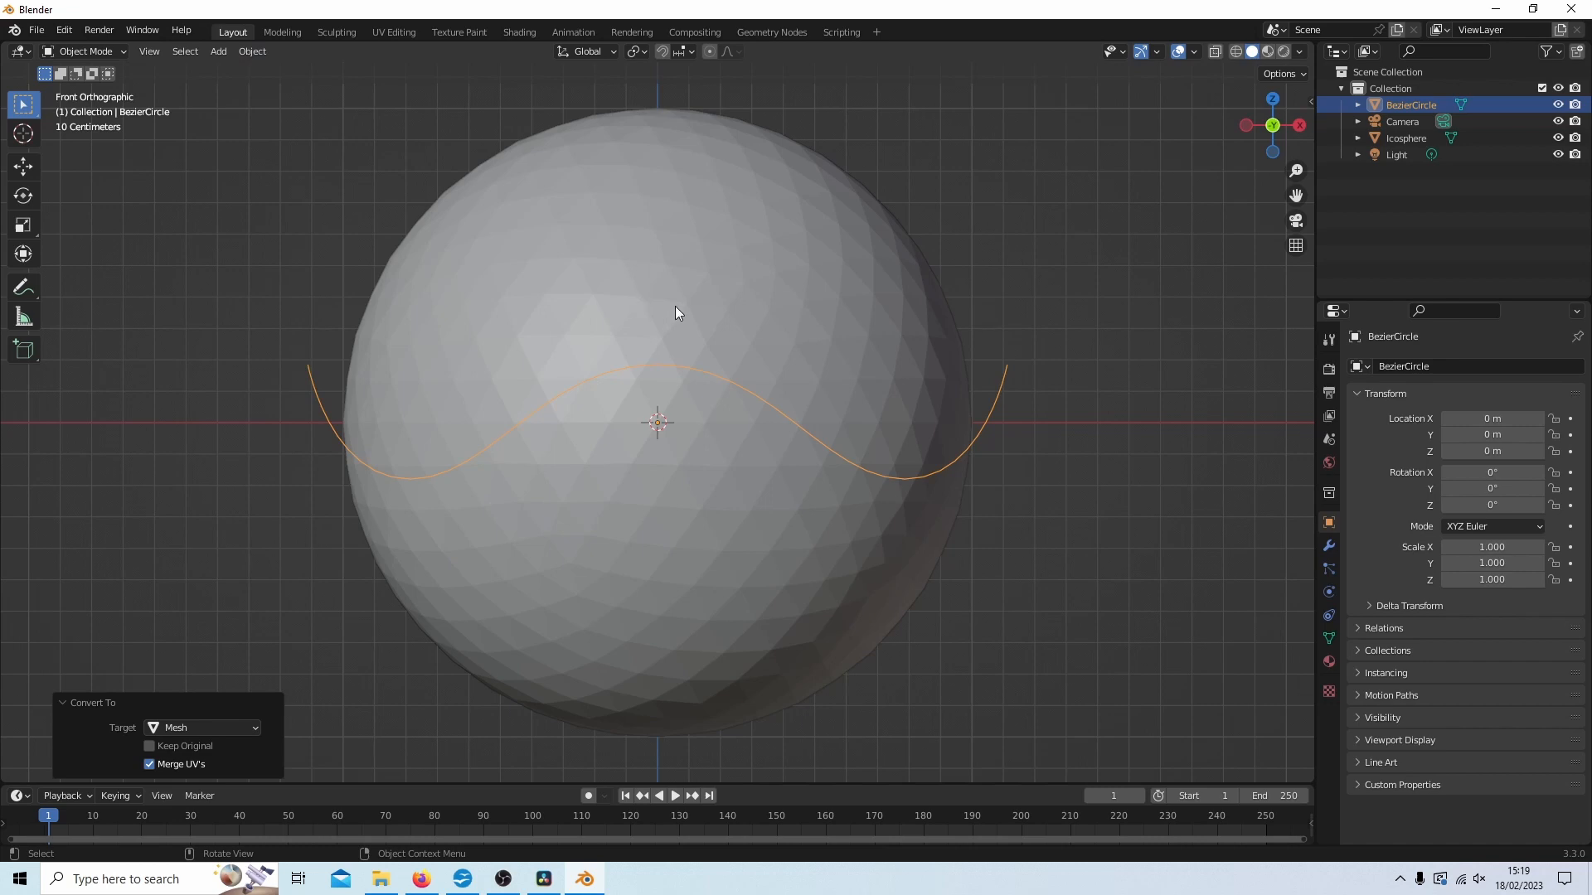
# Step: Extrude all the wavy ring's vertices into a thin vertical band through the sphere, then exit edit mode
pyautogui.press('Tab')
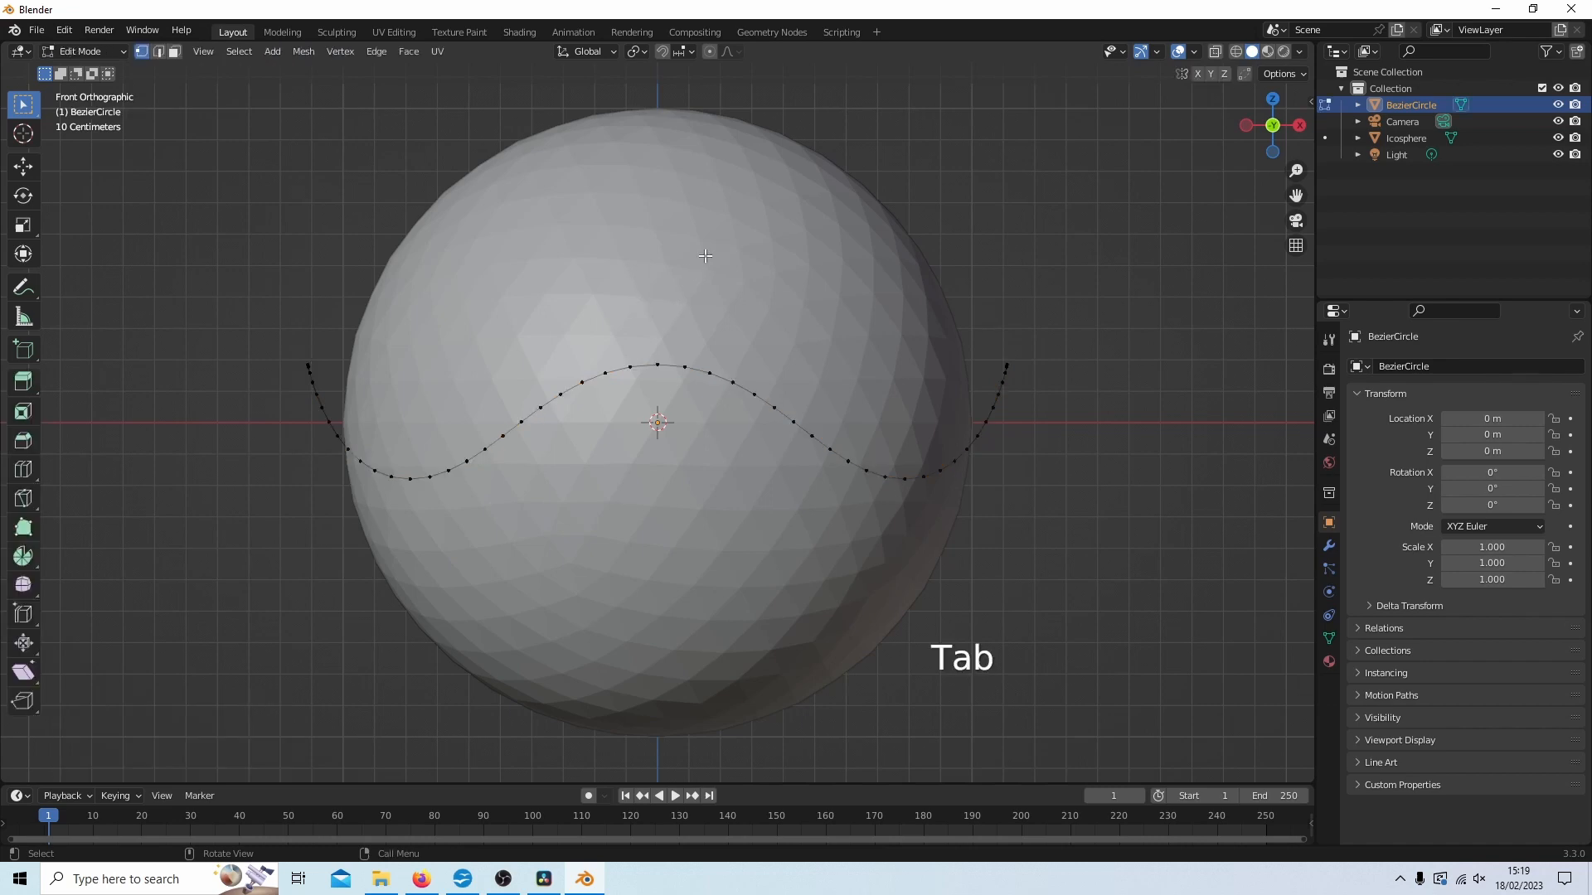
pyautogui.press('a')
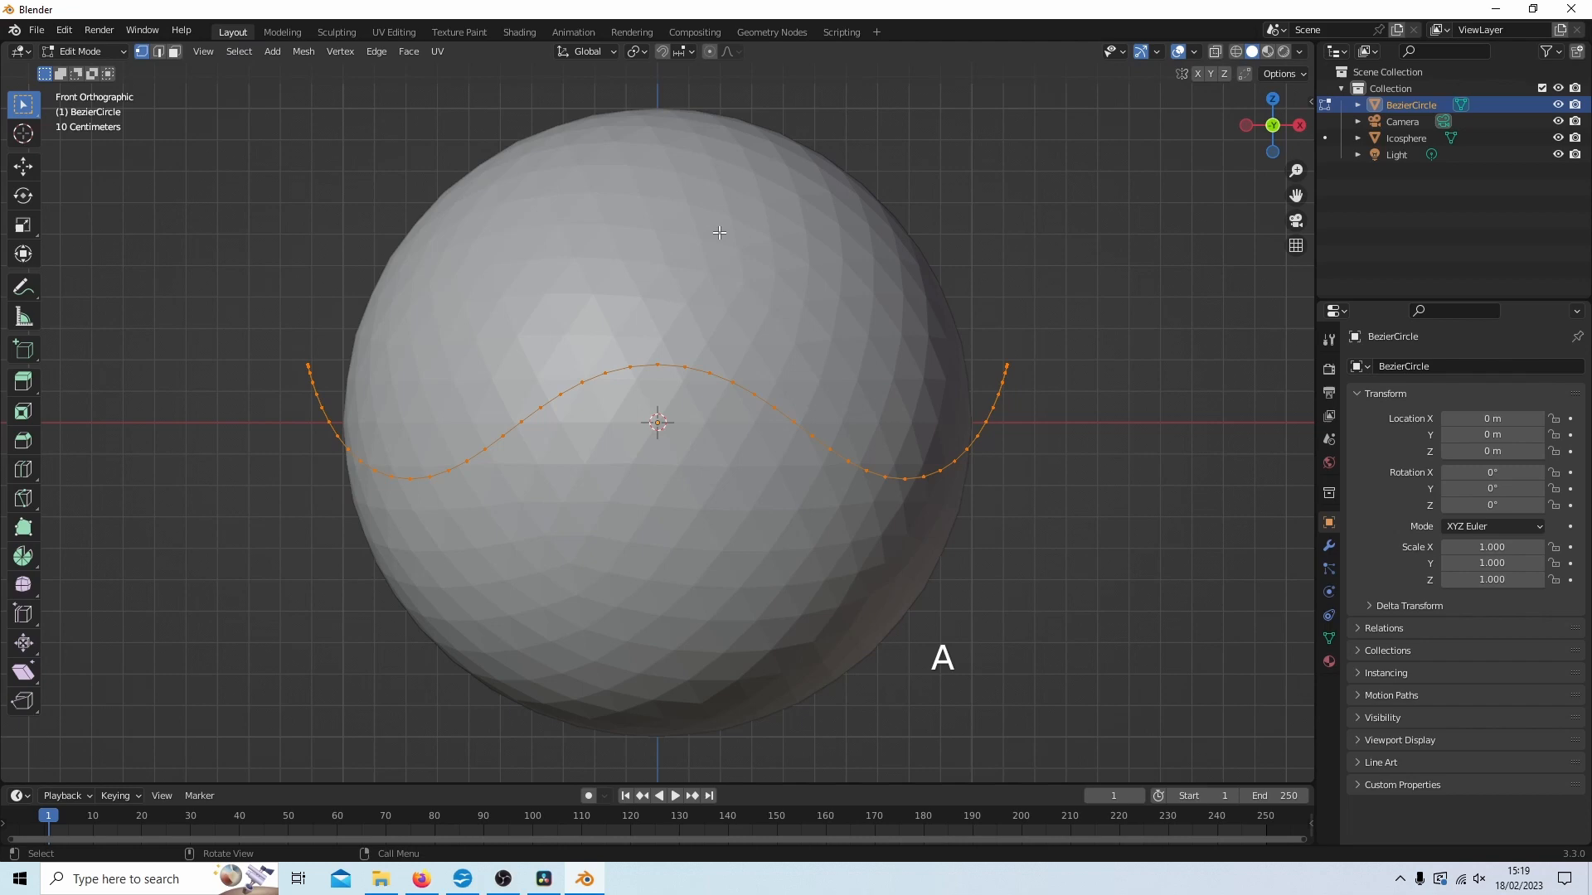
pyautogui.moveTo(879, 390)
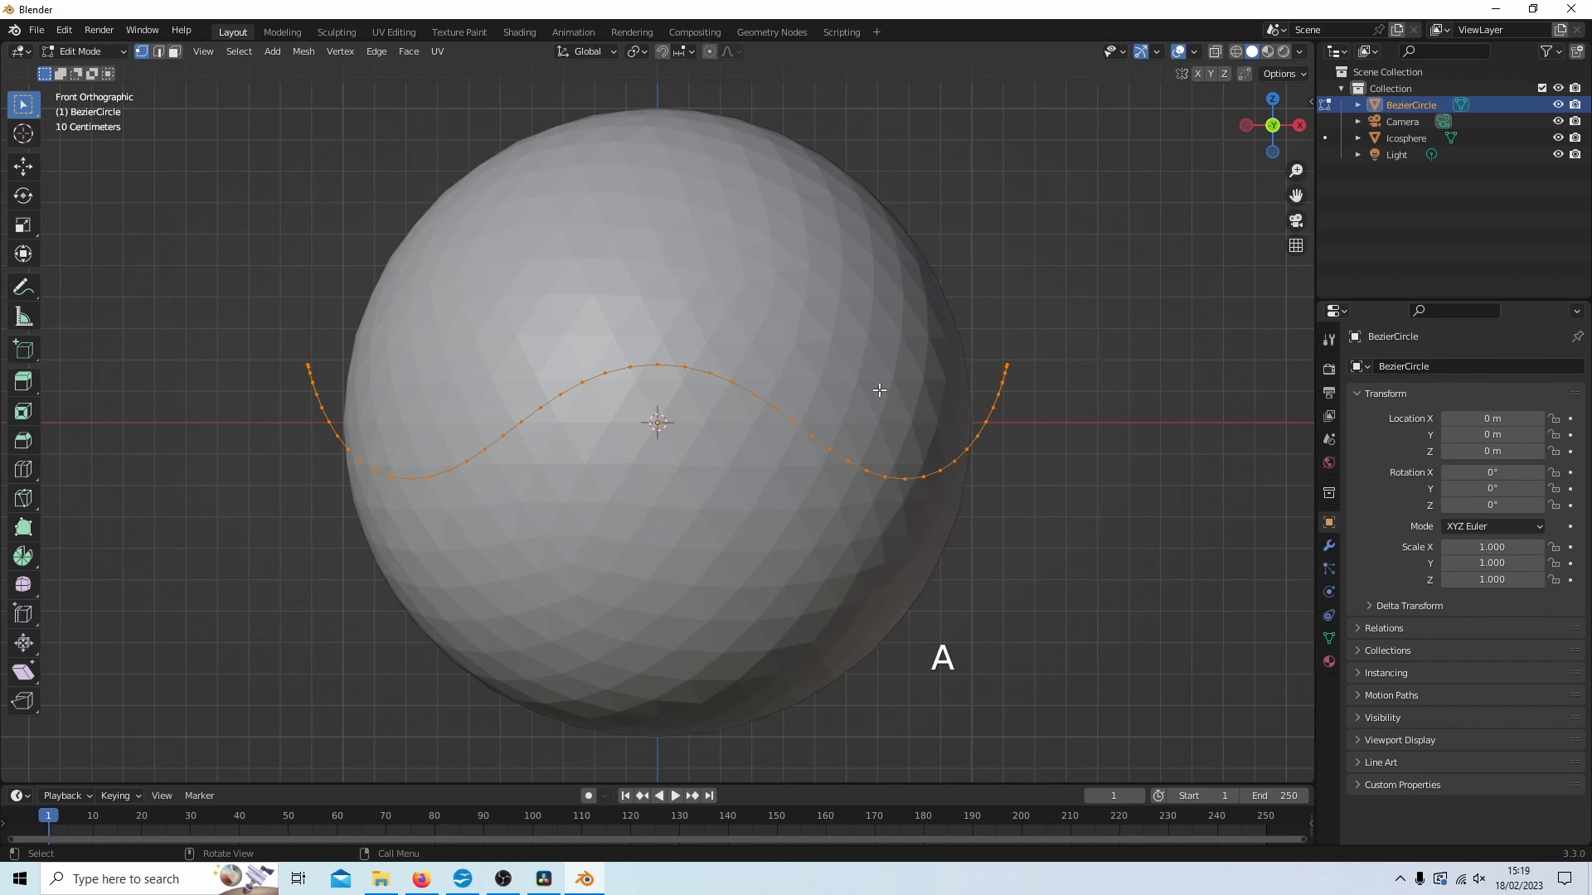
pyautogui.moveTo(568, 325)
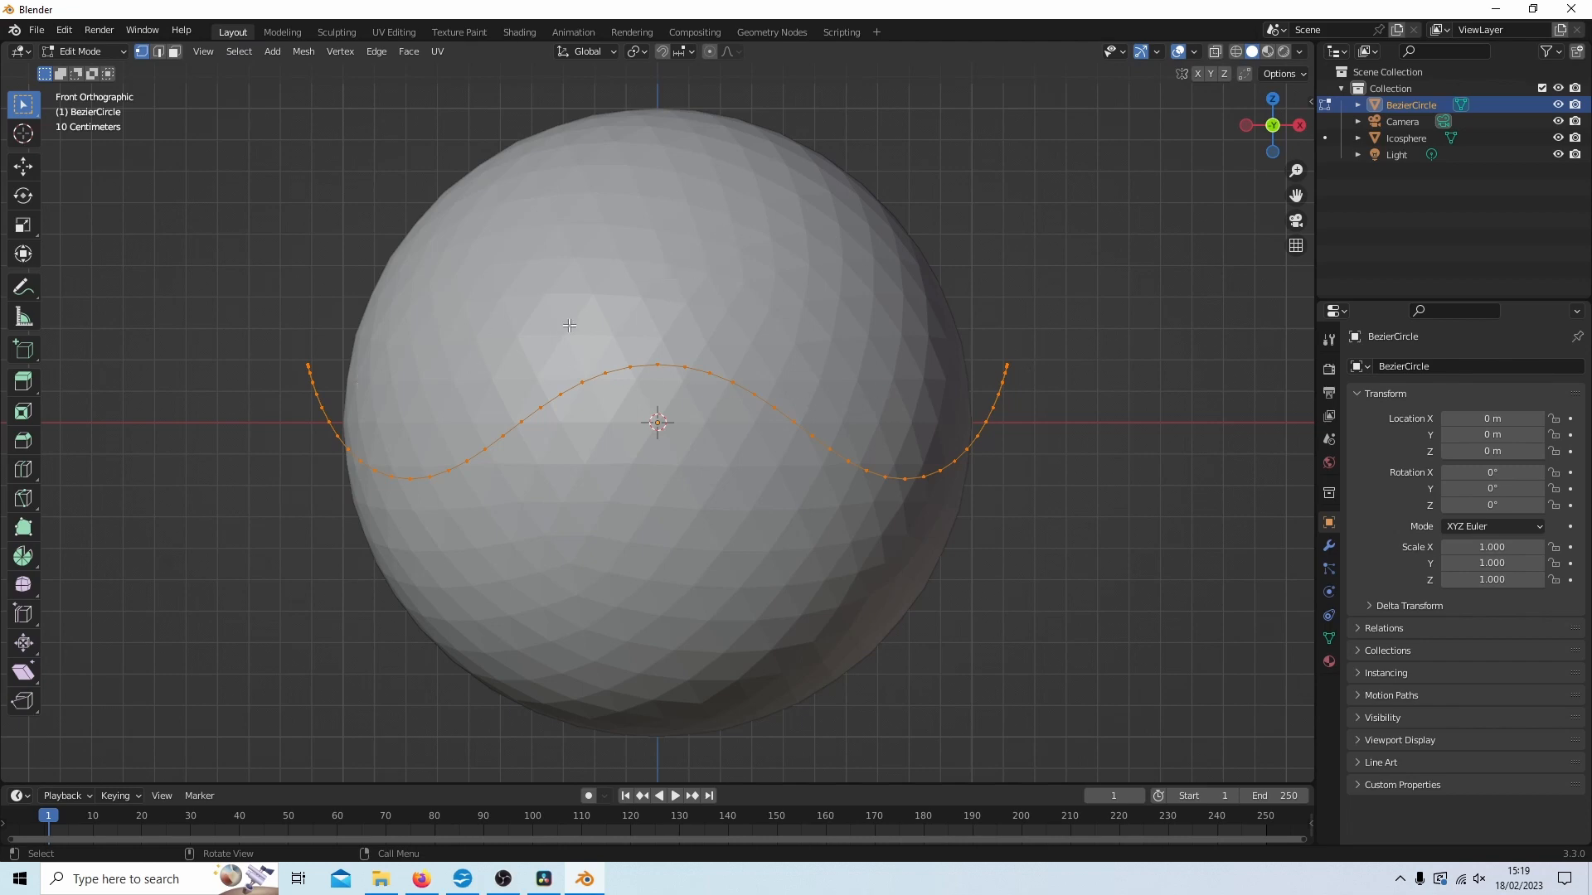
pyautogui.moveTo(684, 234)
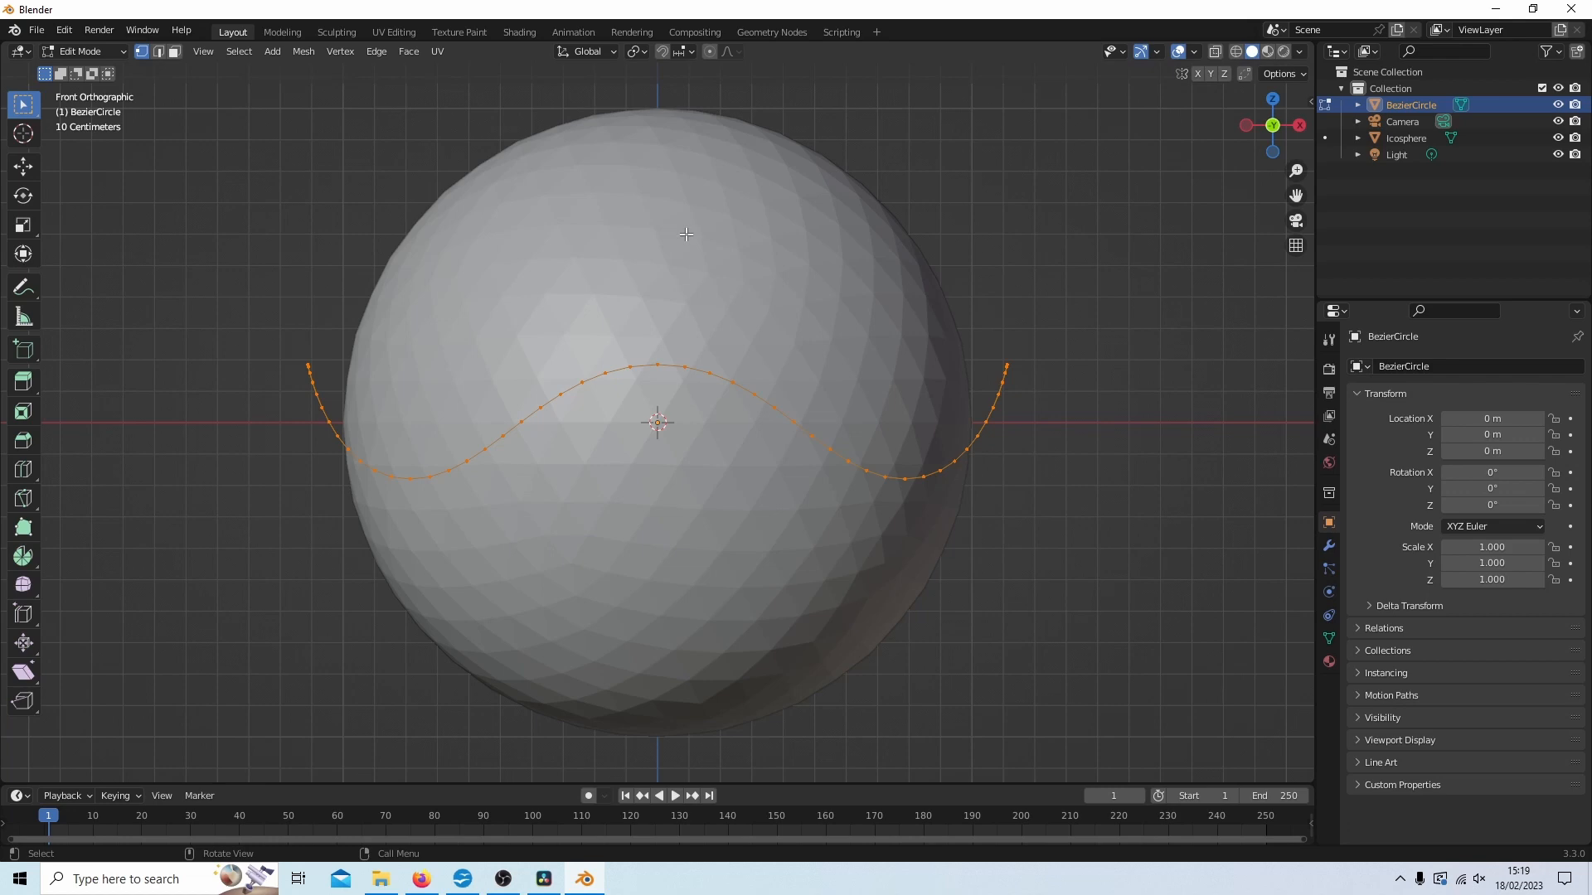
pyautogui.press('e')
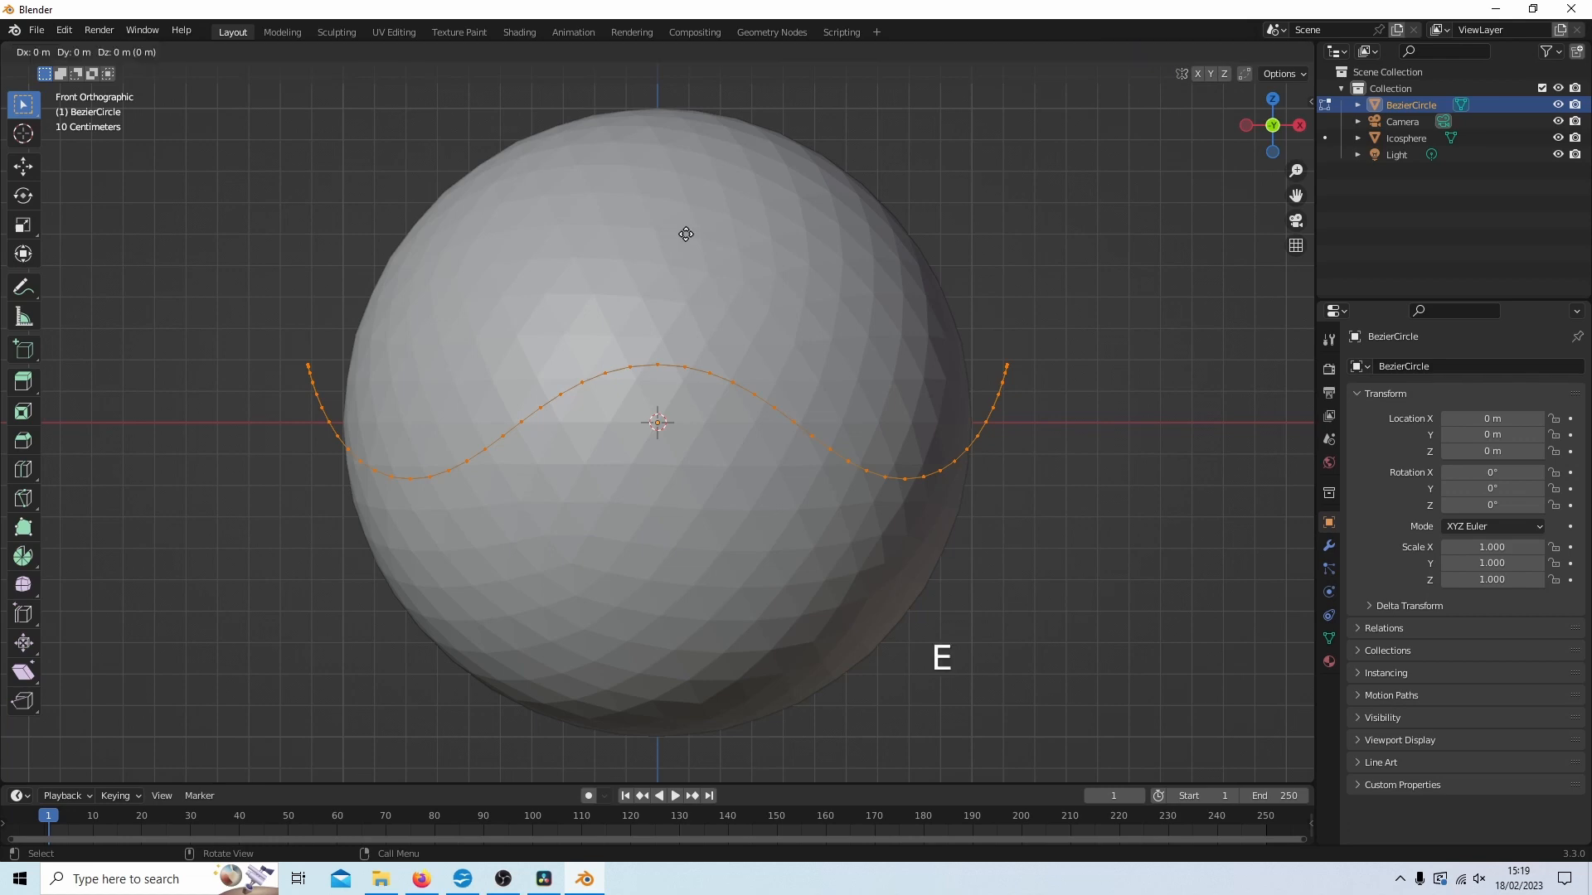
pyautogui.press('s')
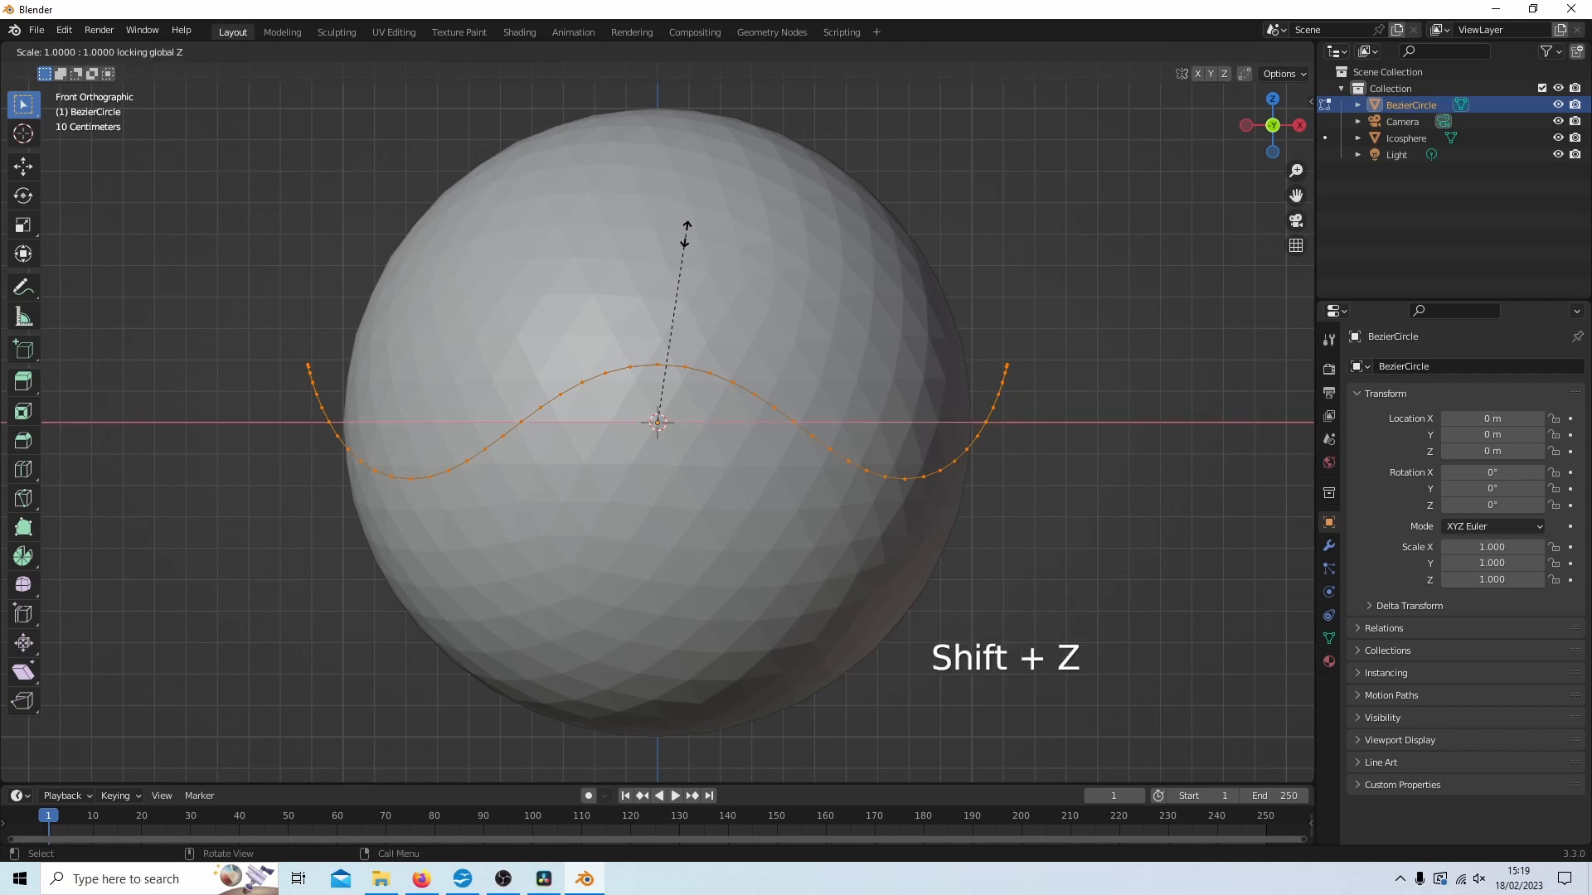
pyautogui.write('0')
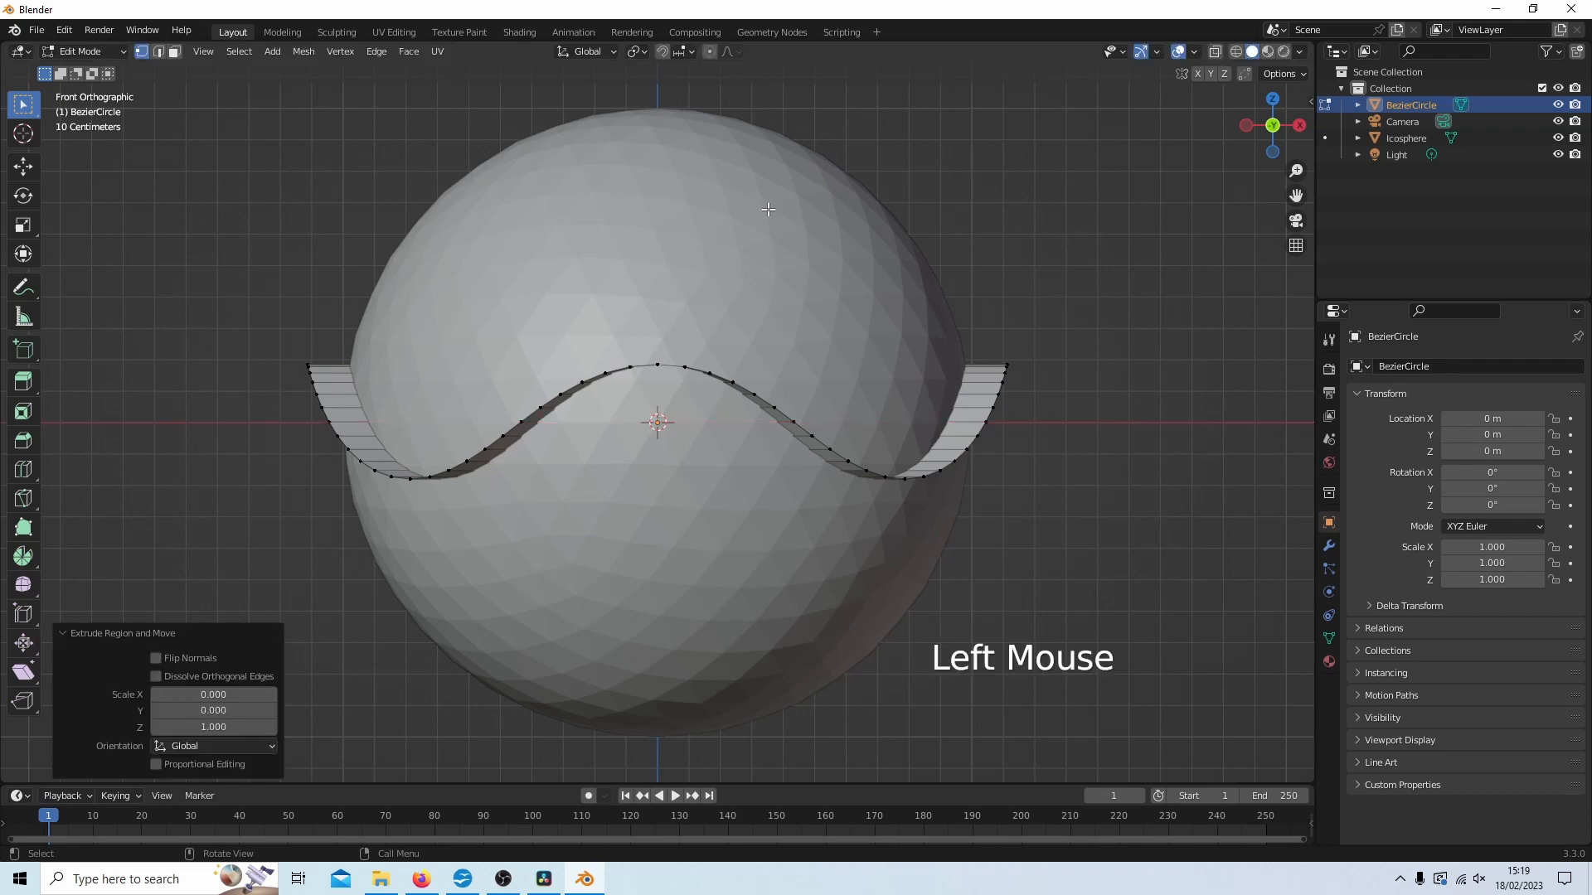
pyautogui.moveTo(1067, 224)
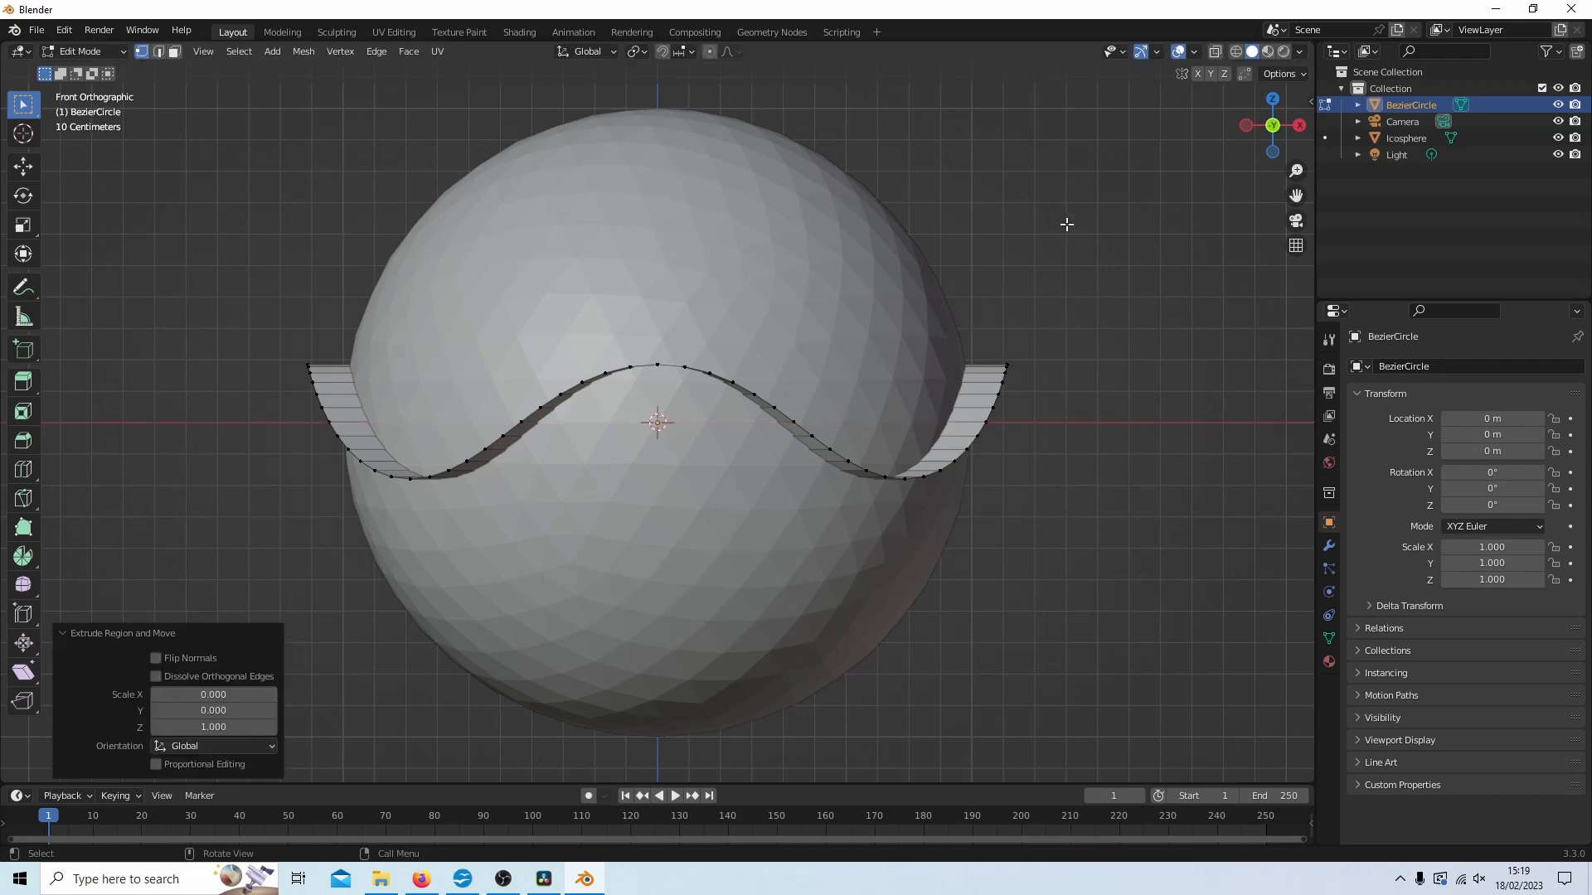
pyautogui.moveTo(332, 429)
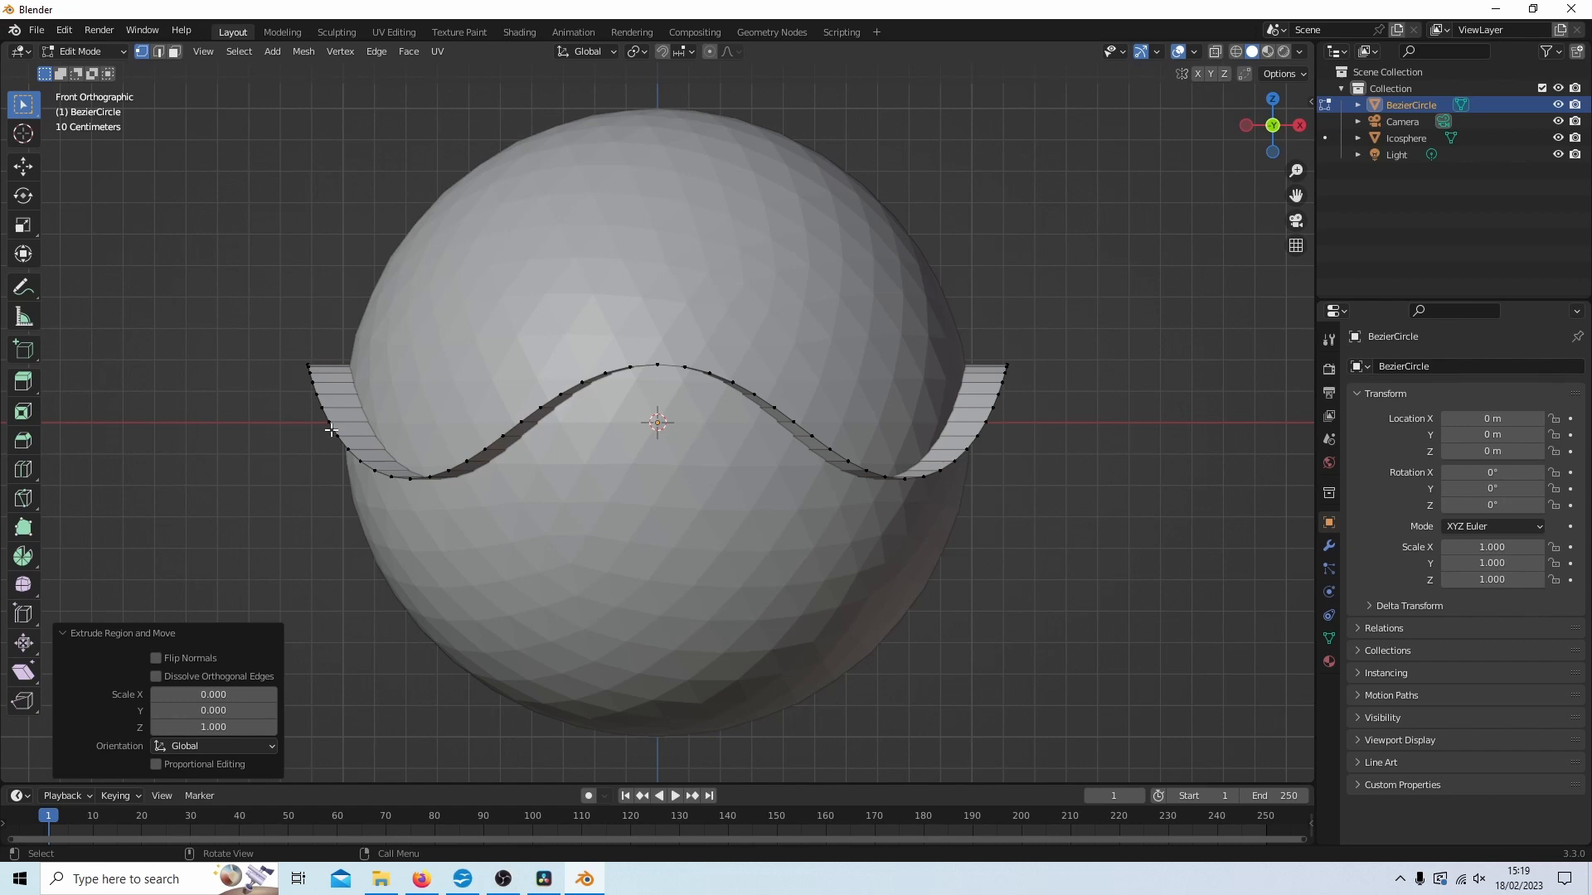
pyautogui.moveTo(577, 315)
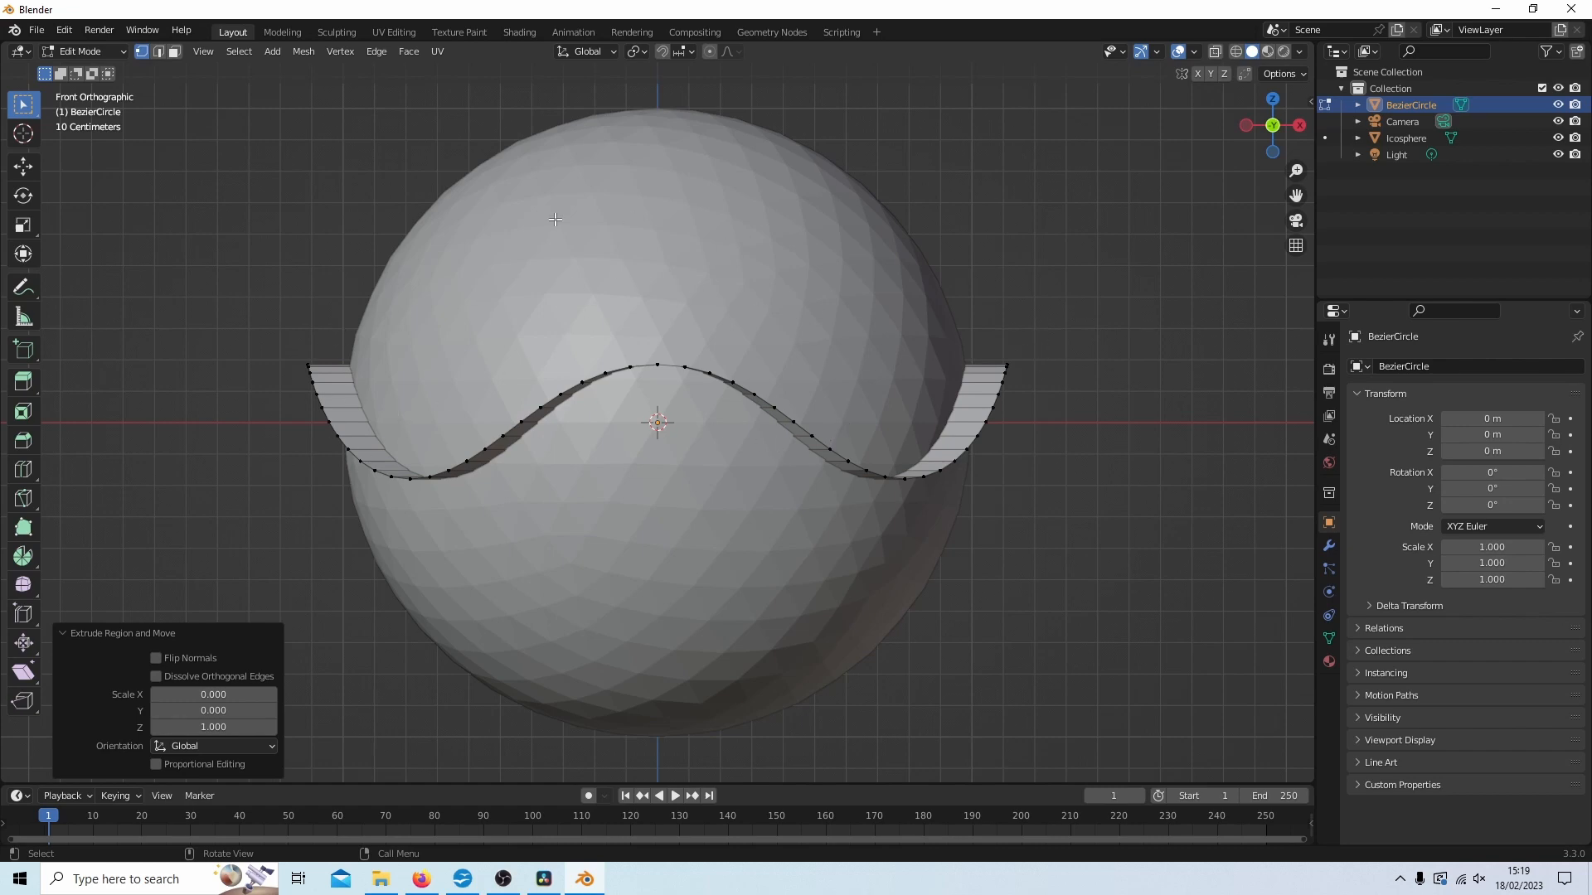
pyautogui.moveTo(626, 323)
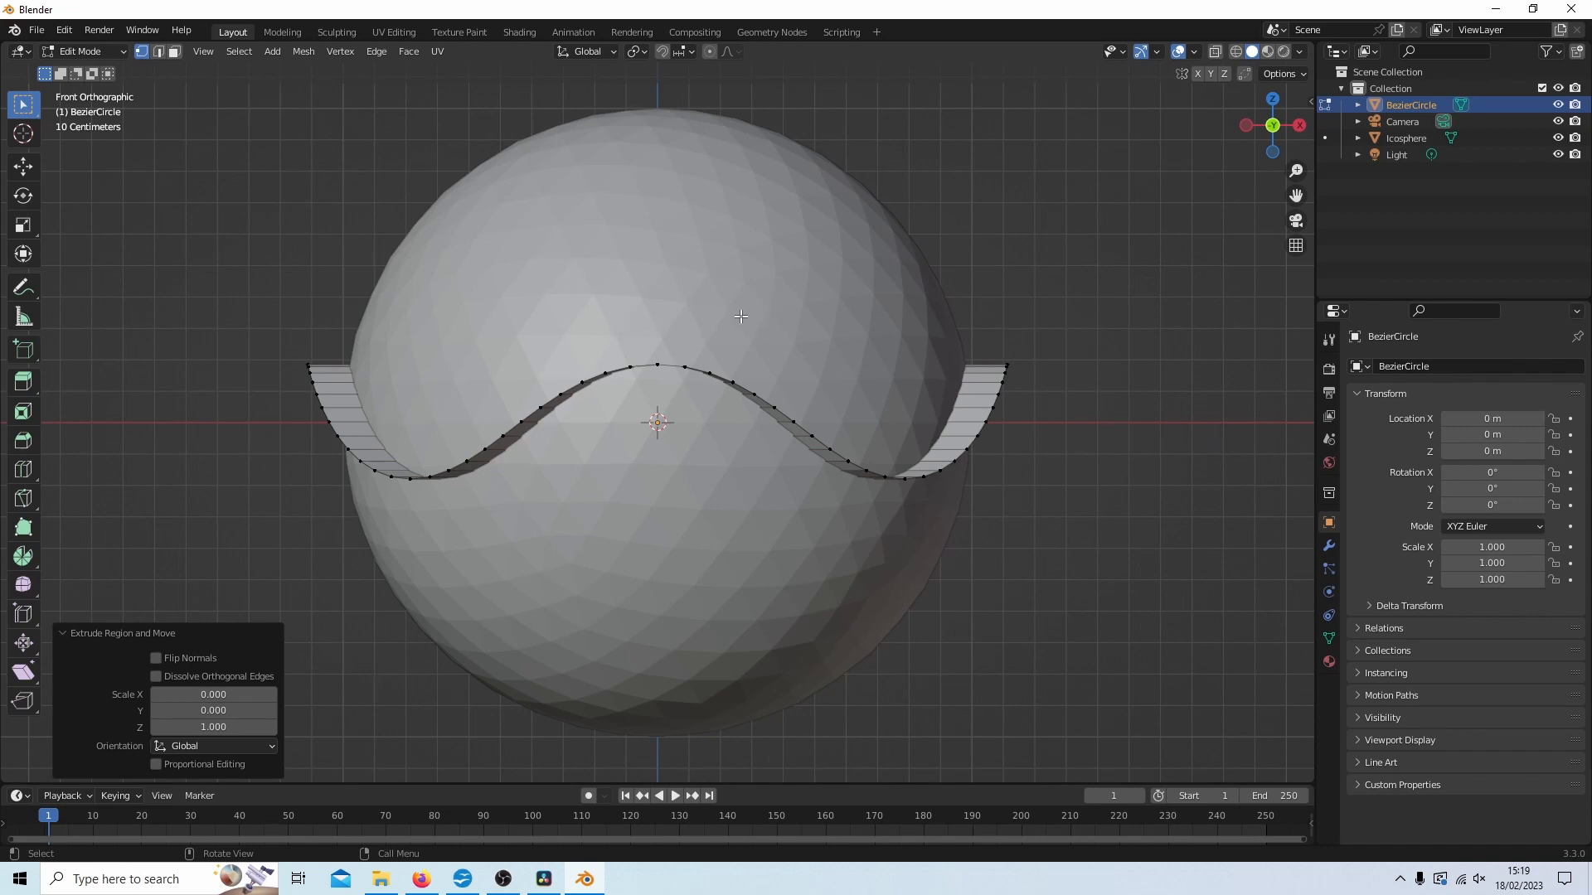
pyautogui.moveTo(743, 287)
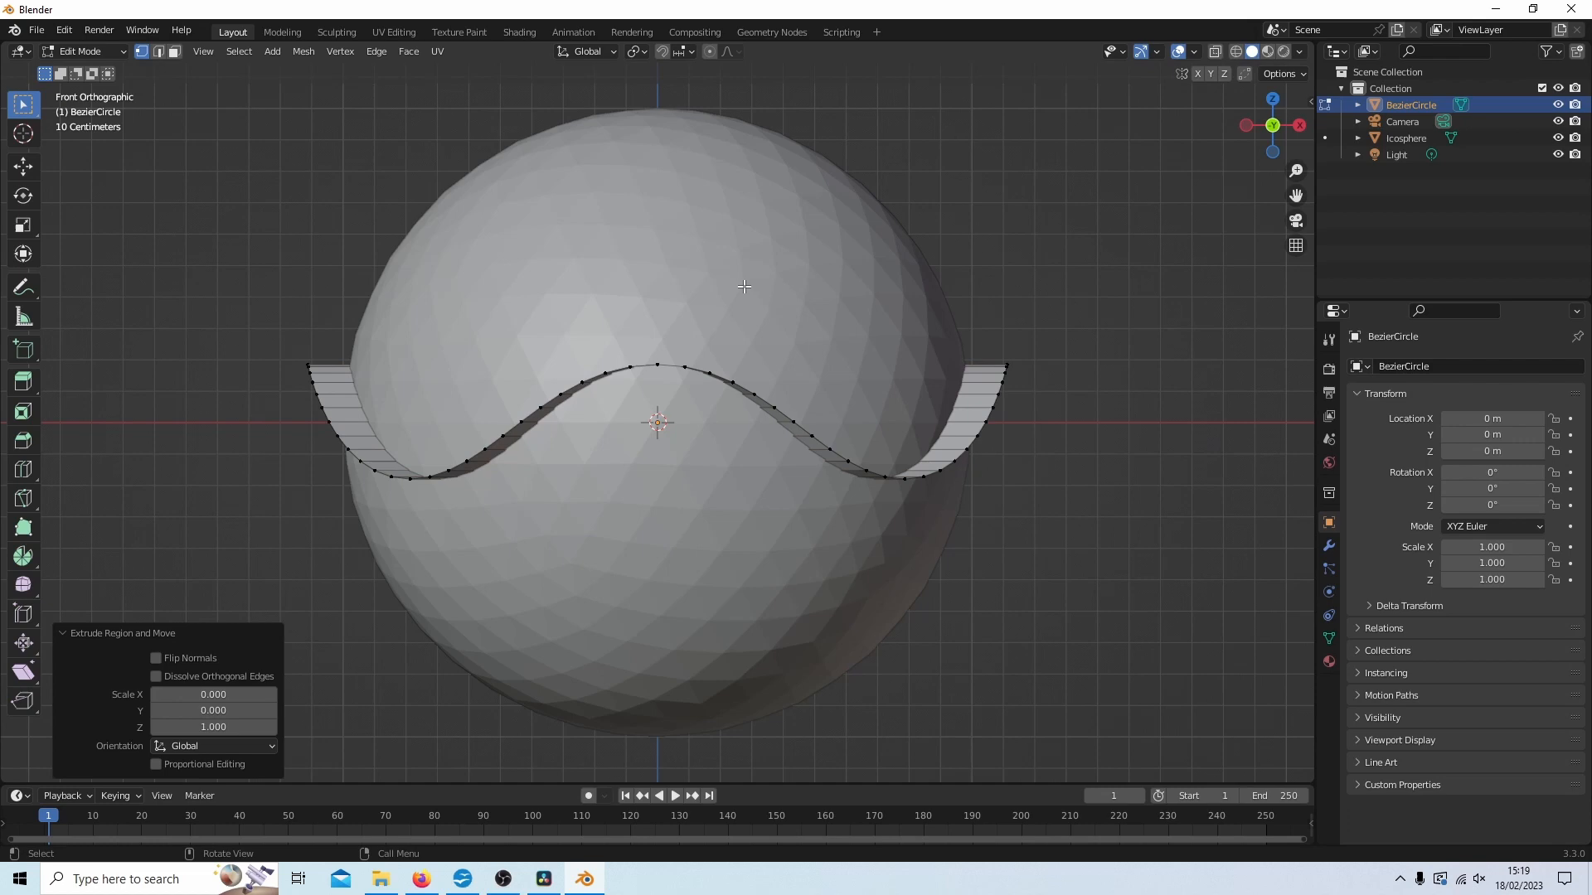
pyautogui.press('Tab')
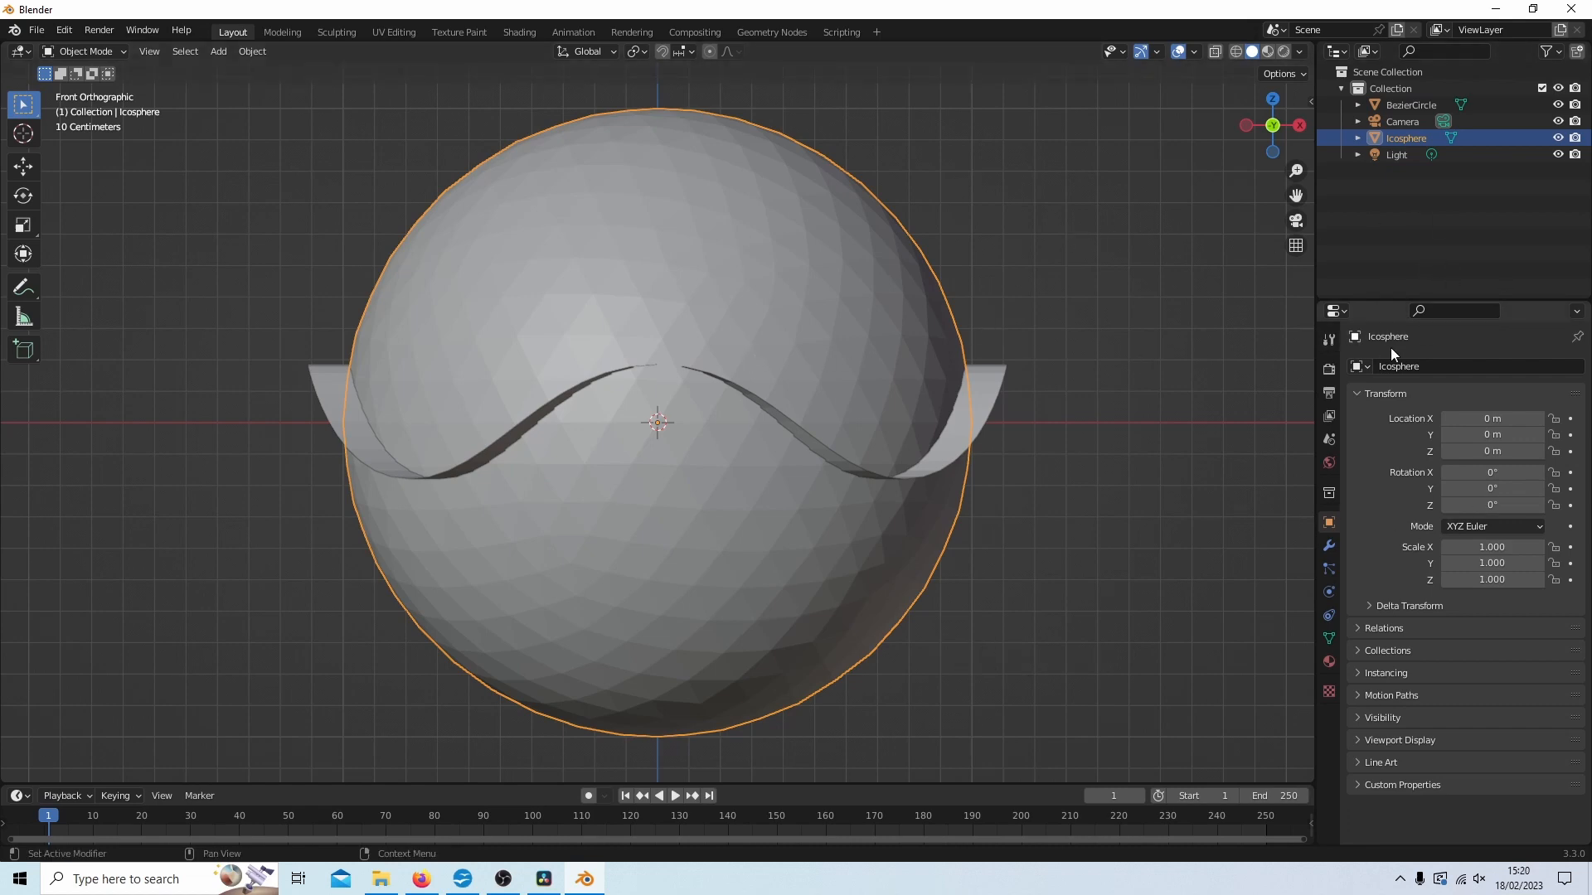
pyautogui.moveTo(1328, 545)
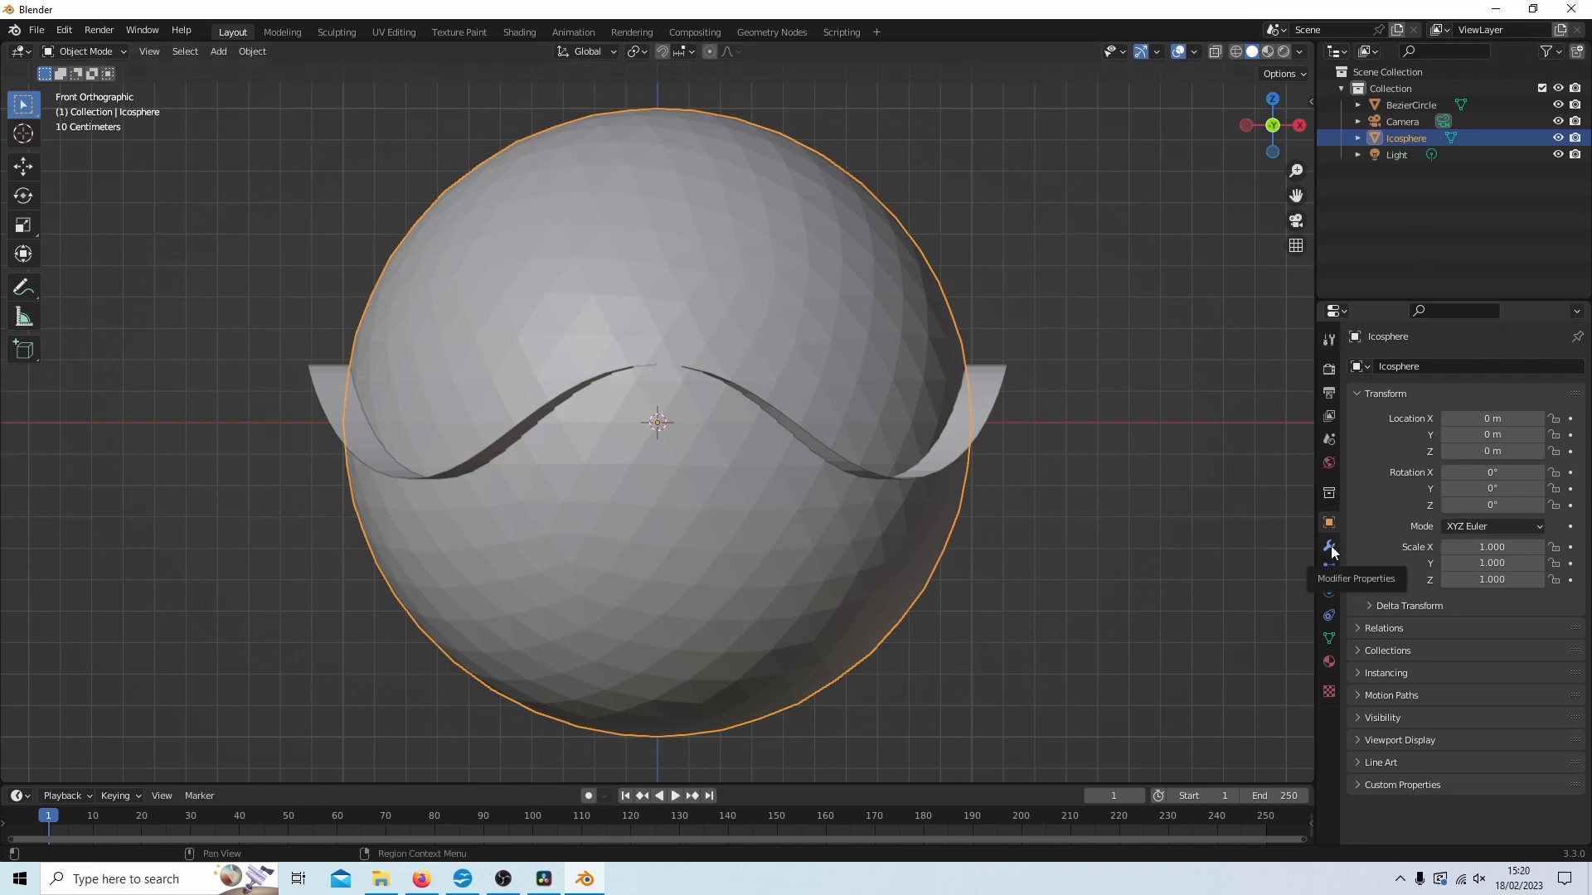
pyautogui.moveTo(1329, 548)
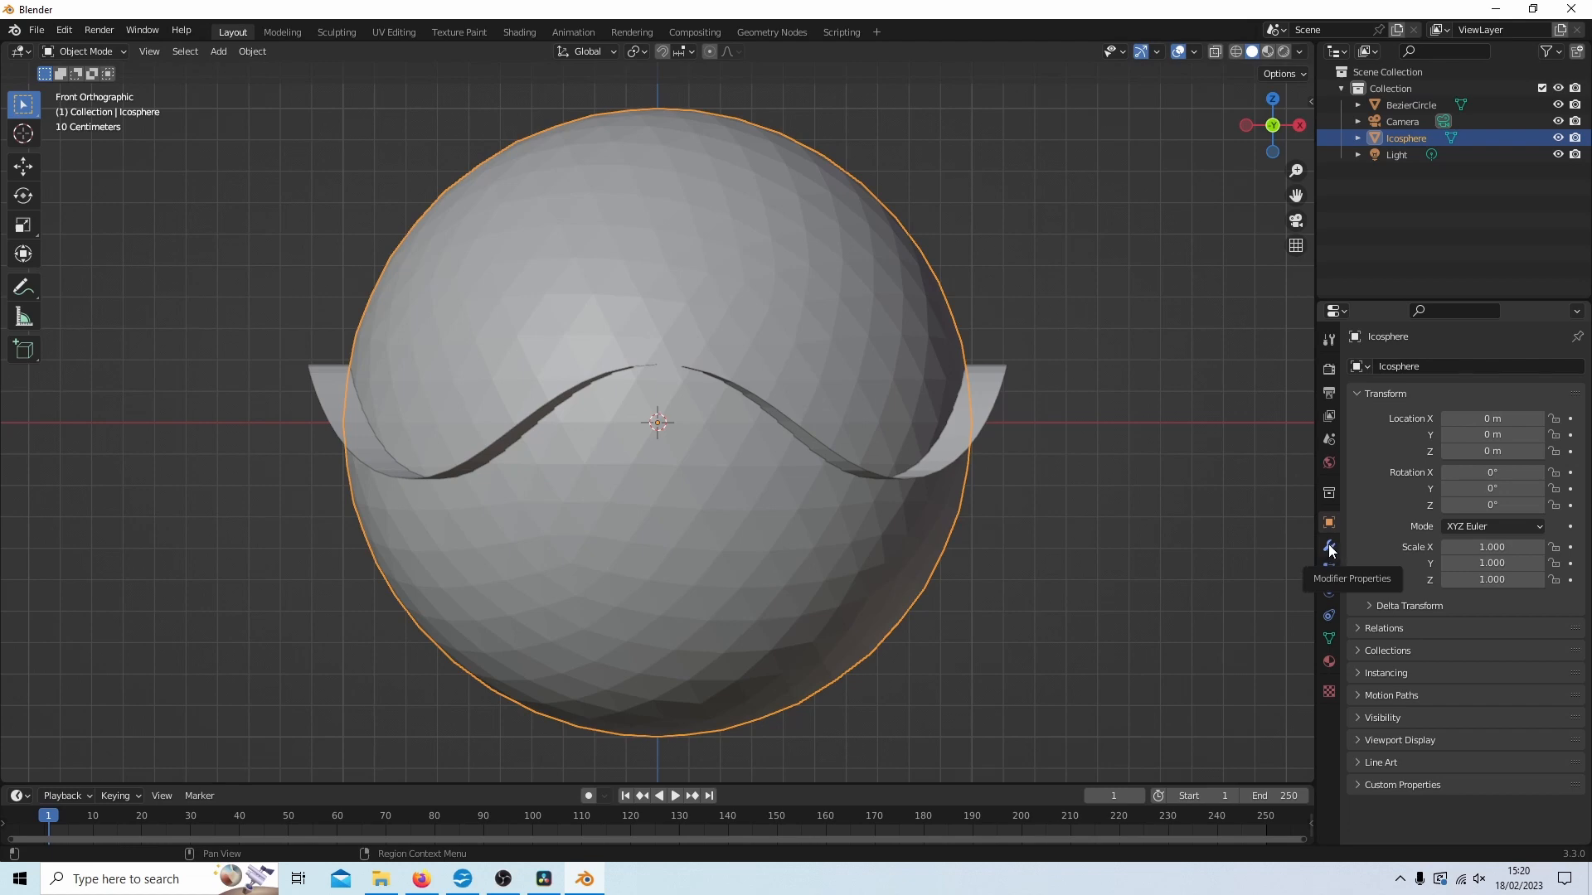
# Step: Add a Boolean modifier to the icosphere from Modifier Properties
pyautogui.click(1328, 549)
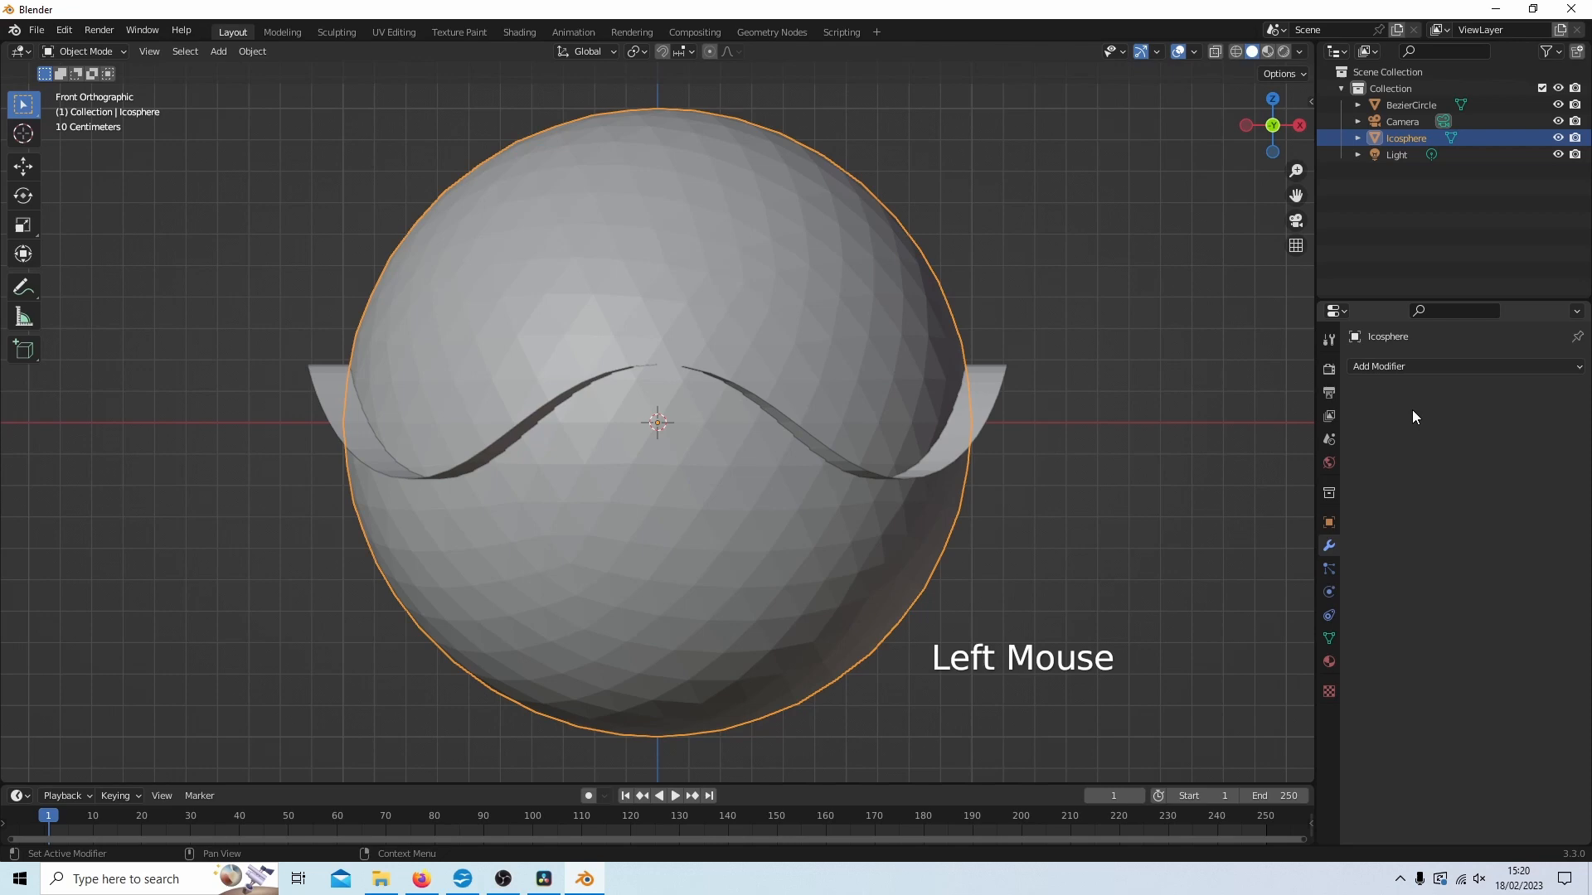
pyautogui.click(1421, 366)
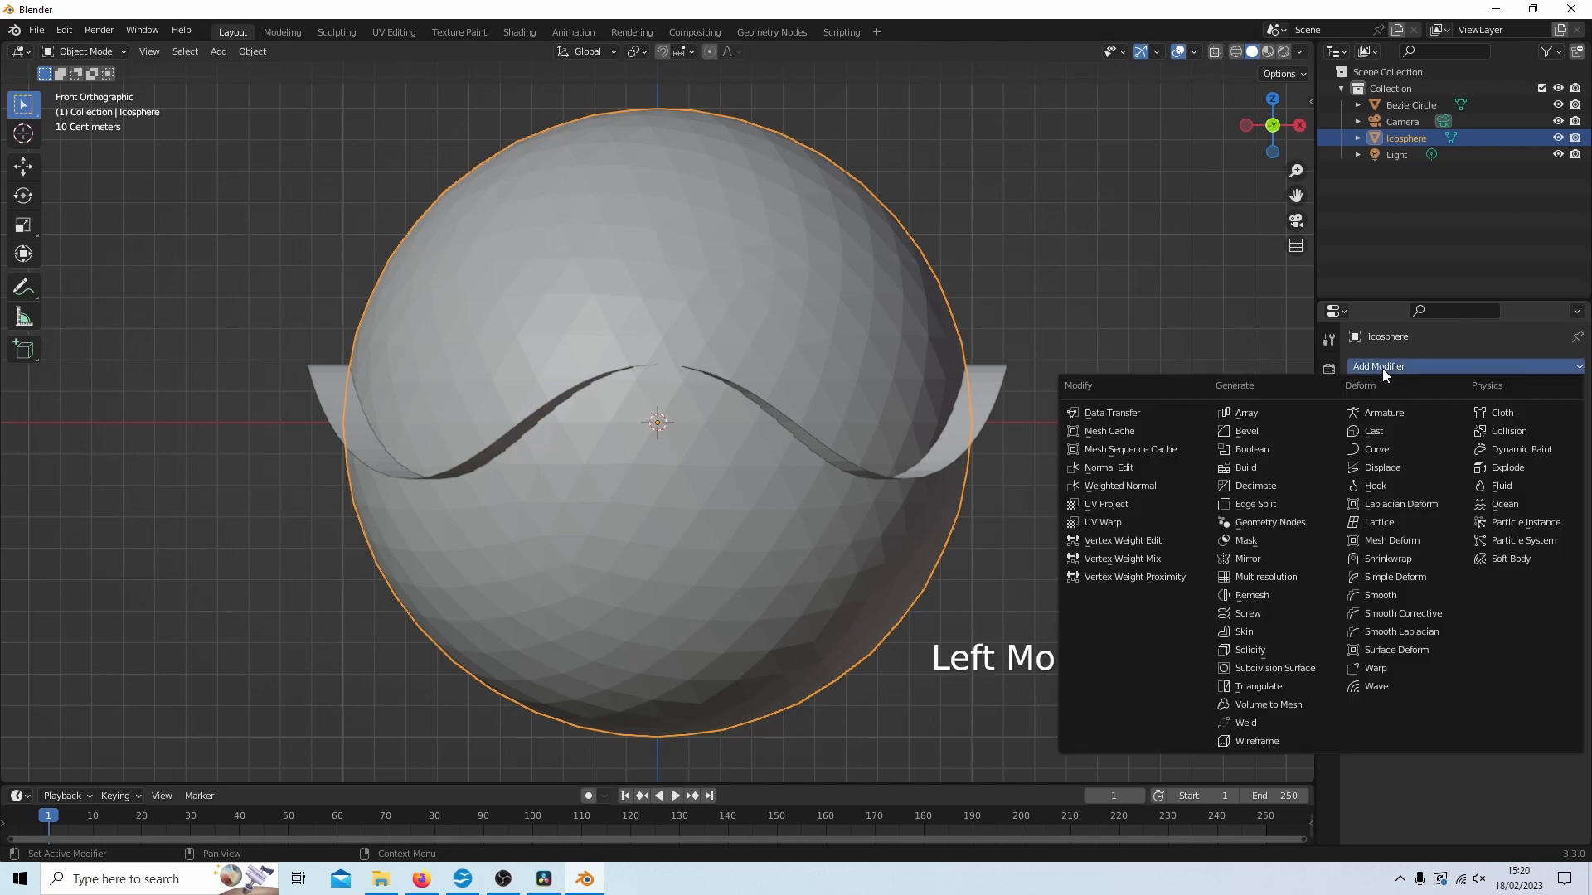
pyautogui.moveTo(1251, 450)
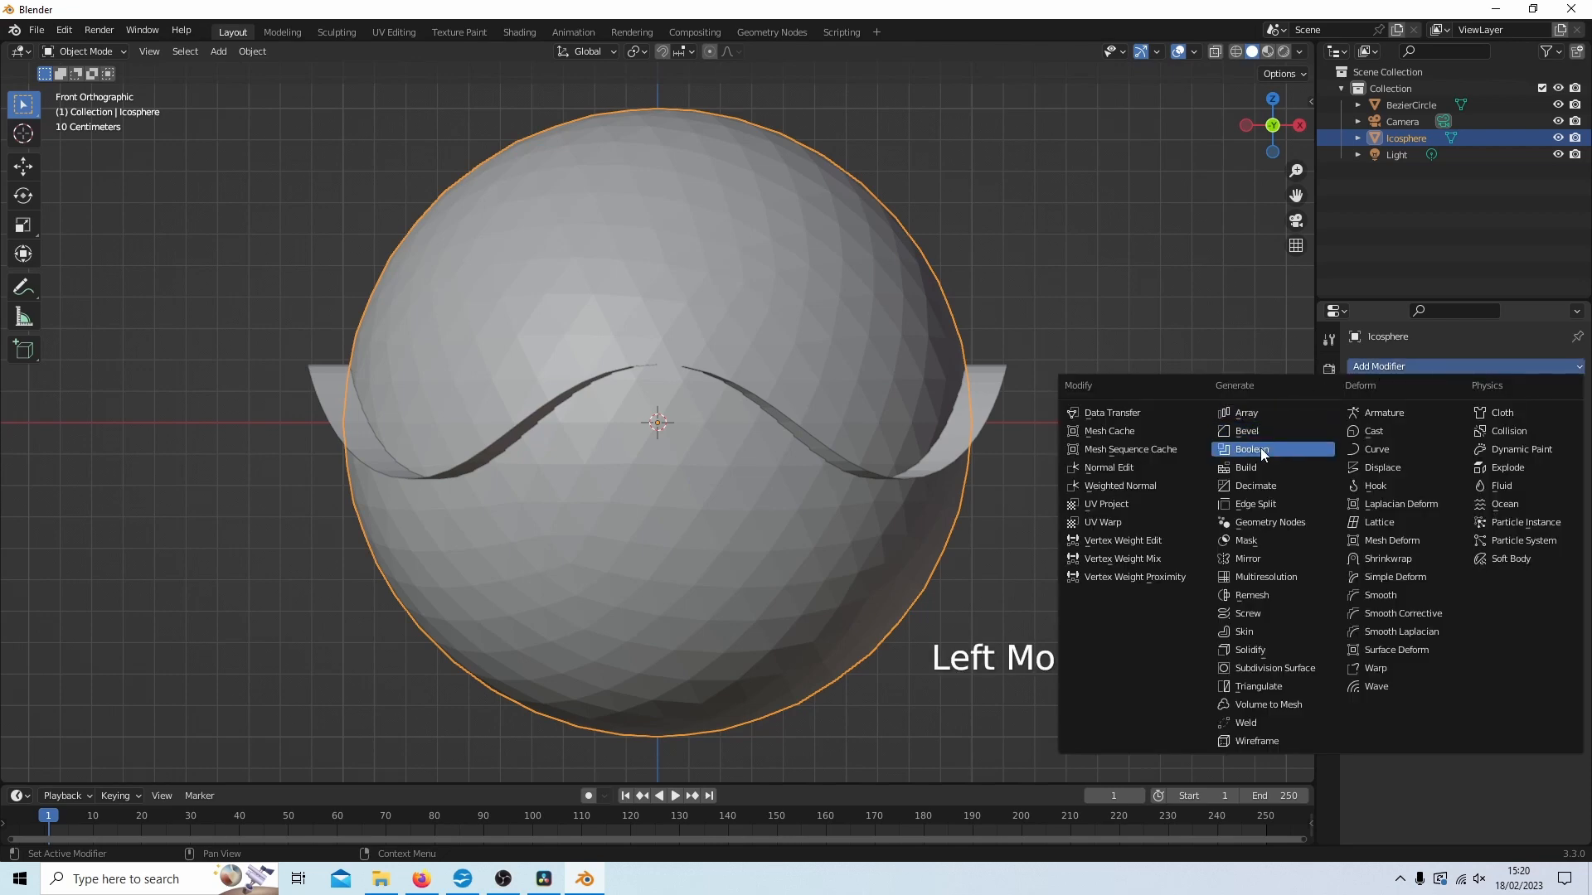
pyautogui.click(1250, 450)
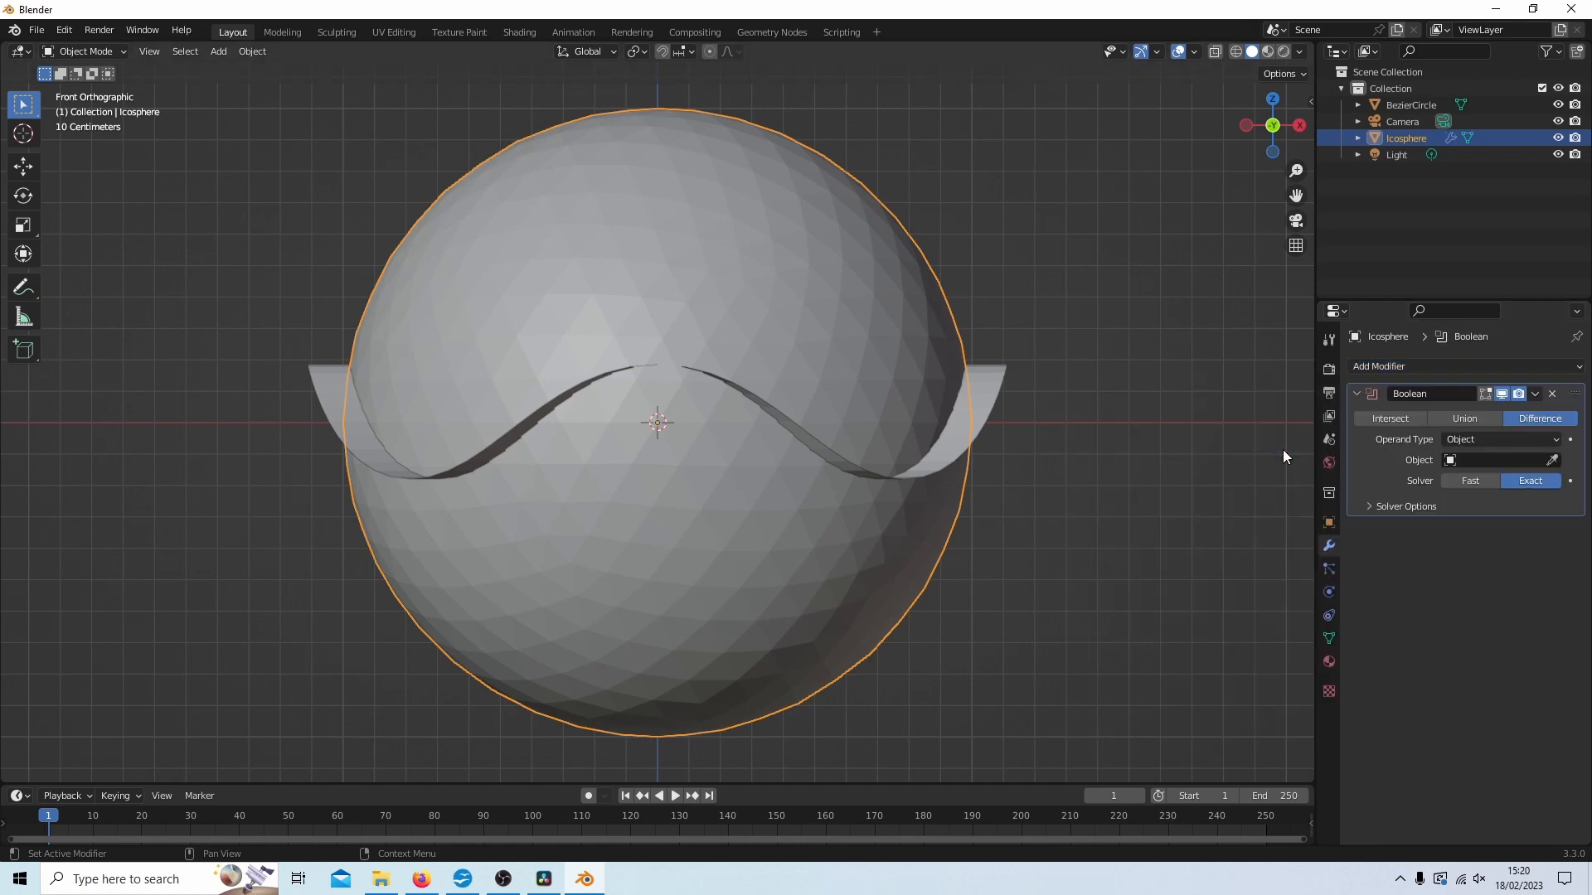
pyautogui.moveTo(1464, 418)
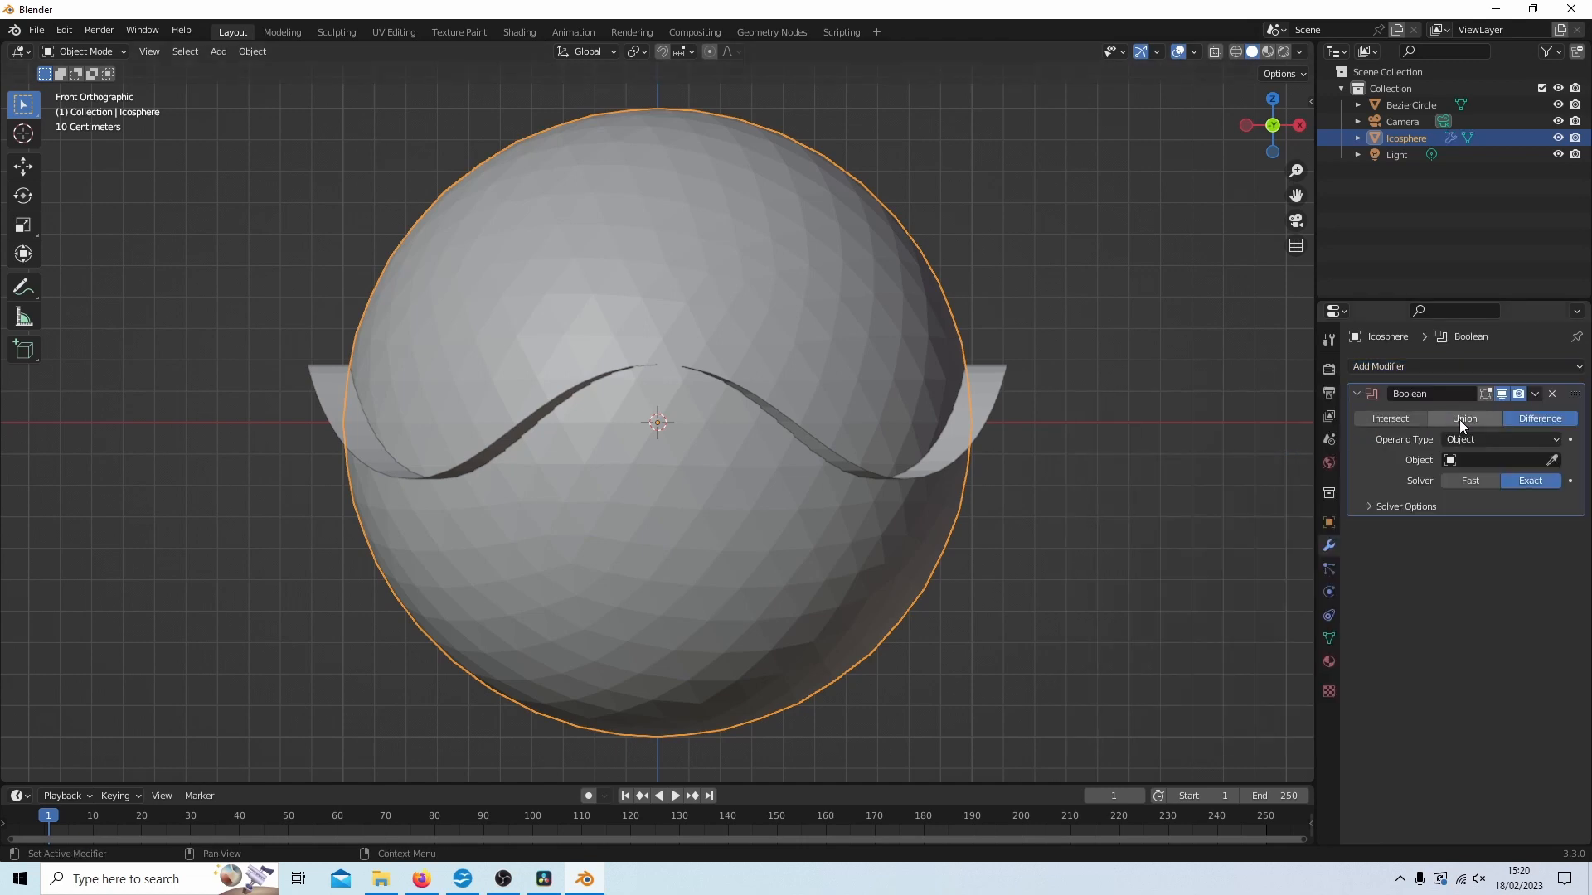
# Step: Set the Boolean to Union with BezierCircle as operand using the Fast solver
pyautogui.click(1462, 418)
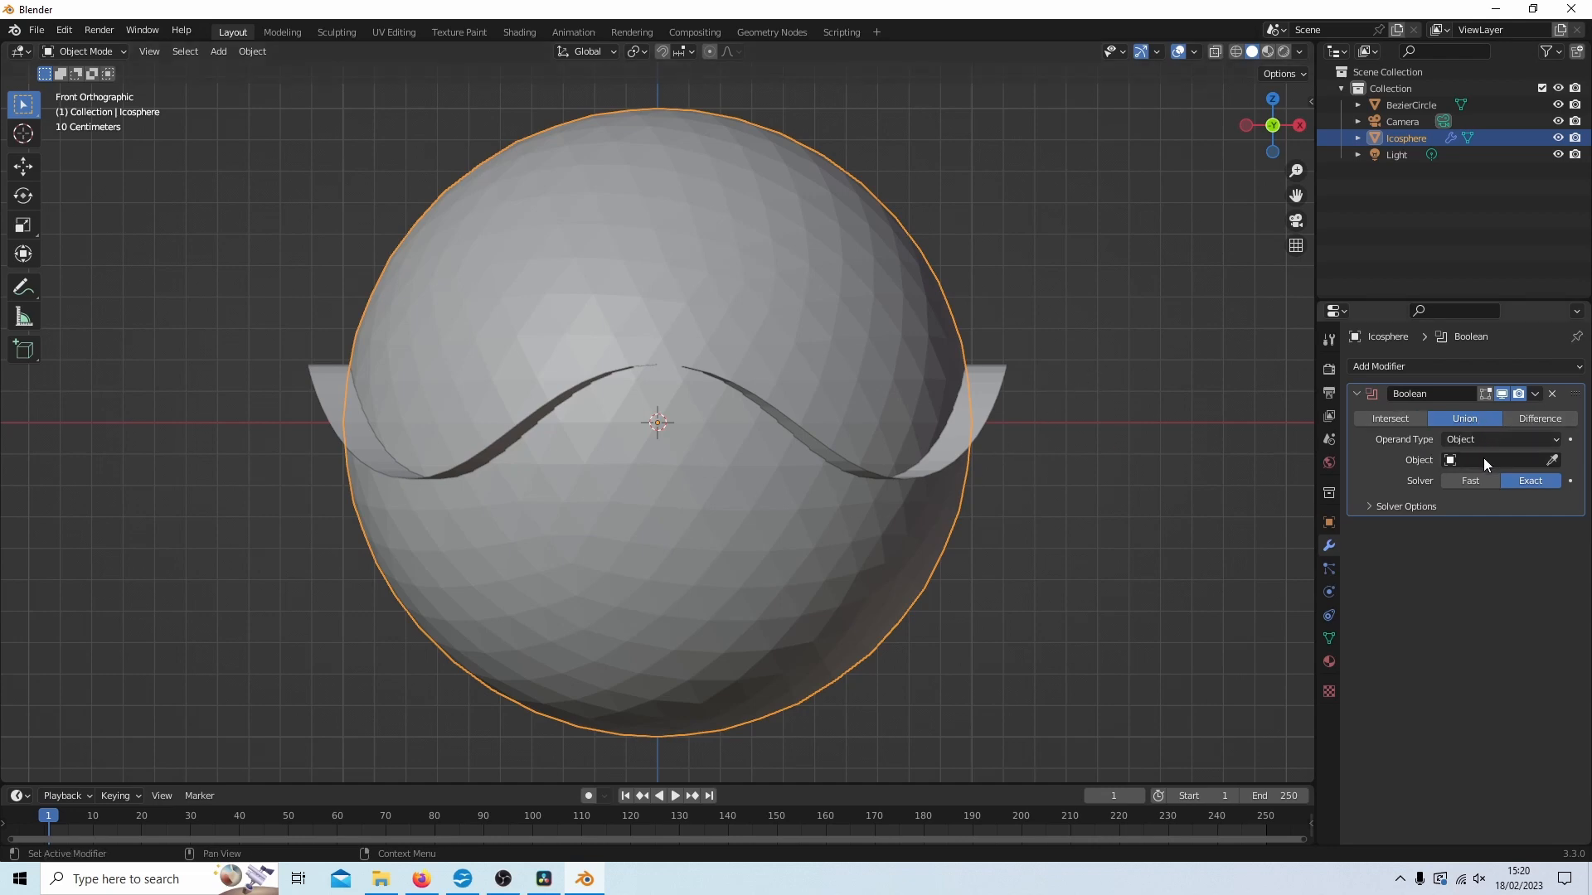
pyautogui.click(1502, 459)
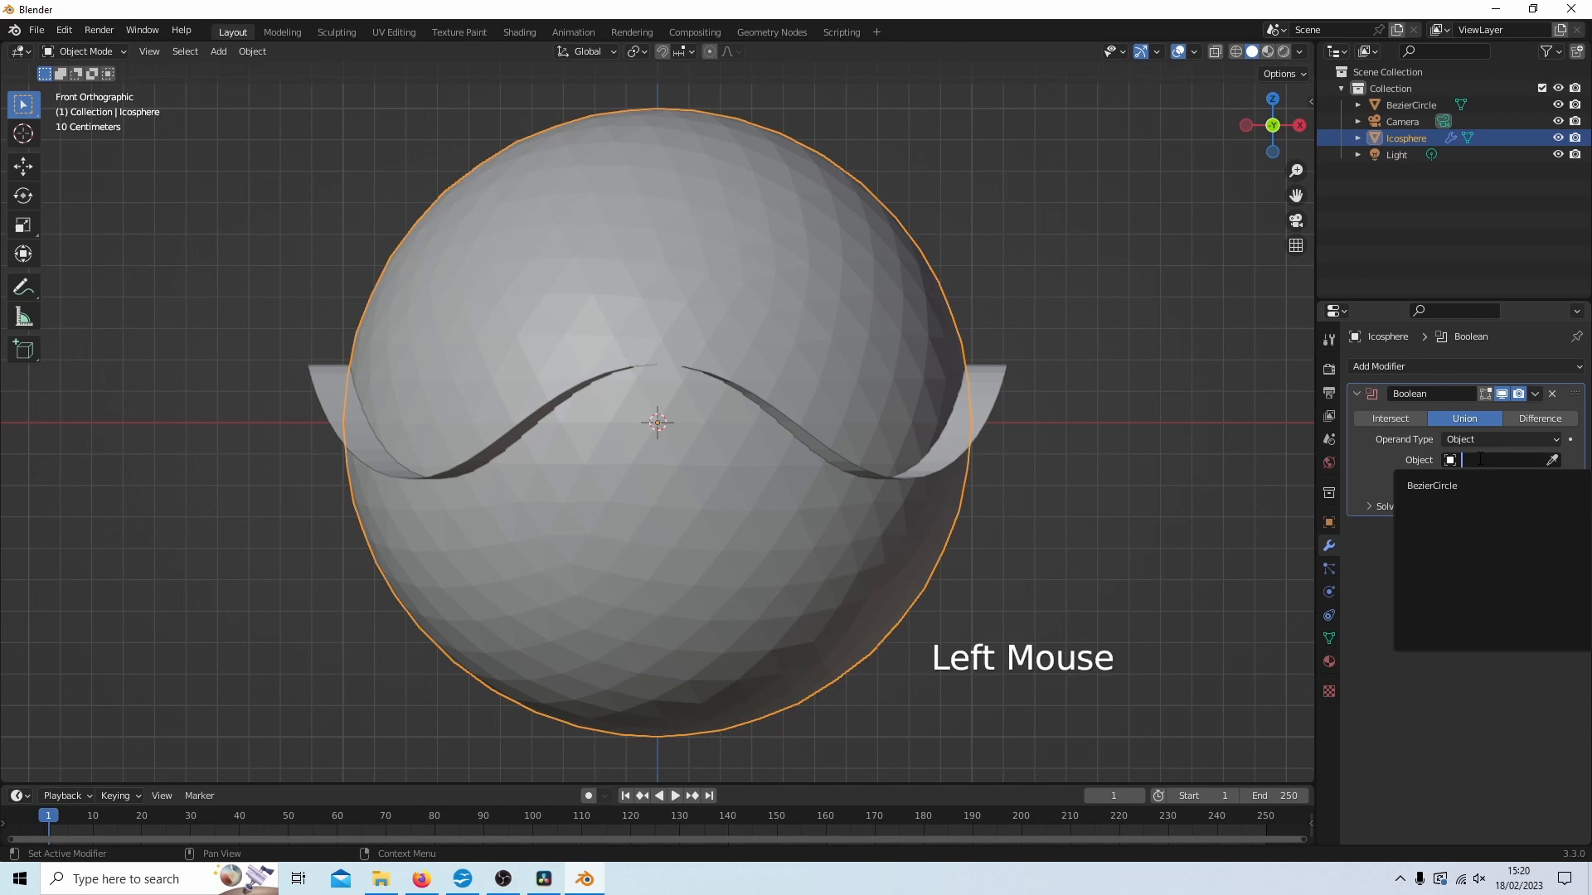
pyautogui.moveTo(1431, 486)
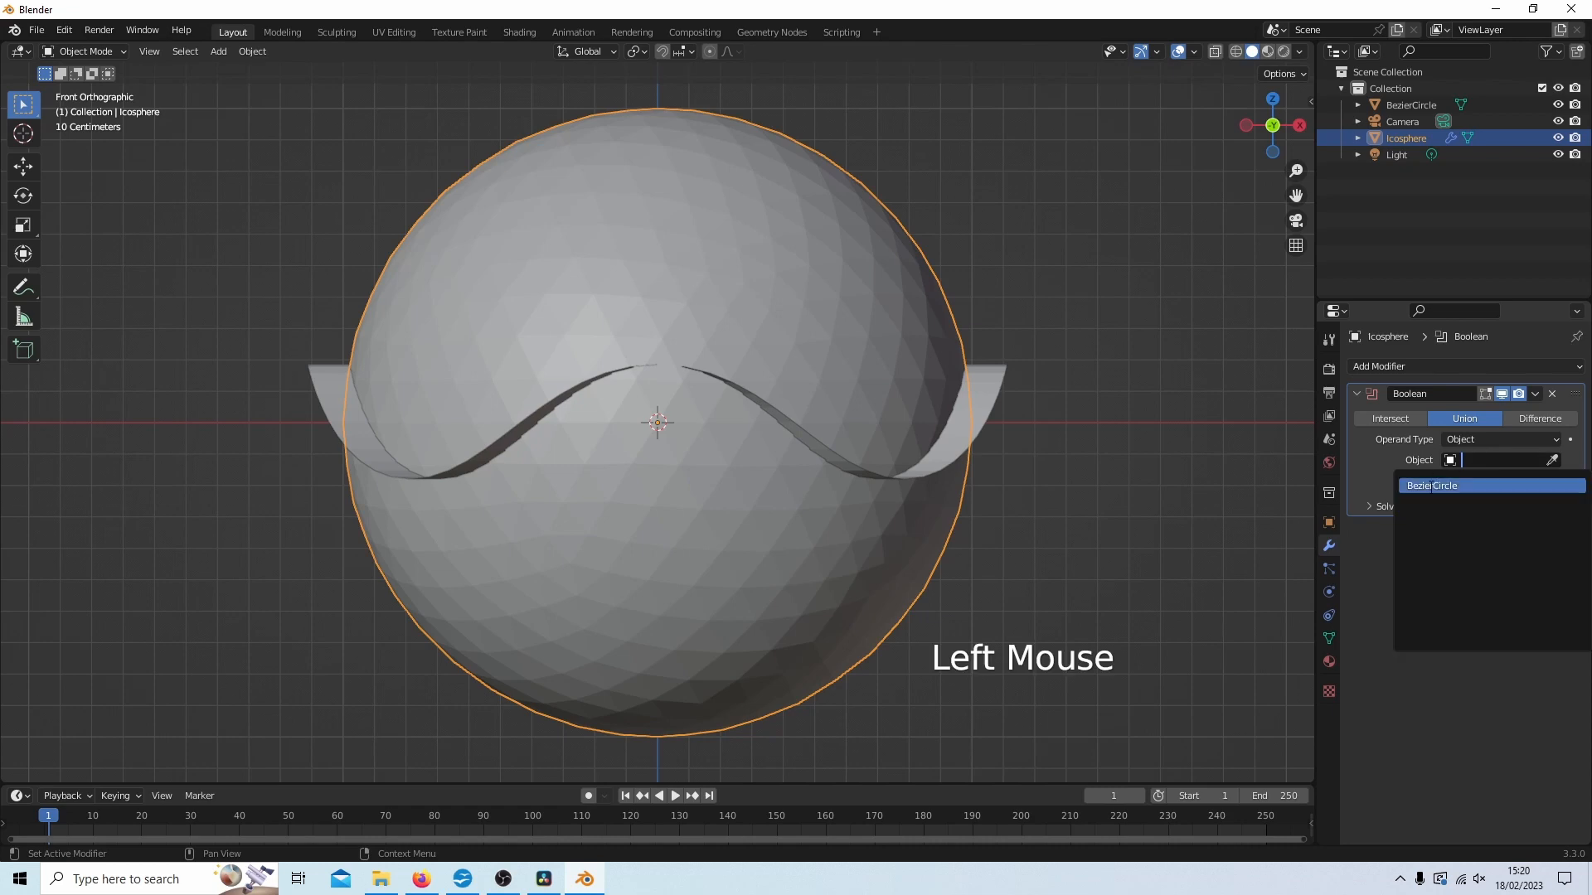
pyautogui.click(1431, 486)
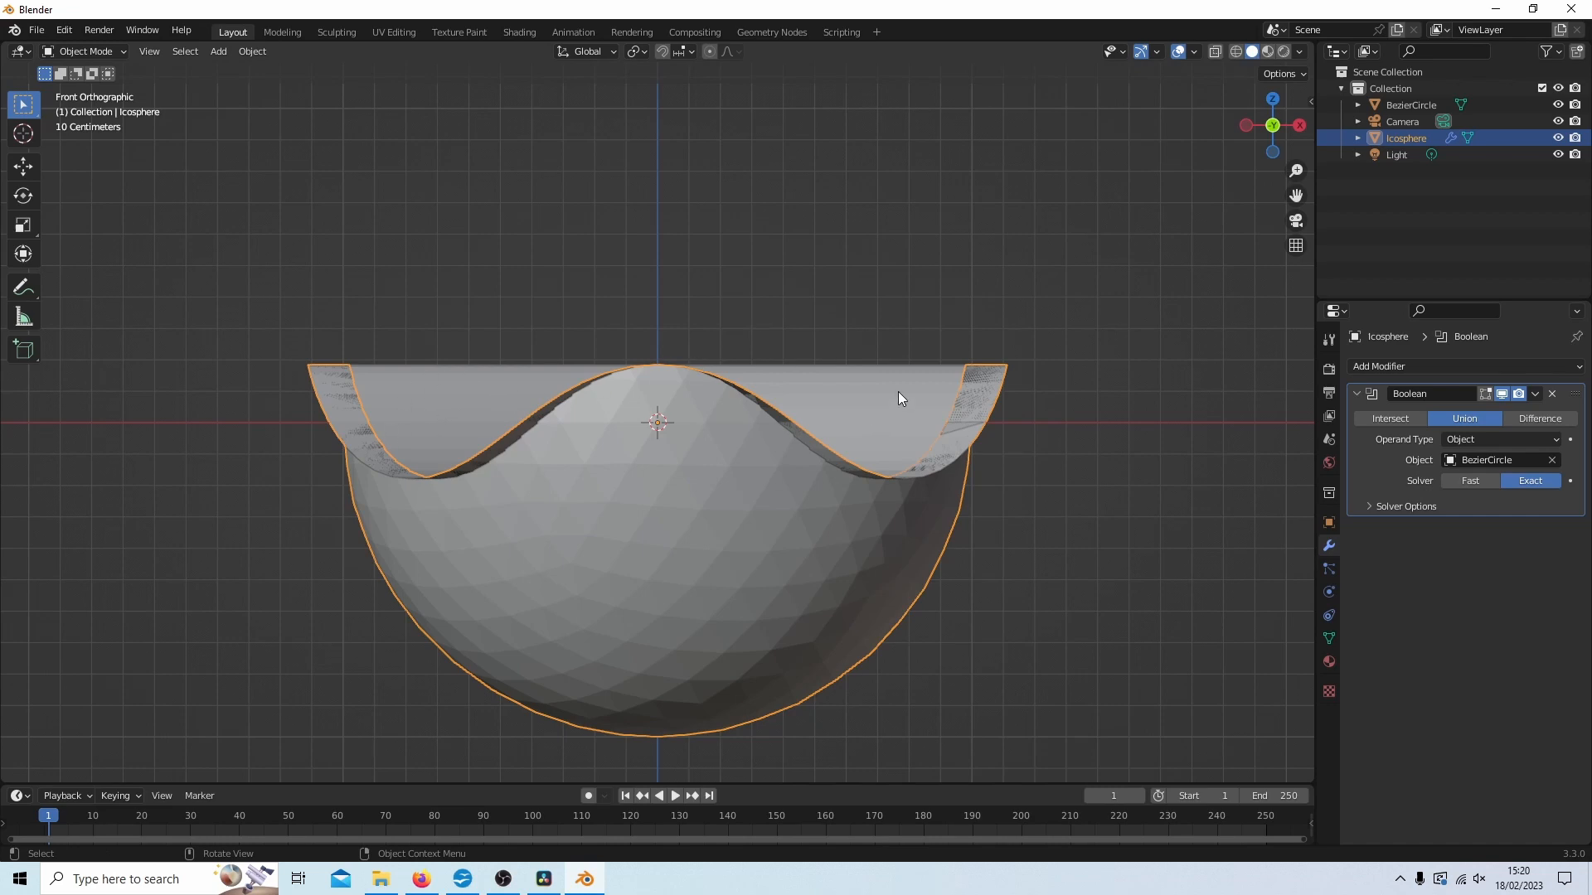
pyautogui.moveTo(1234, 293)
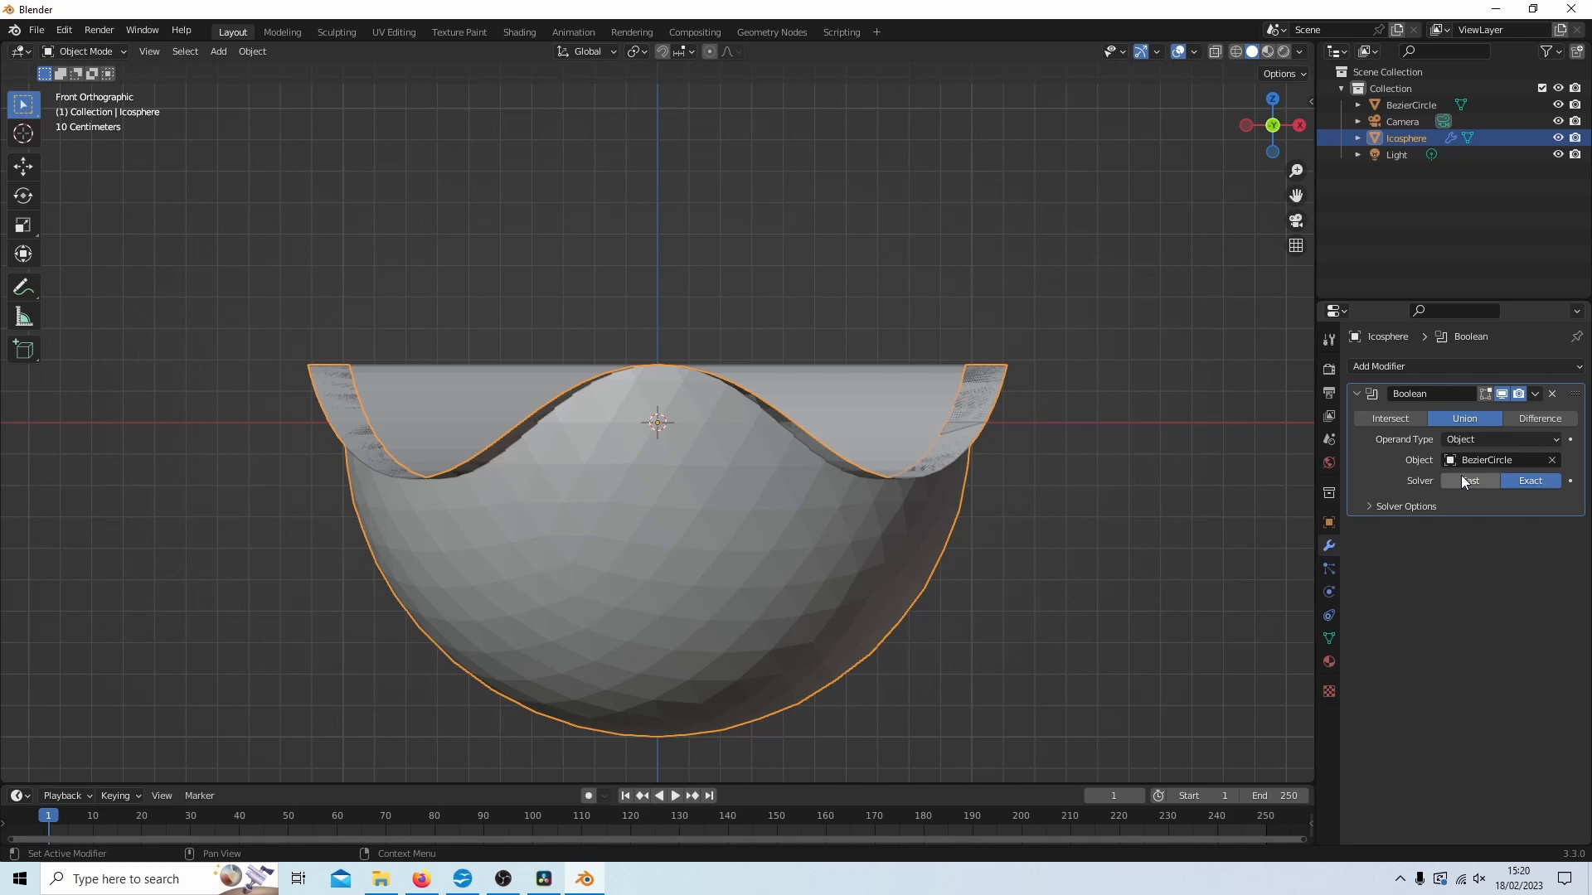
pyautogui.click(1469, 481)
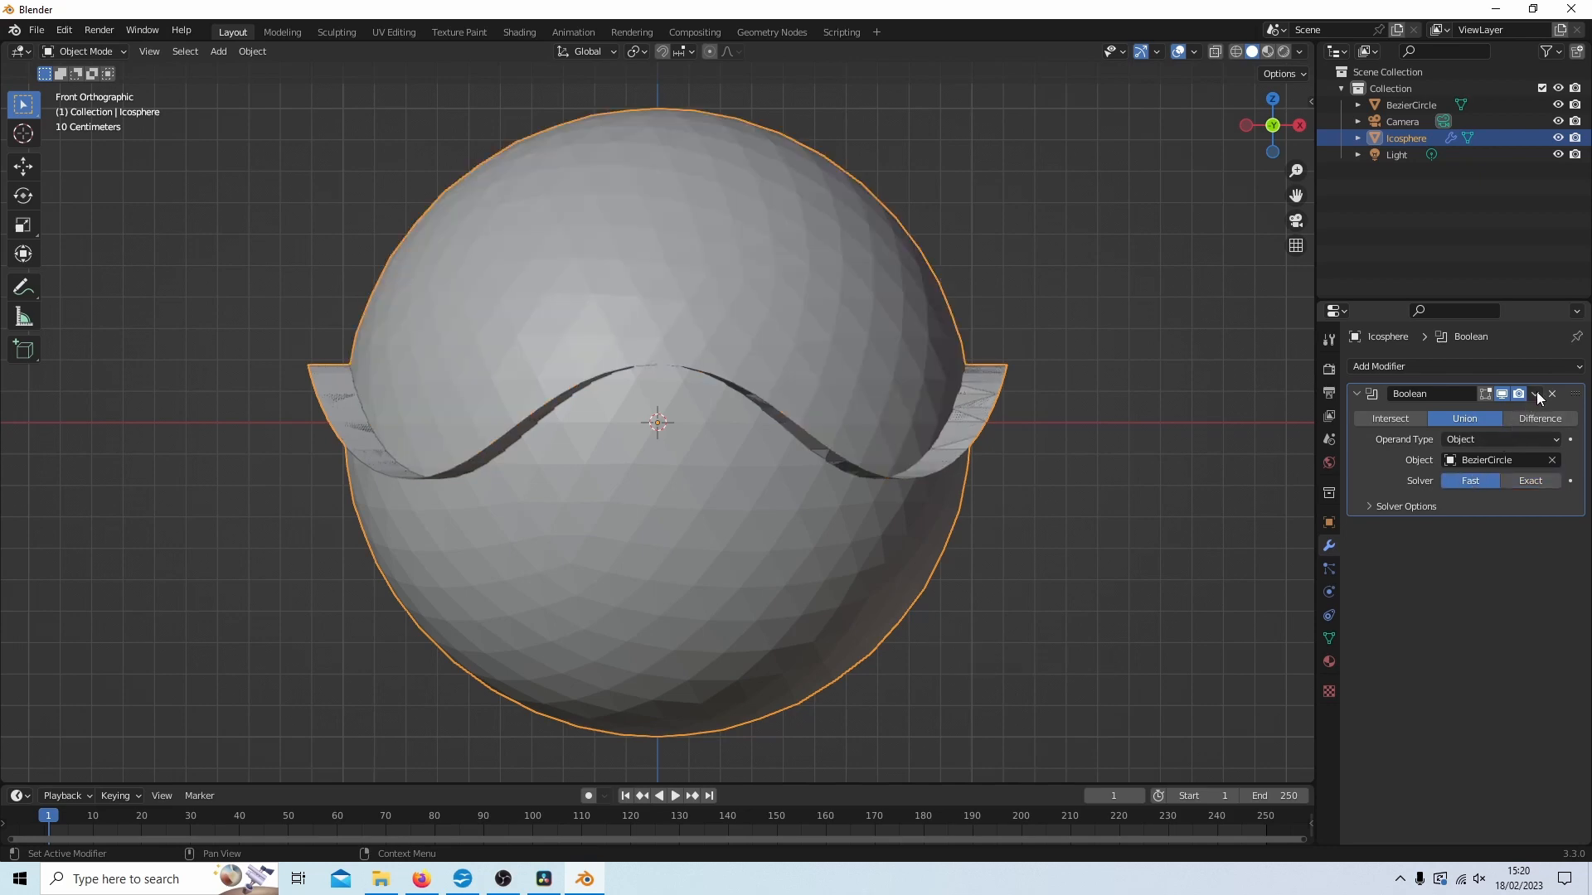
pyautogui.click(1535, 394)
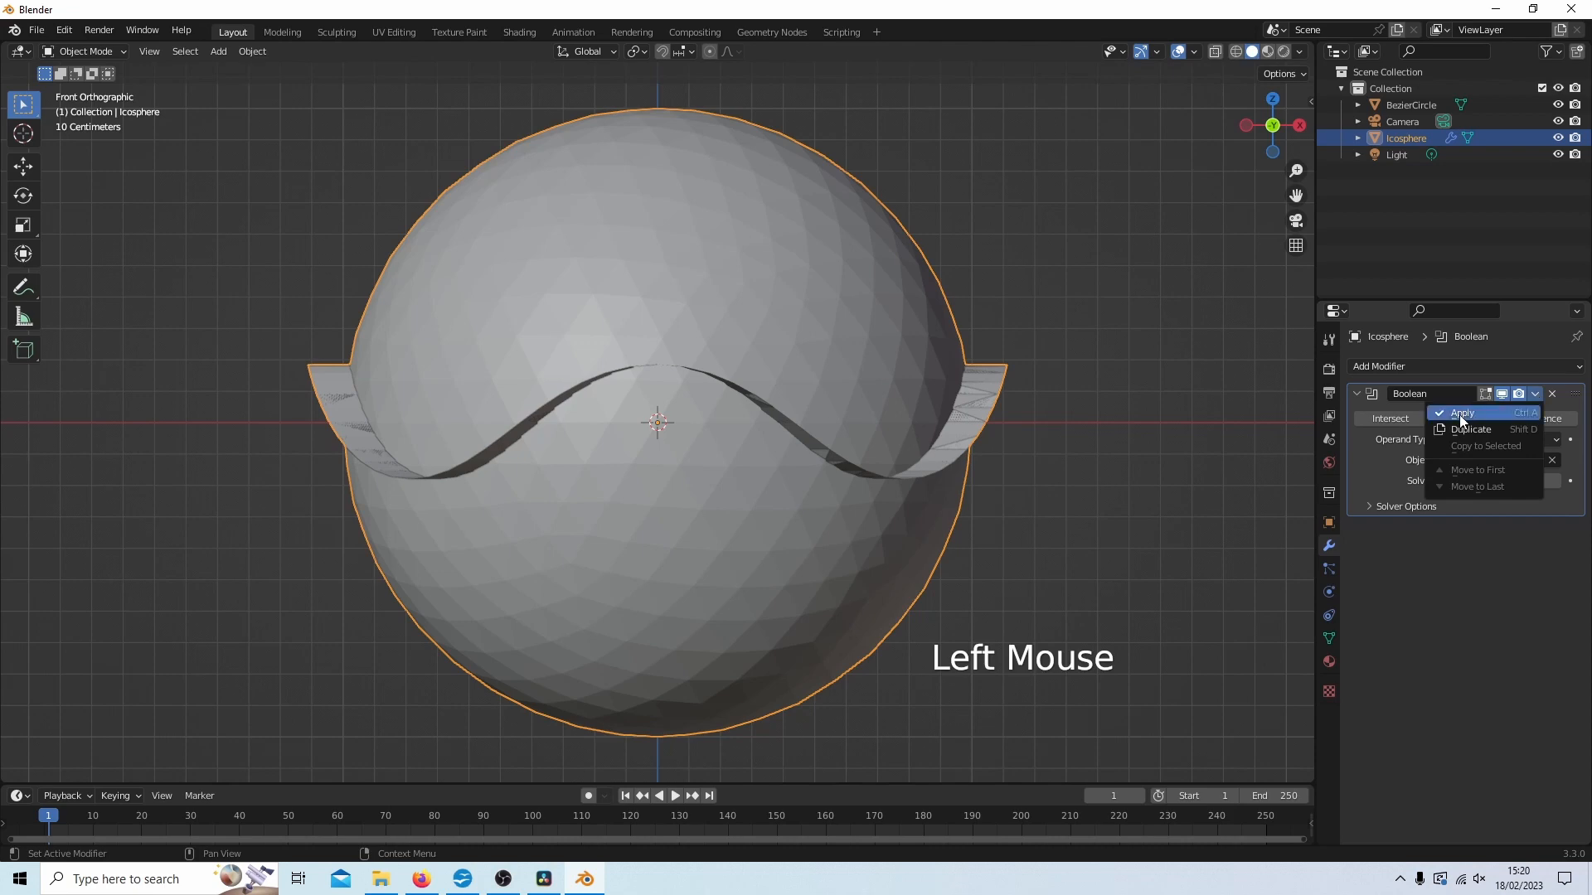
# Step: Apply the Boolean, delete the BezierCircle band, and enter edit mode on the merged icosphere
pyautogui.click(1459, 413)
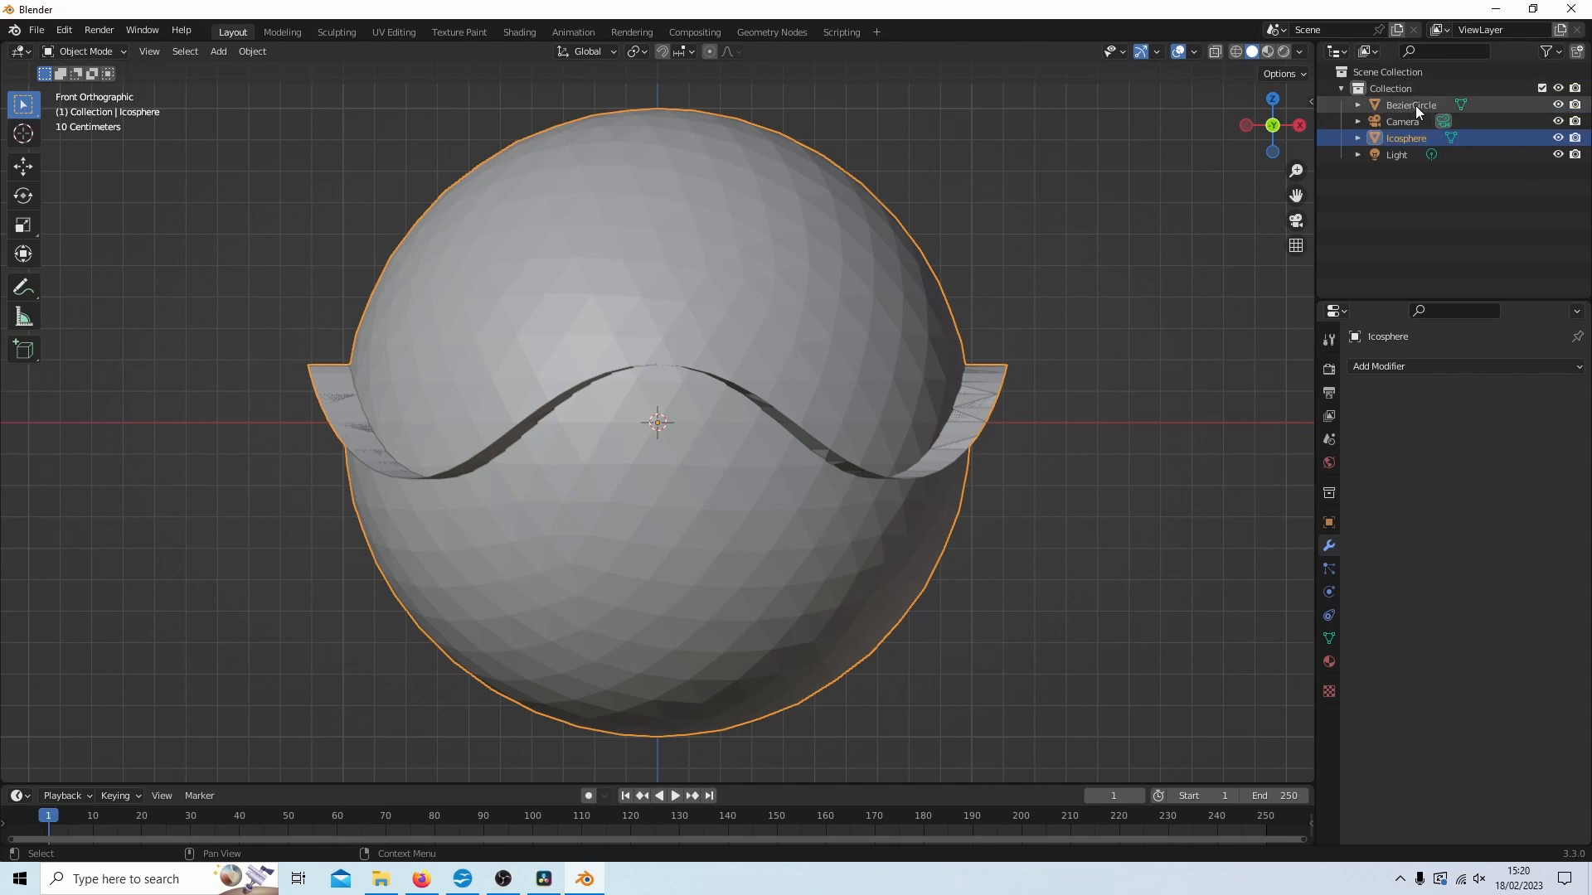
pyautogui.click(1409, 104)
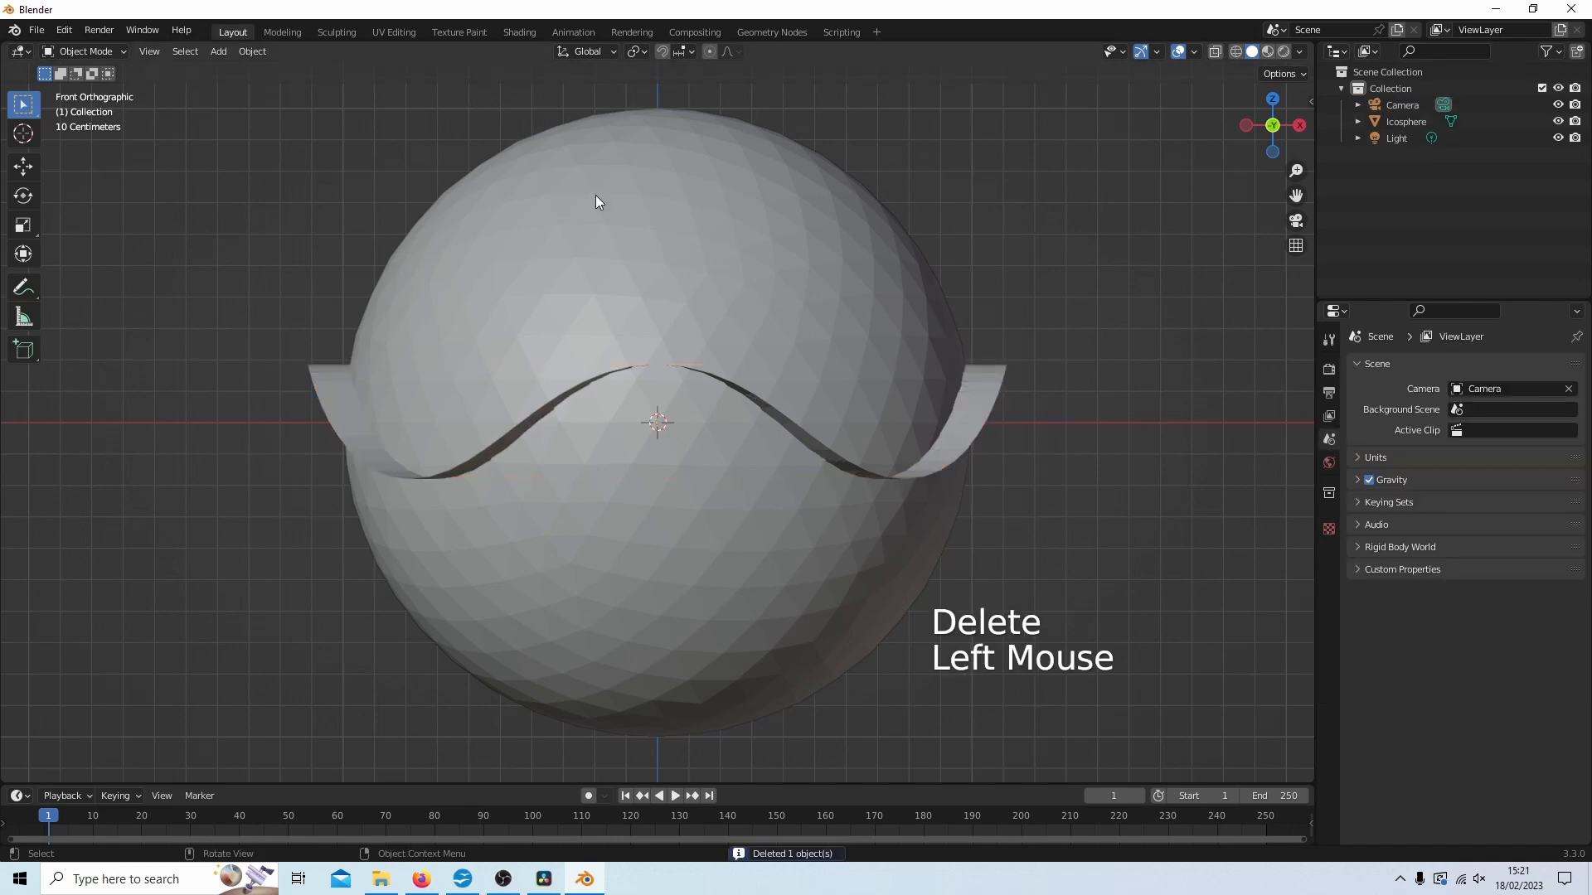
pyautogui.click(597, 202)
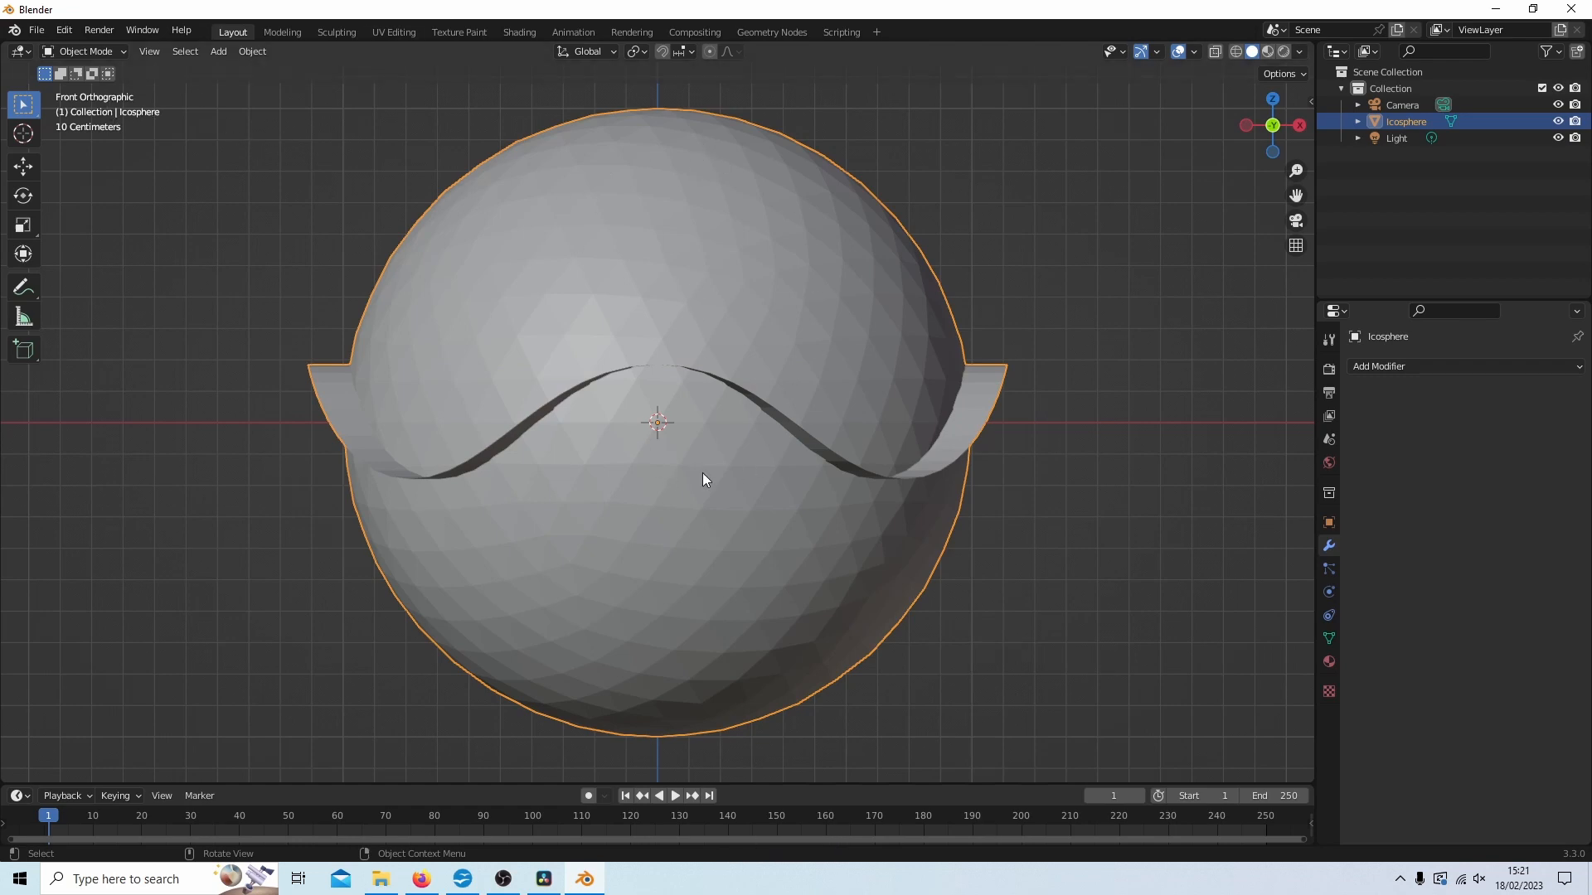
pyautogui.press('Tab')
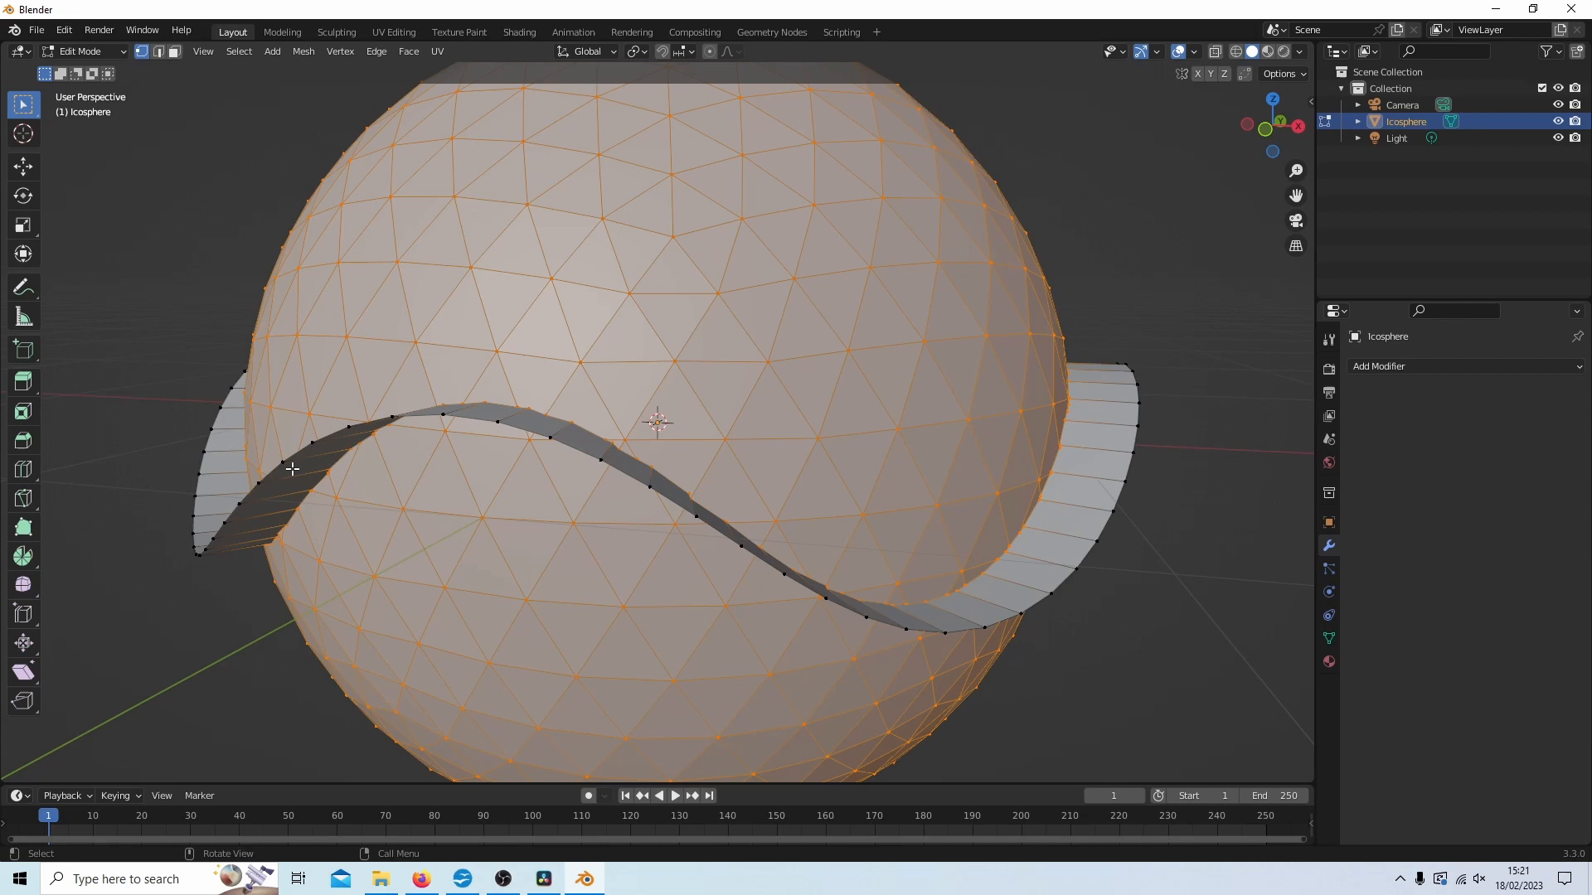
pyautogui.moveTo(1116, 513)
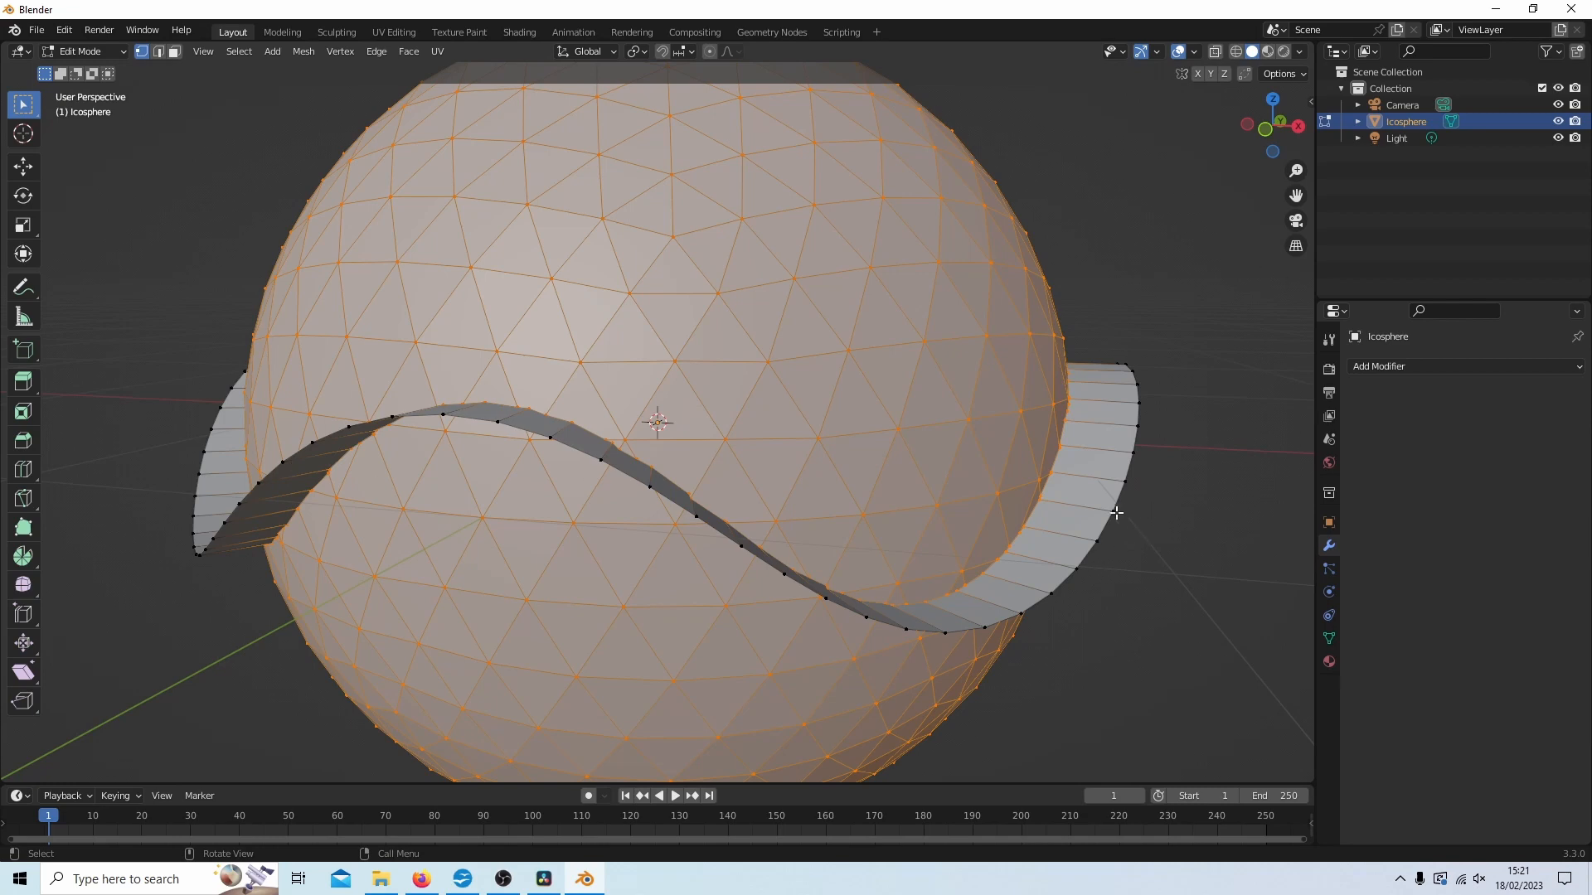
# Step: Select a single vertex on the wavy strip, replacing the select-all
pyautogui.click(1138, 446)
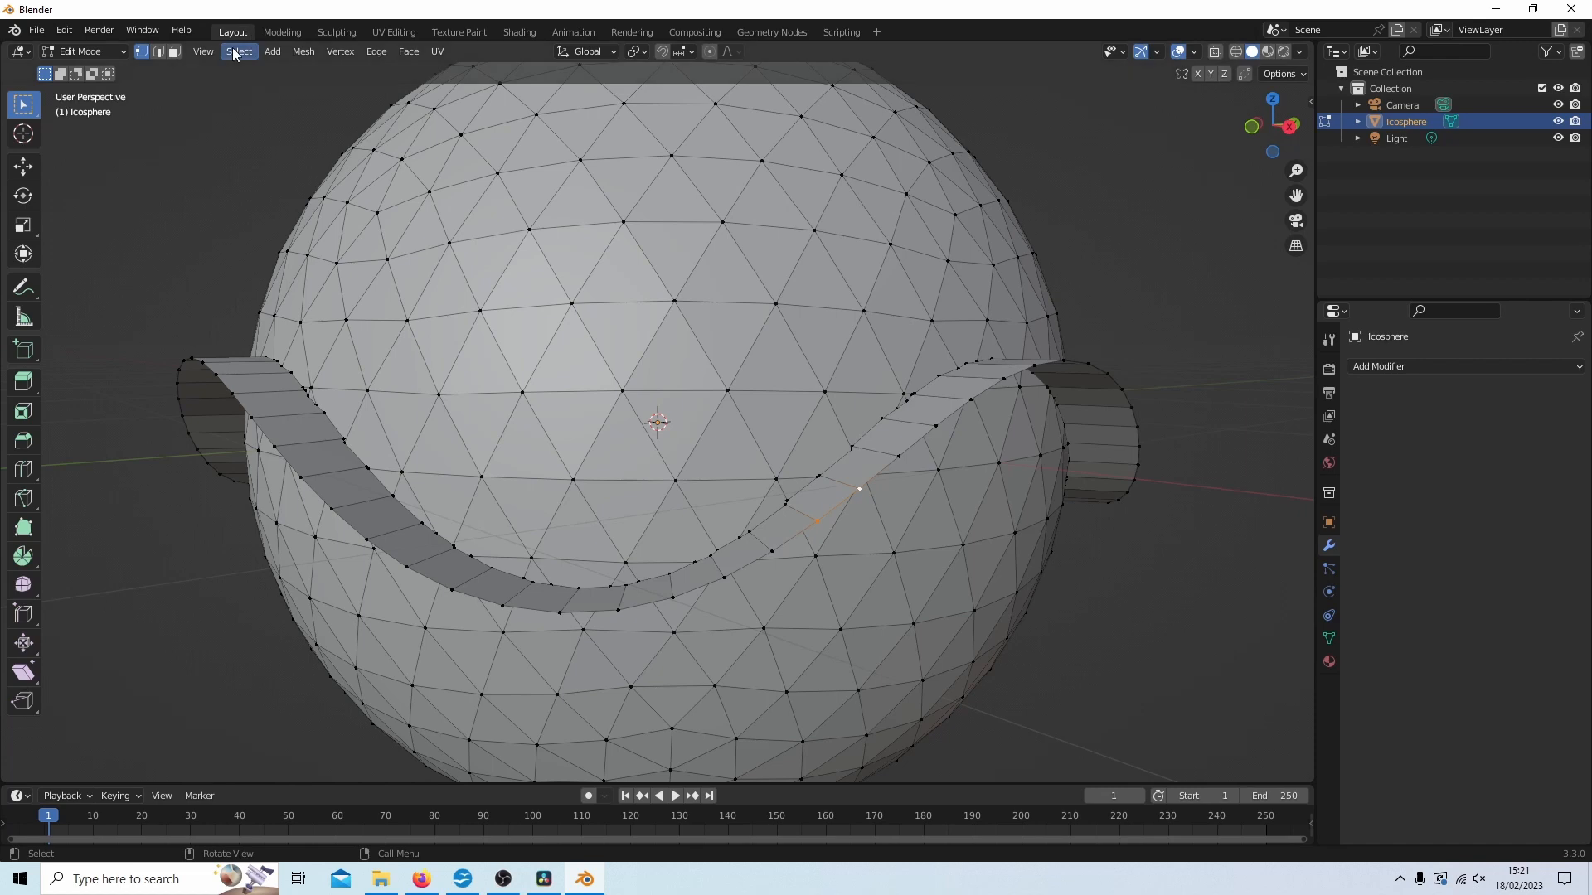
# Step: Select the edge loops along both strip edges and bring up the Delete options
pyautogui.click(239, 52)
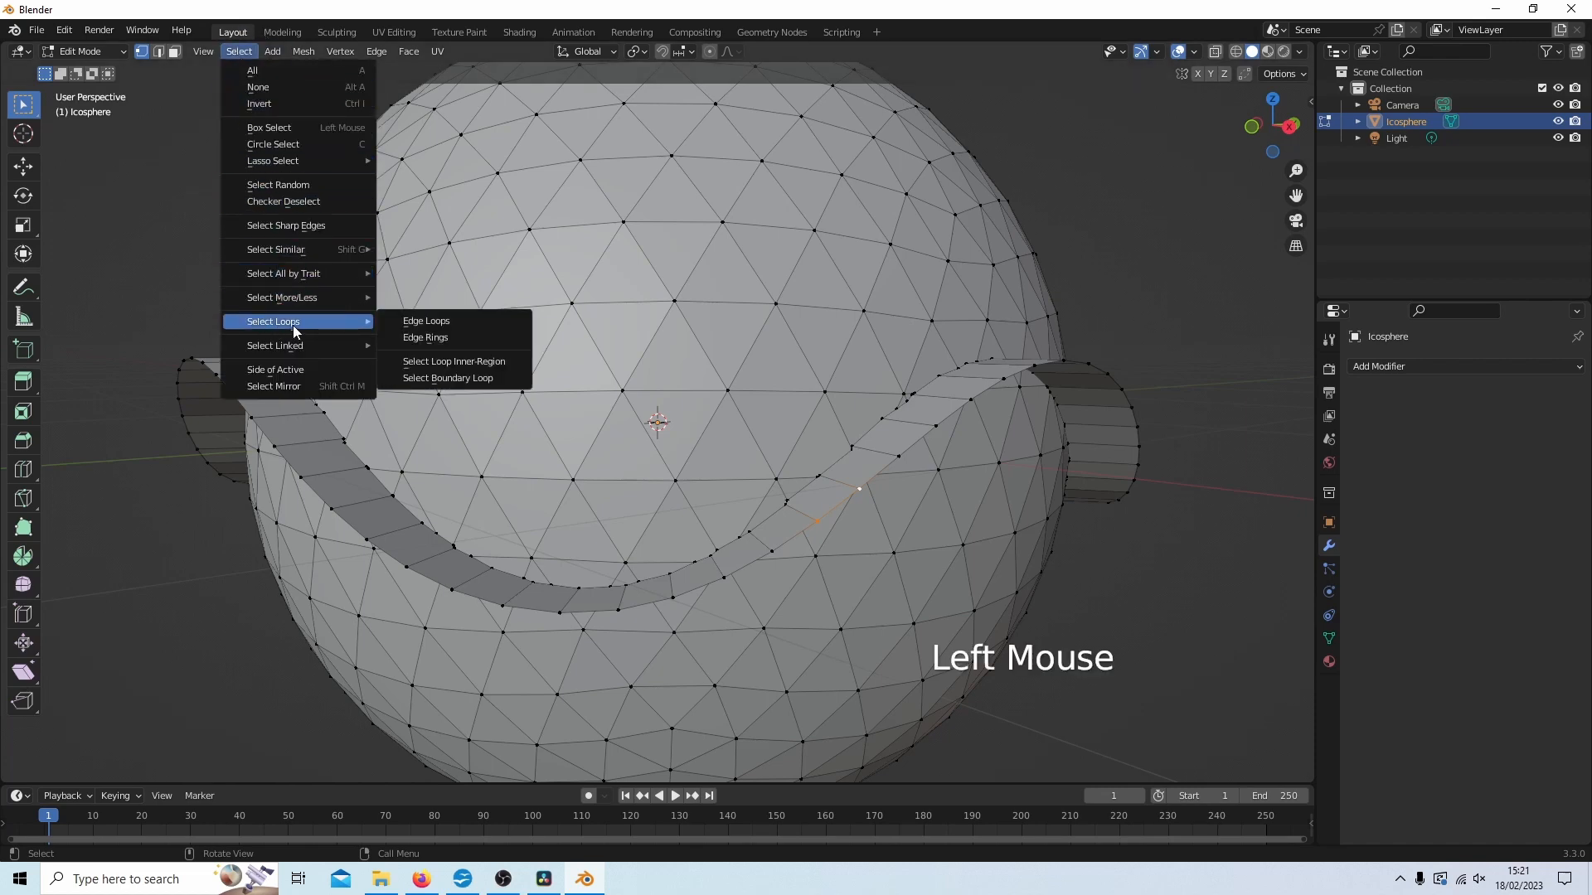
pyautogui.moveTo(426, 320)
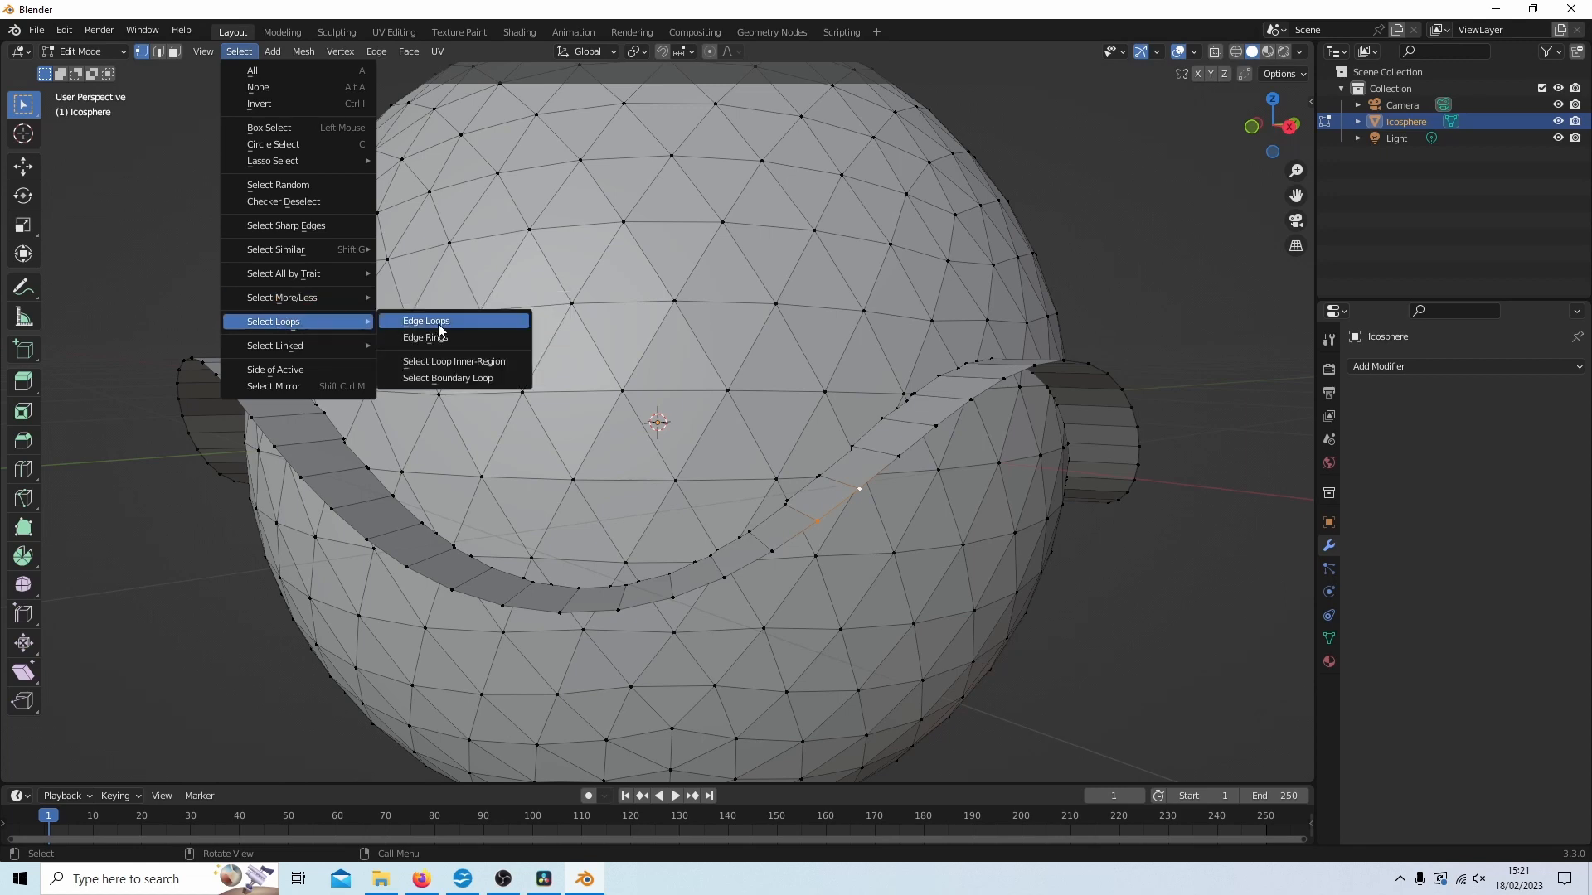
pyautogui.click(426, 320)
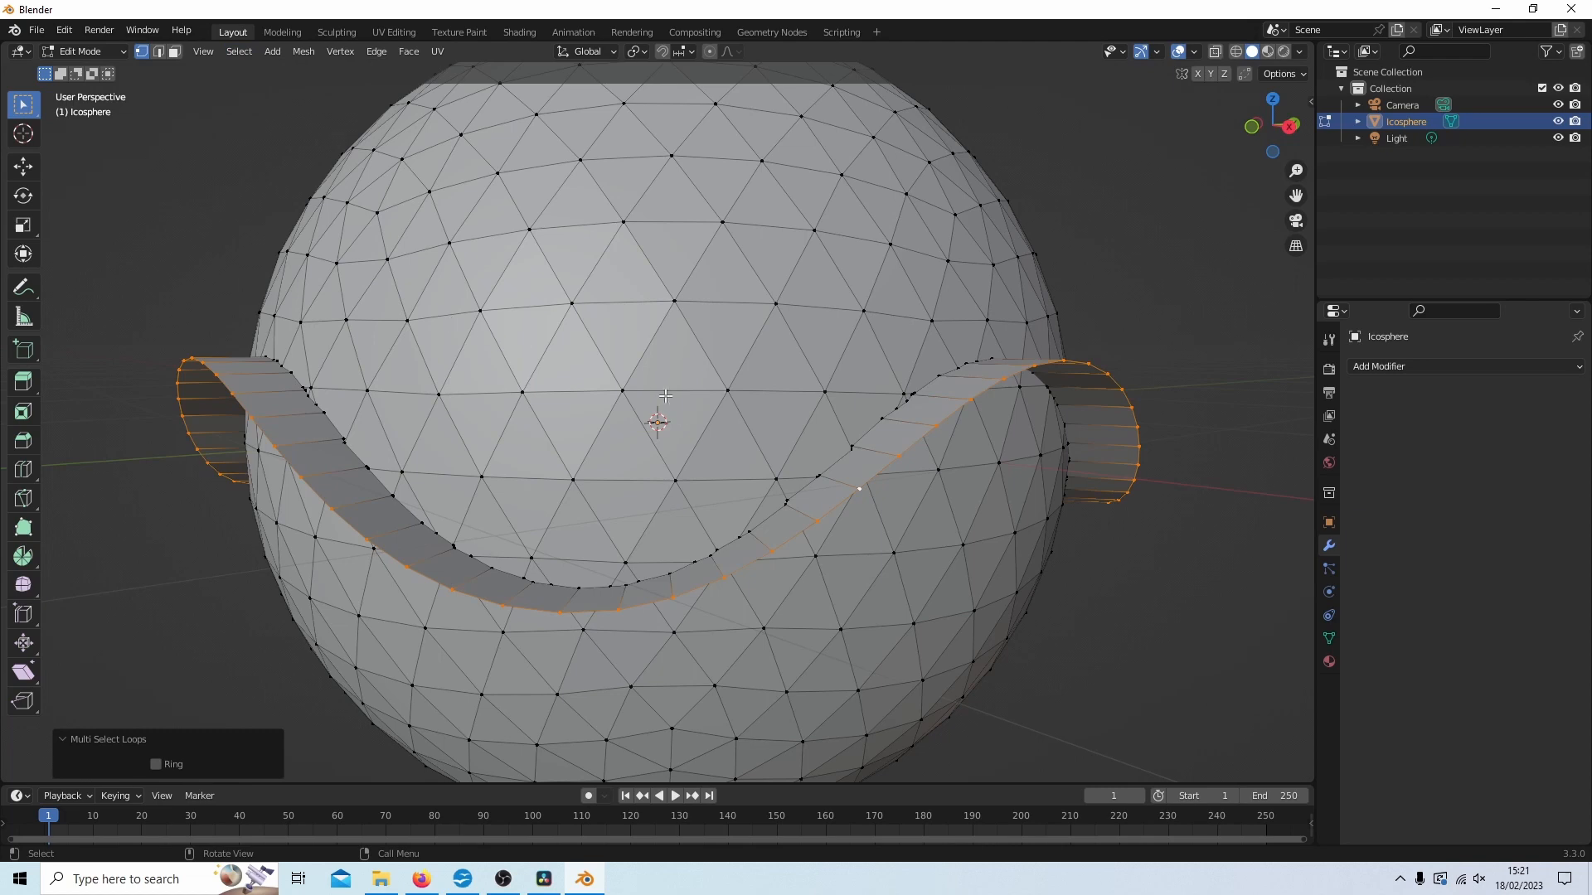
pyautogui.press('x')
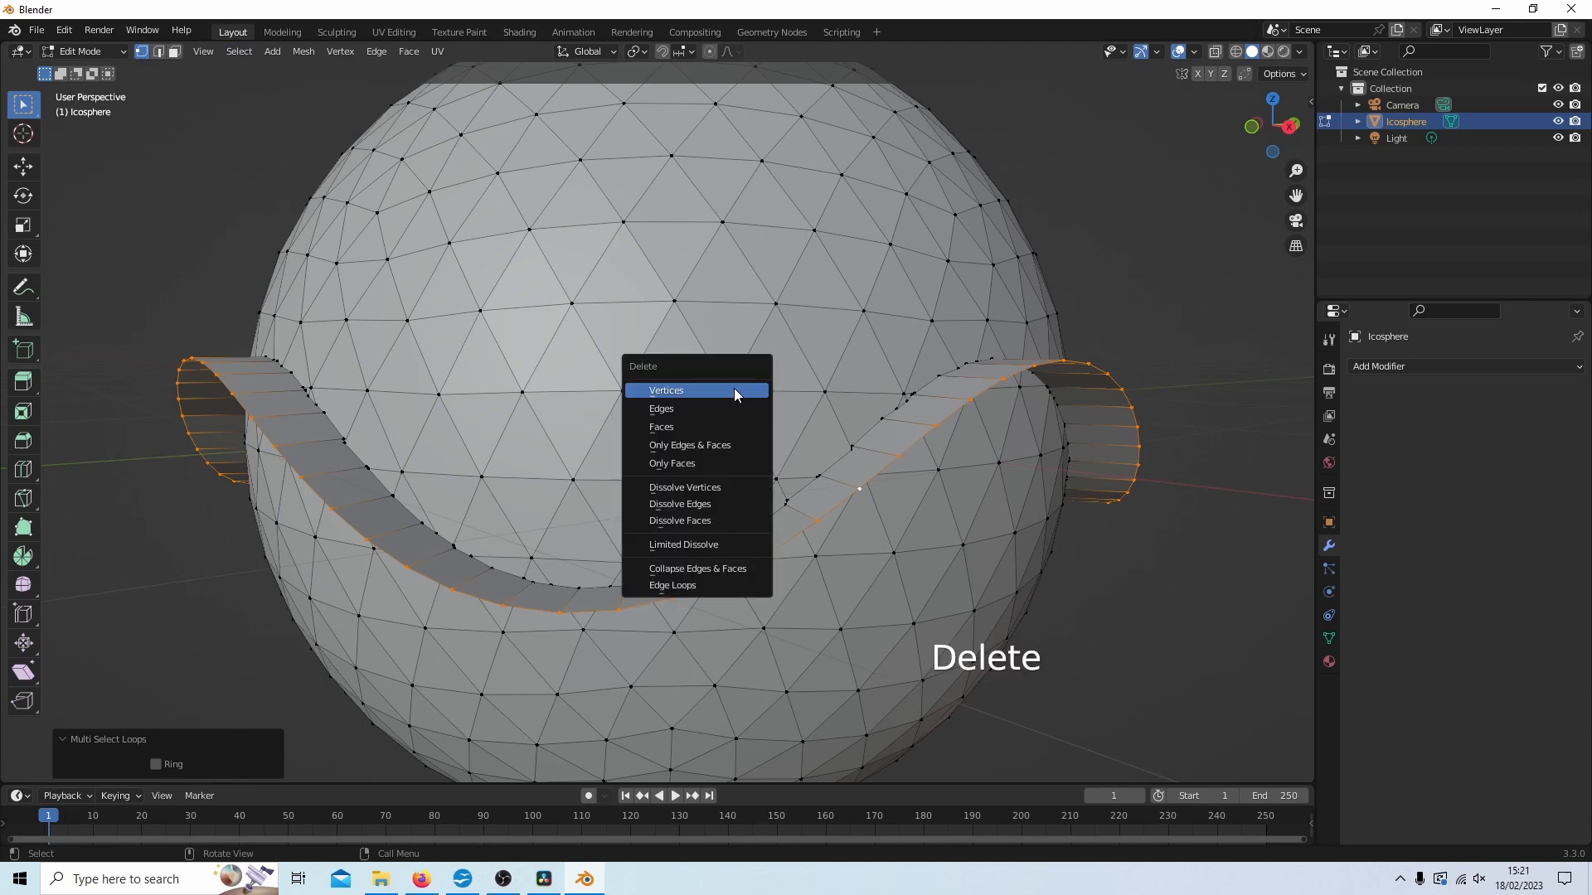
# Step: Delete the strip's vertices, then Shift-select a vertex on the remaining wavy seam
pyautogui.click(666, 391)
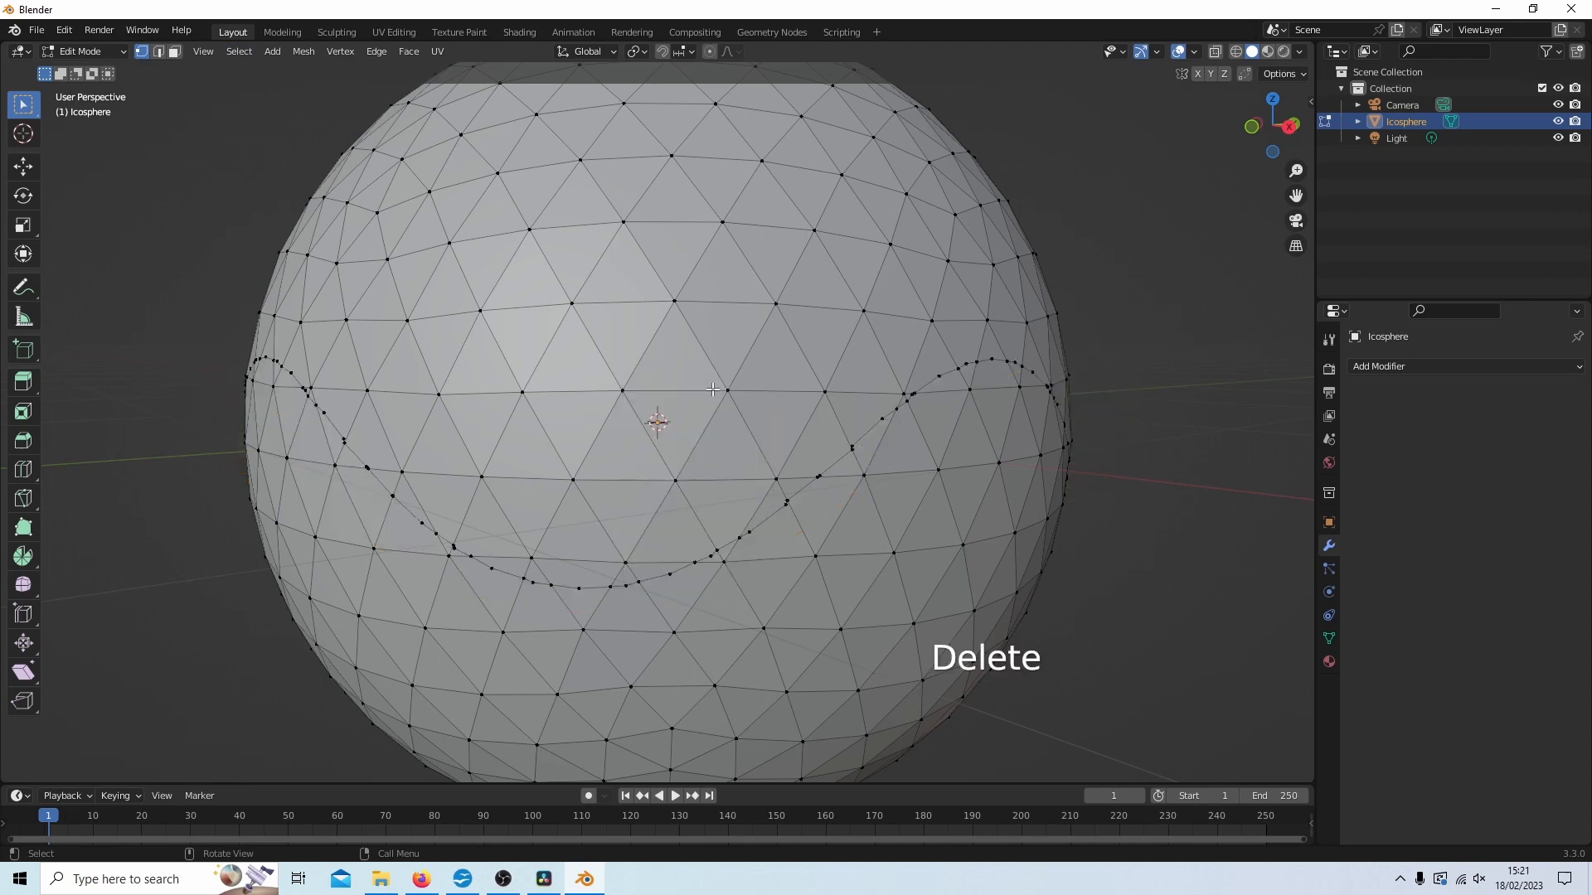
pyautogui.scroll(-3)
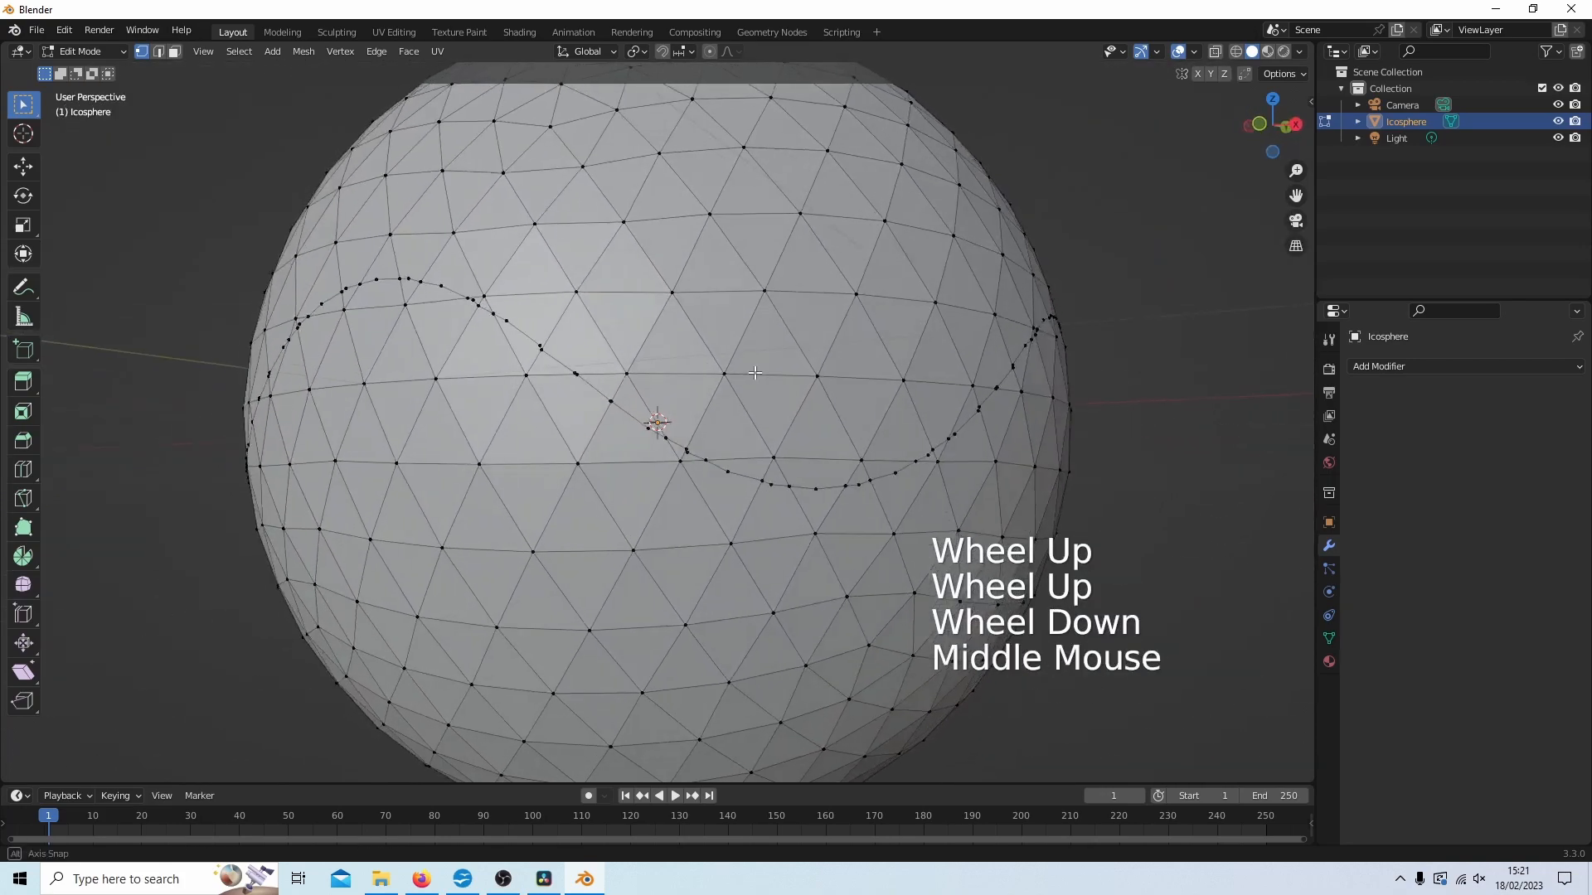
pyautogui.scroll(3)
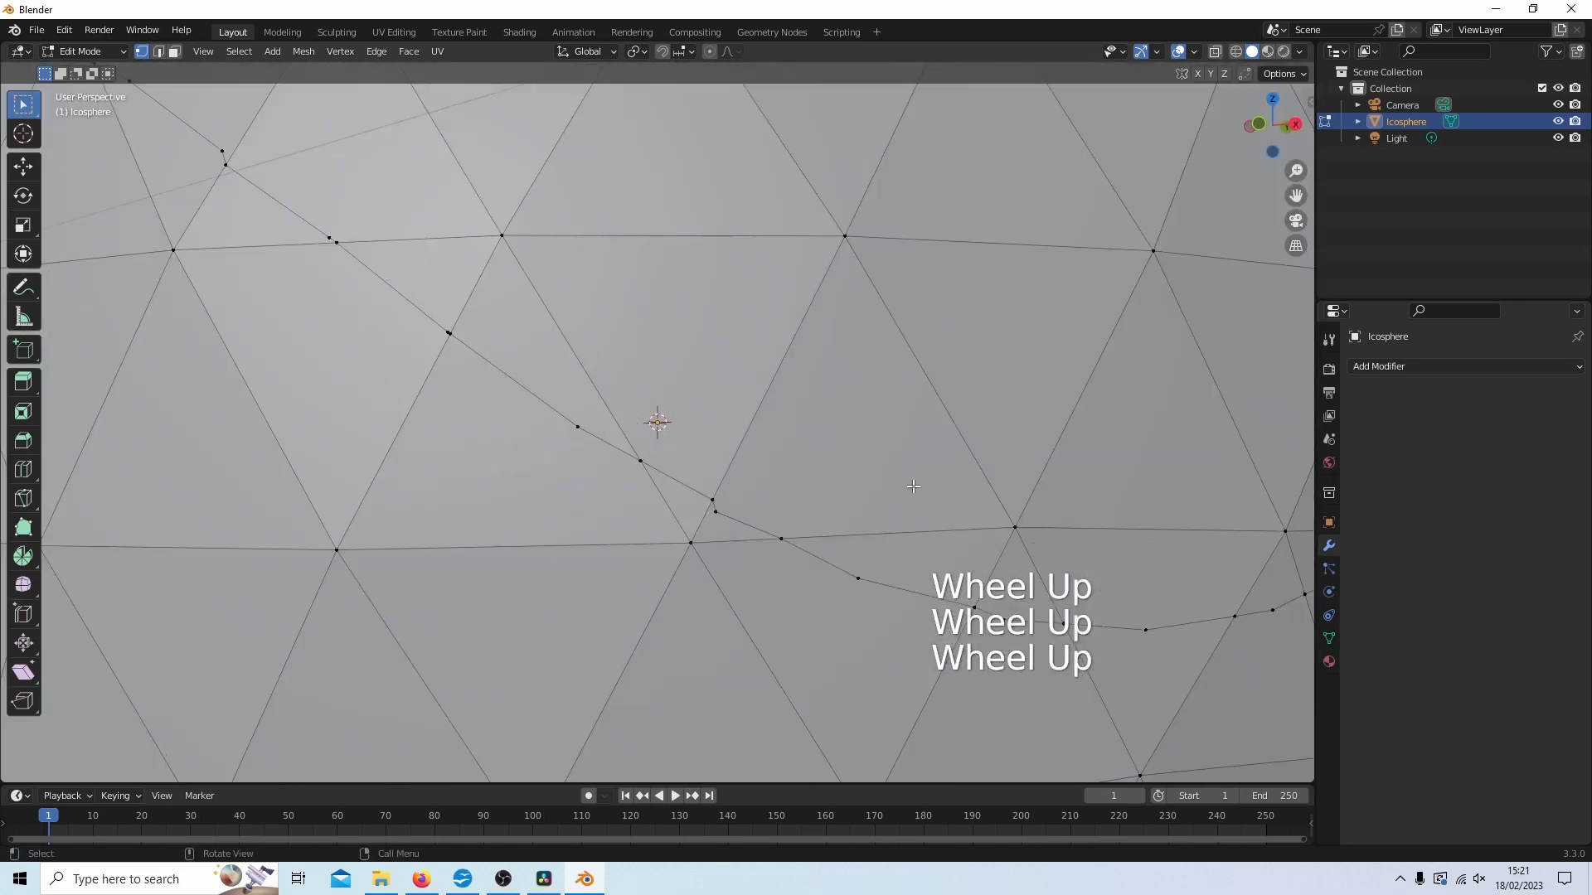
pyautogui.scroll(-3)
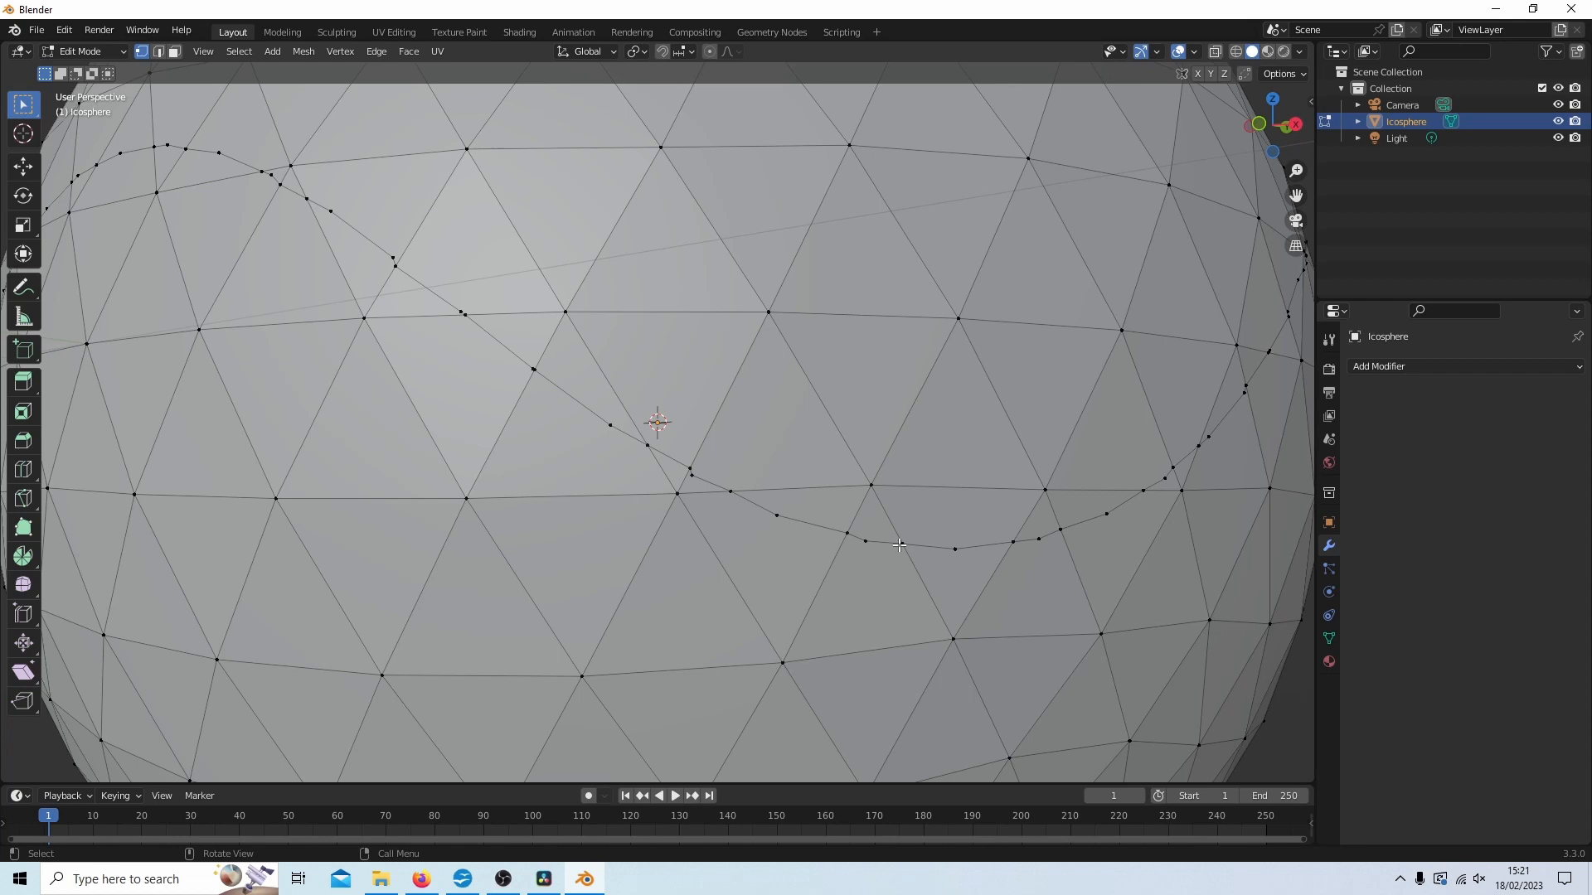
pyautogui.click(900, 544)
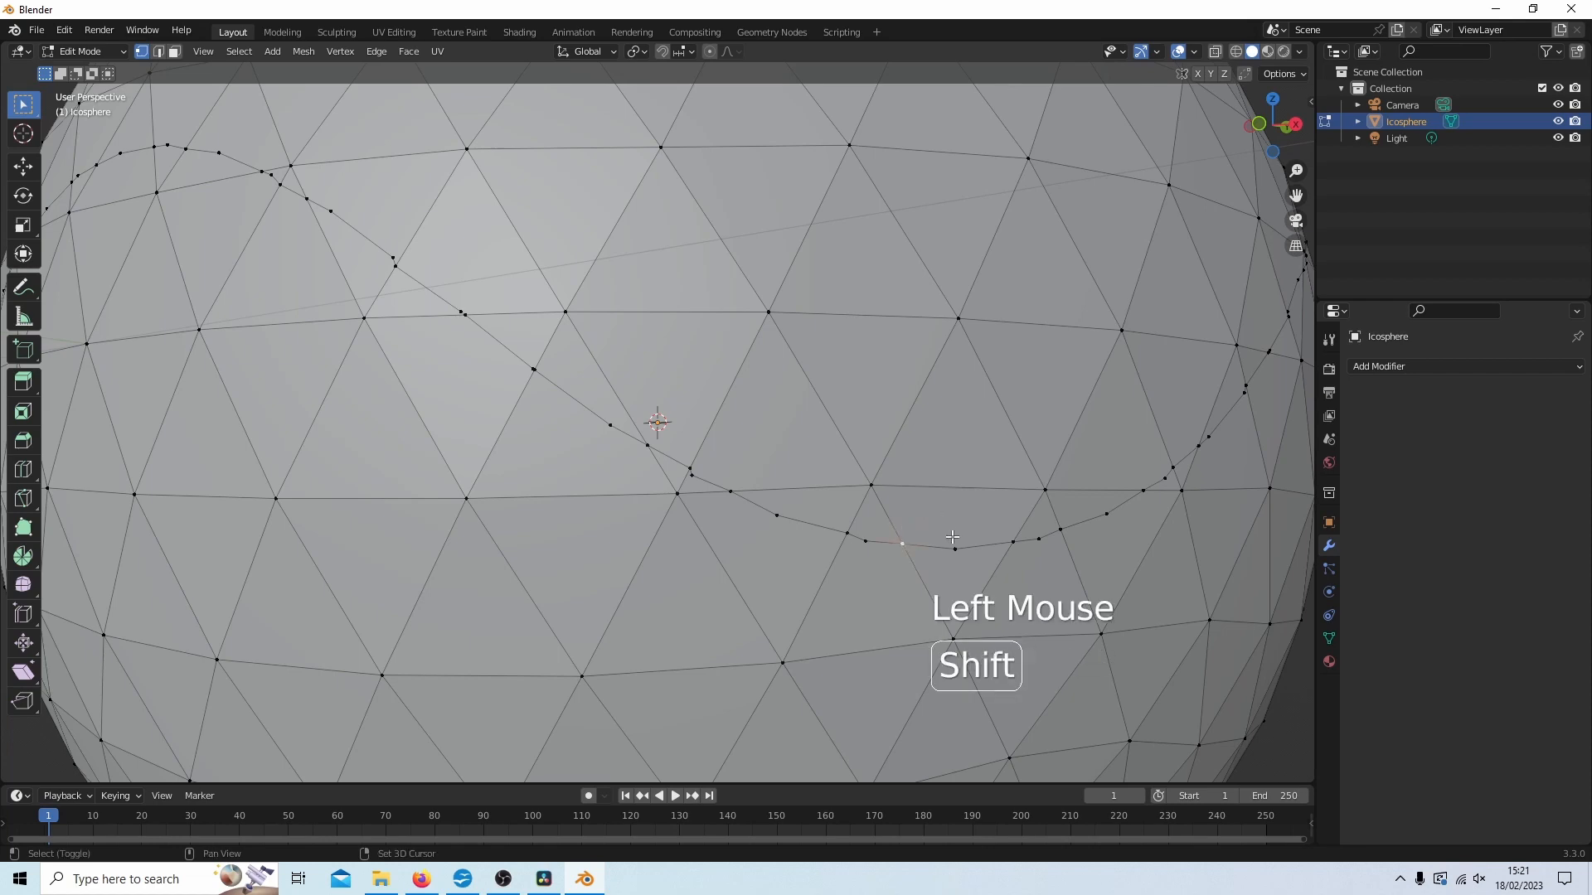
pyautogui.scroll(-3)
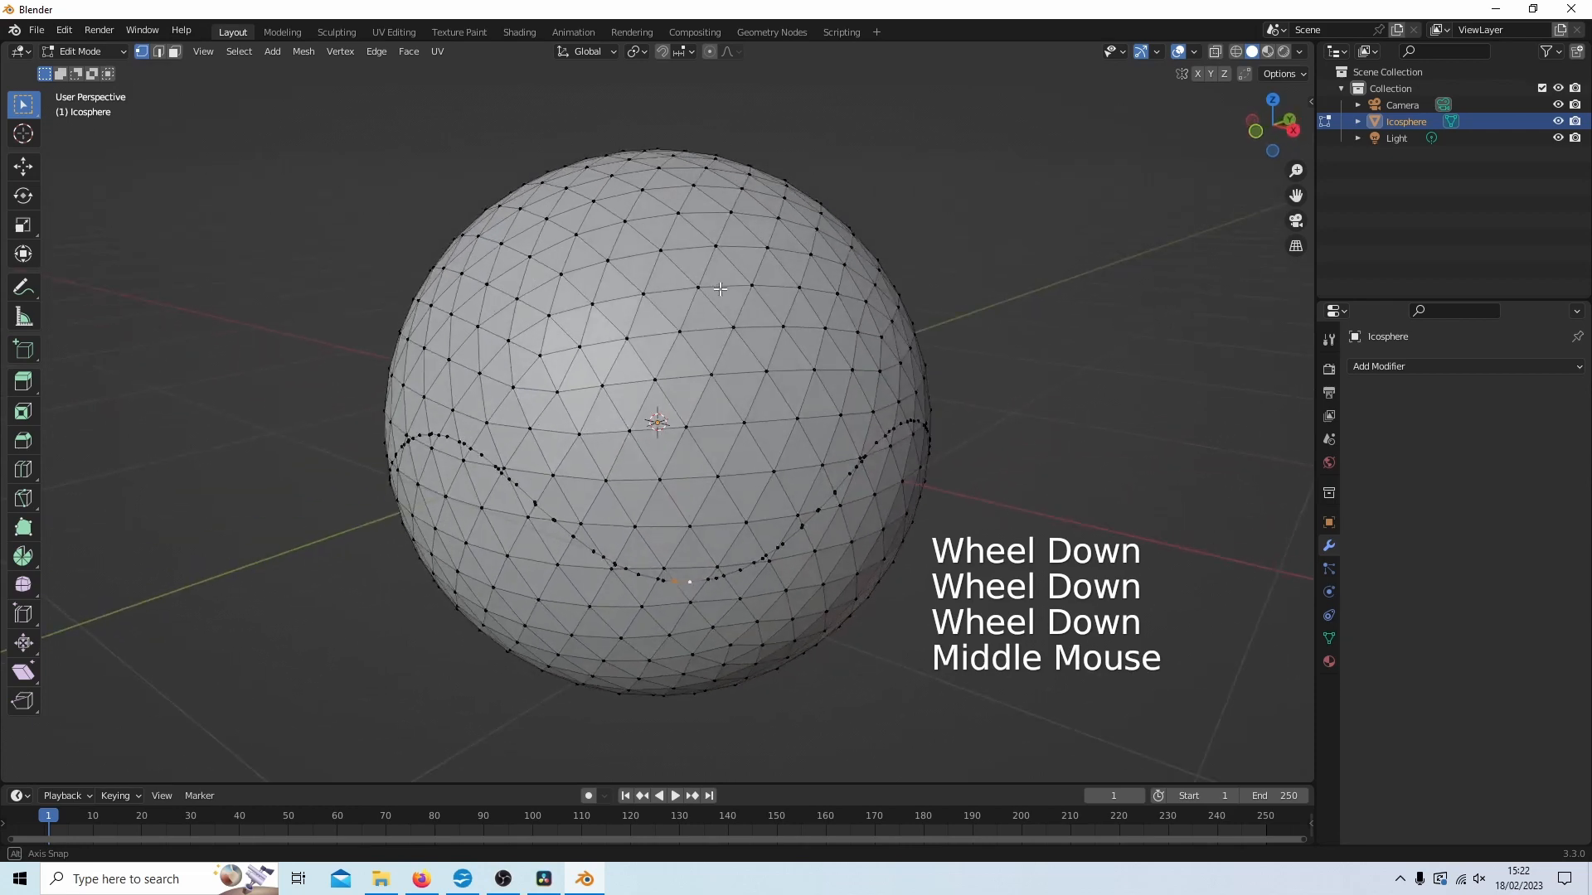
pyautogui.scroll(3)
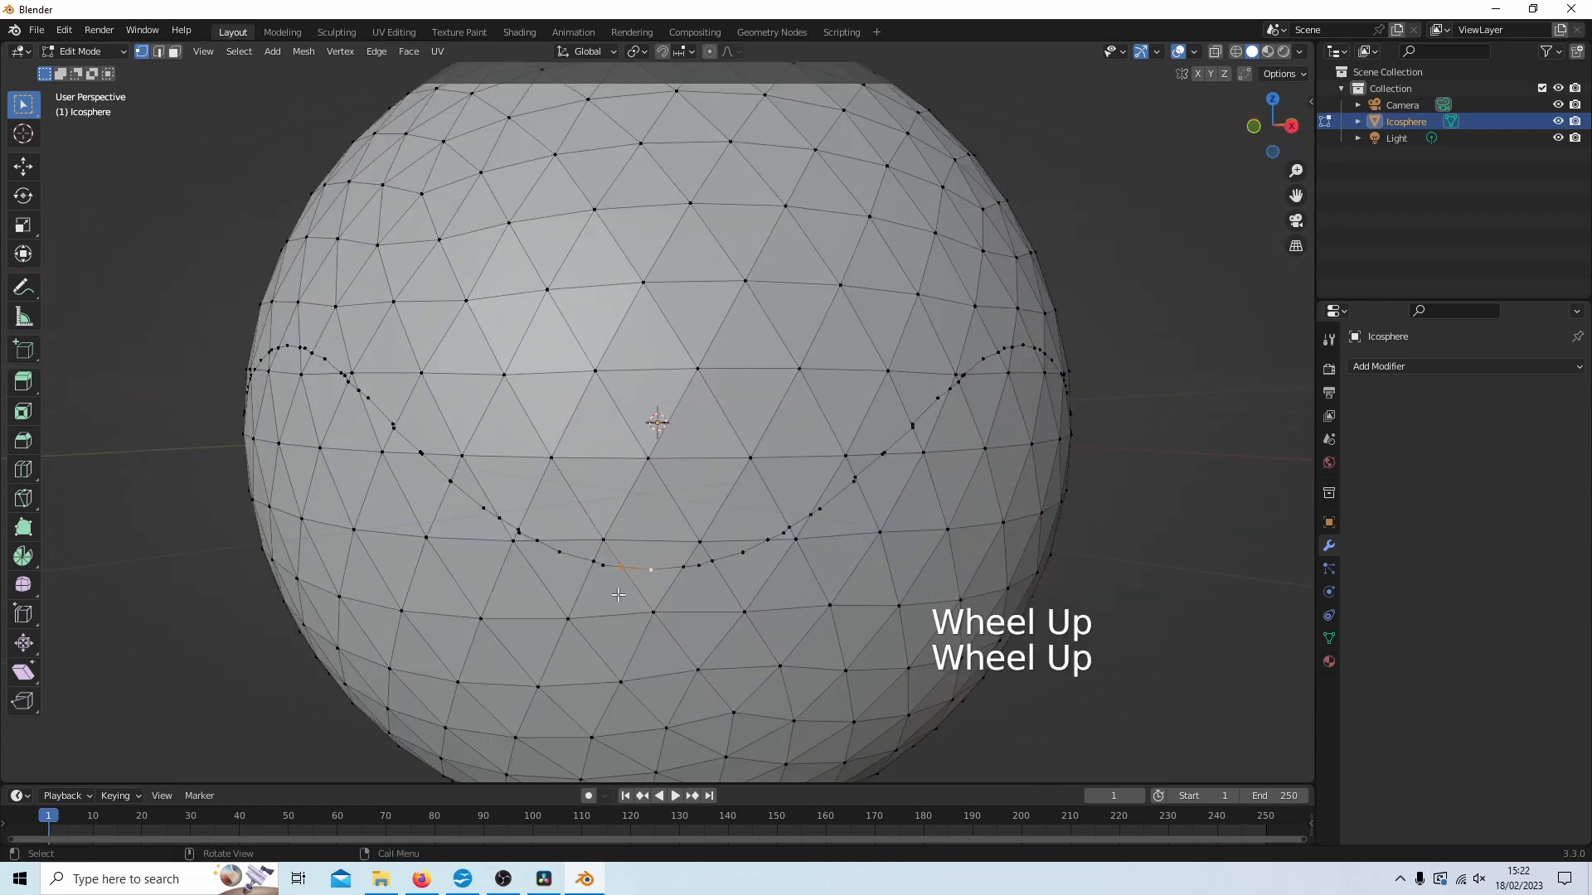
pyautogui.moveTo(599, 549)
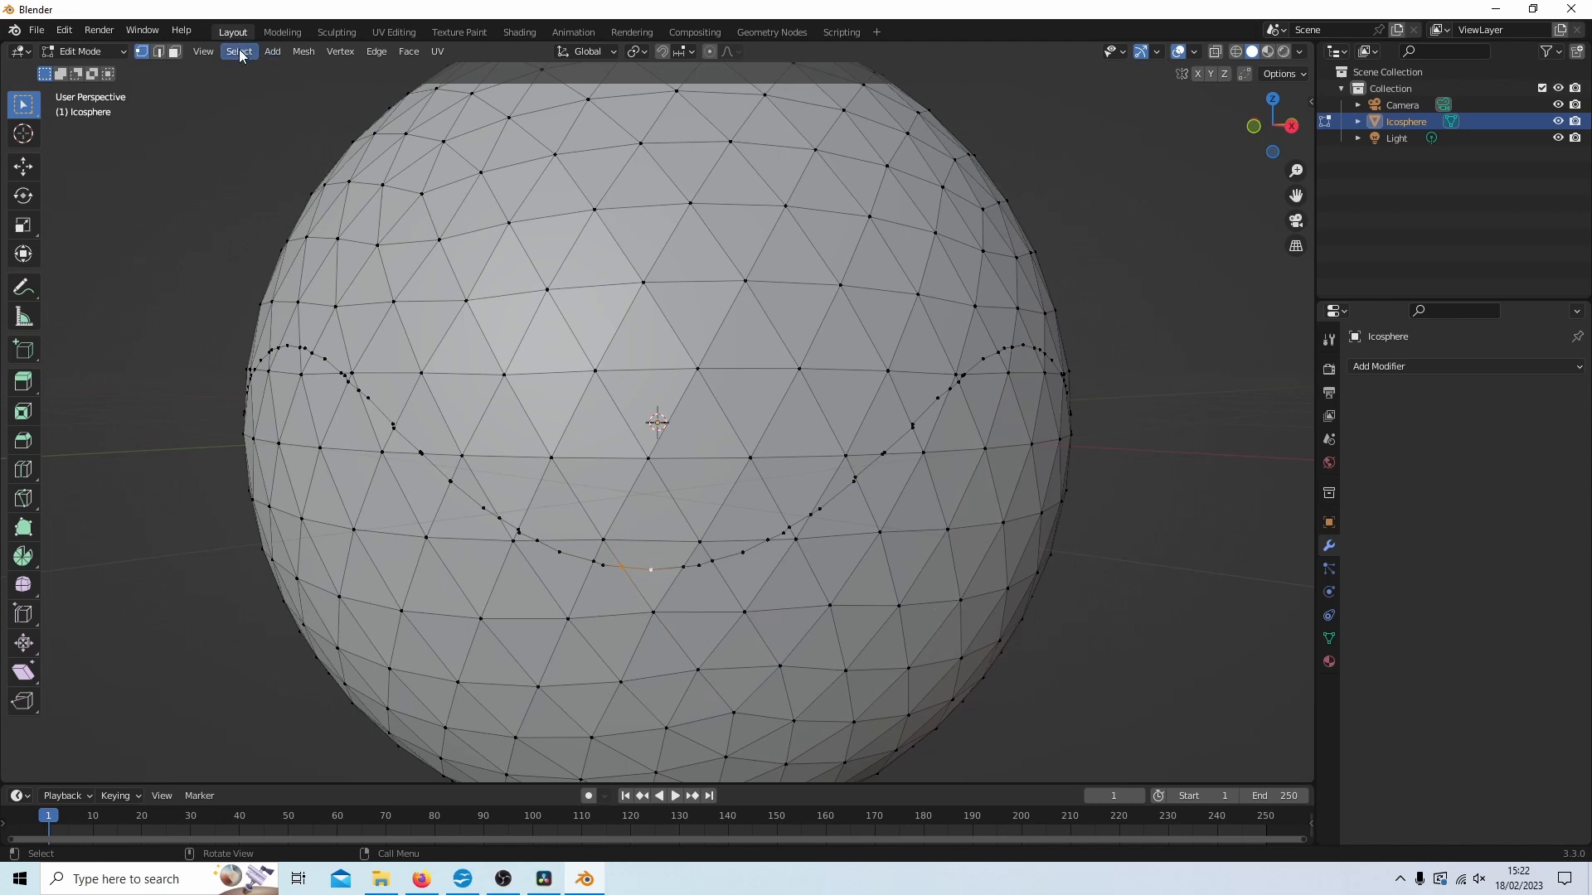
# Step: Extend the selection to the whole wavy seam edge loop via Select Loops > Edge Loops
pyautogui.click(239, 52)
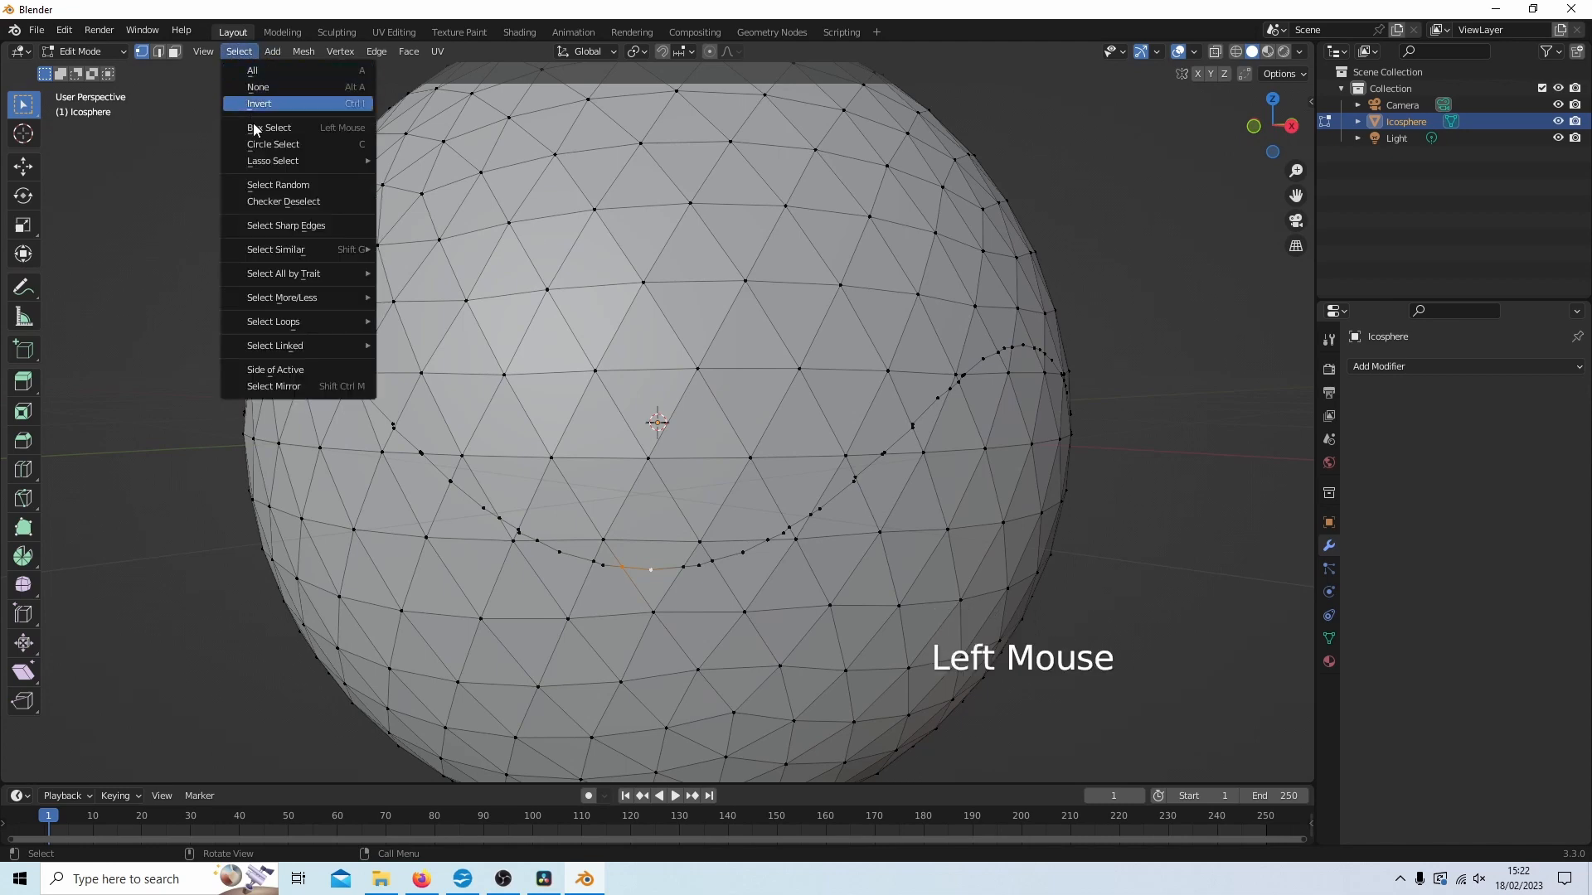
pyautogui.moveTo(274, 320)
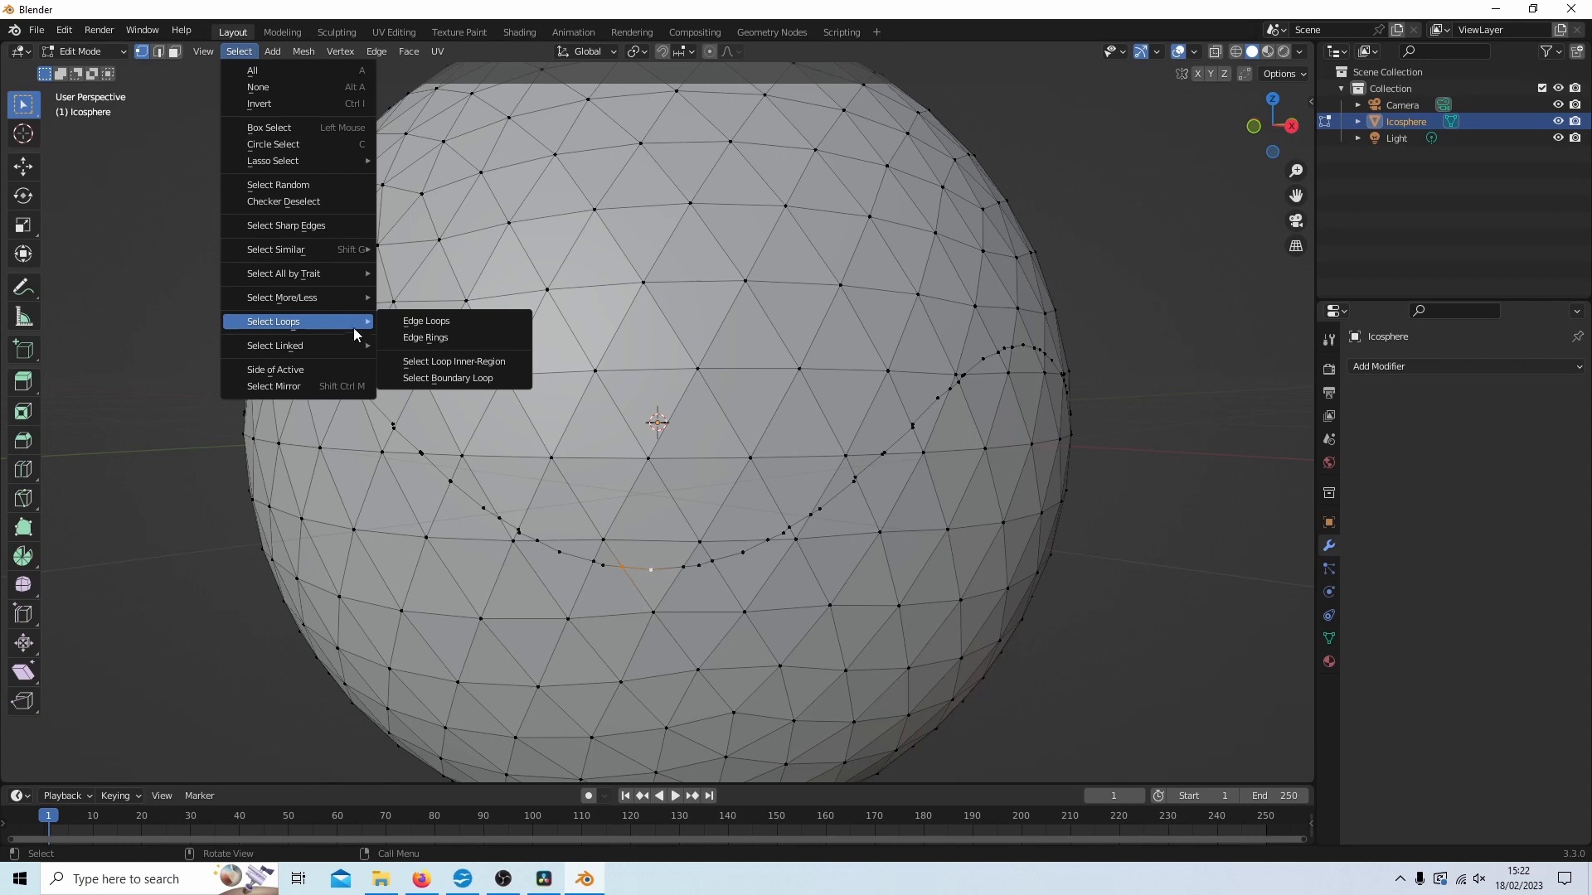
pyautogui.moveTo(426, 320)
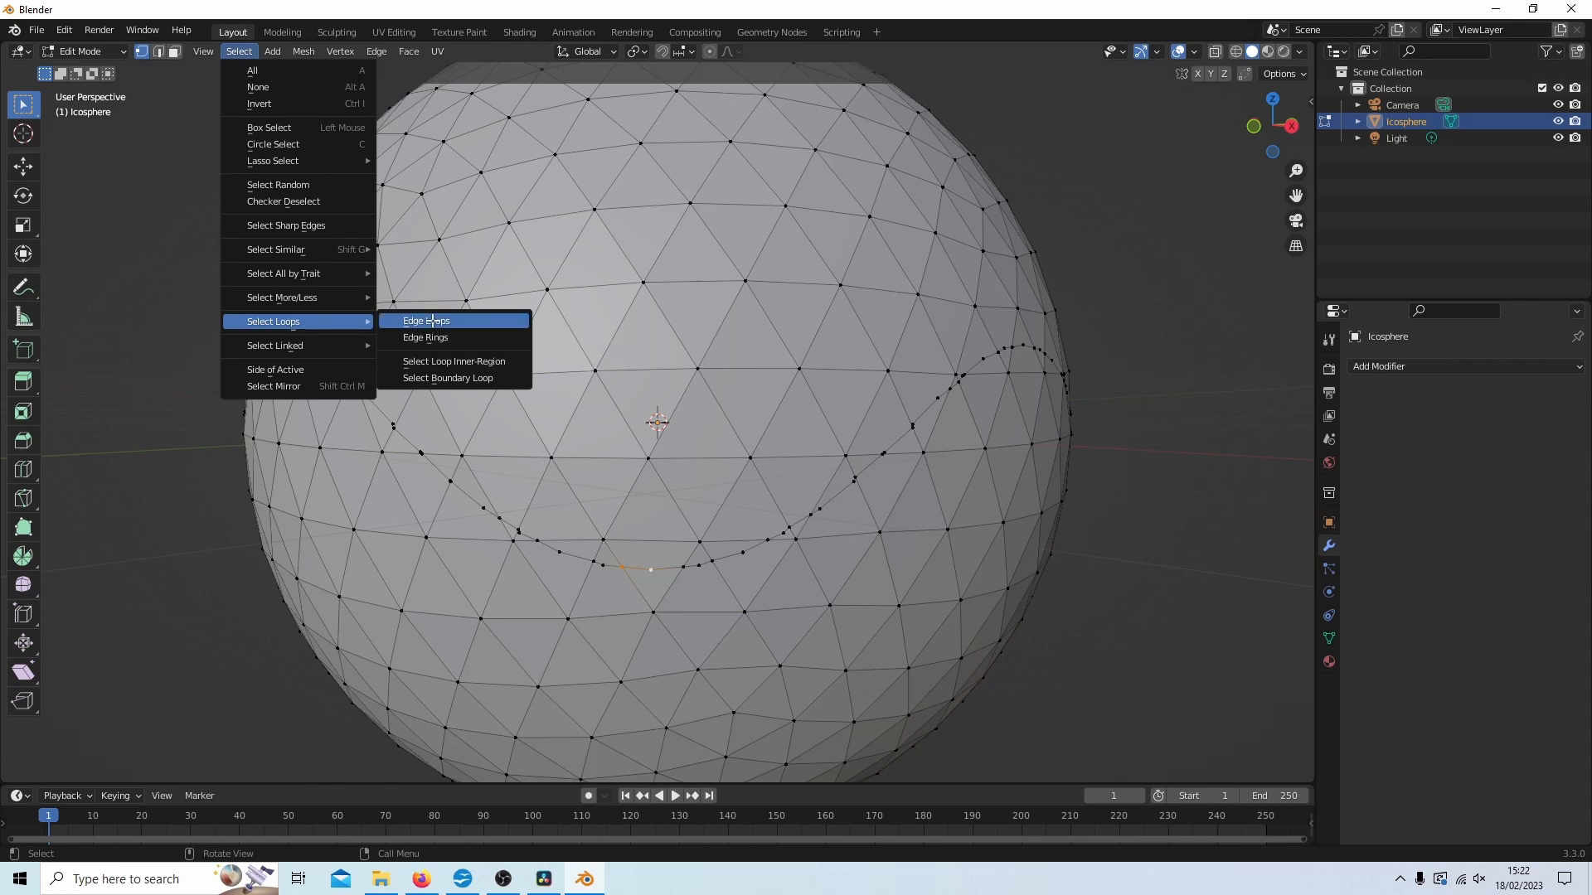
pyautogui.click(426, 320)
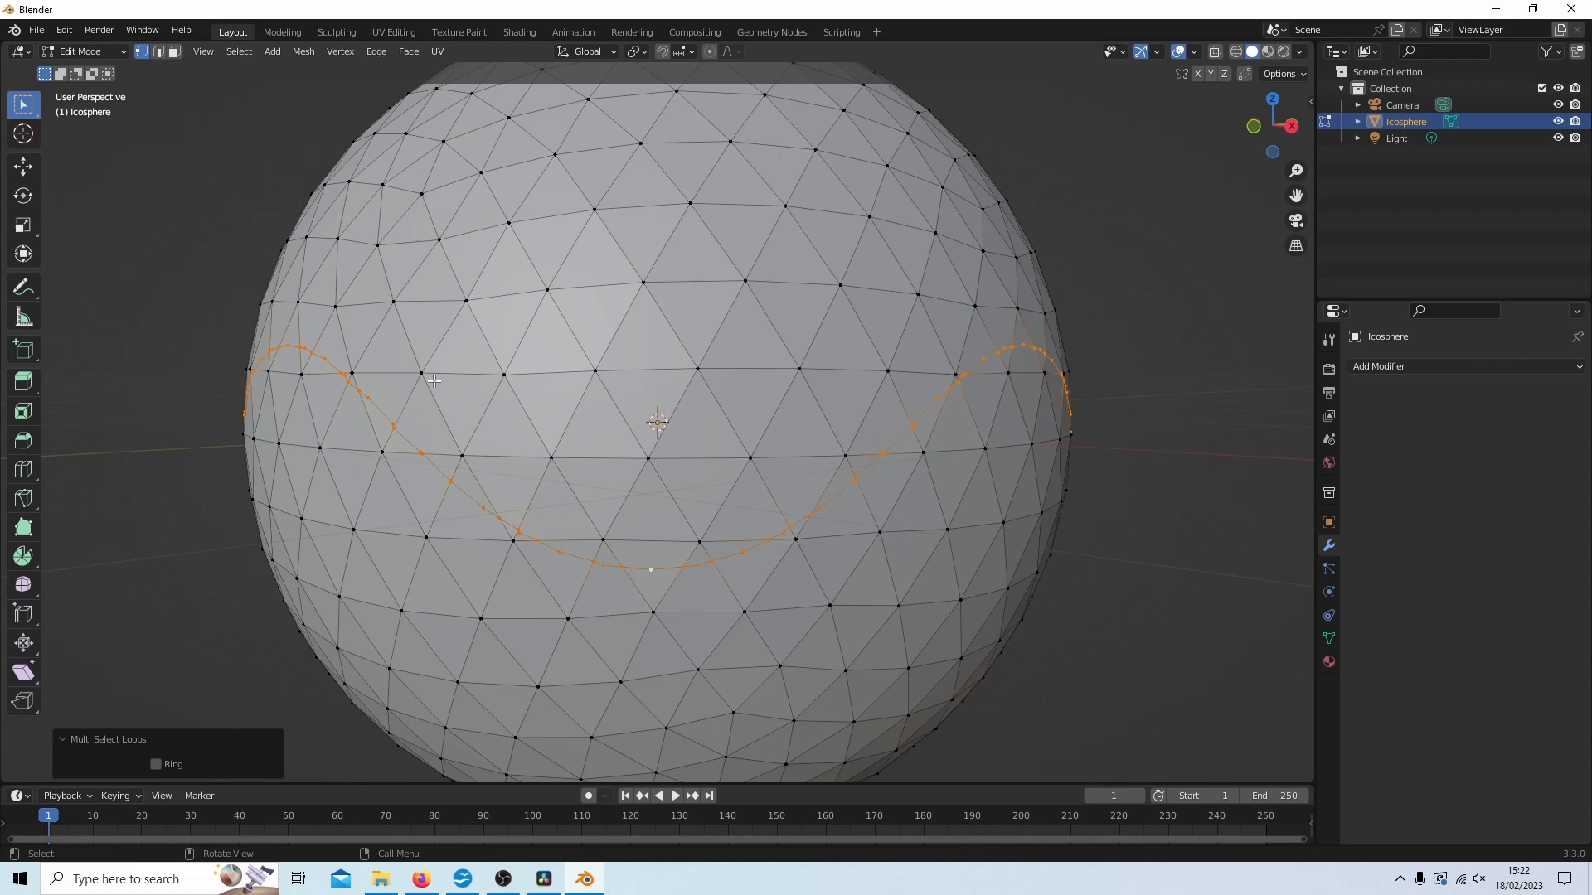
pyautogui.moveTo(499, 338)
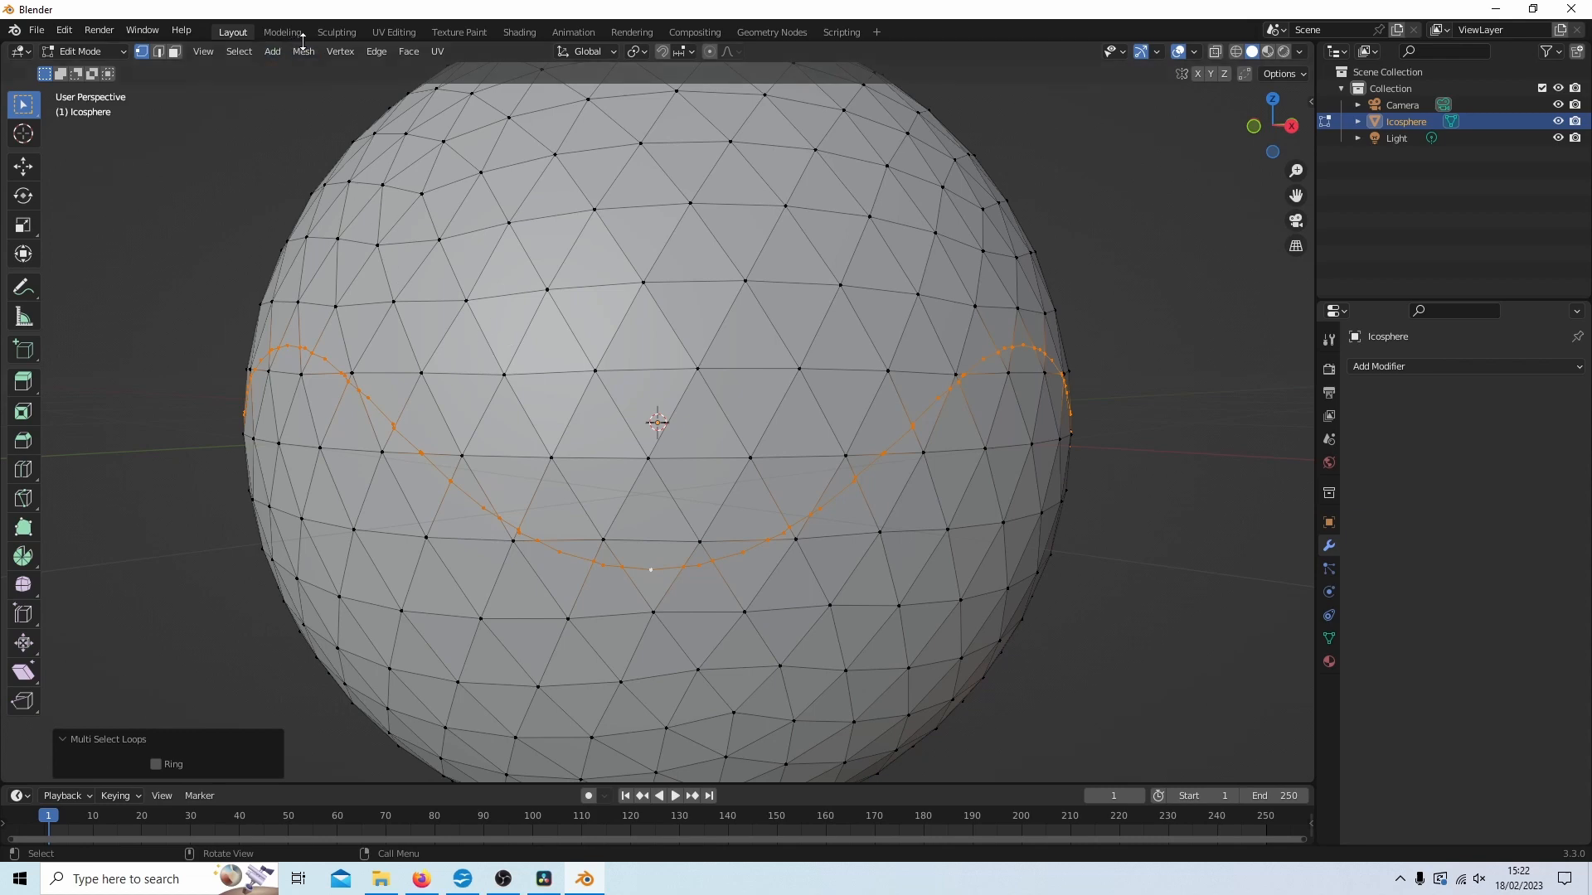
# Step: Split the icosphere's faces along the seam edges from the Mesh menu
pyautogui.click(302, 52)
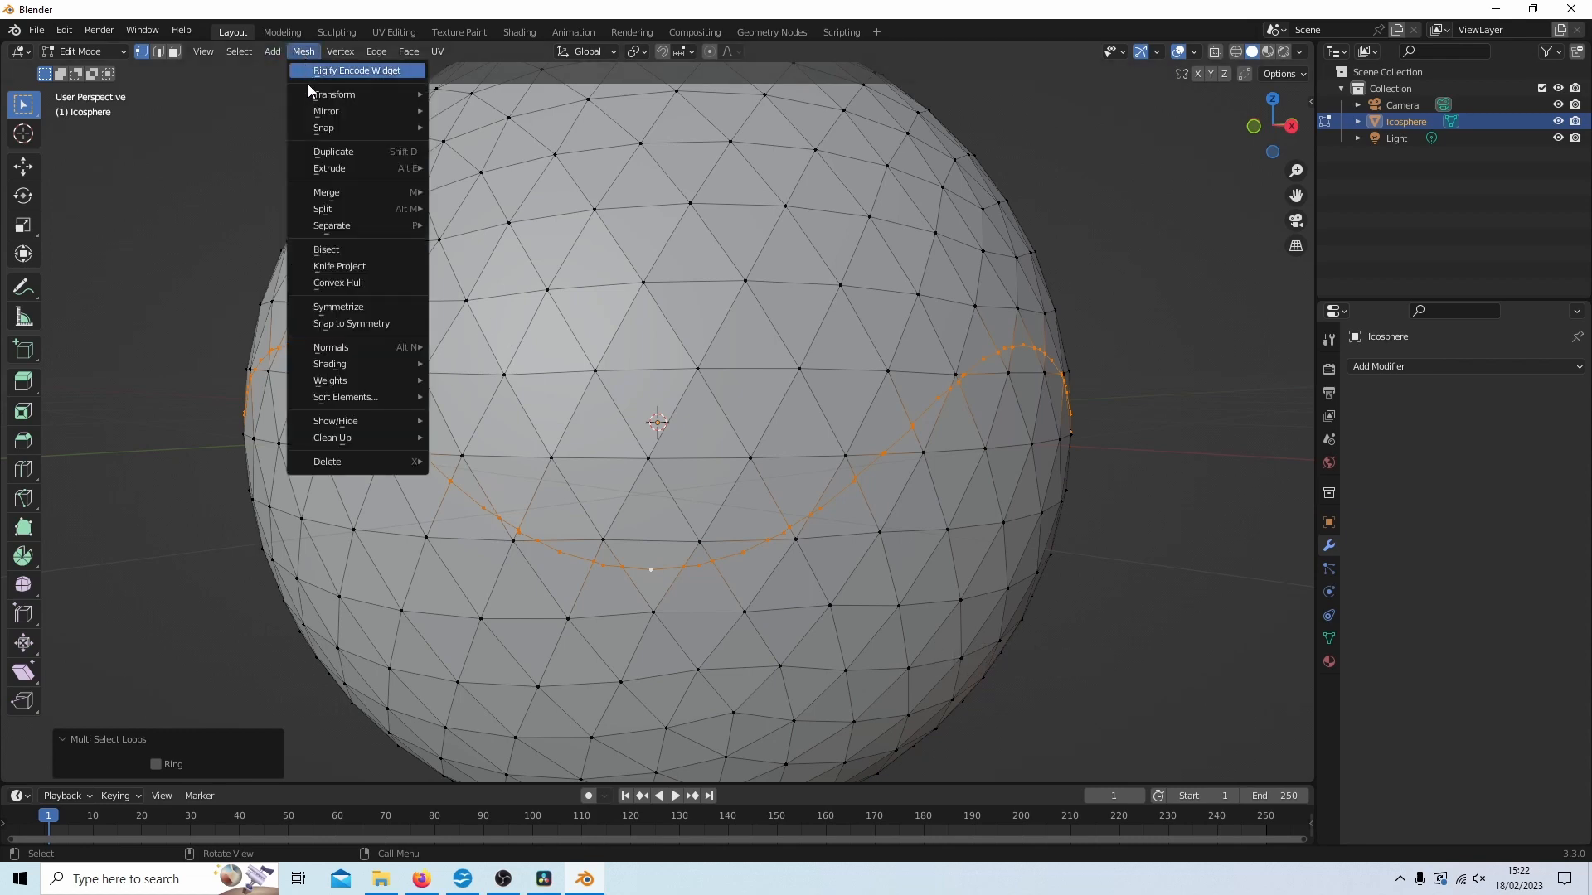
pyautogui.moveTo(321, 209)
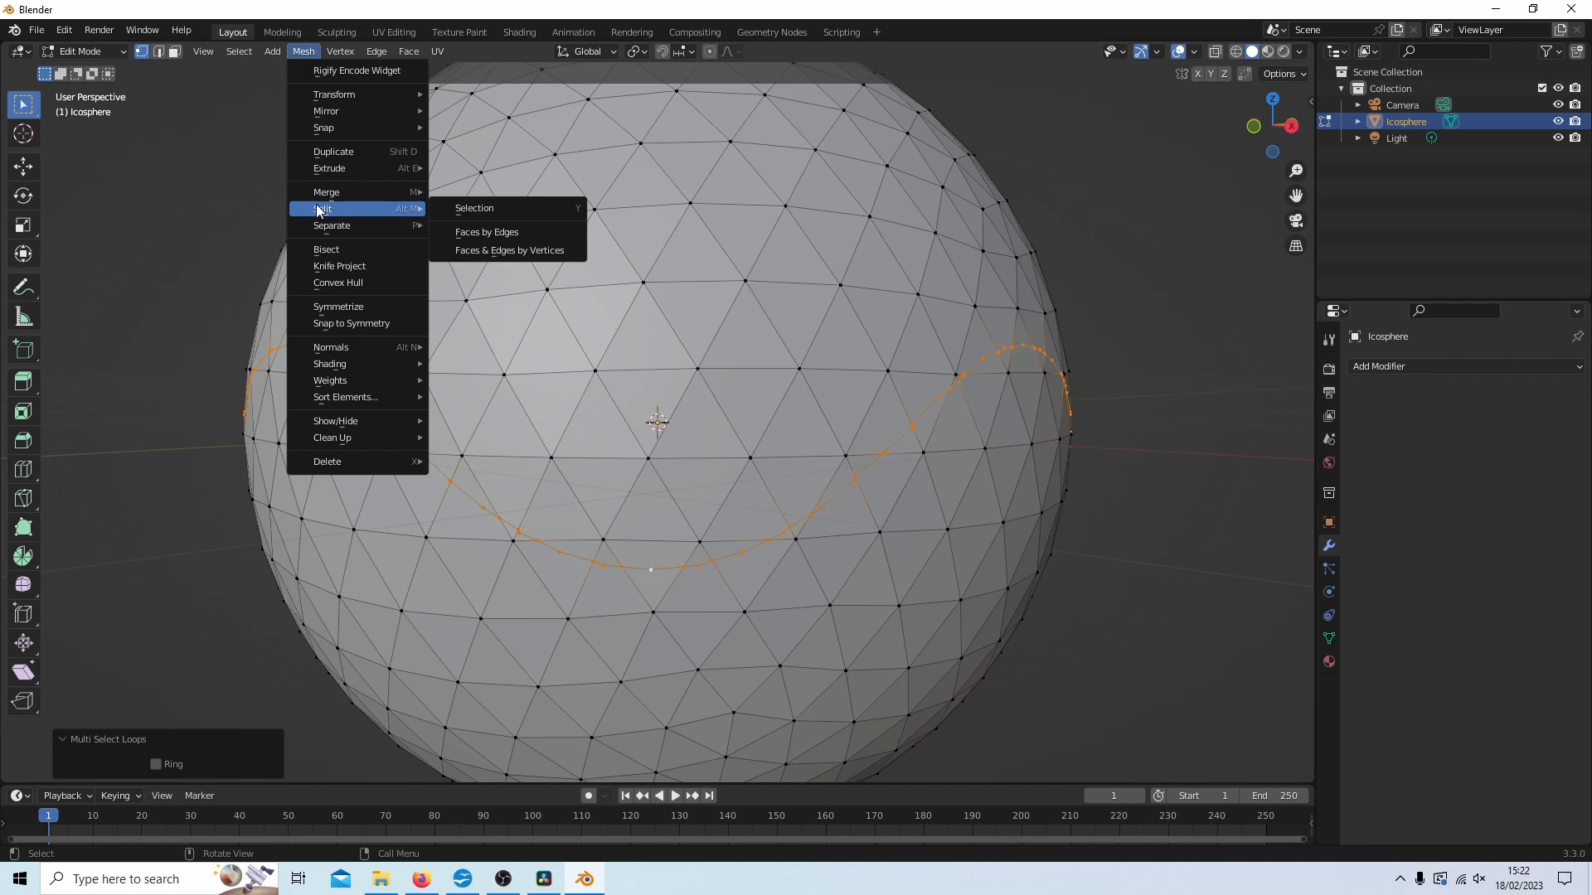
pyautogui.moveTo(330, 211)
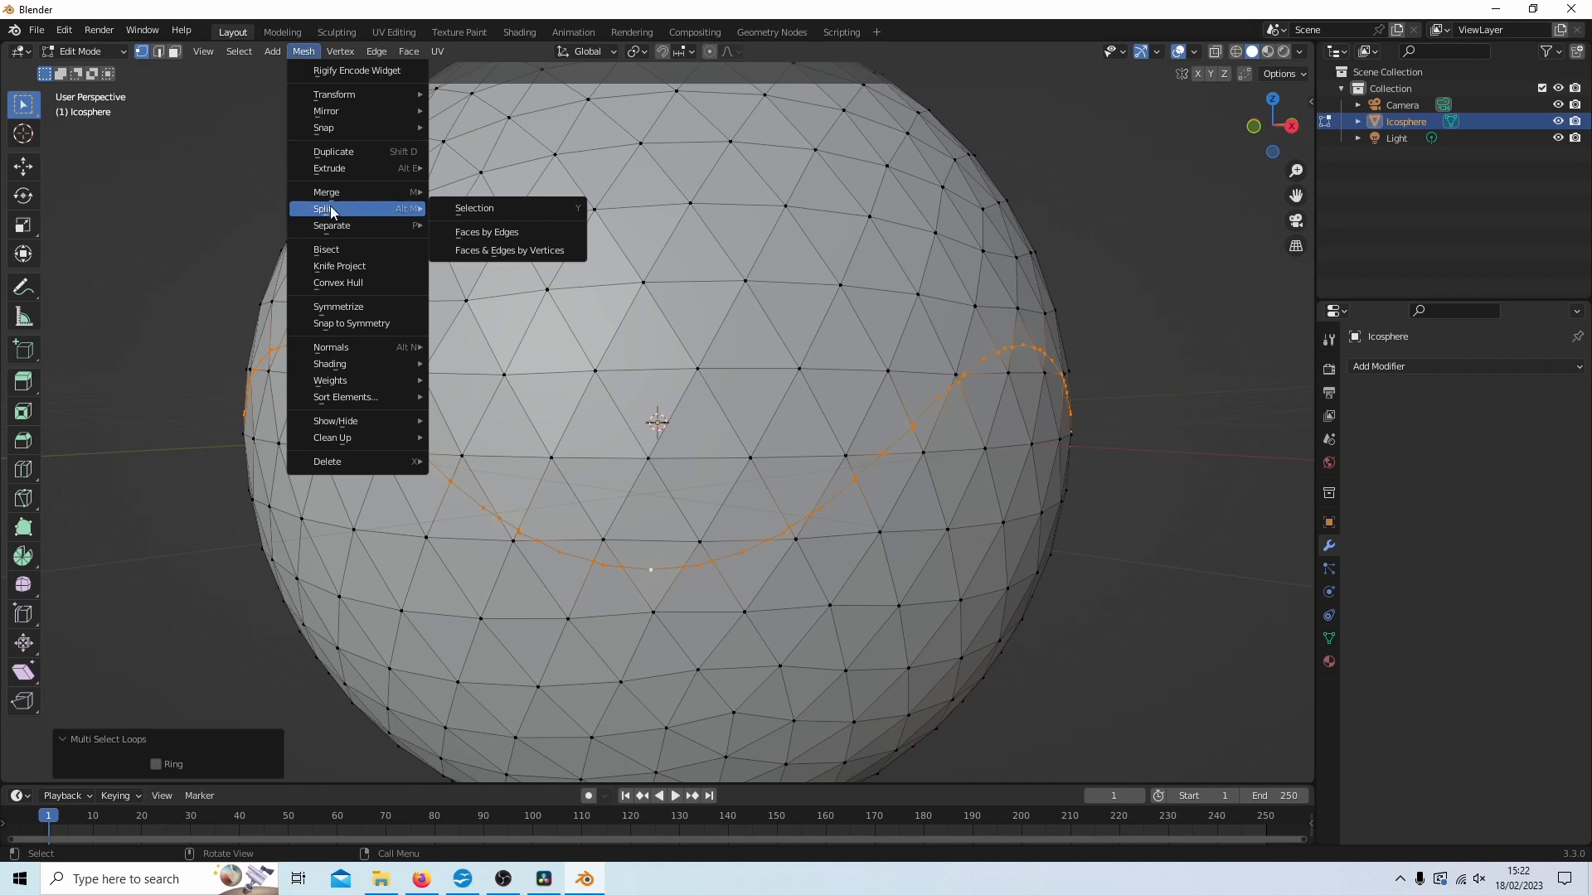
pyautogui.moveTo(486, 232)
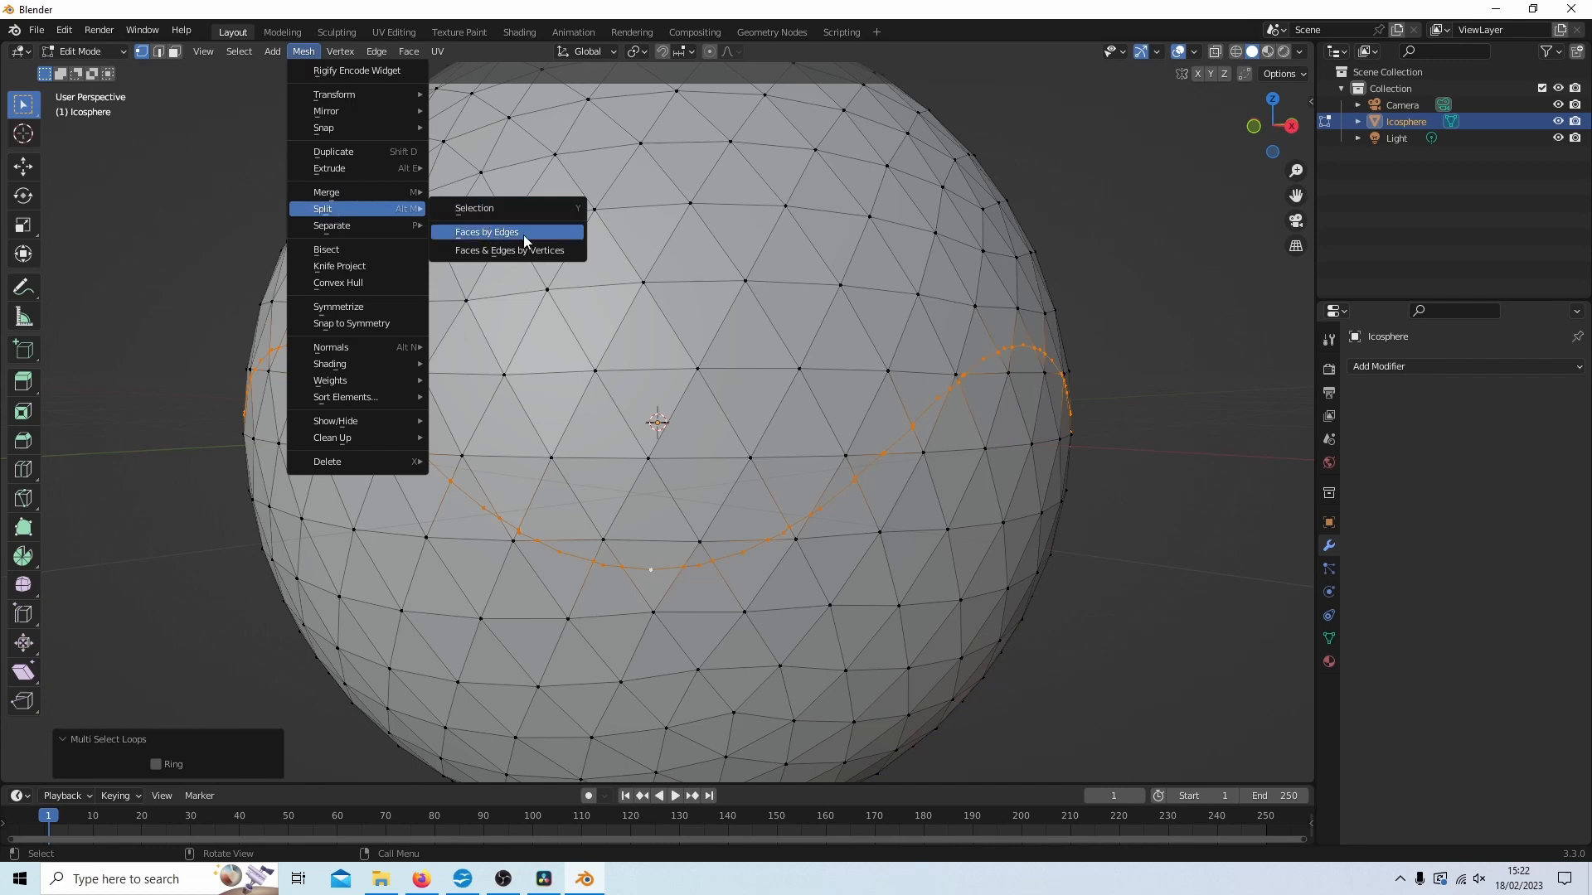
pyautogui.moveTo(486, 232)
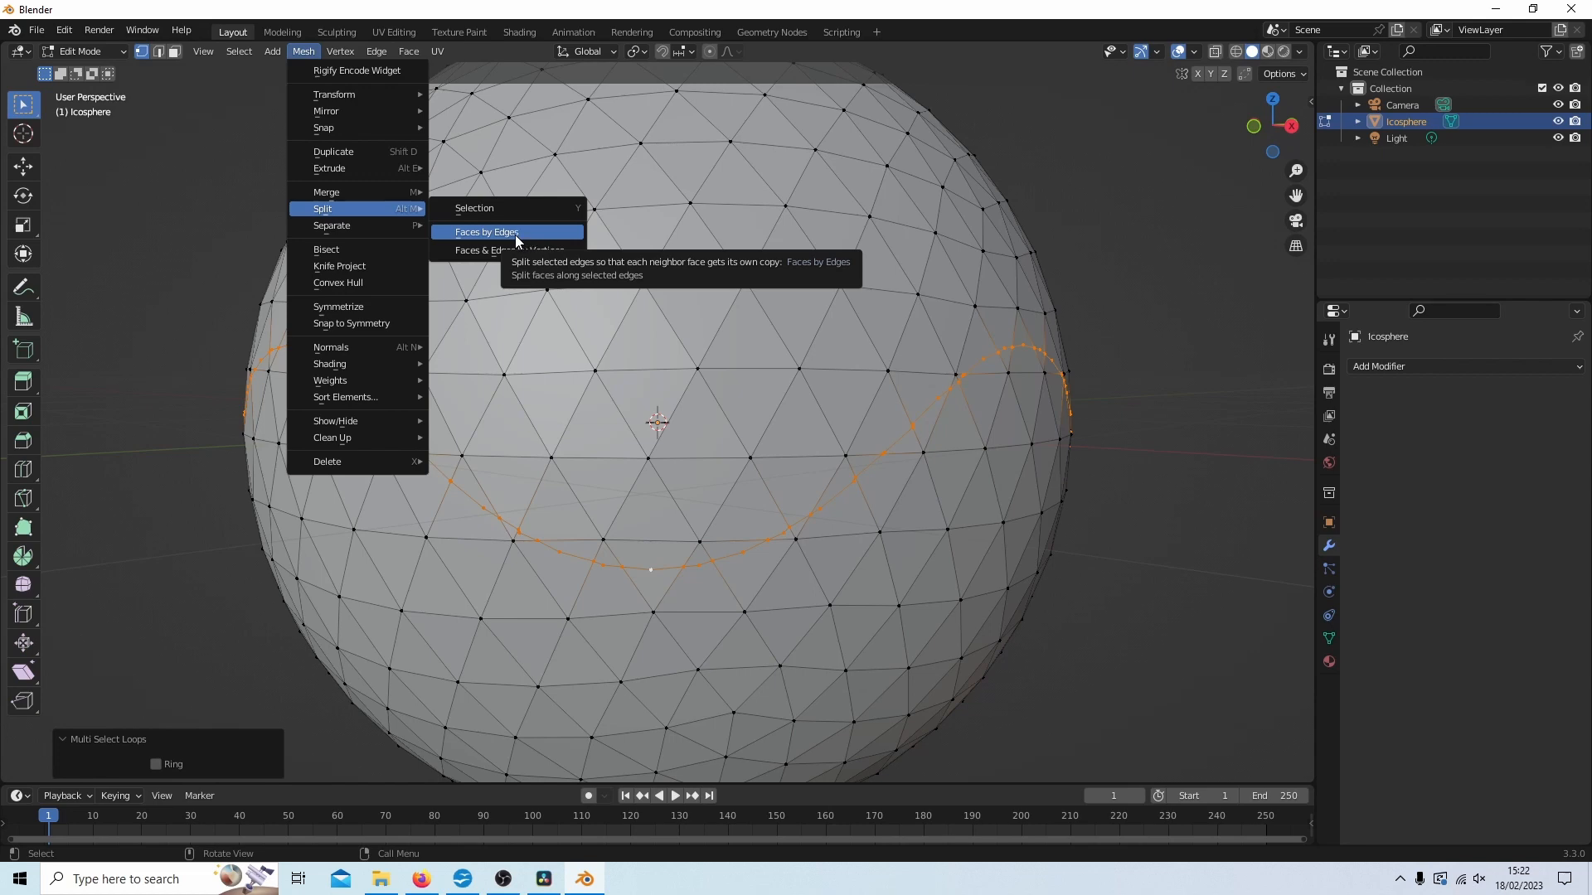
pyautogui.click(486, 232)
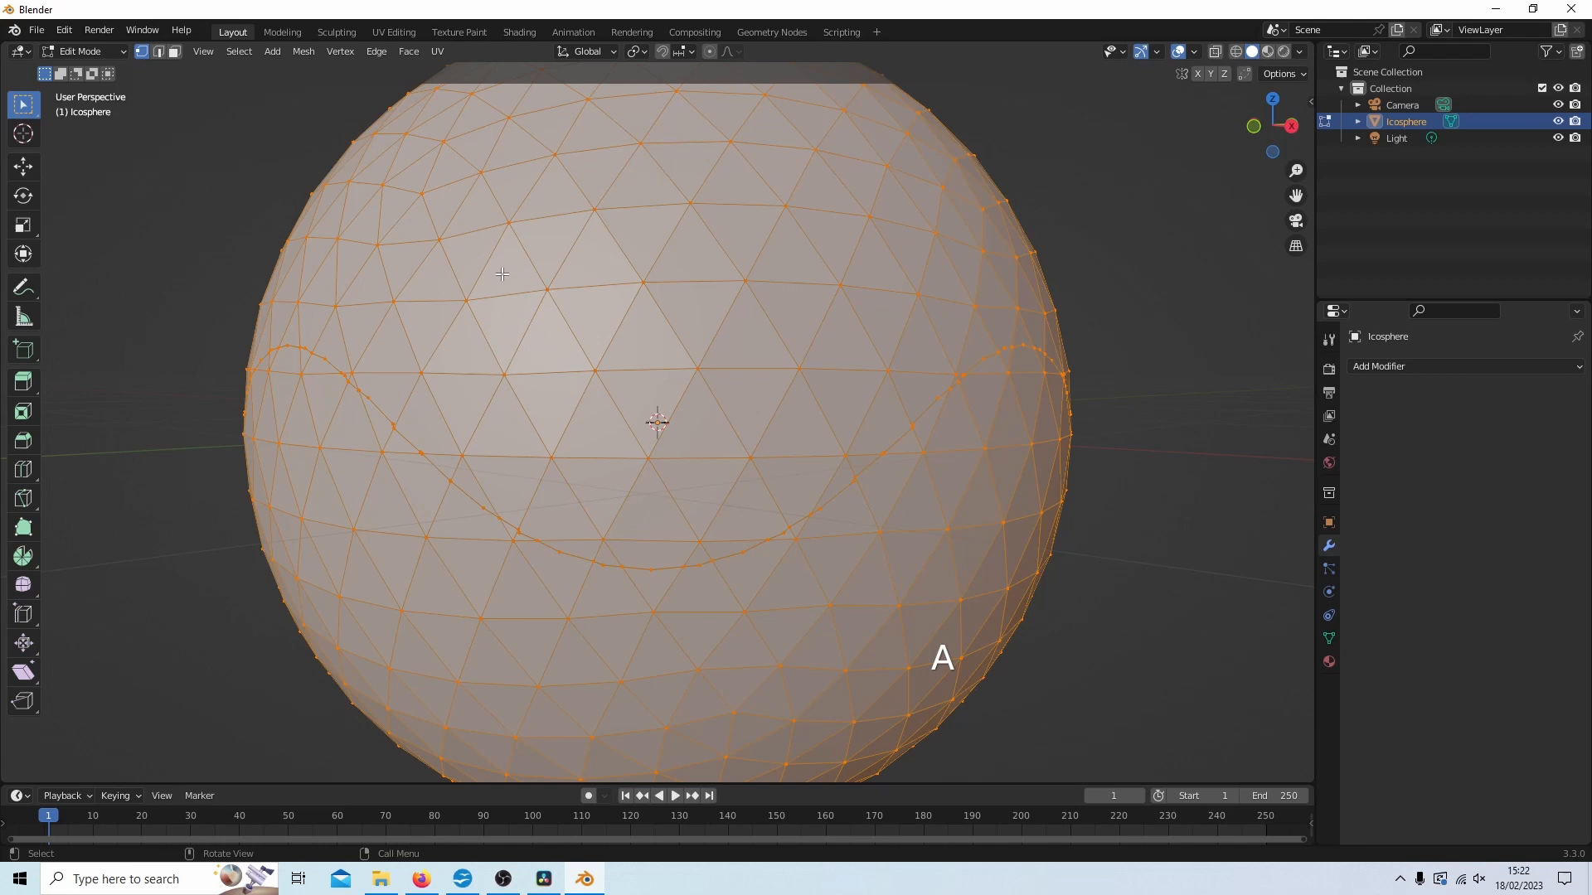
# Step: Separate the mesh By Loose Parts, creating Icosphere.001 as the lower half
pyautogui.press('p')
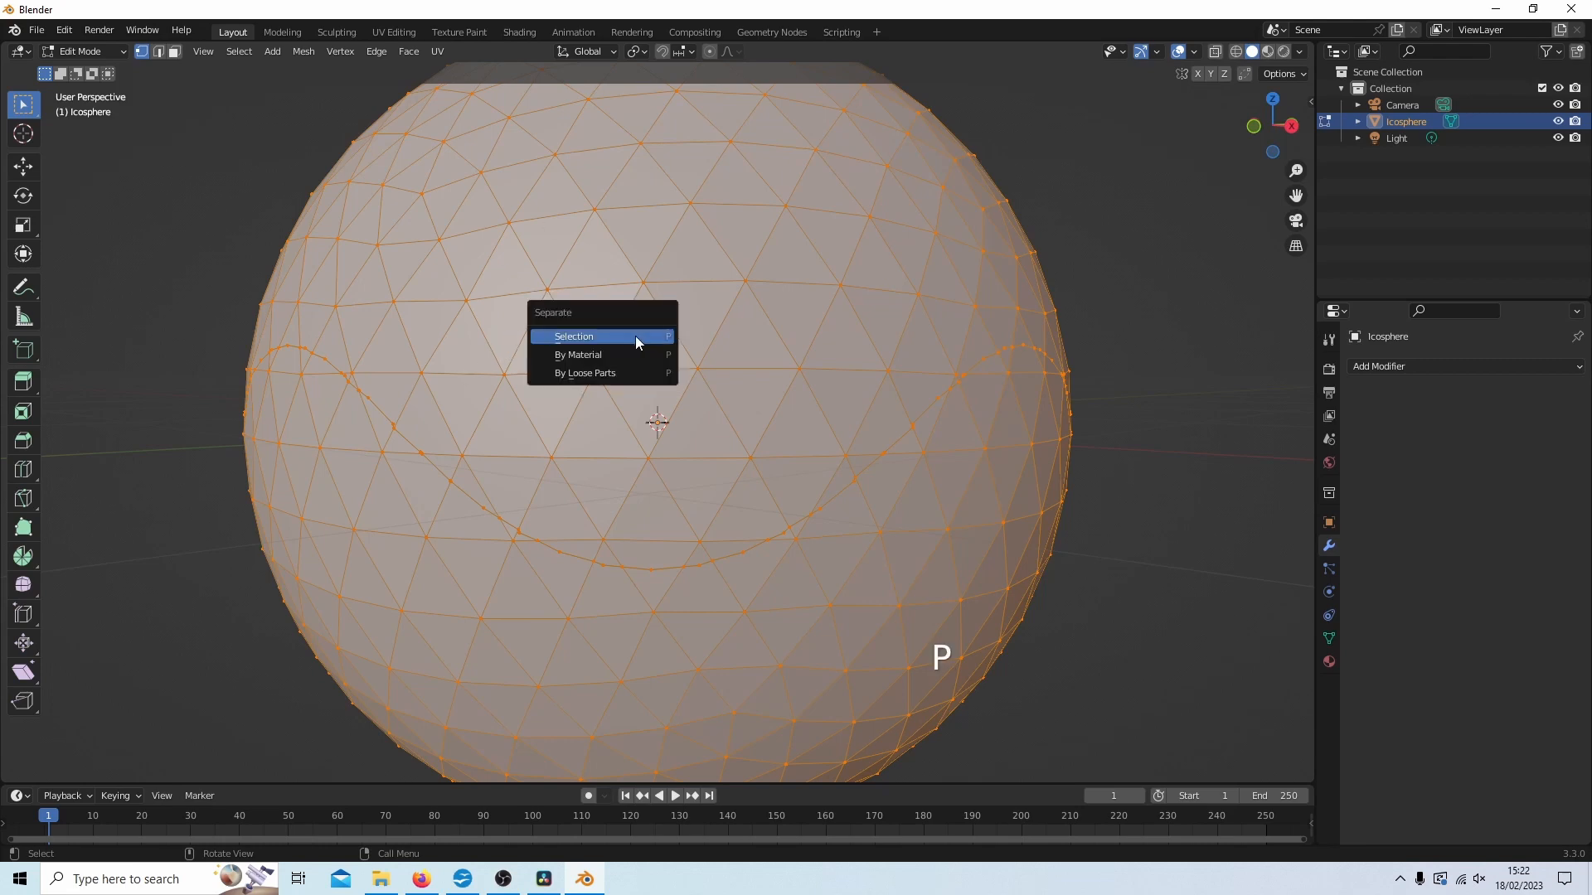
pyautogui.moveTo(603, 383)
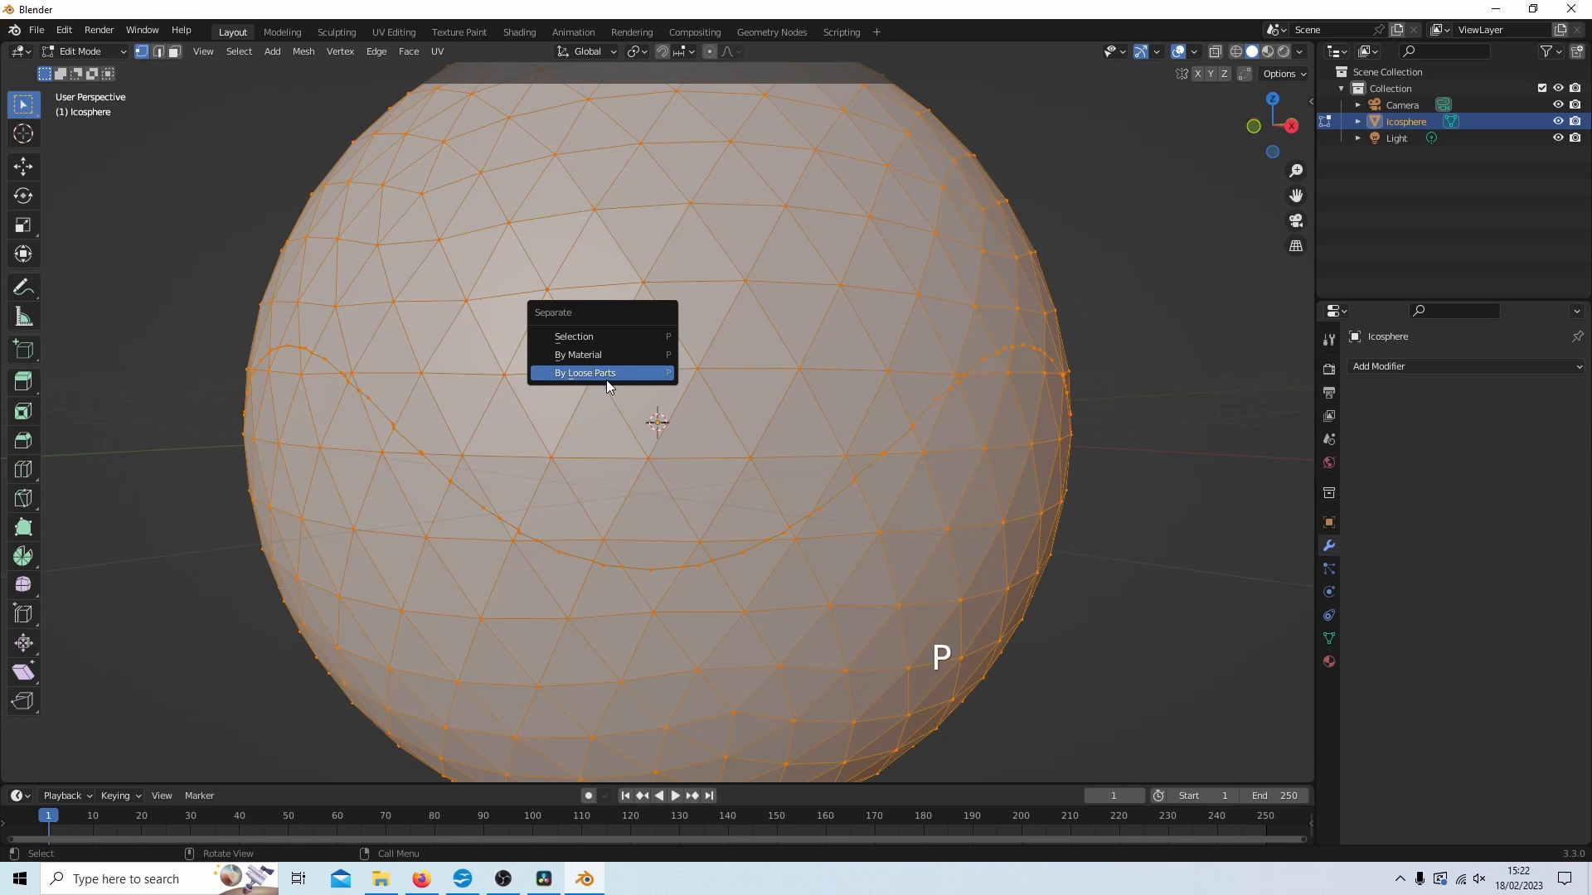
pyautogui.click(585, 373)
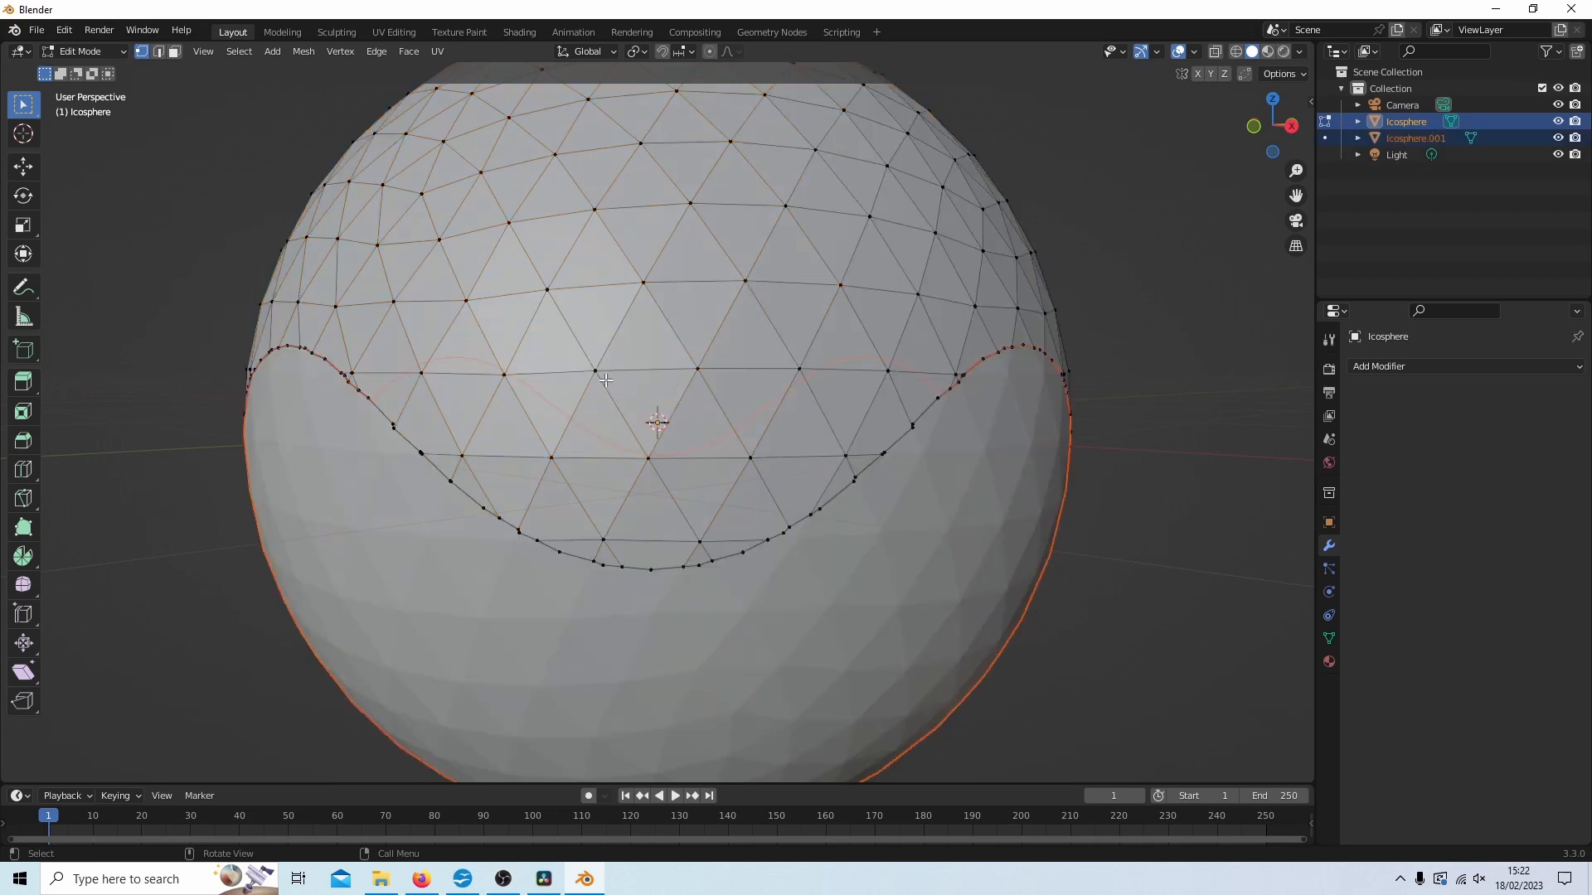
pyautogui.moveTo(473, 165)
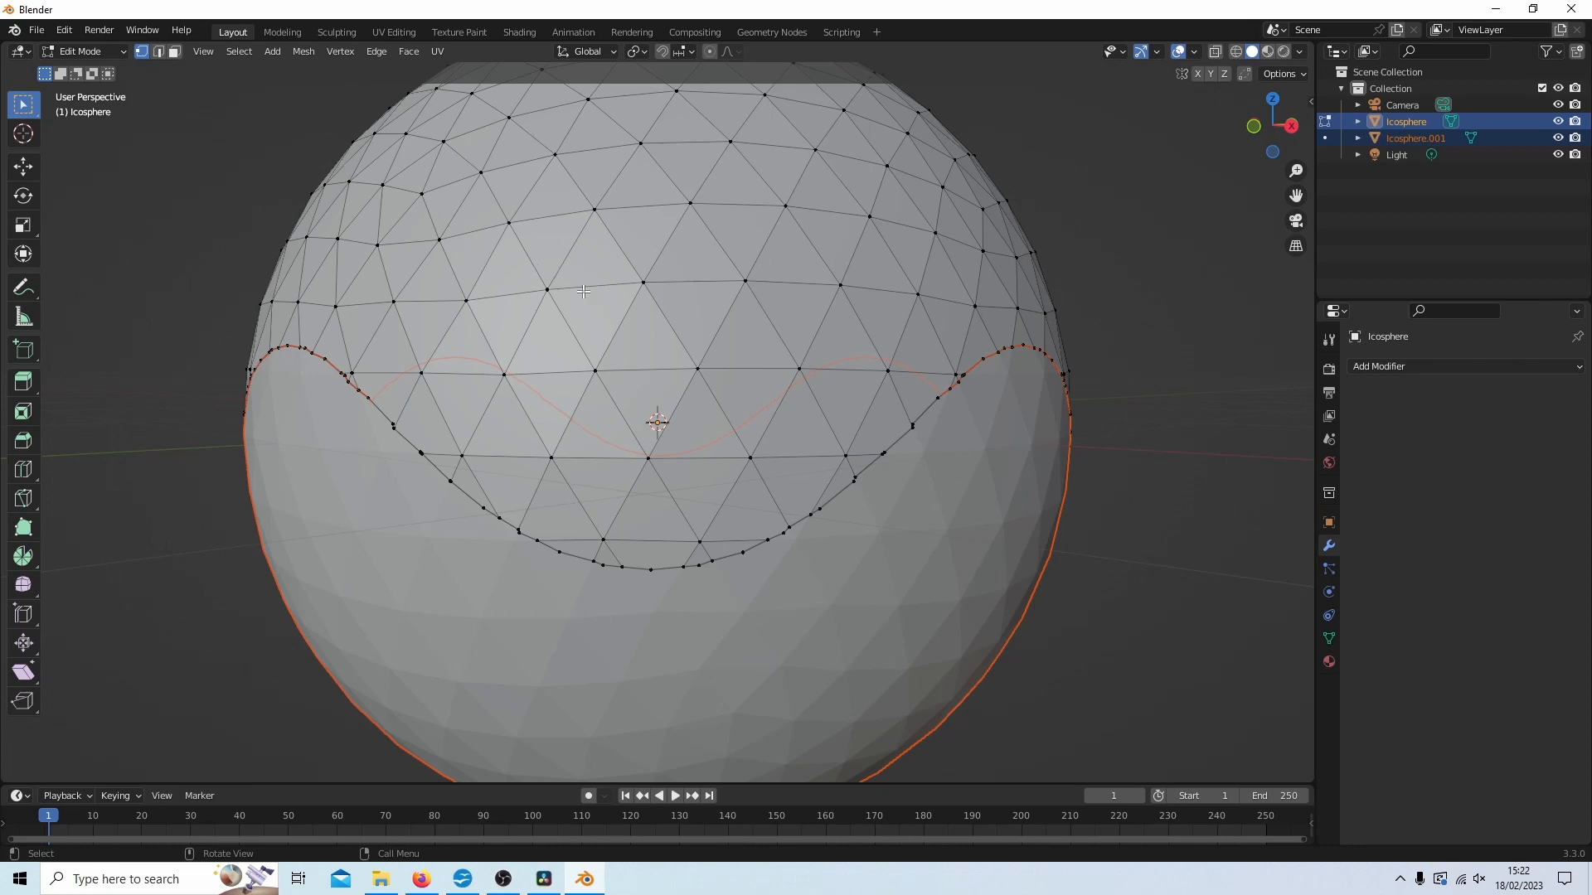
pyautogui.moveTo(676, 265)
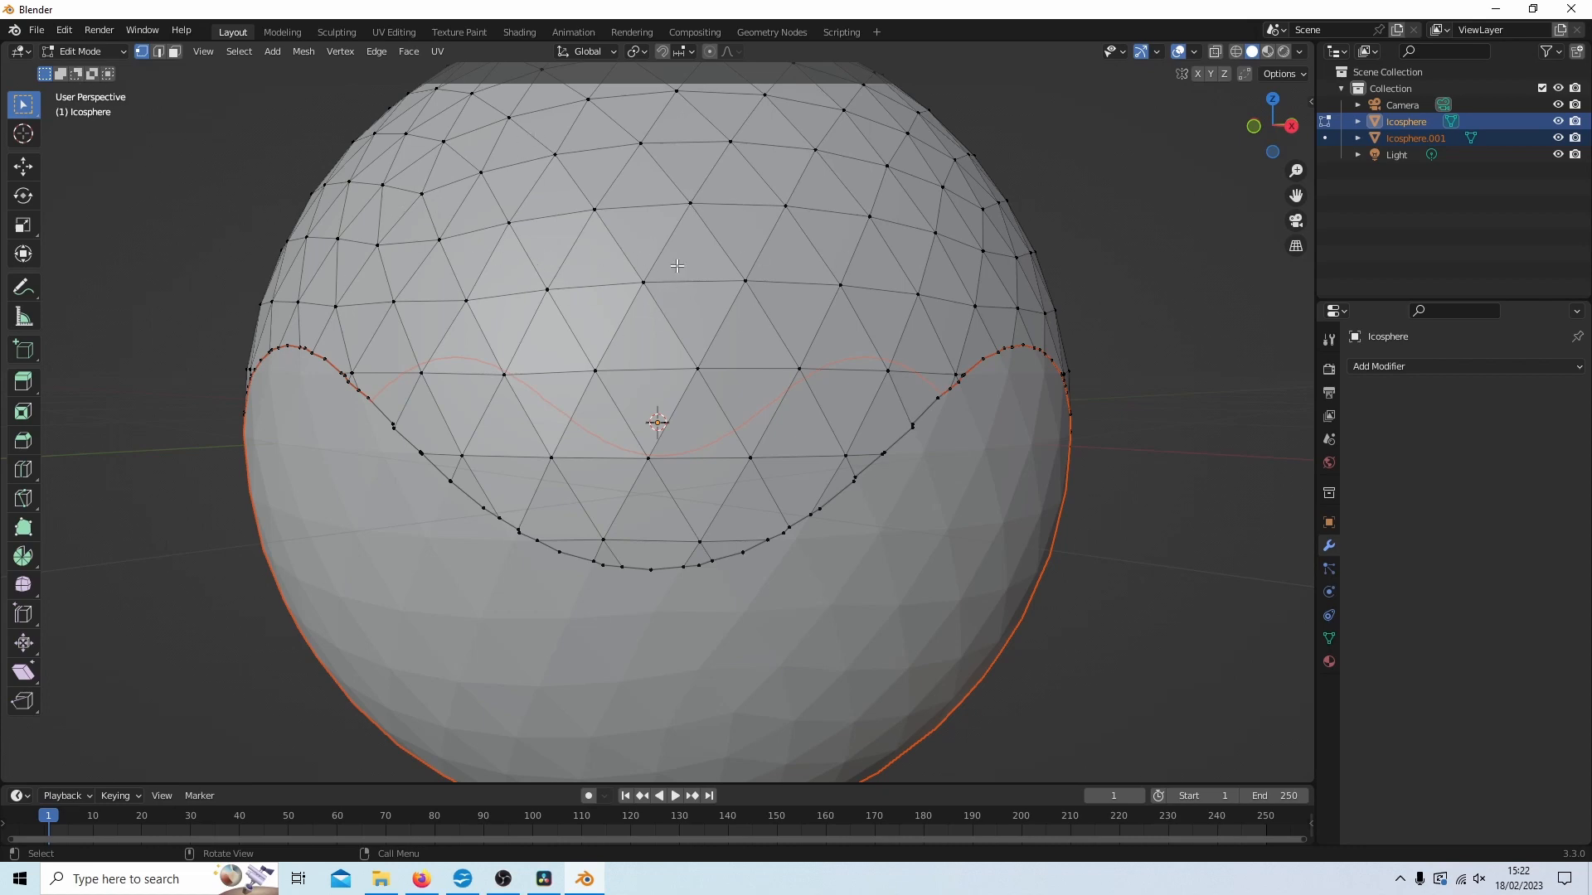
pyautogui.moveTo(554, 296)
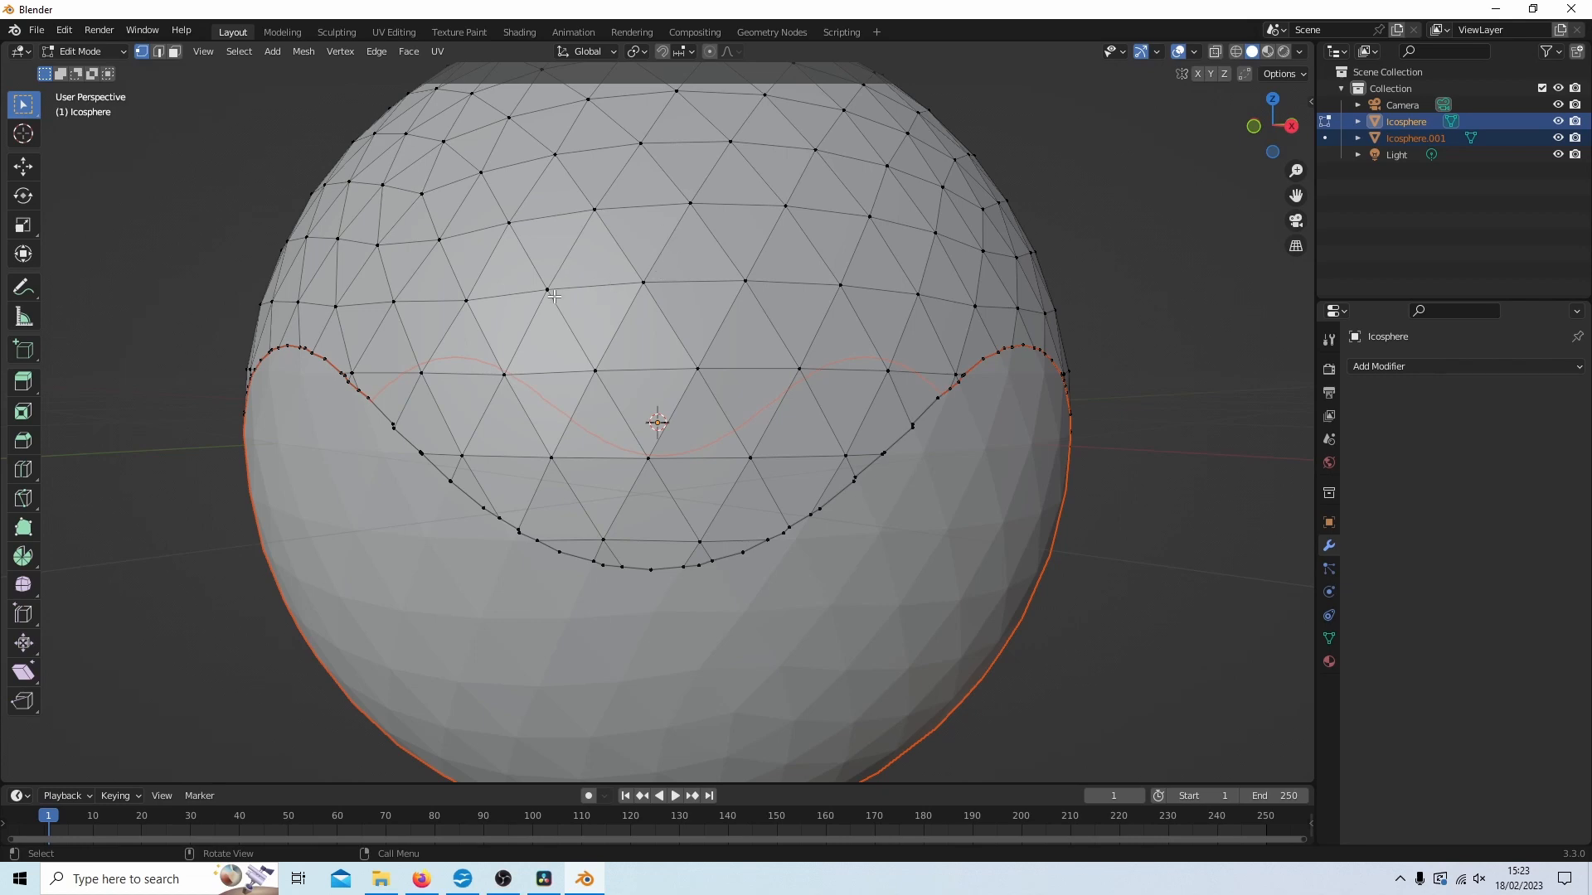
pyautogui.moveTo(631, 320)
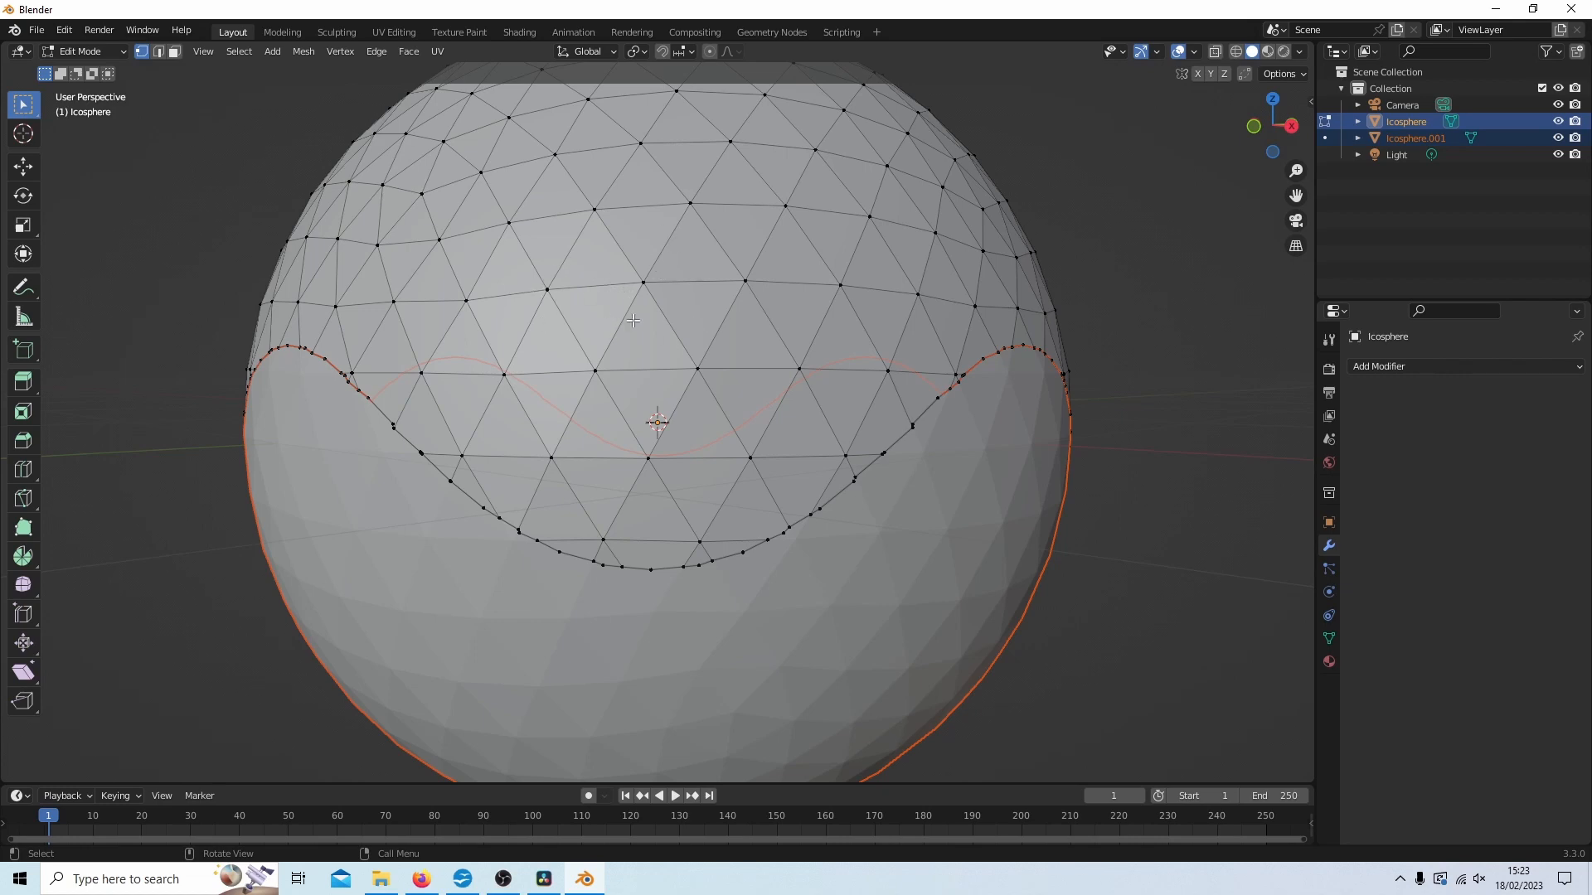
# Step: Back in Object Mode, apply Shade Auto Smooth to the top half of the sphere
pyautogui.press('Tab')
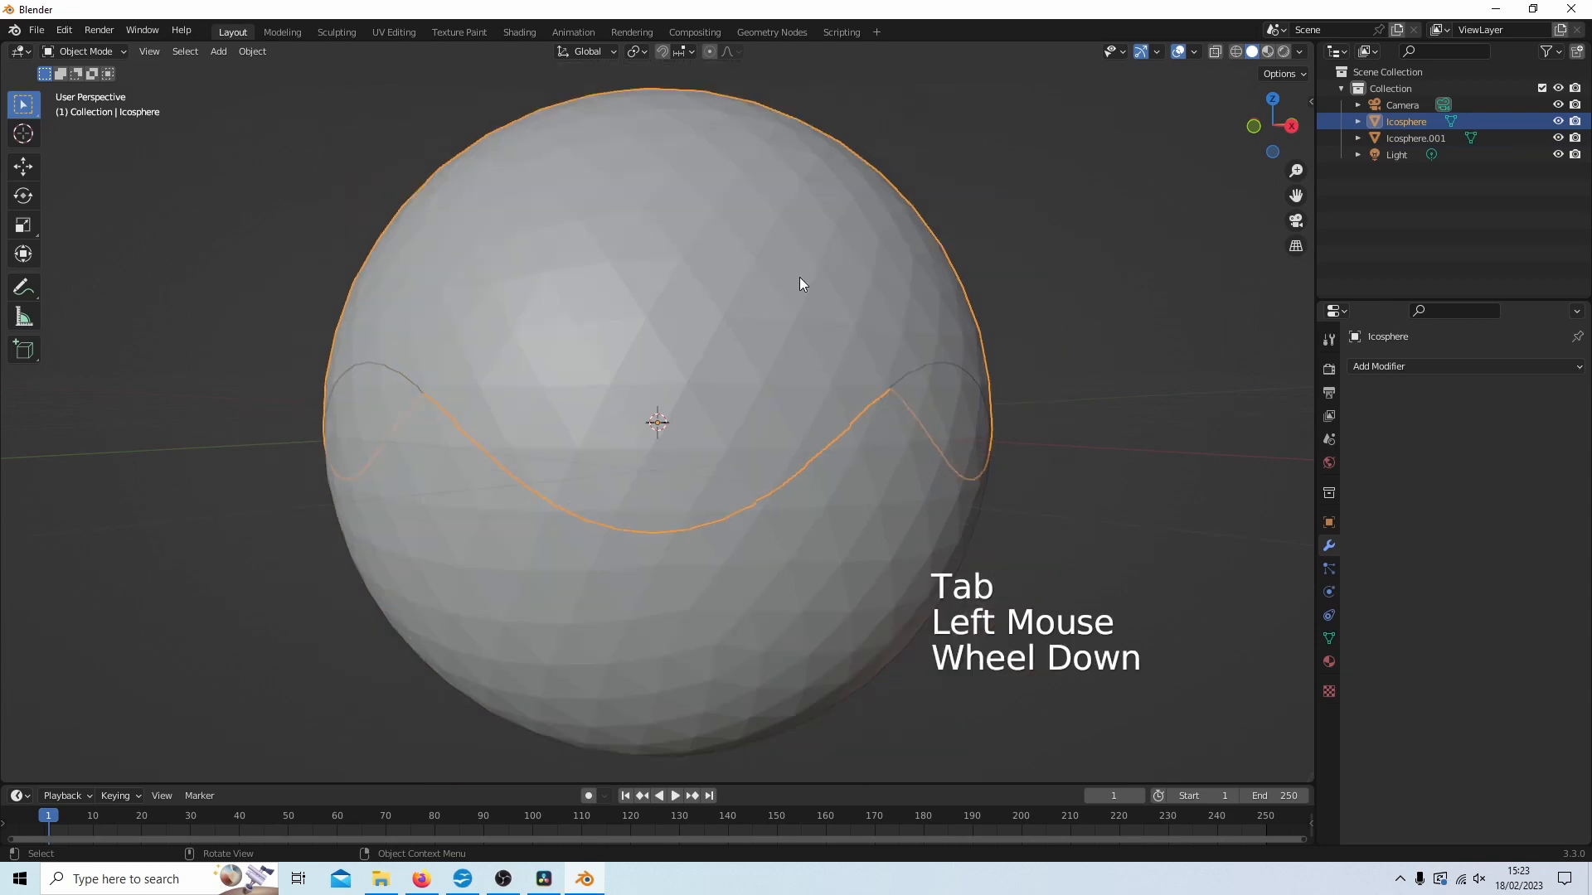
pyautogui.click(1328, 661)
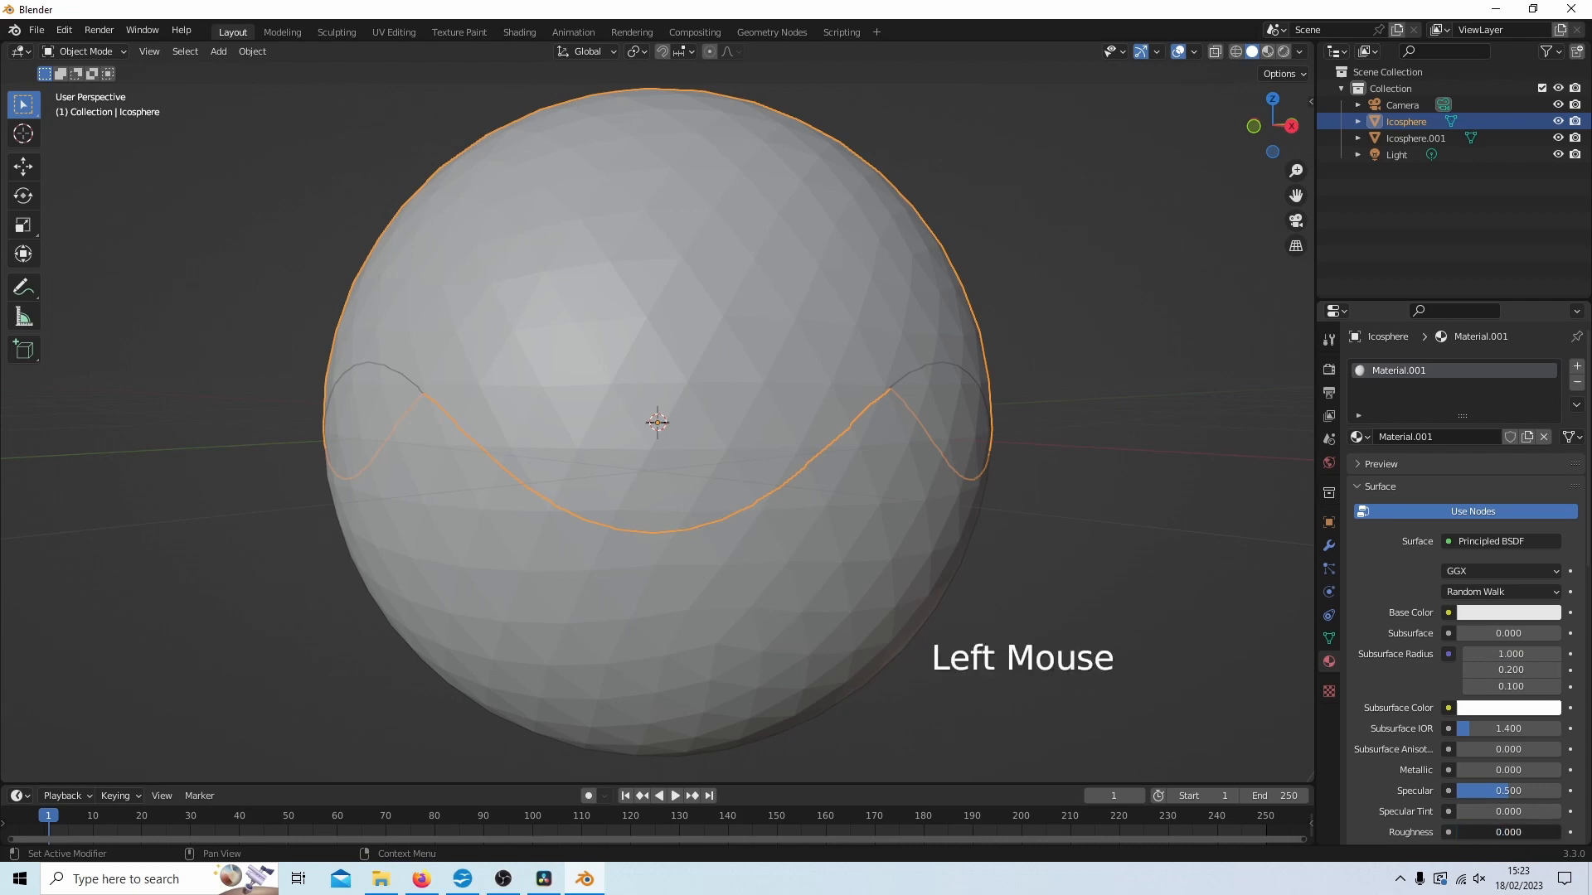
pyautogui.rightClick(657, 423)
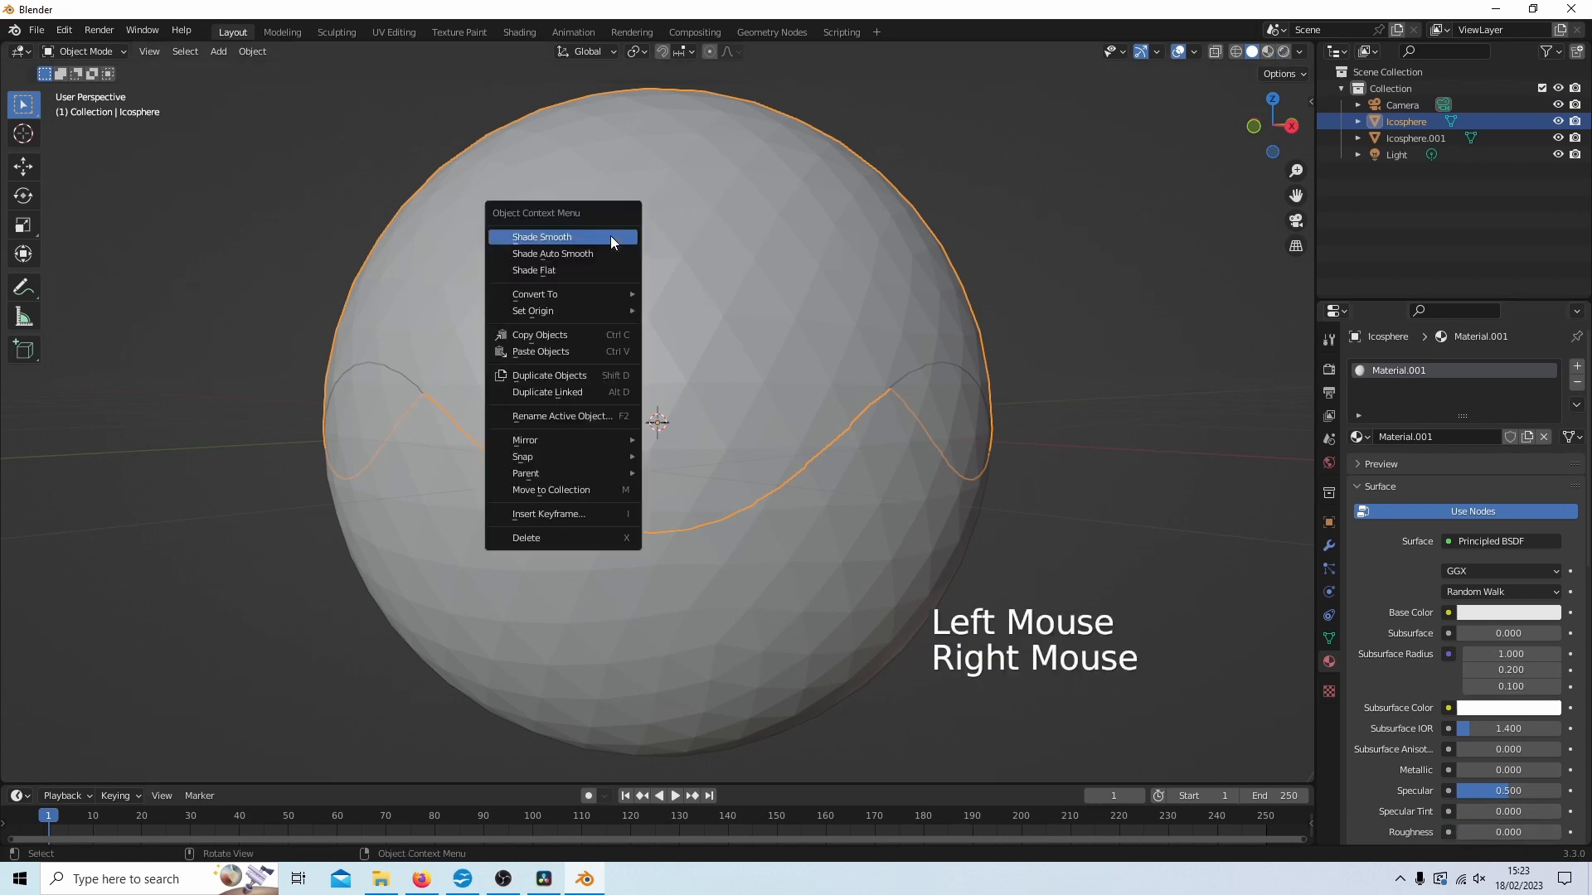
pyautogui.moveTo(561, 252)
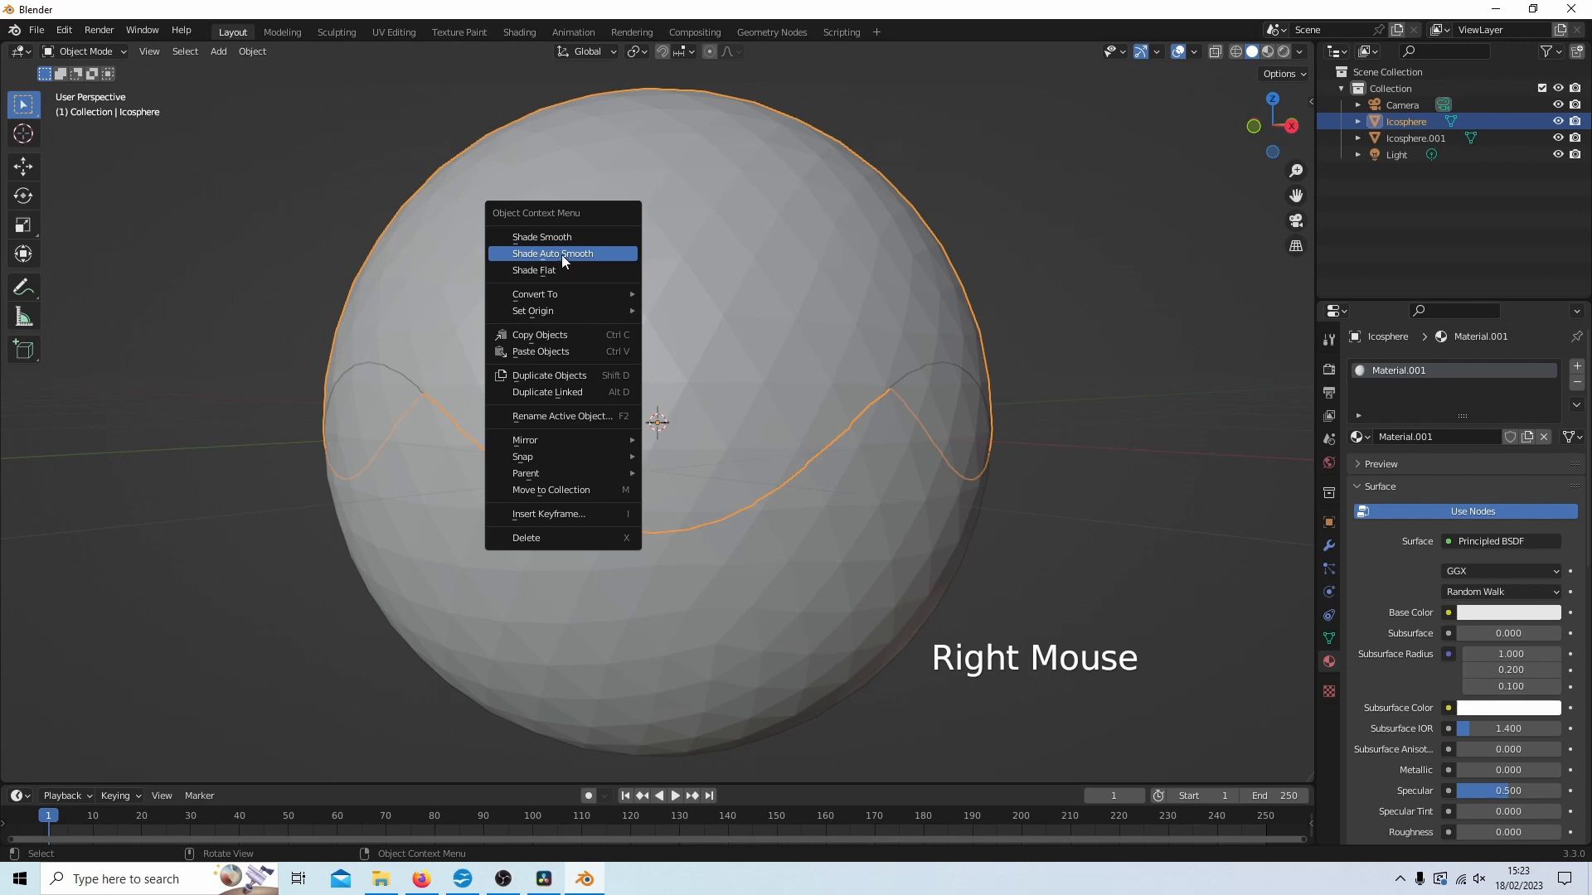
pyautogui.moveTo(569, 257)
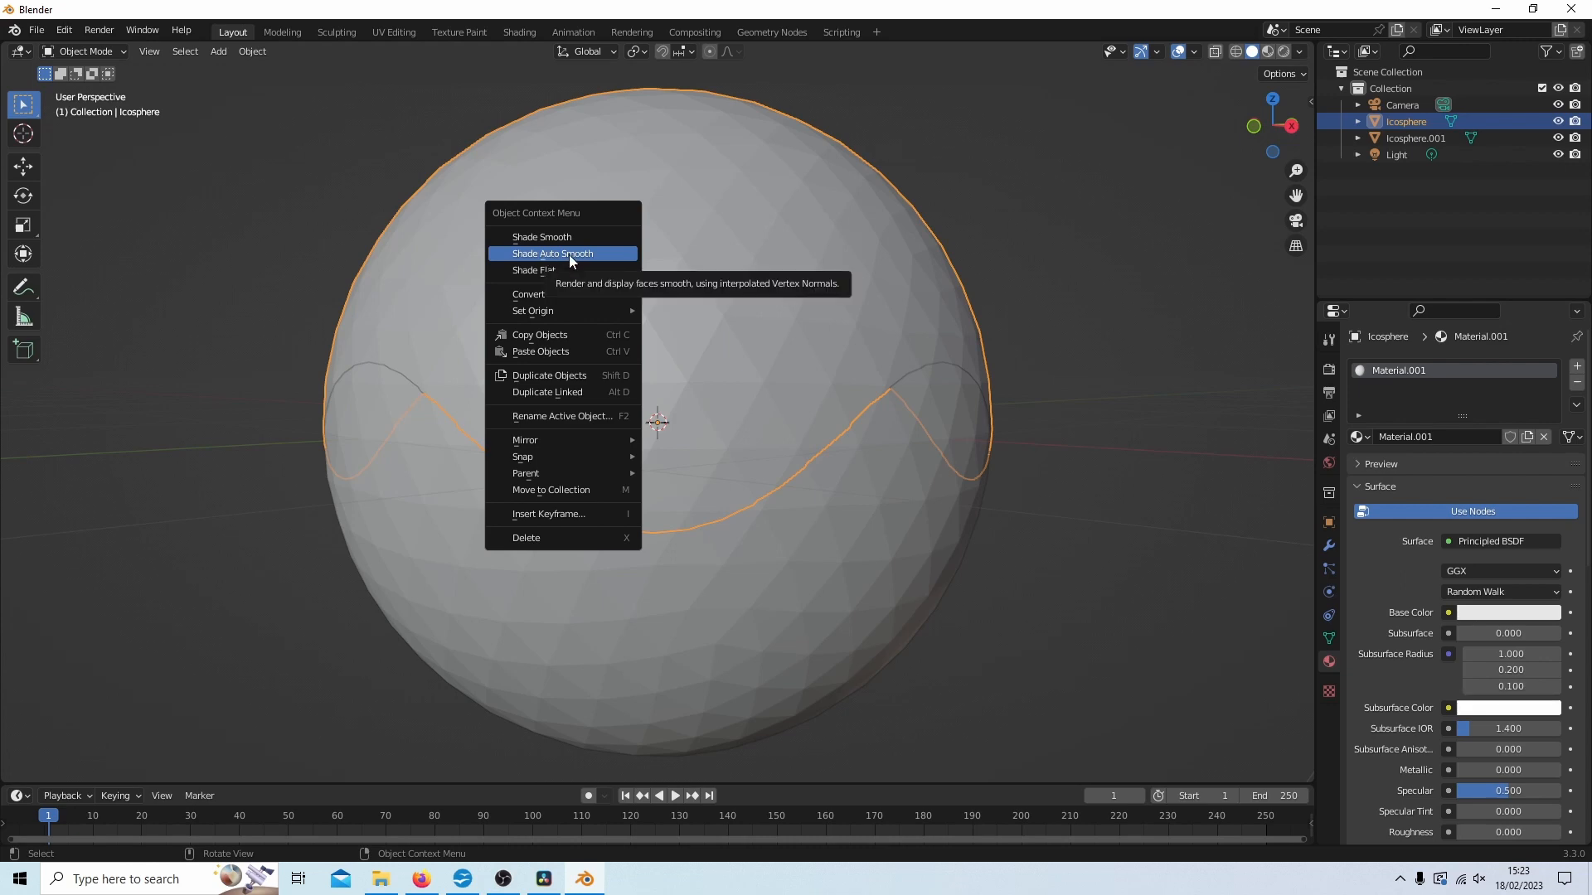
pyautogui.click(554, 252)
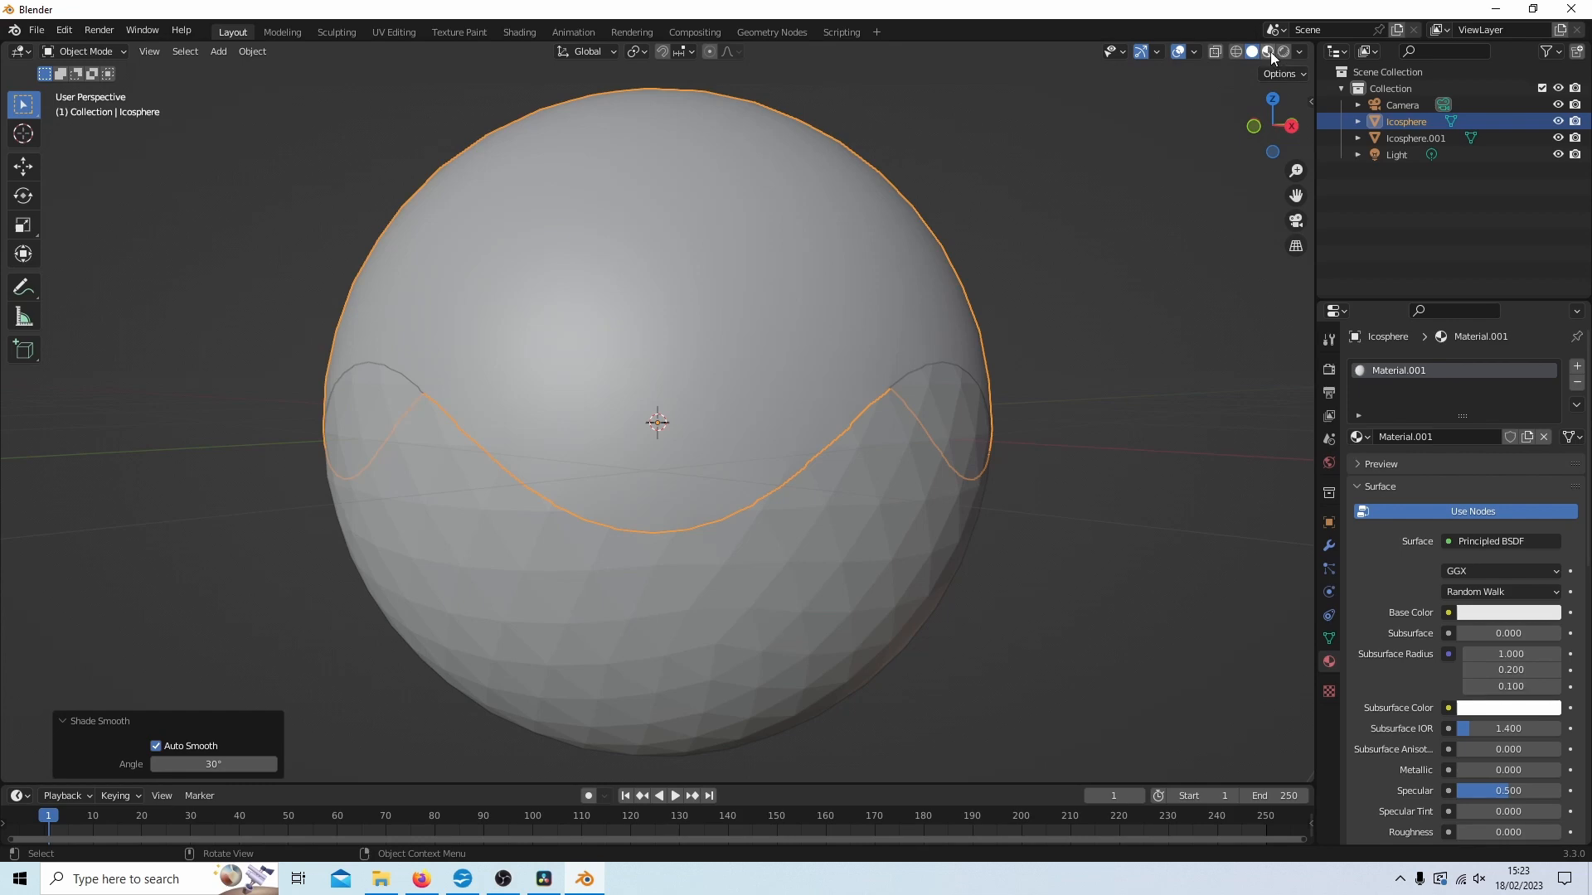
pyautogui.moveTo(1266, 51)
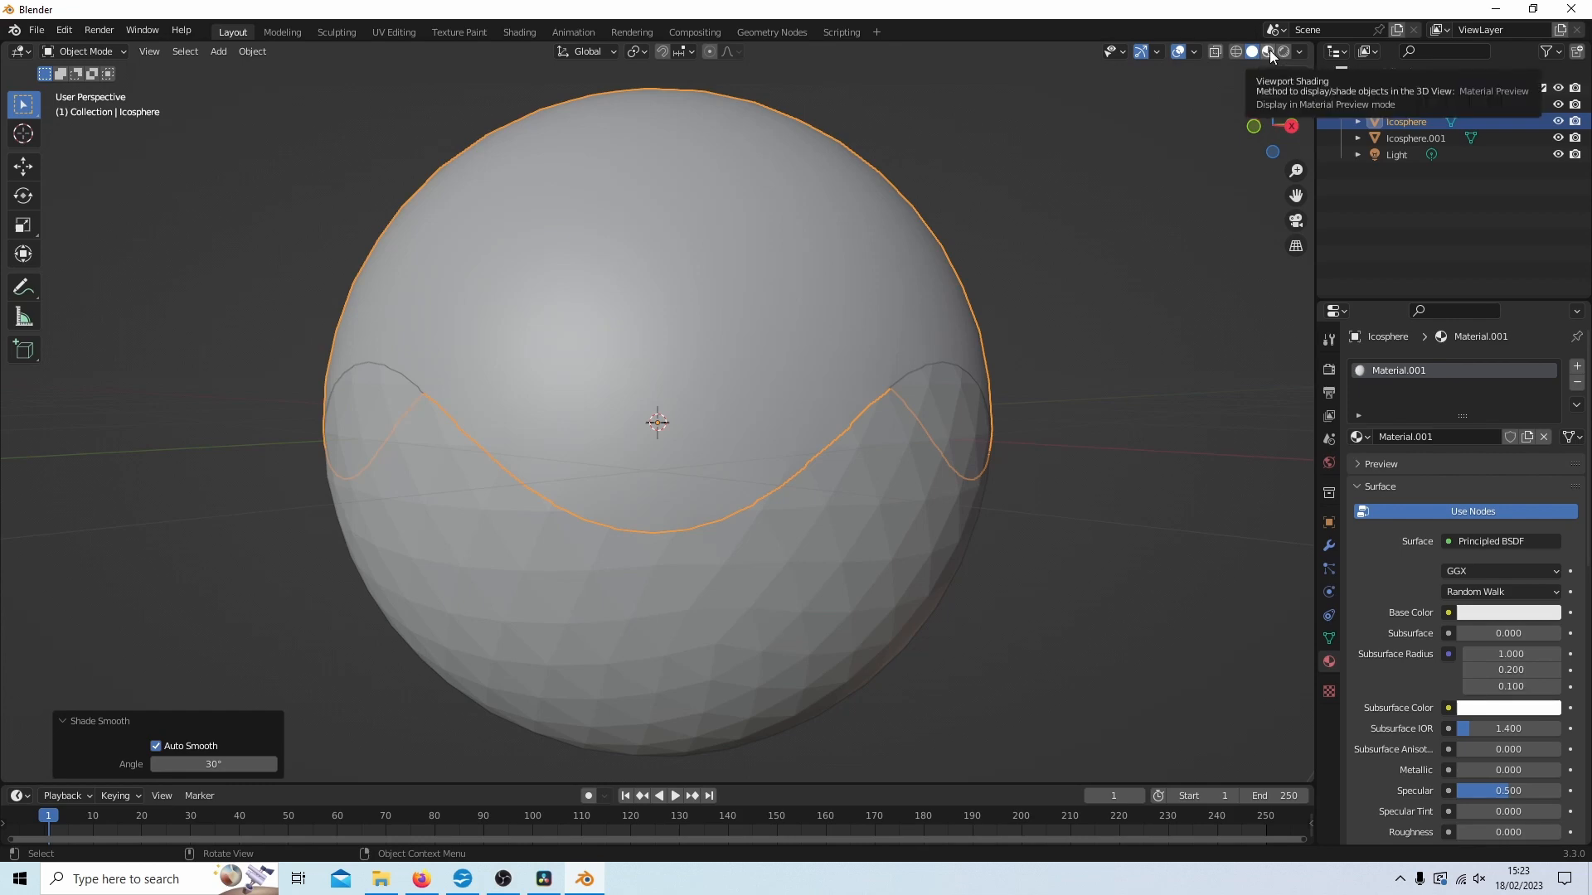
# Step: Switch to Material Preview and create a new material on Icosphere.001
pyautogui.click(1267, 52)
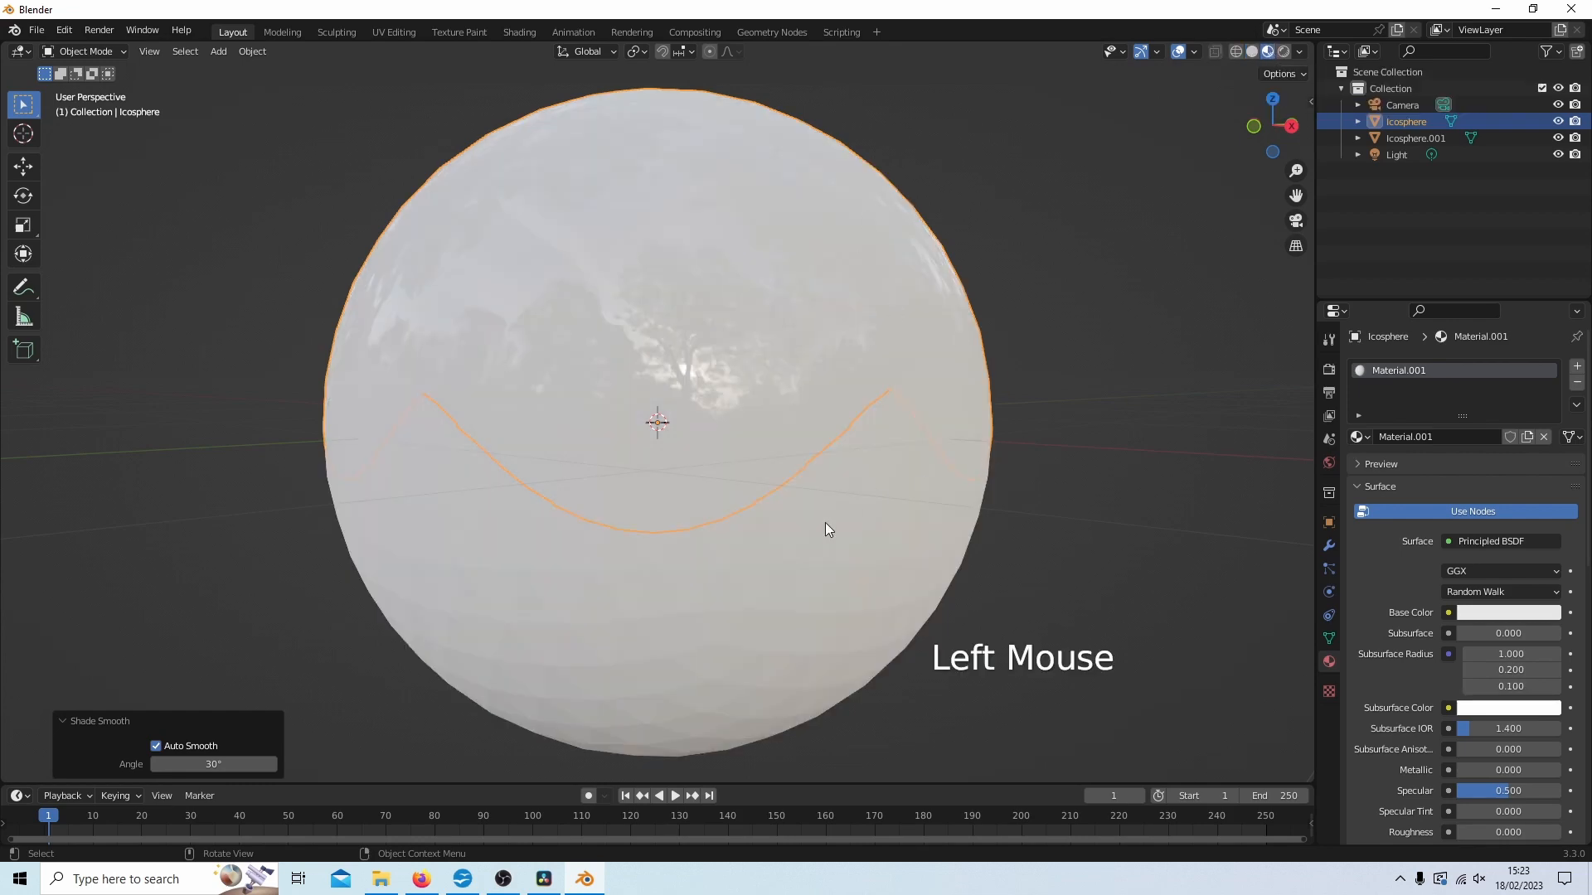
pyautogui.click(1414, 138)
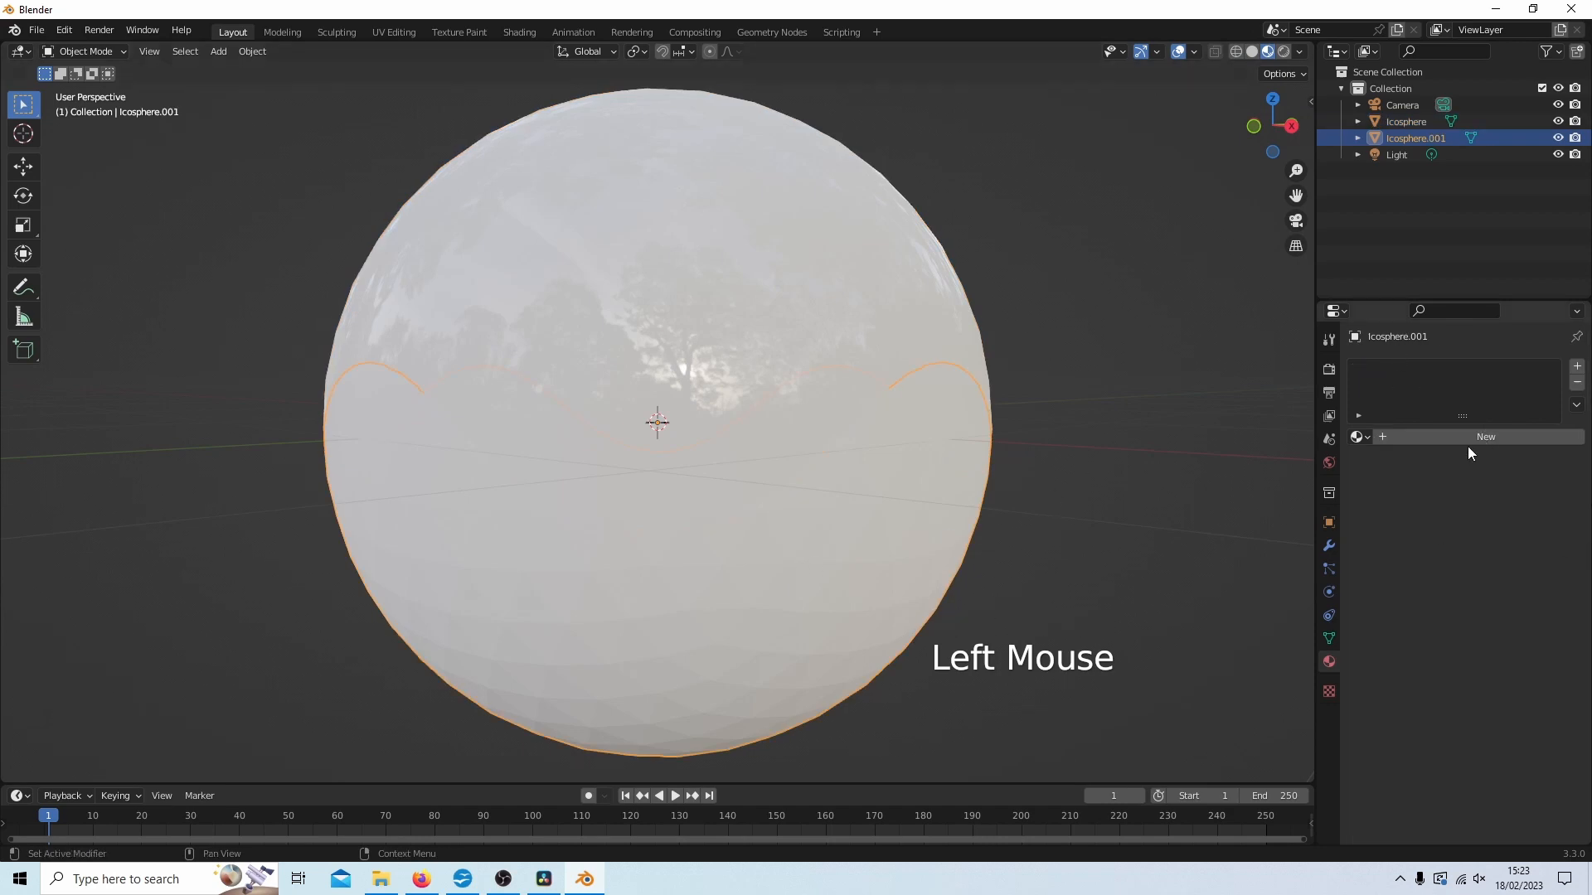
pyautogui.click(1486, 436)
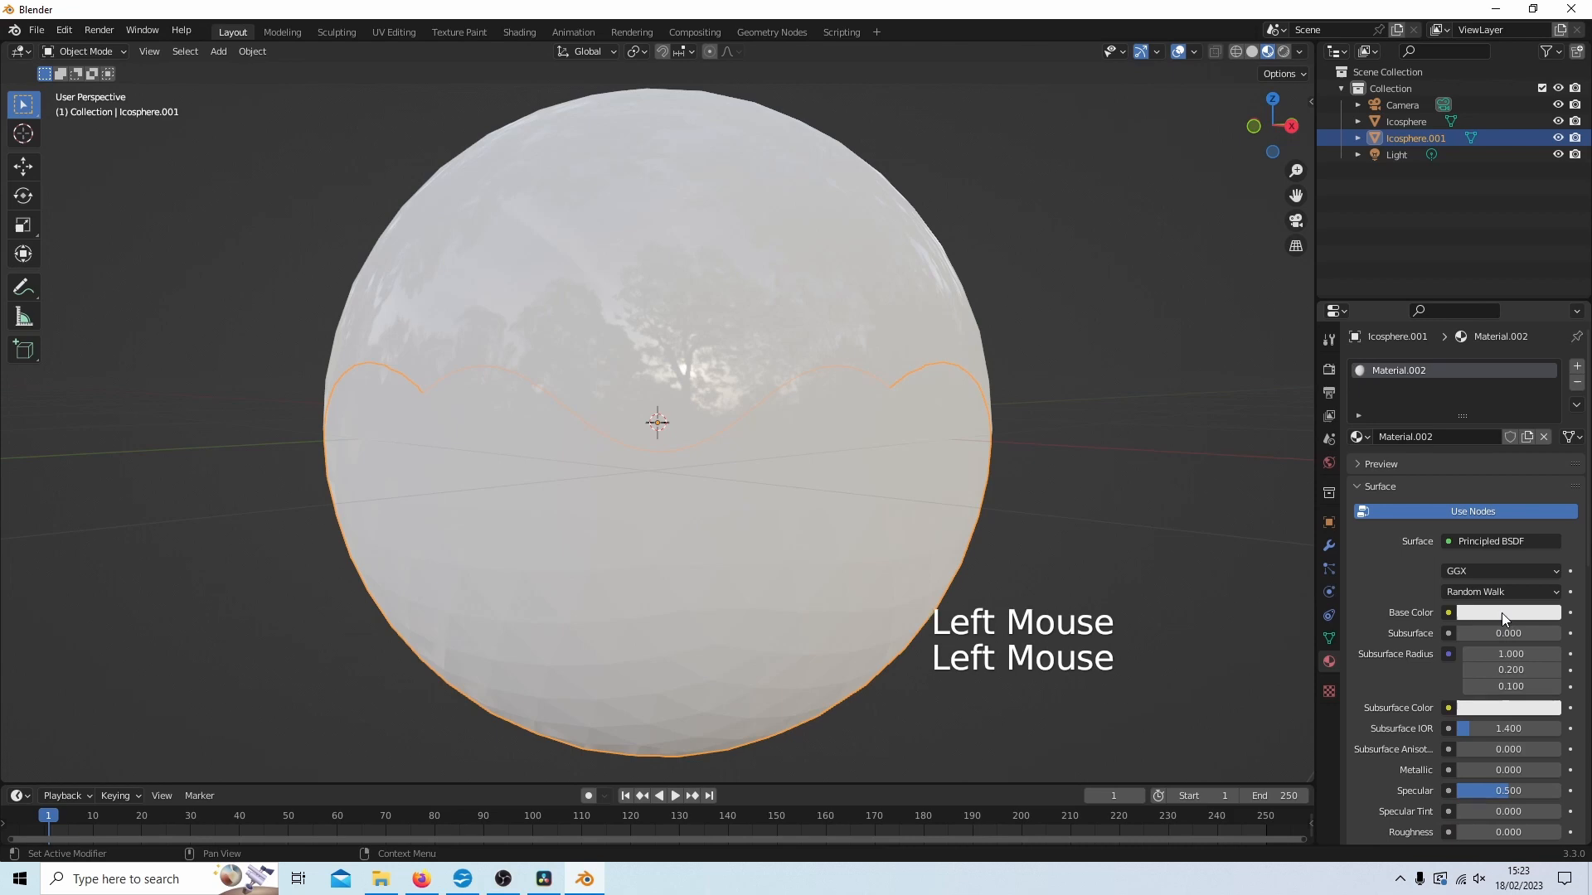
# Step: Set the new material's Base Color to blue and bring up the bottom half's object options
pyautogui.click(1507, 612)
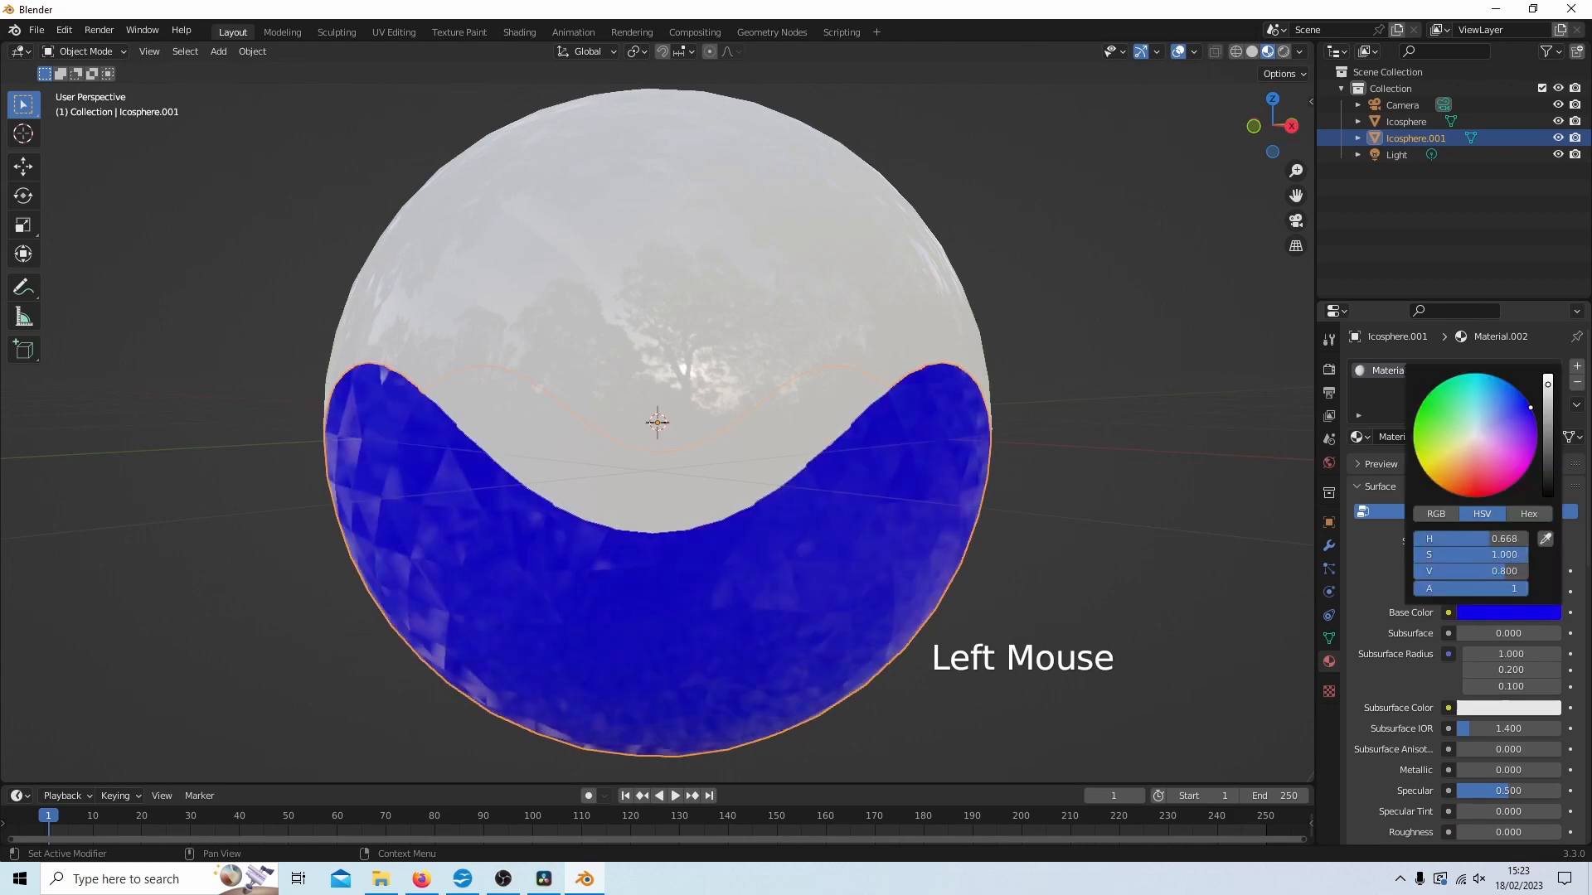
pyautogui.click(608, 612)
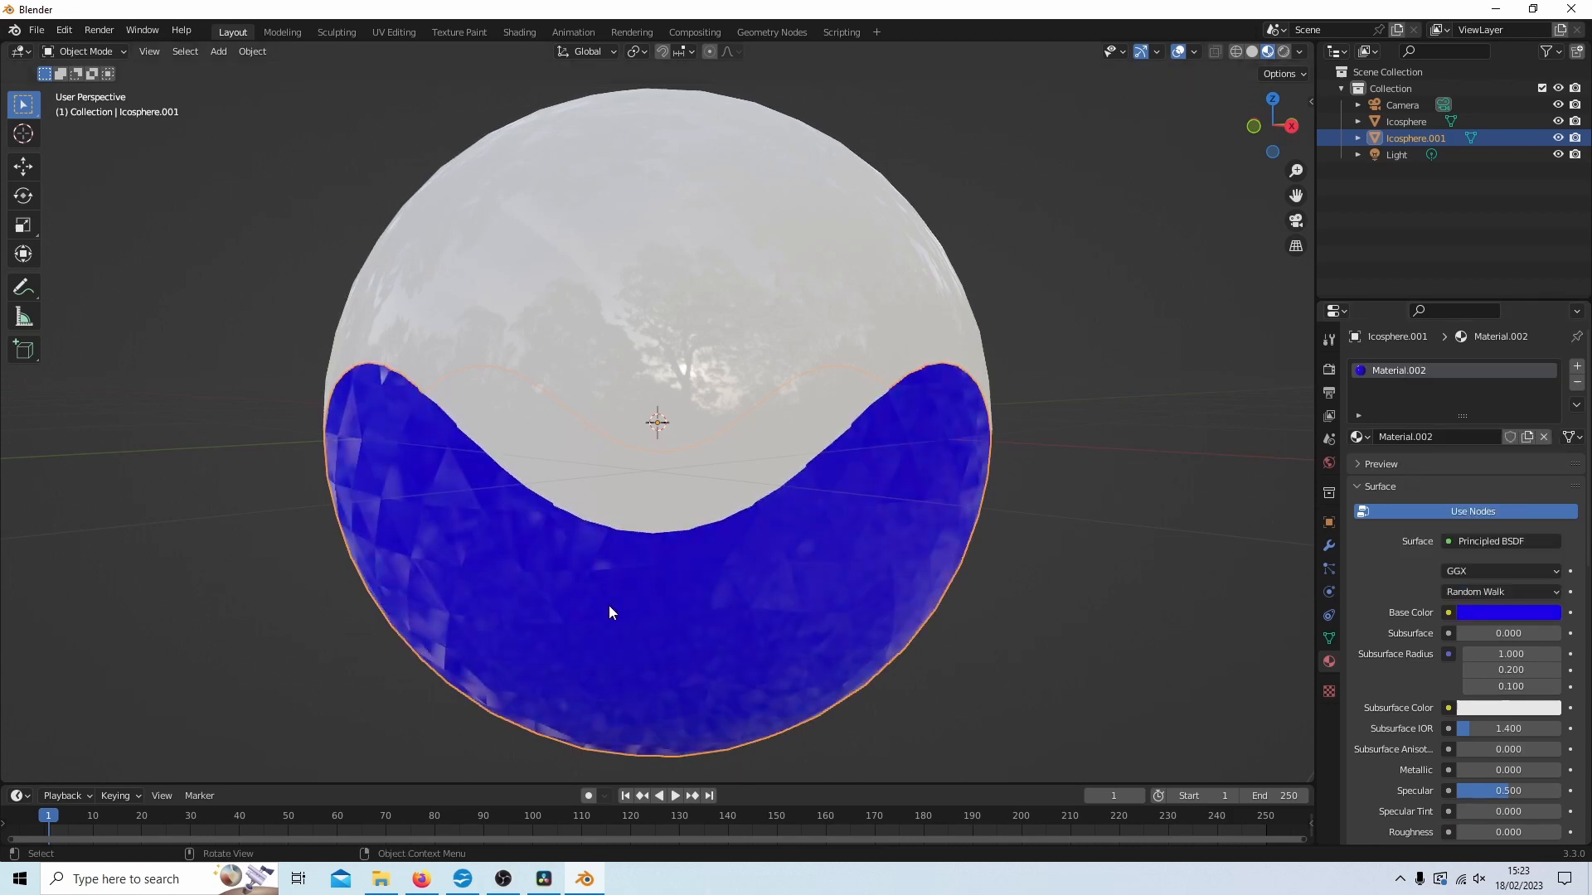
pyautogui.rightClick(610, 612)
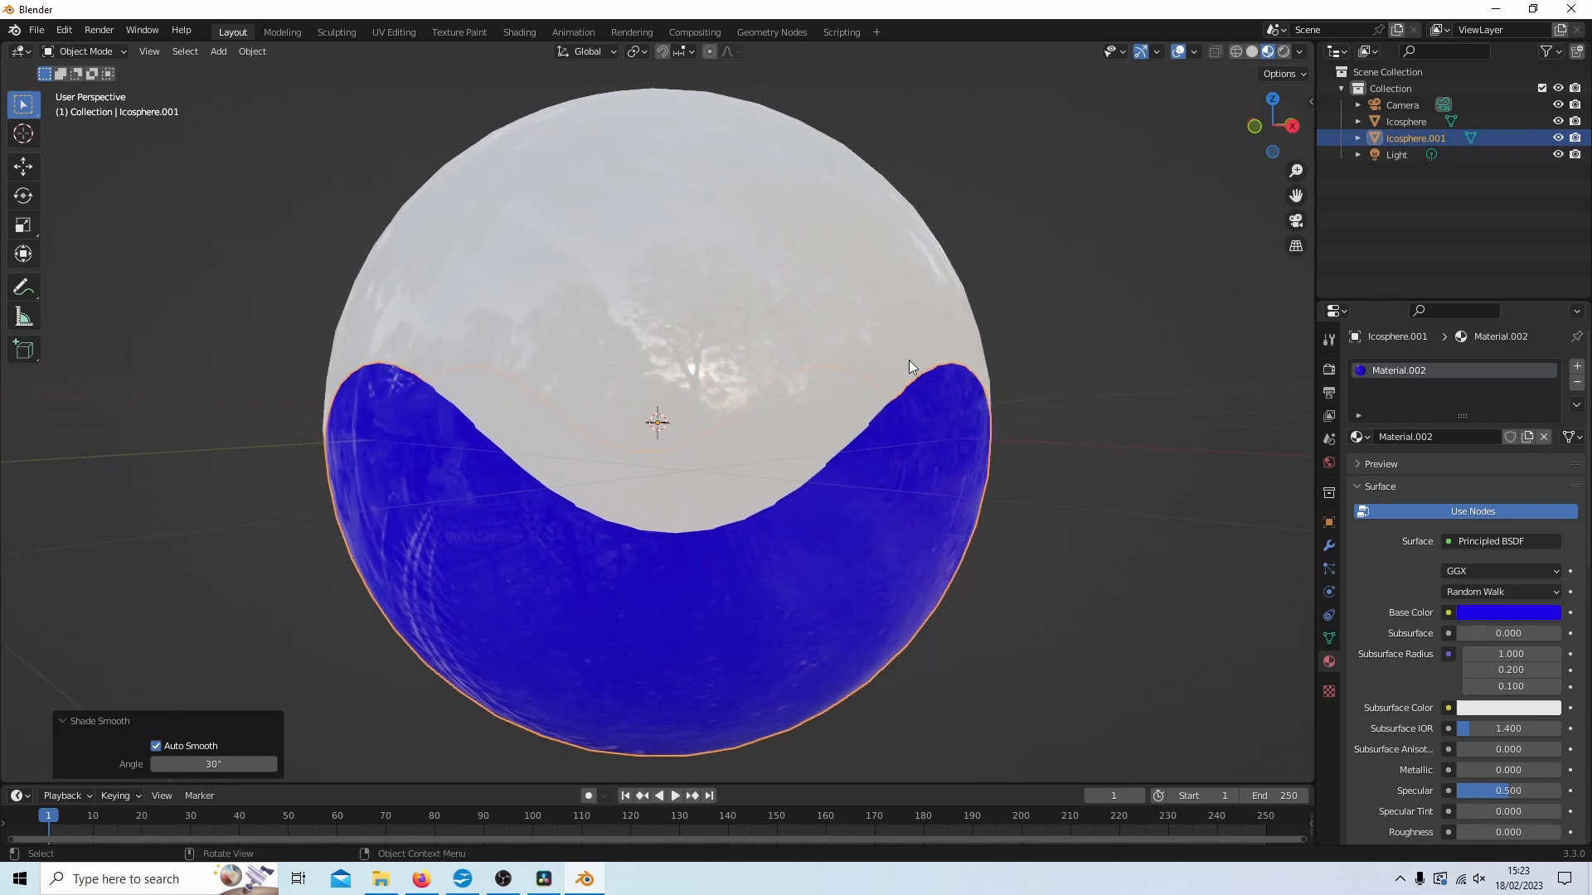
# Step: Move Icosphere.001 down about 0.27 m on Z with the Move tool, opening a gap
pyautogui.scroll(3)
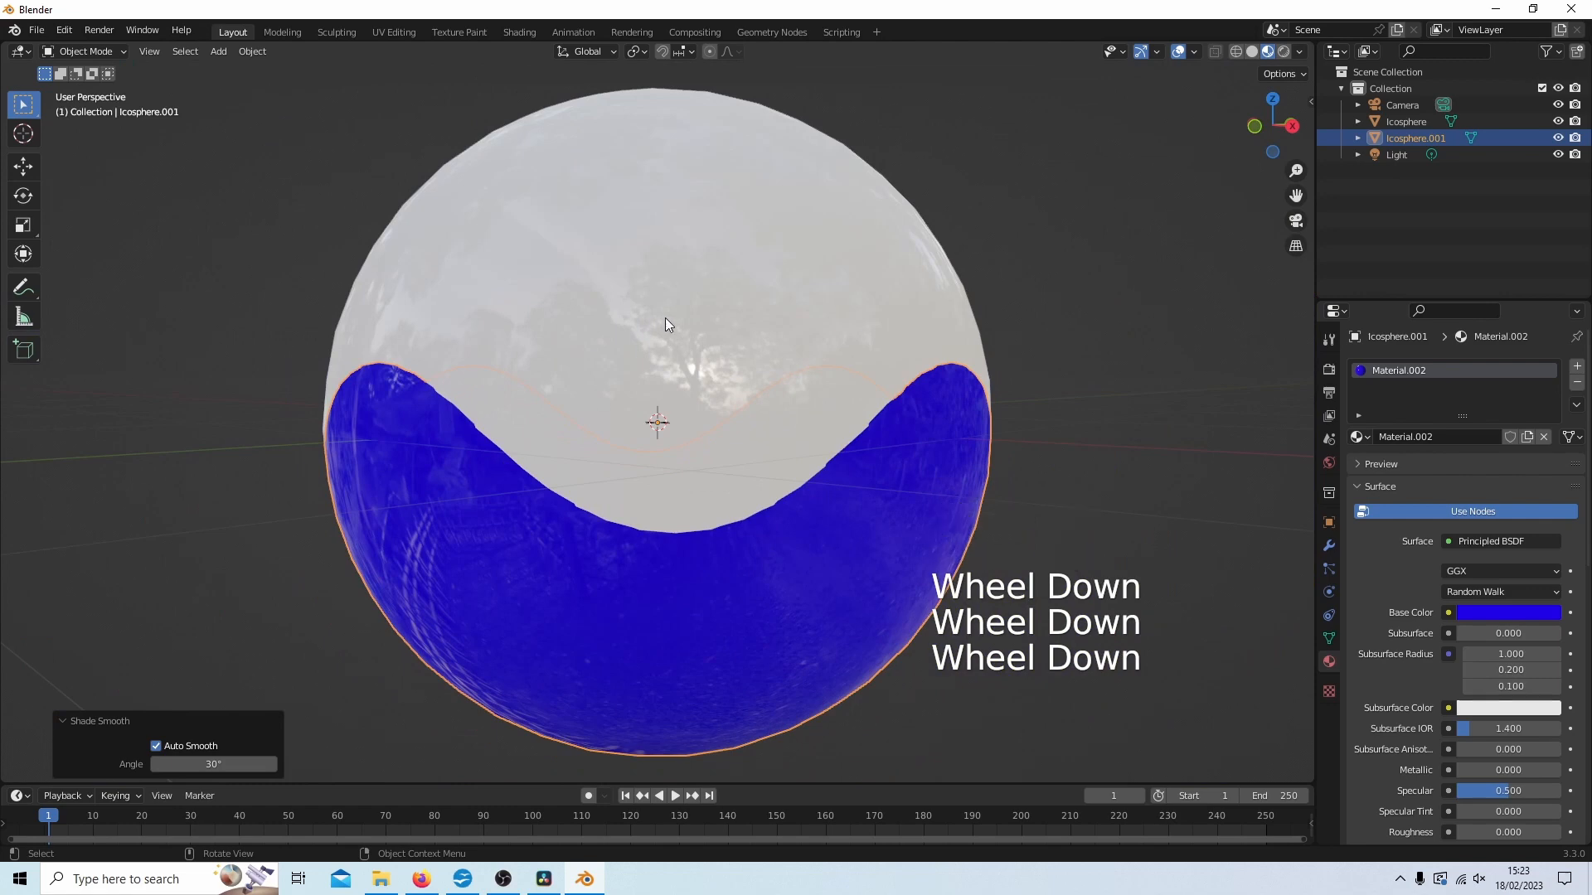
pyautogui.click(21, 166)
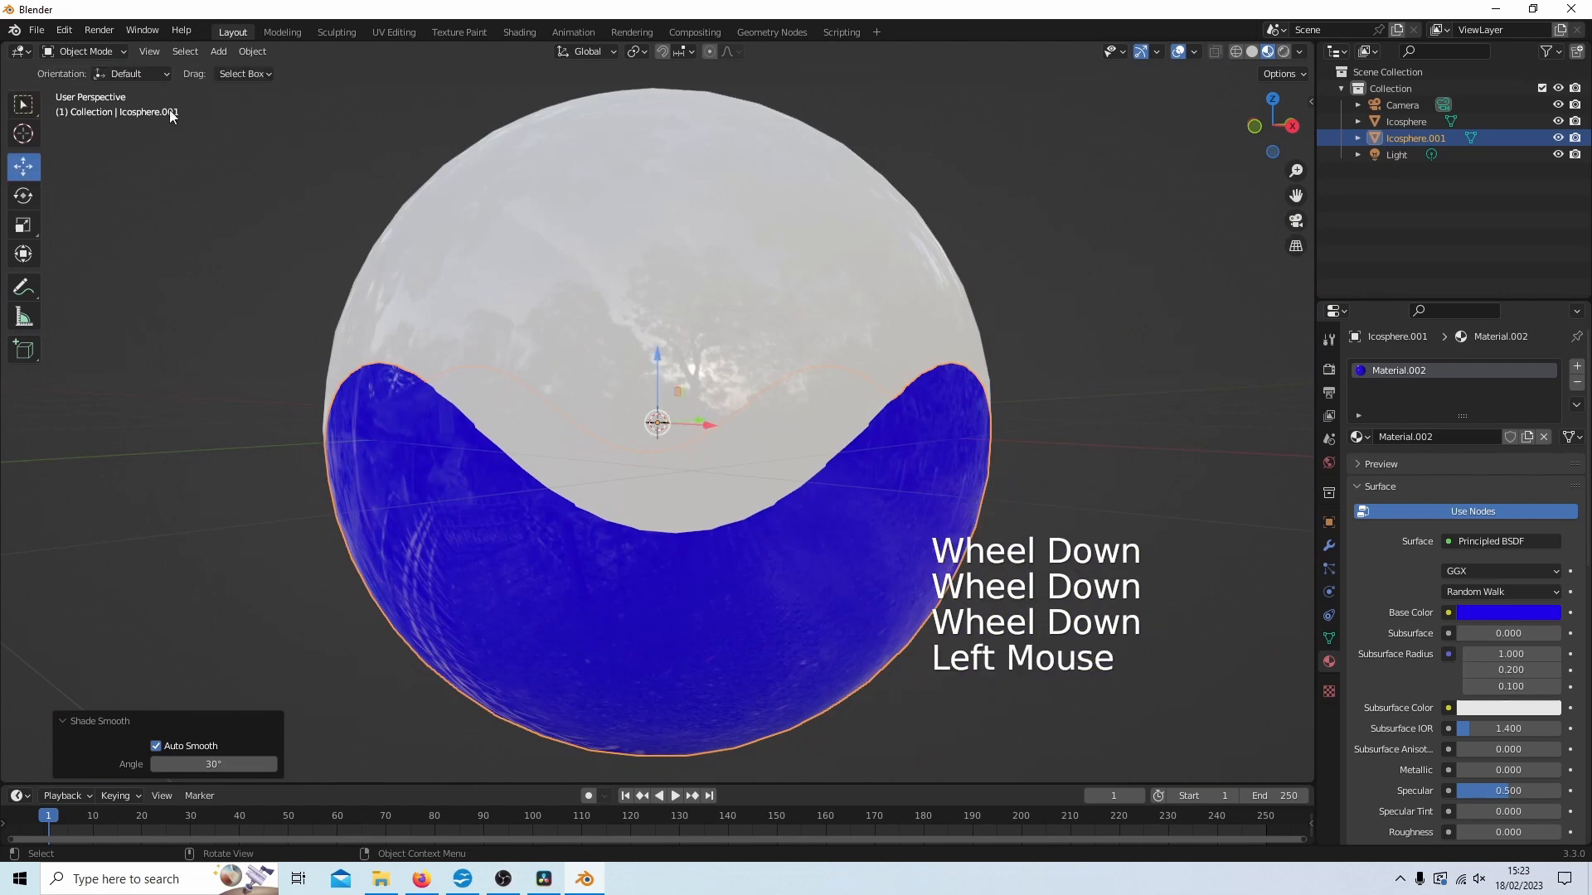
pyautogui.moveTo(657, 422); pyautogui.dragTo(656, 327)
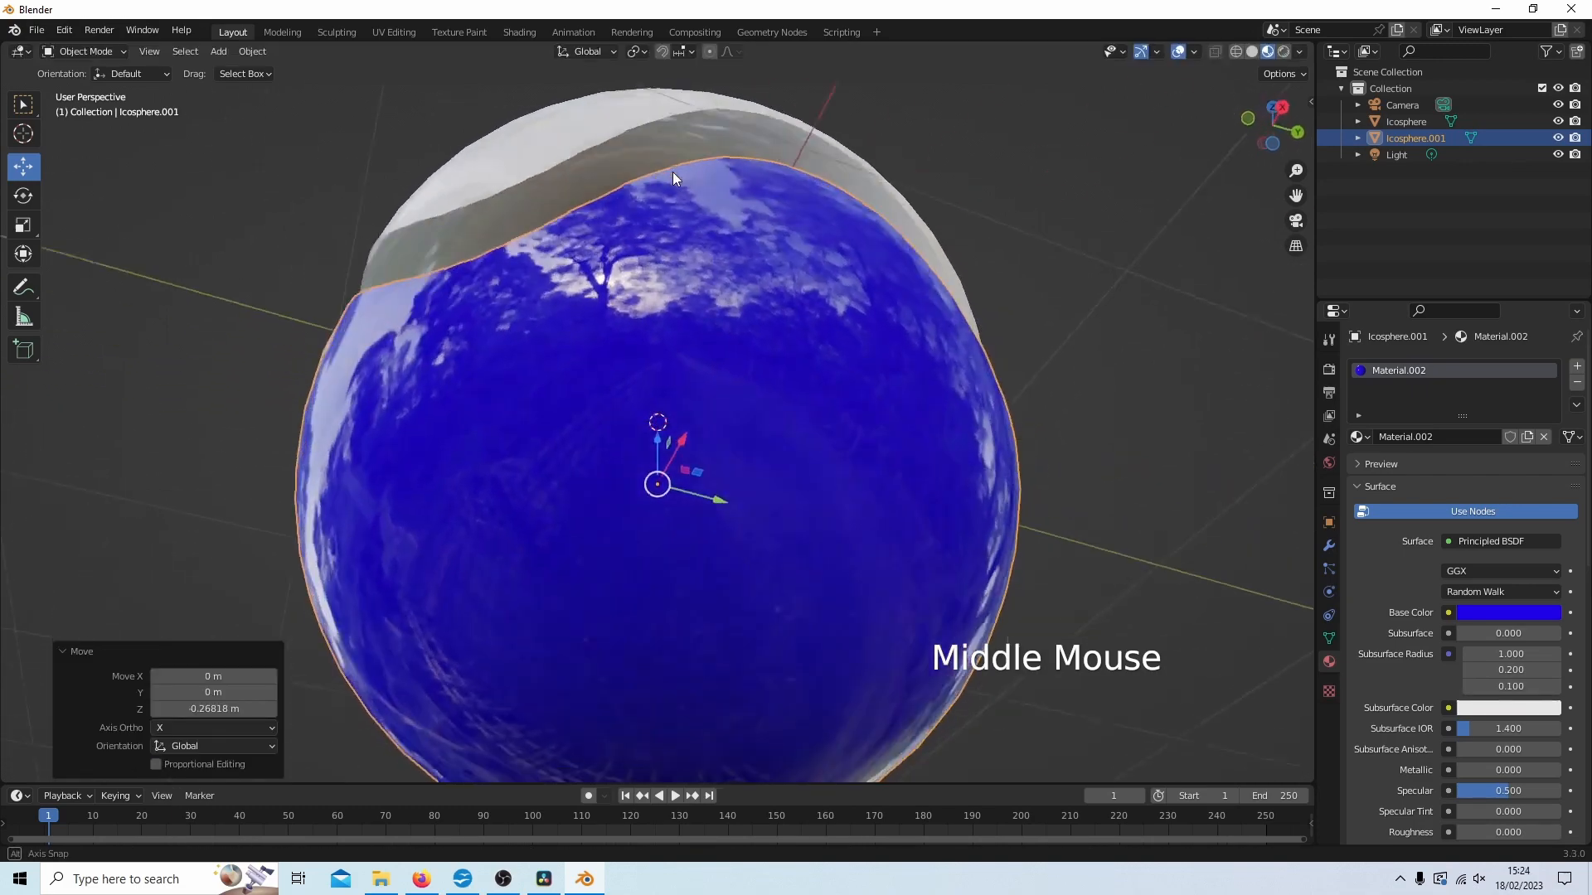
pyautogui.moveTo(670, 177); pyautogui.dragTo(771, 307)
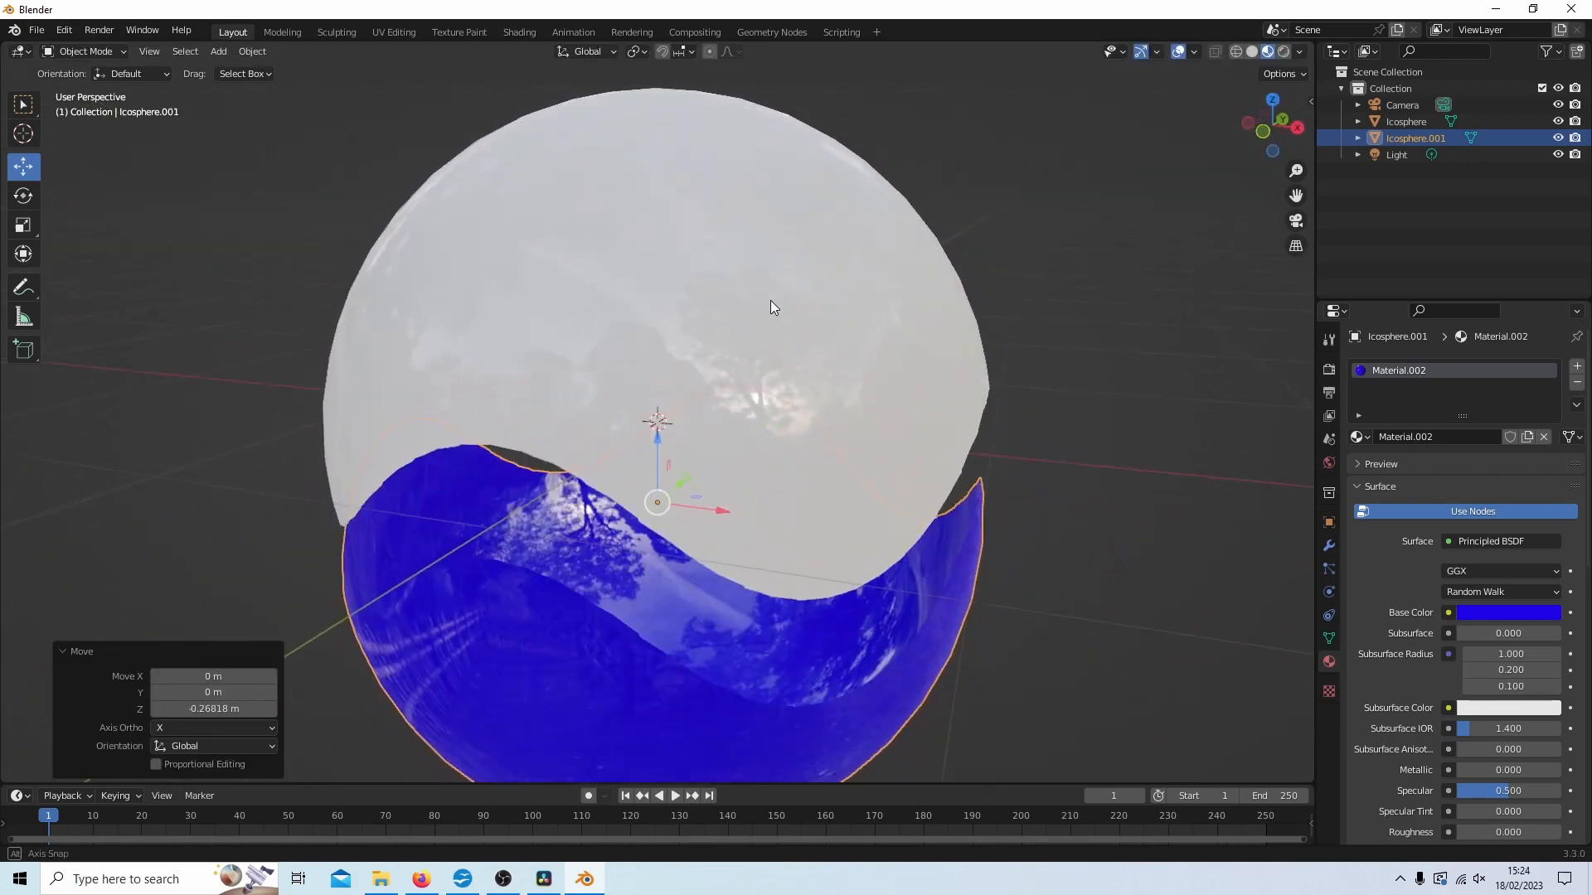